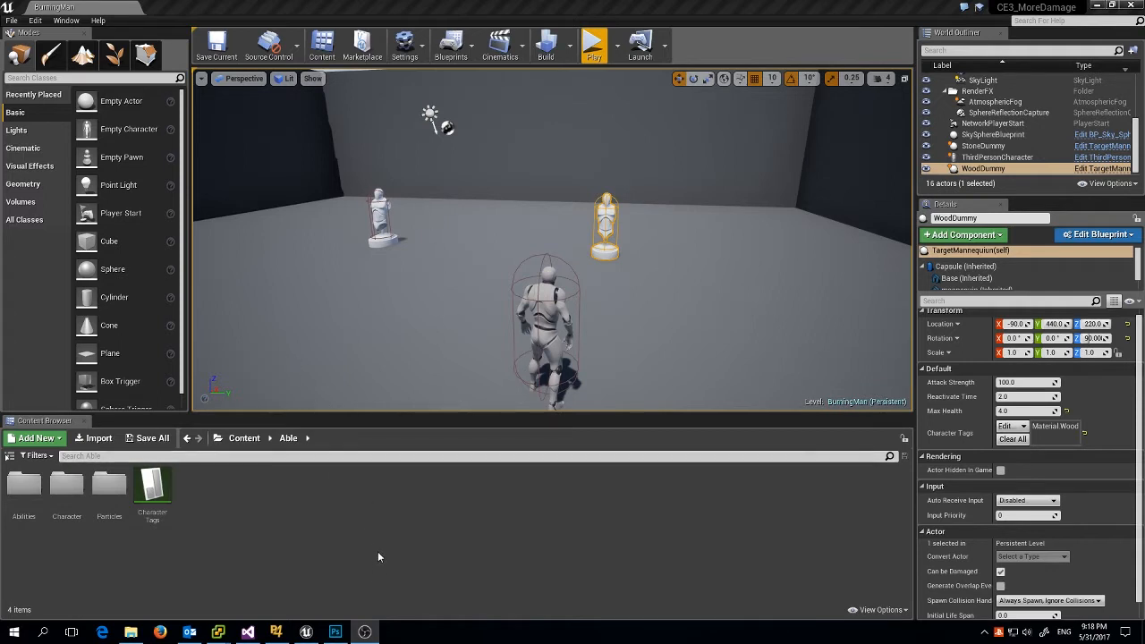
mouse_move(348, 597)
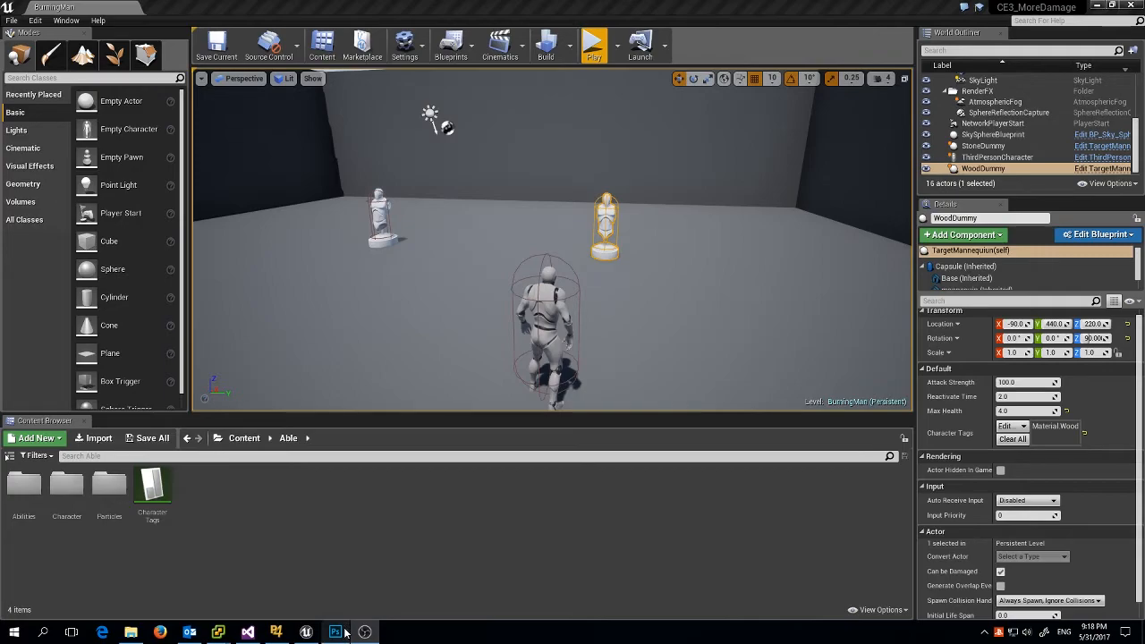
Switch to the Photoshop diagram of a scroll branching to three fireball-casting wizards.
click(335, 632)
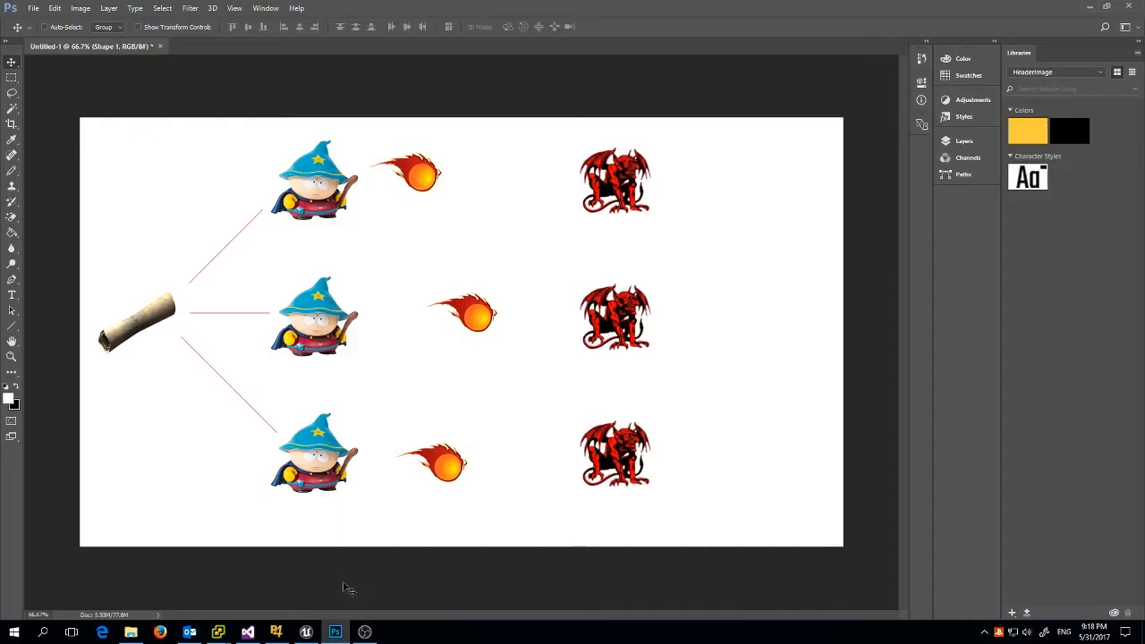
mouse_move(119, 288)
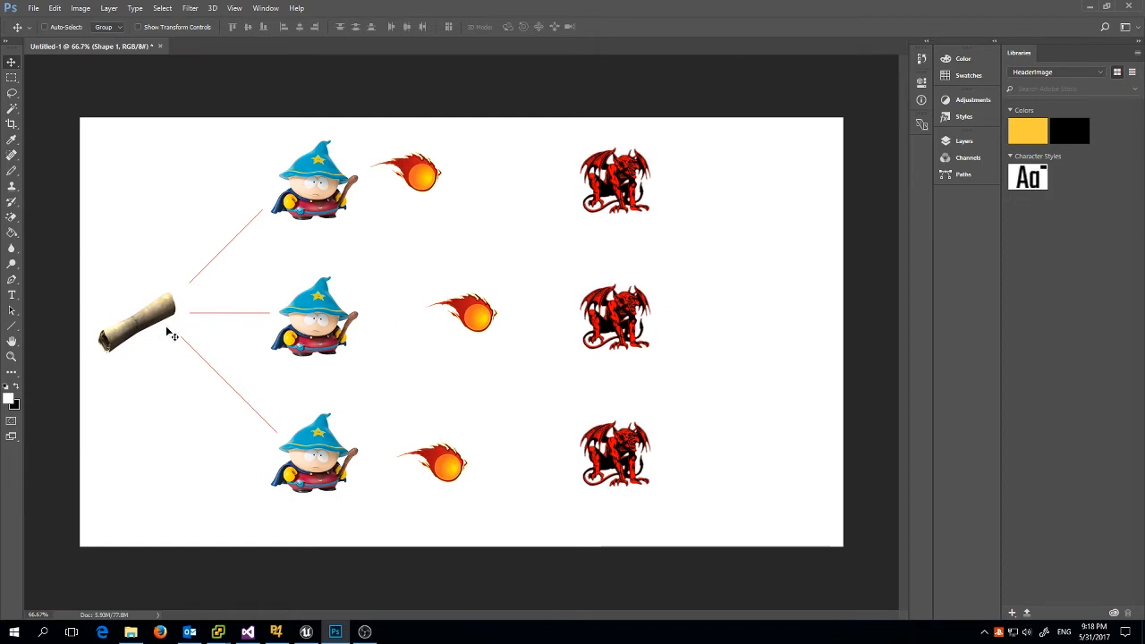
mouse_move(179, 340)
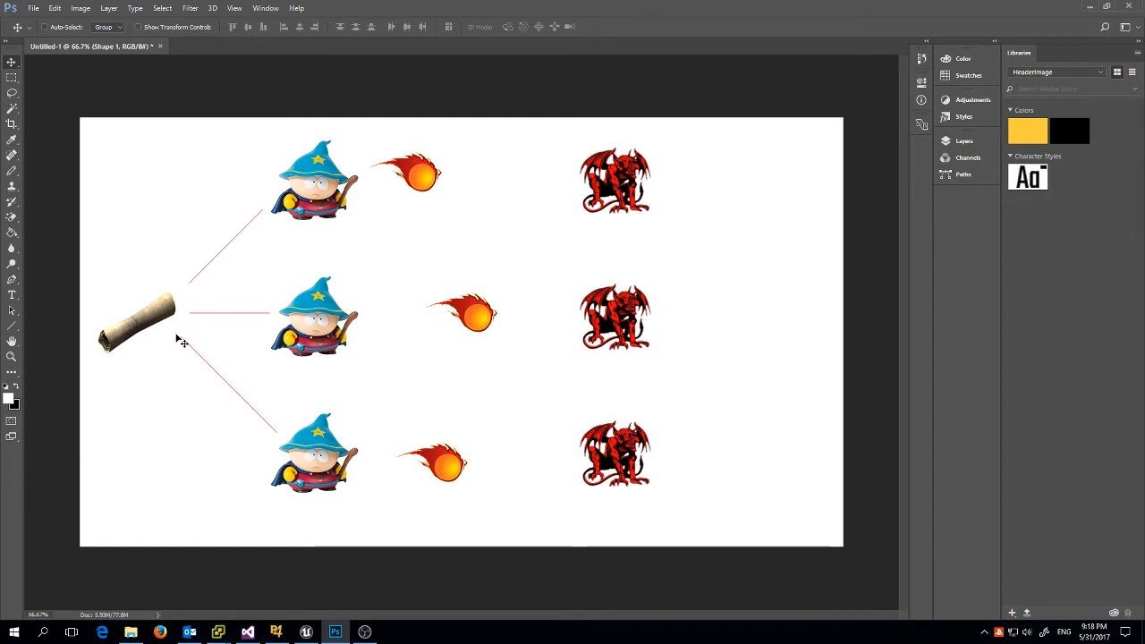
mouse_move(177, 404)
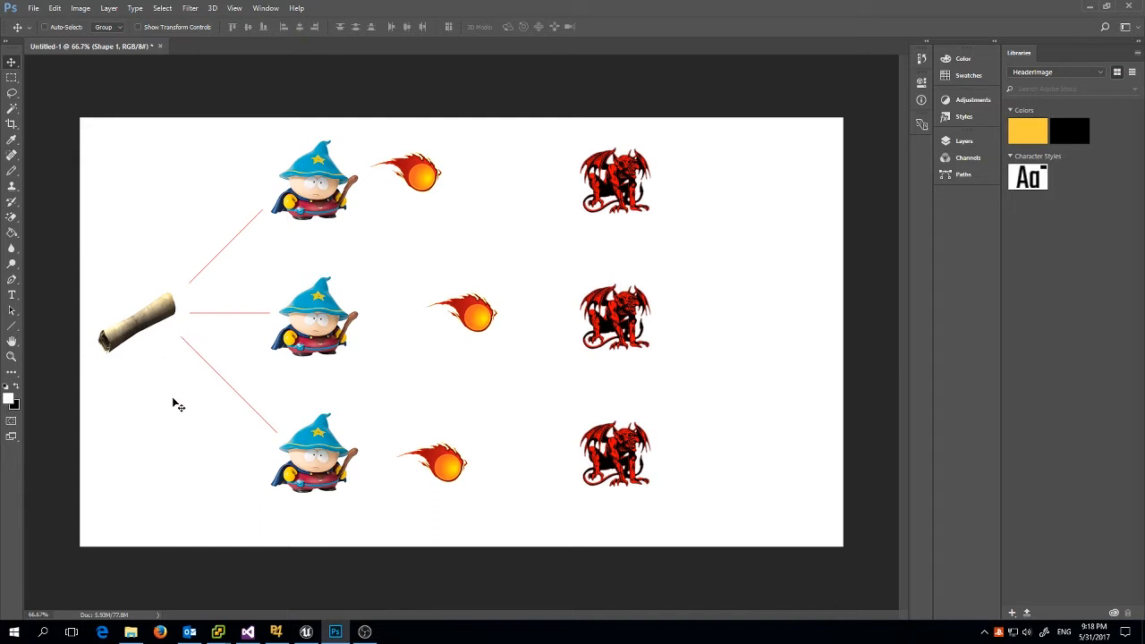
mouse_move(165, 378)
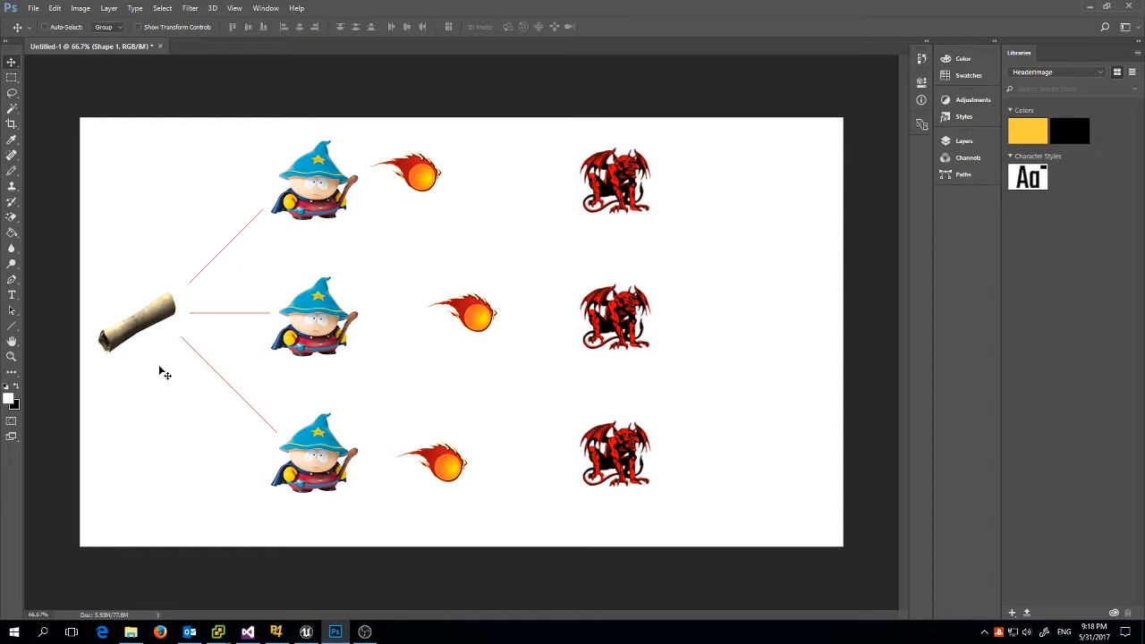
mouse_move(146, 360)
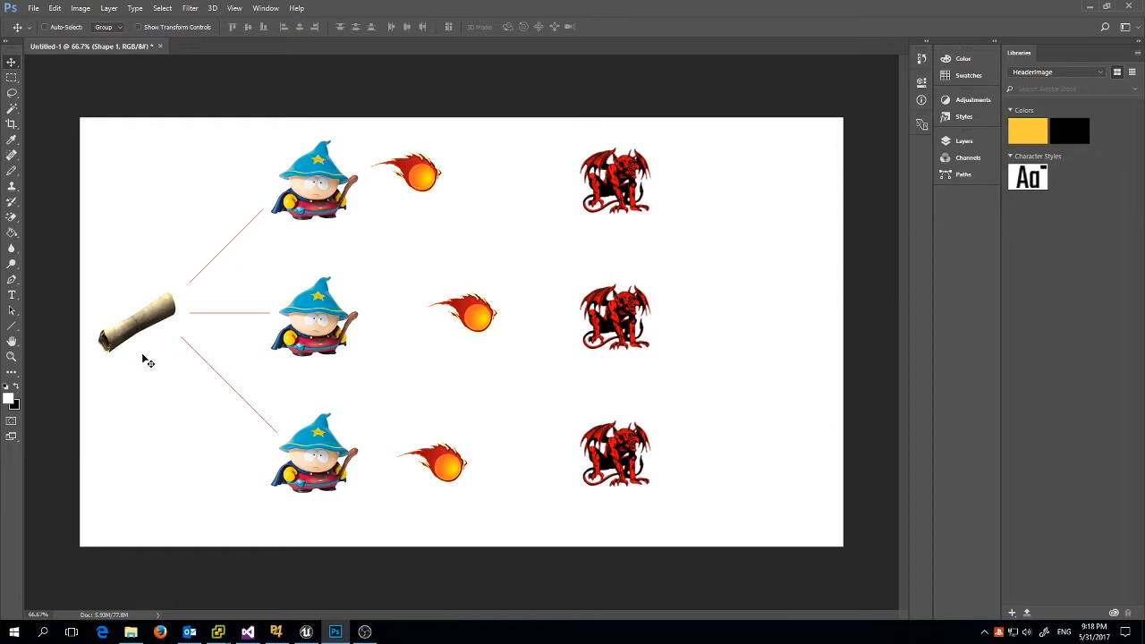
mouse_move(141, 367)
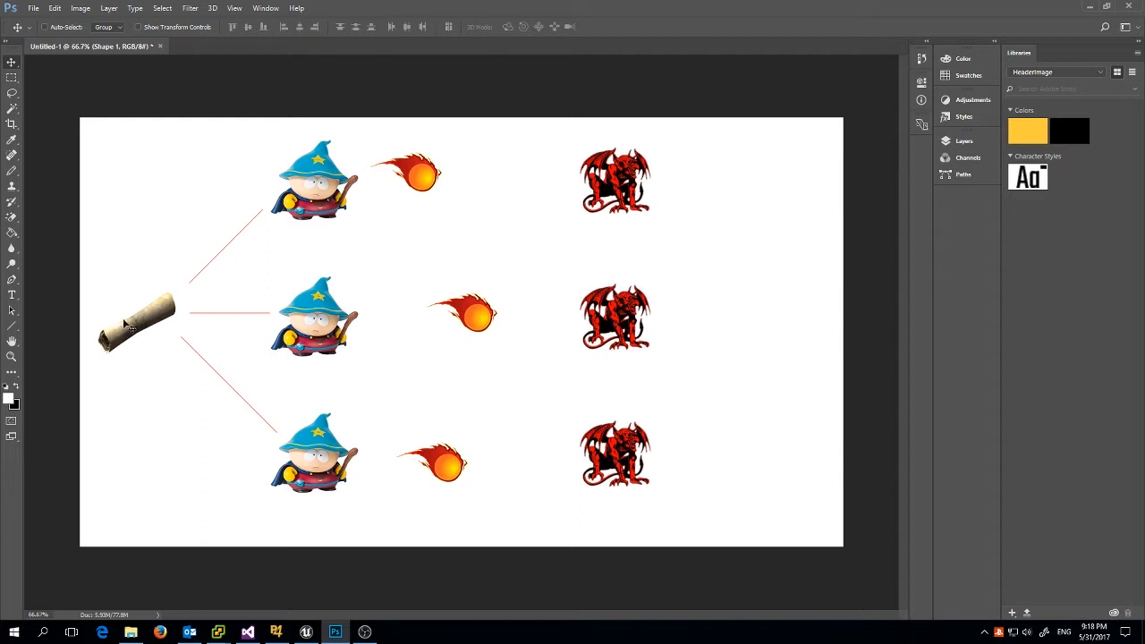
mouse_move(156, 358)
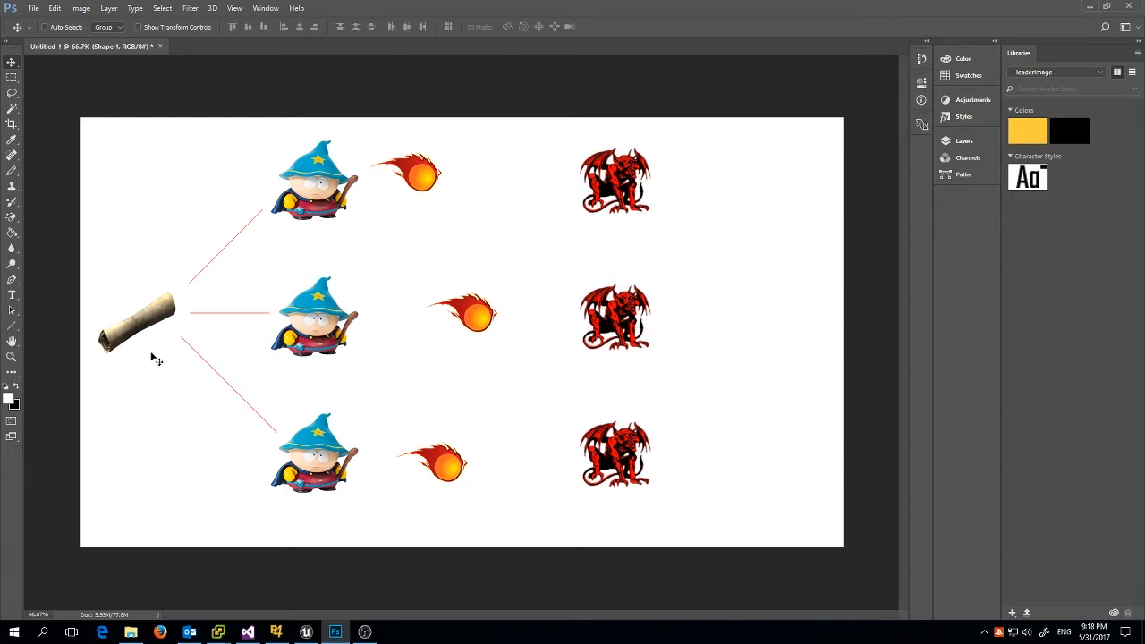
mouse_move(161, 354)
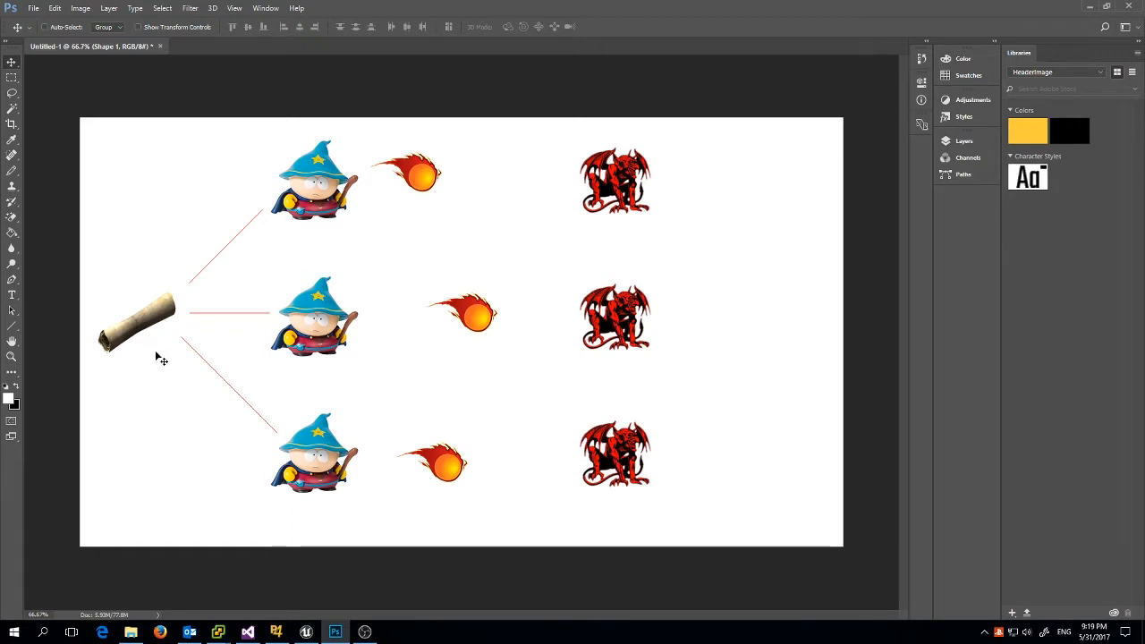
mouse_move(280, 194)
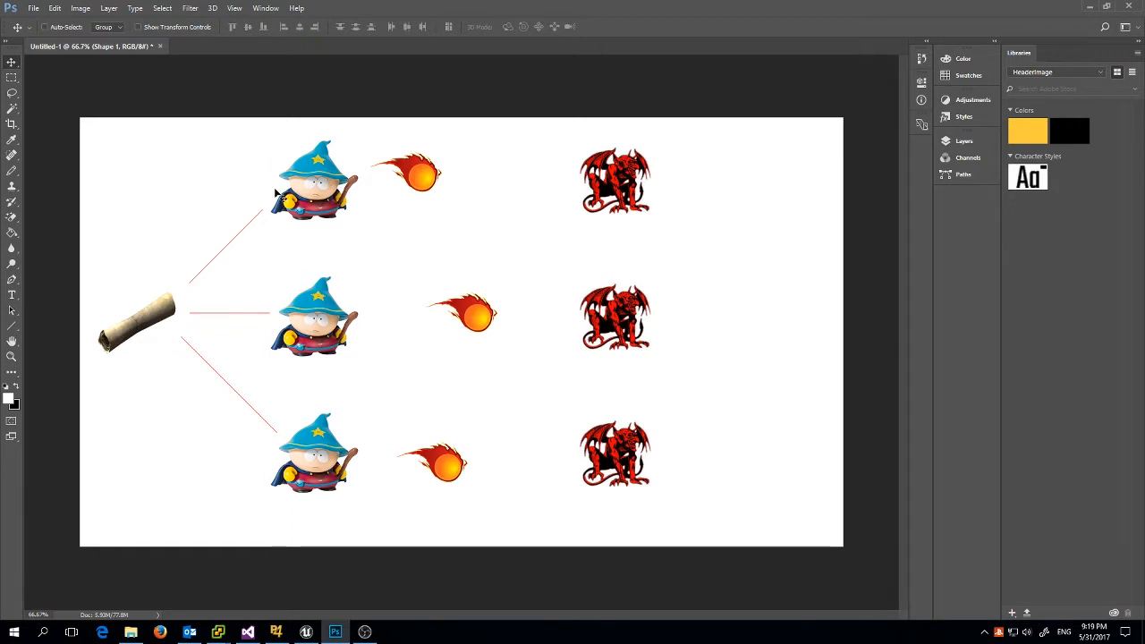
mouse_move(356, 483)
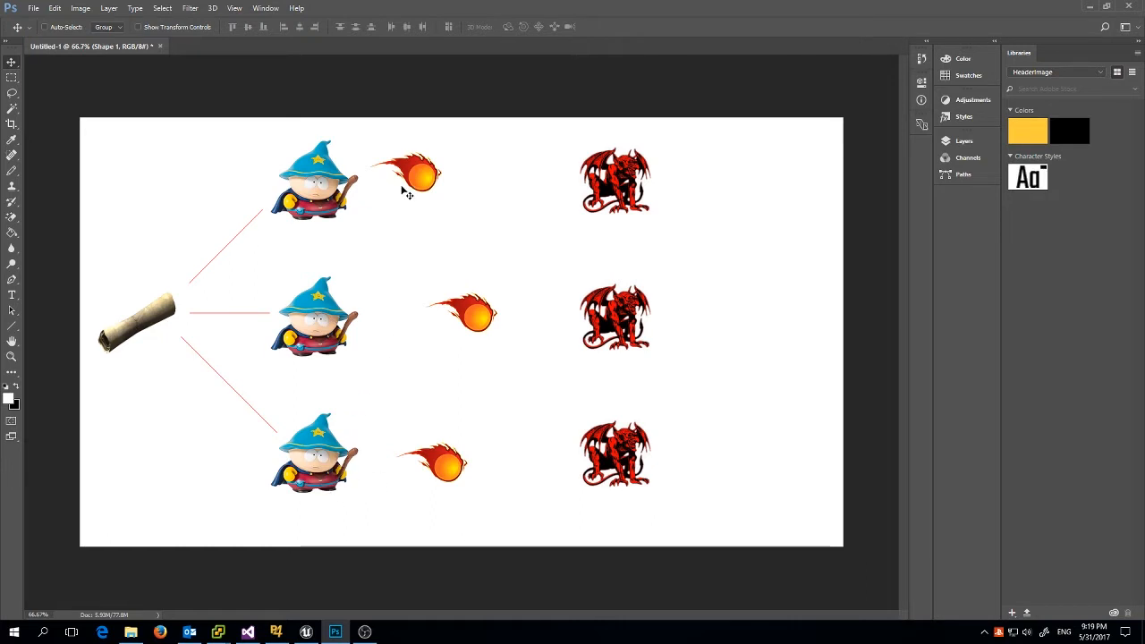
mouse_move(425, 499)
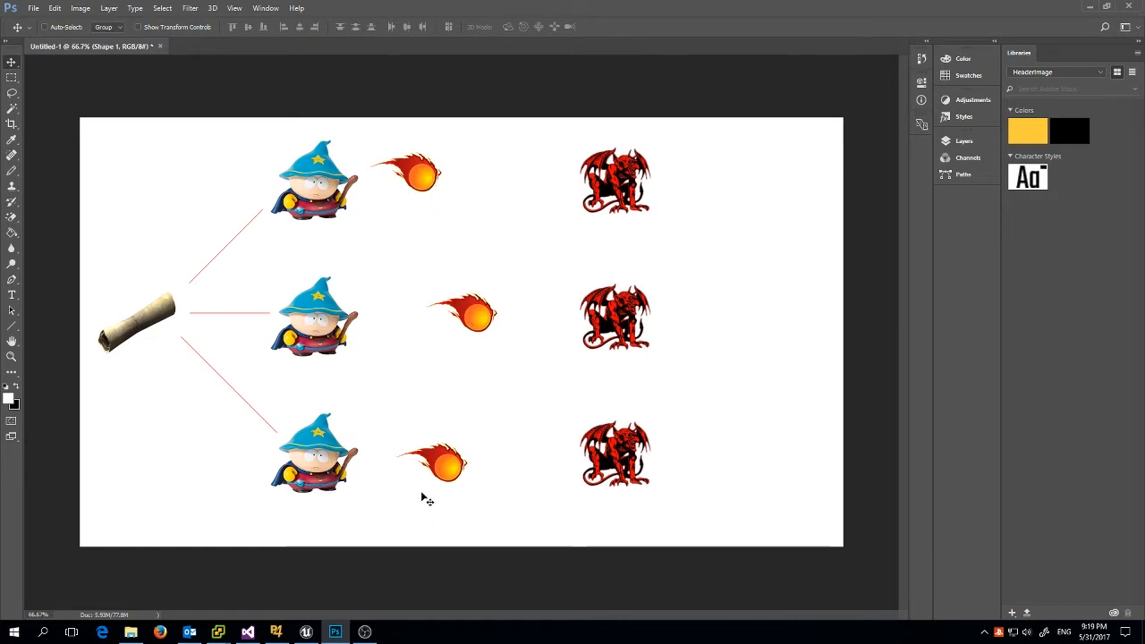
mouse_move(408, 479)
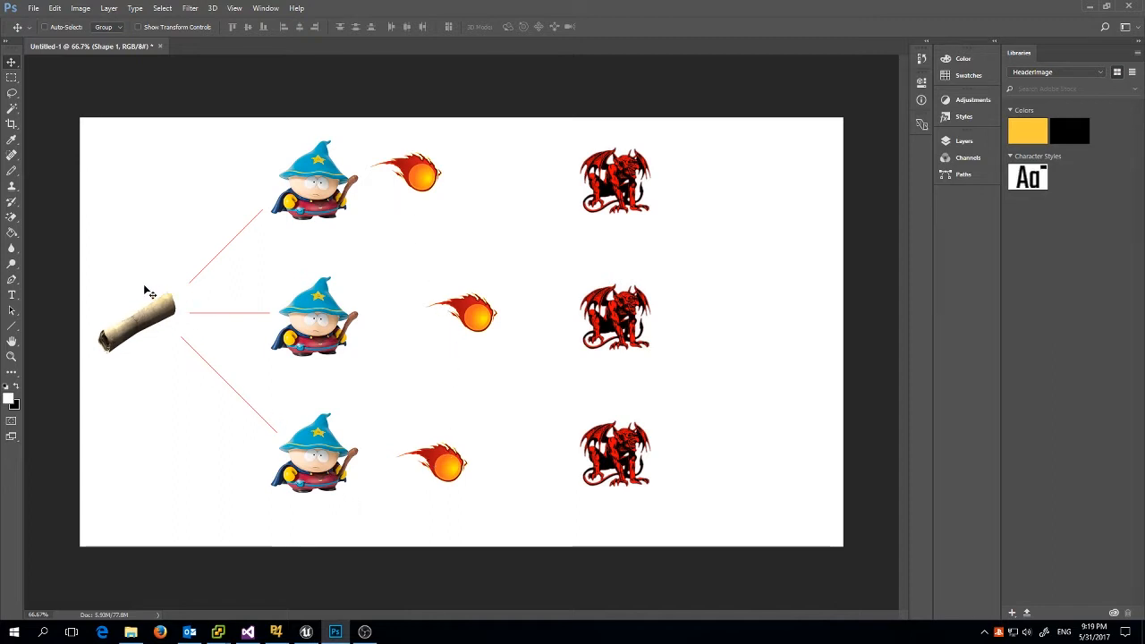
mouse_move(155, 347)
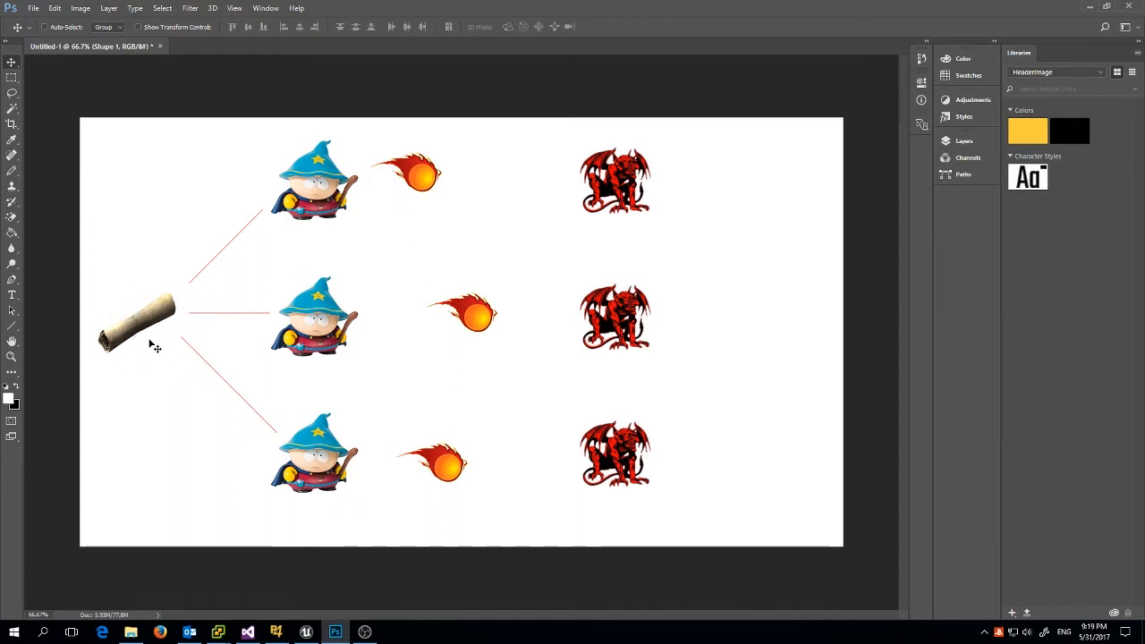
mouse_move(188, 325)
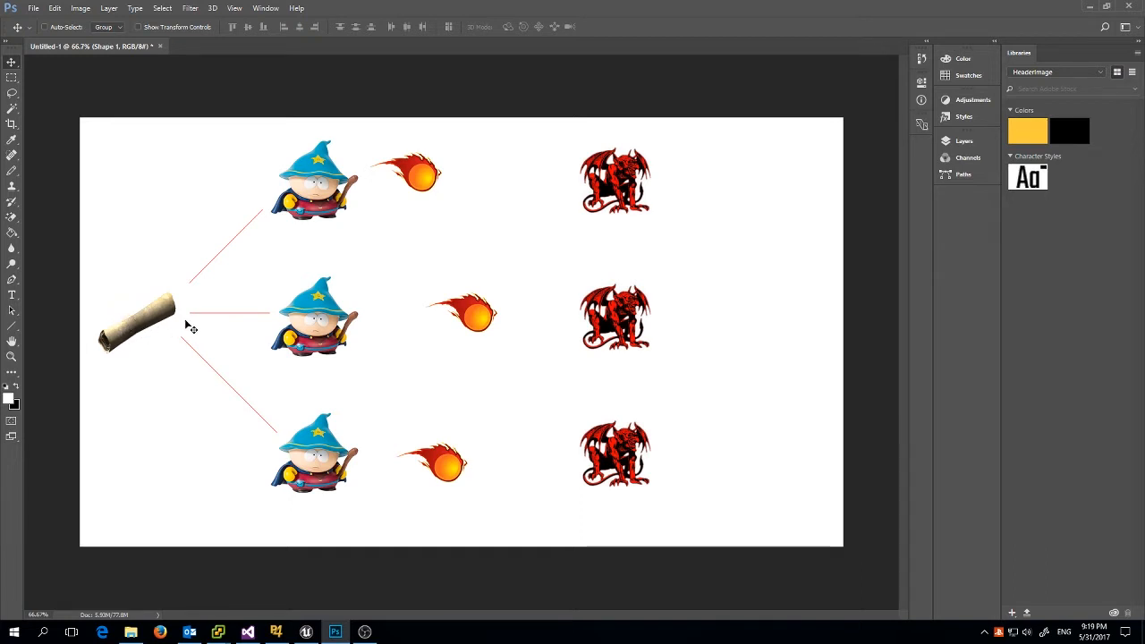
mouse_move(188, 371)
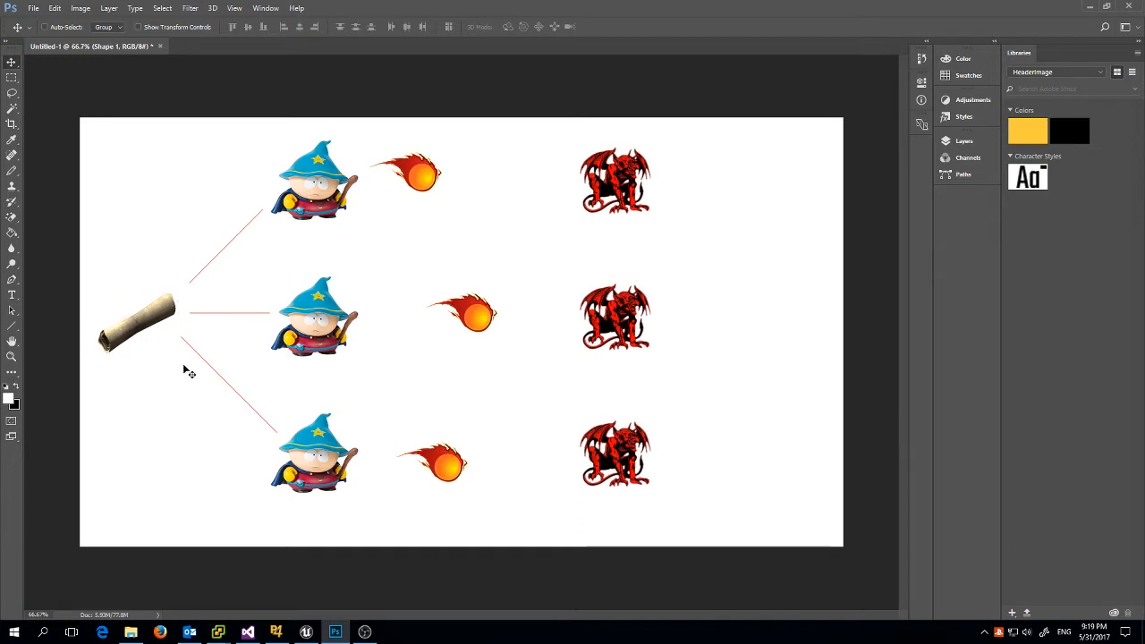
mouse_move(157, 309)
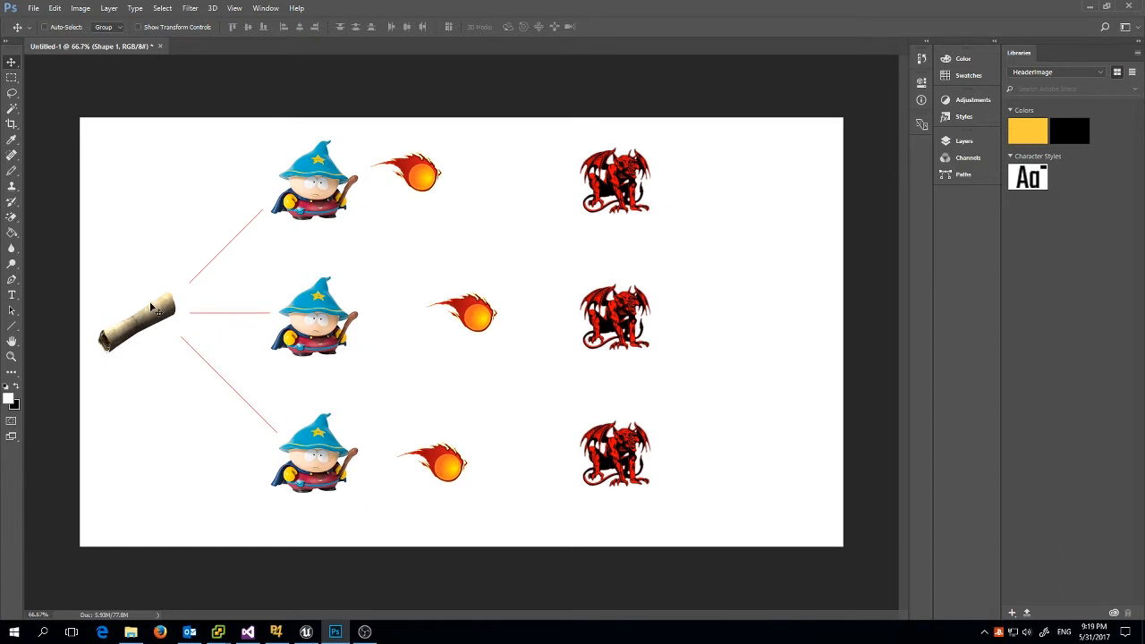
mouse_move(376, 316)
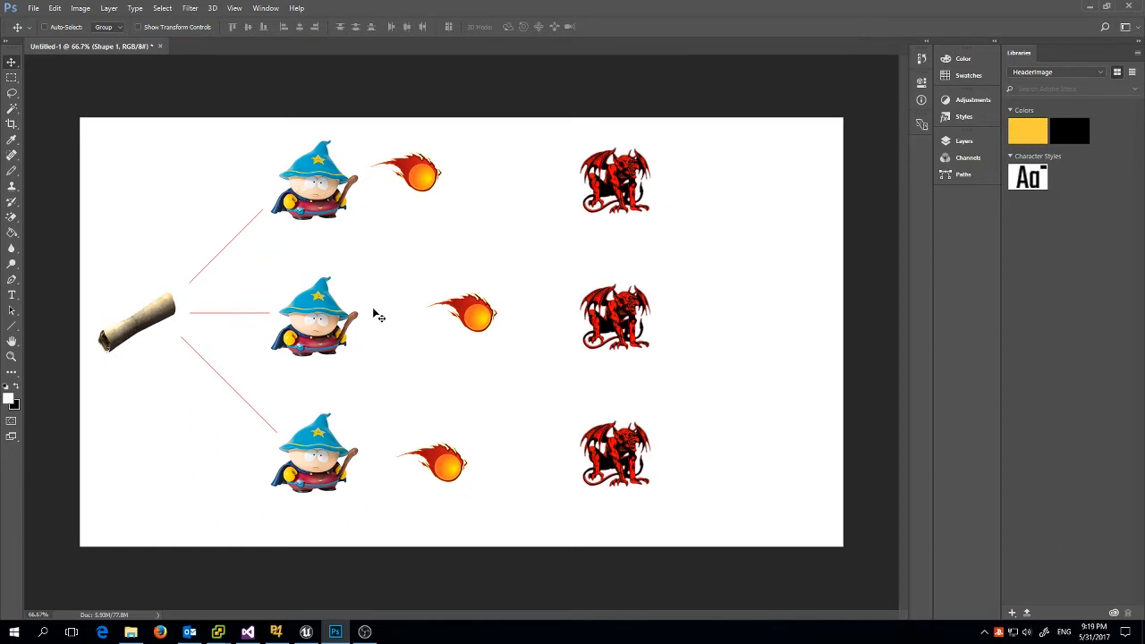
mouse_move(309, 456)
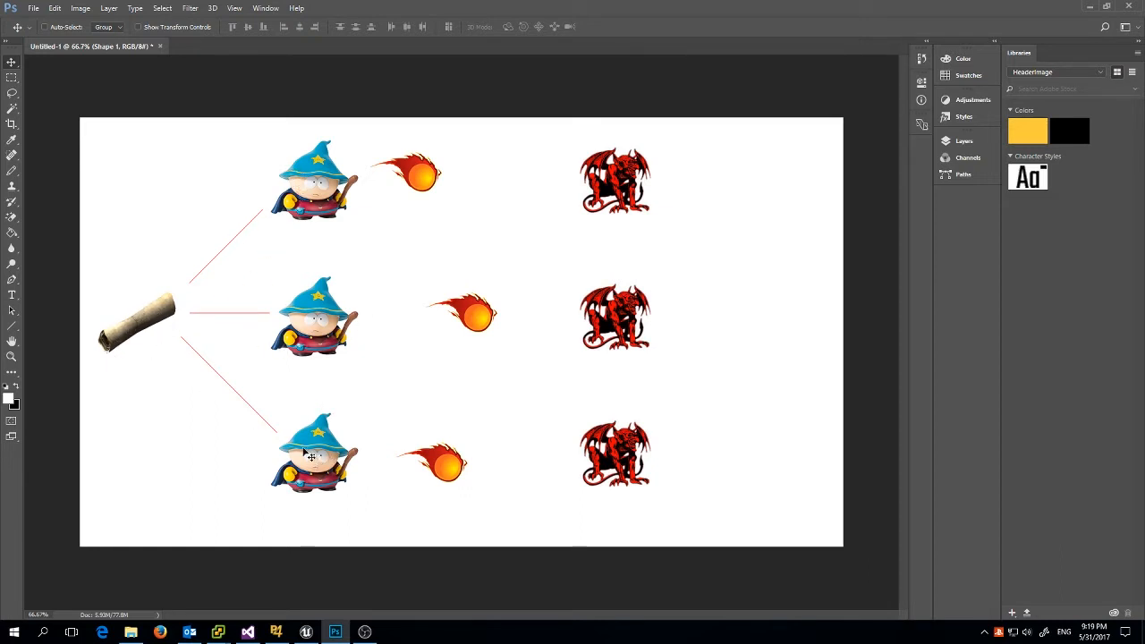
mouse_move(308, 294)
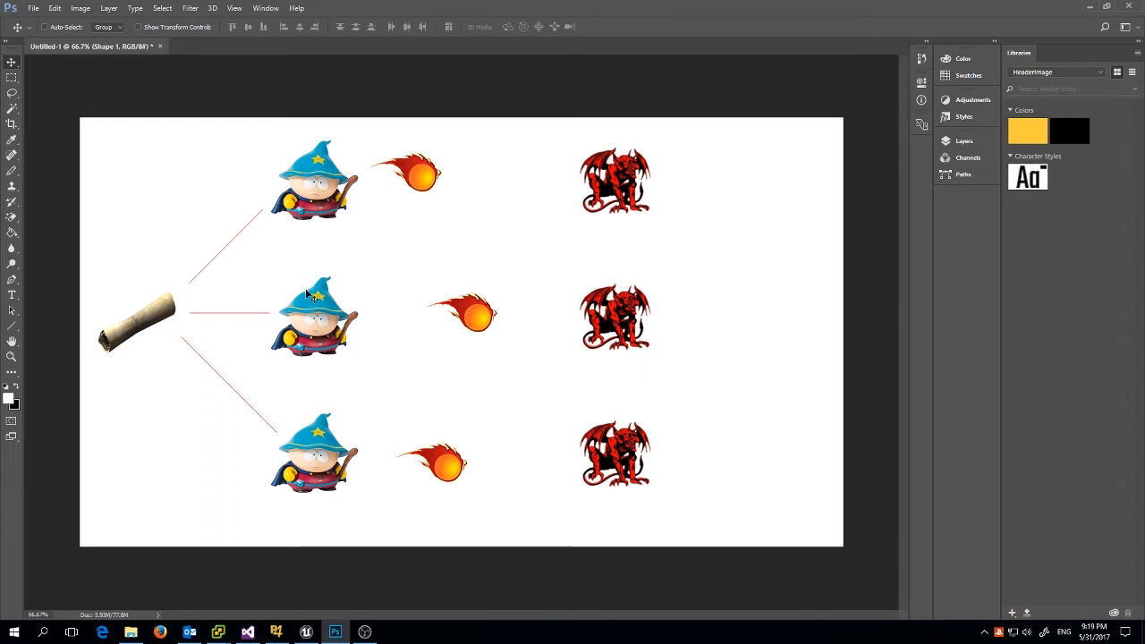
mouse_move(134, 321)
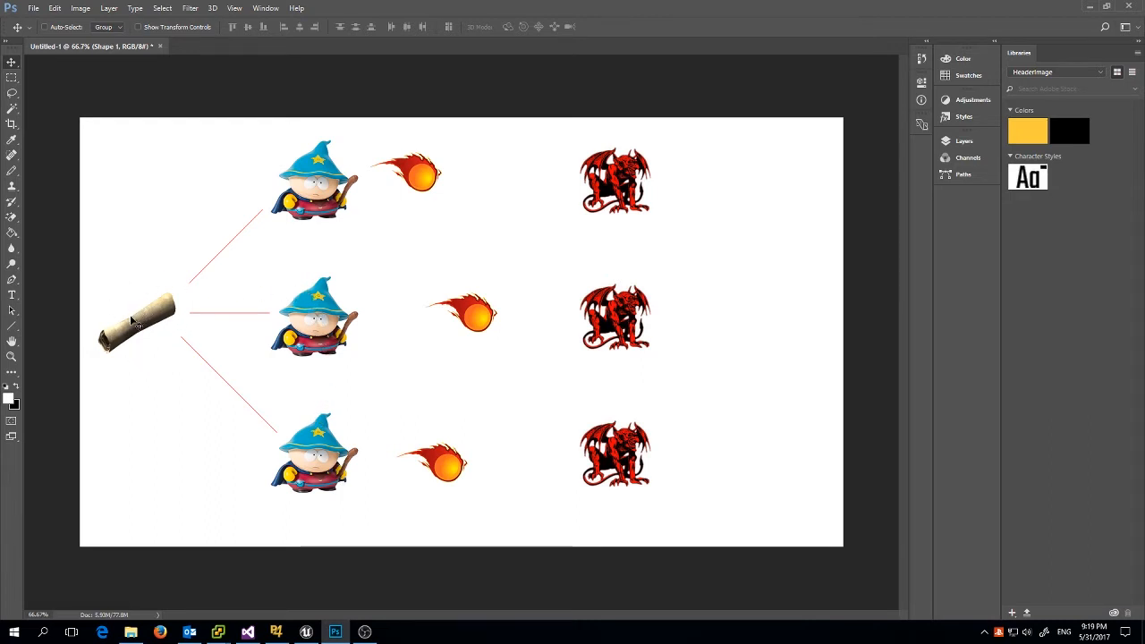
mouse_move(206, 327)
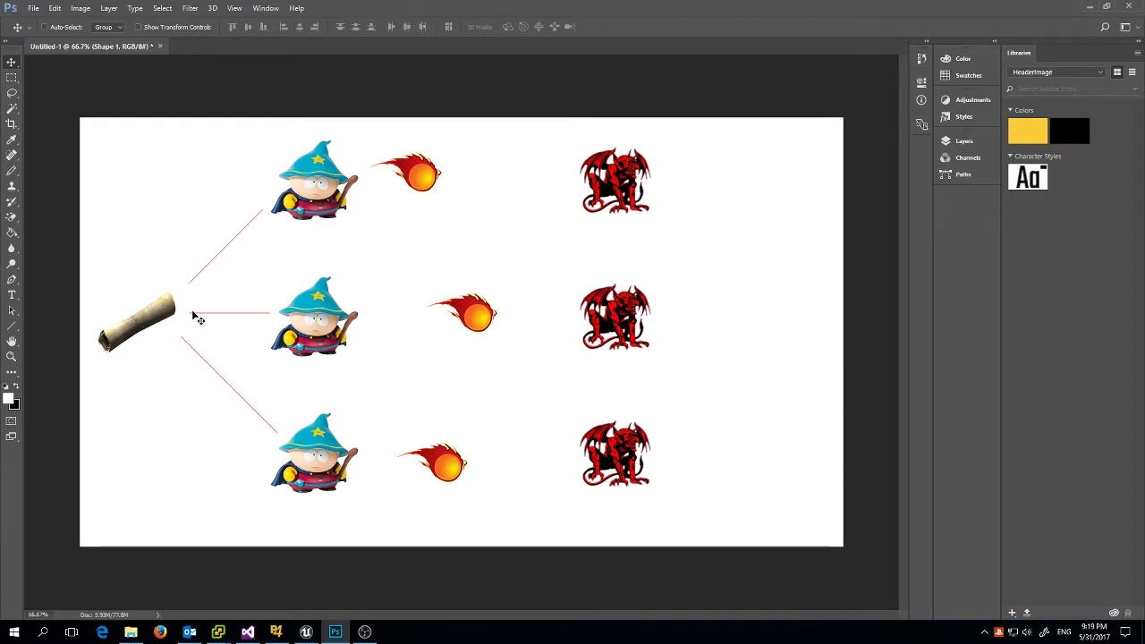
mouse_move(224, 313)
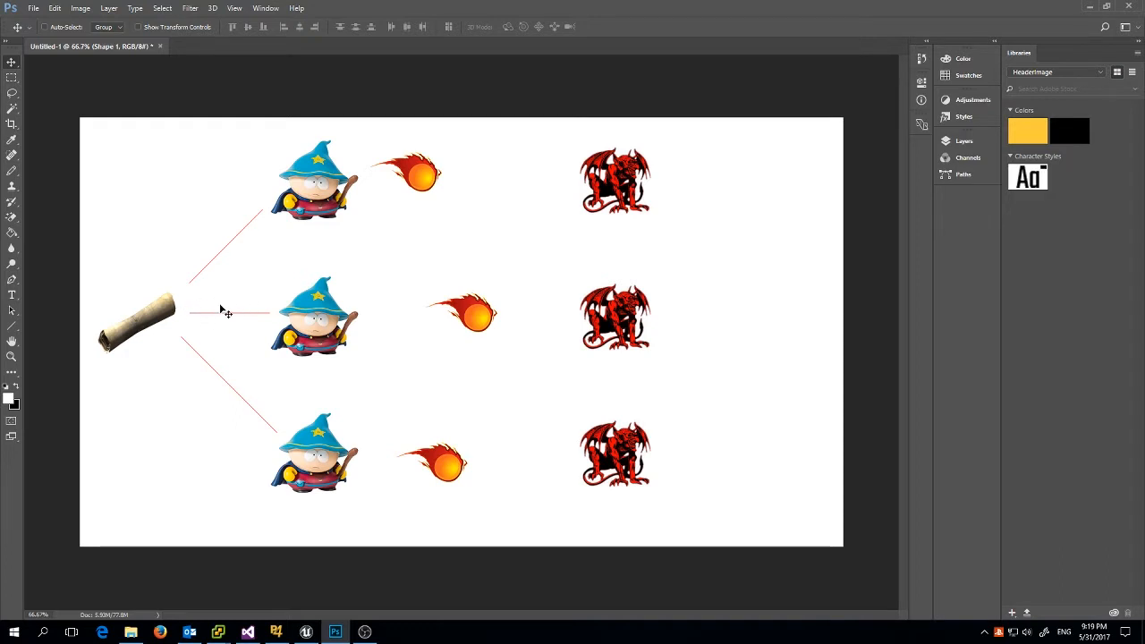
mouse_move(188, 286)
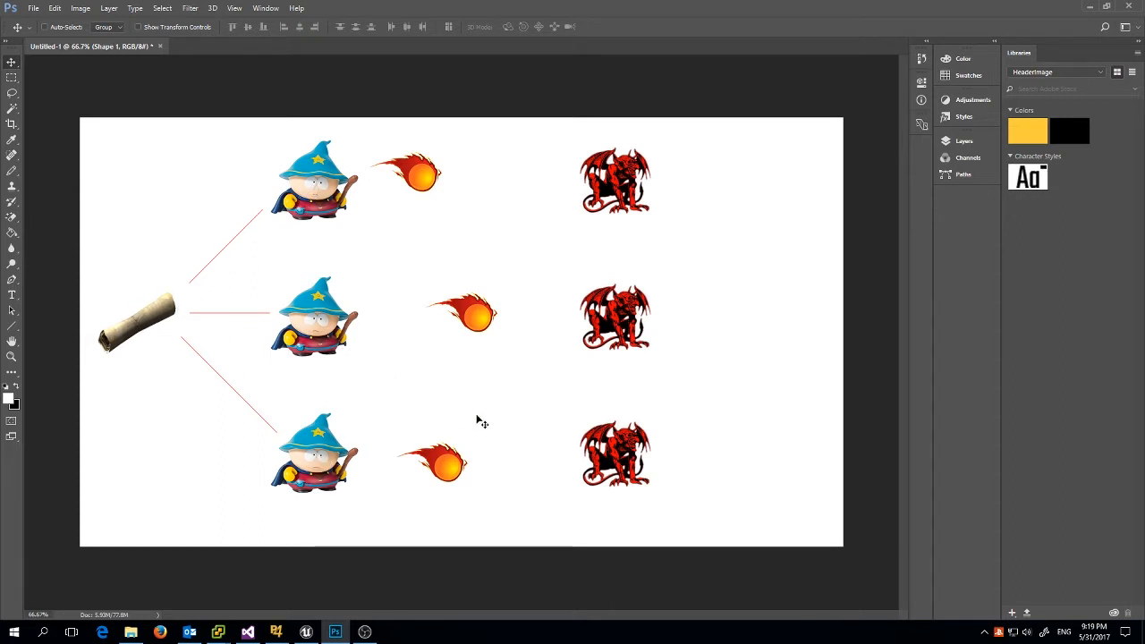
mouse_move(612, 335)
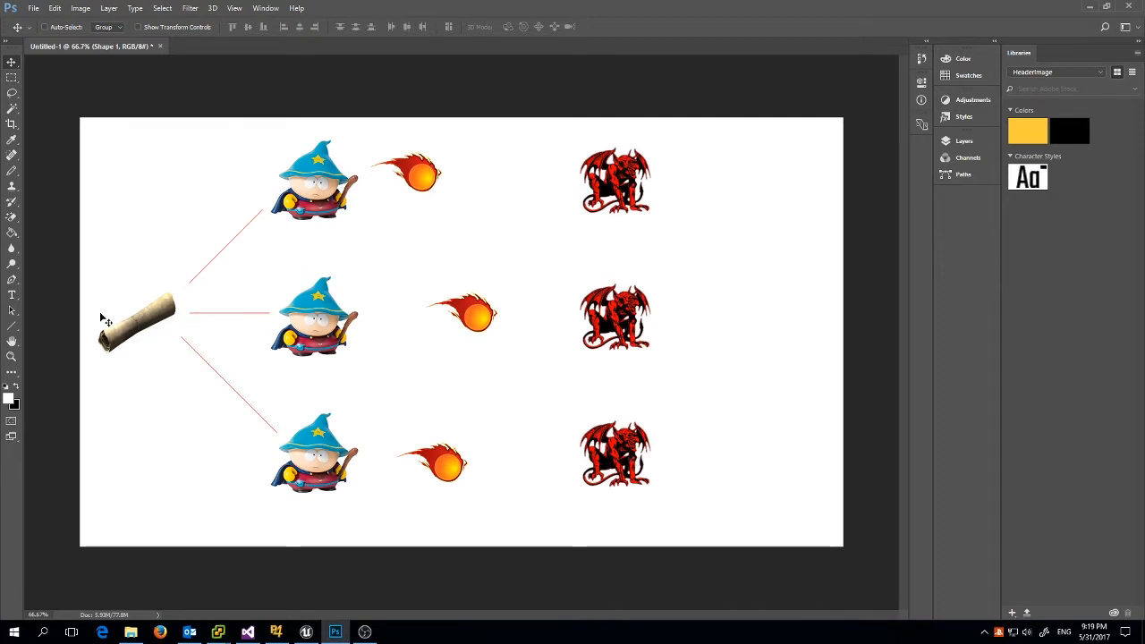
mouse_move(313, 292)
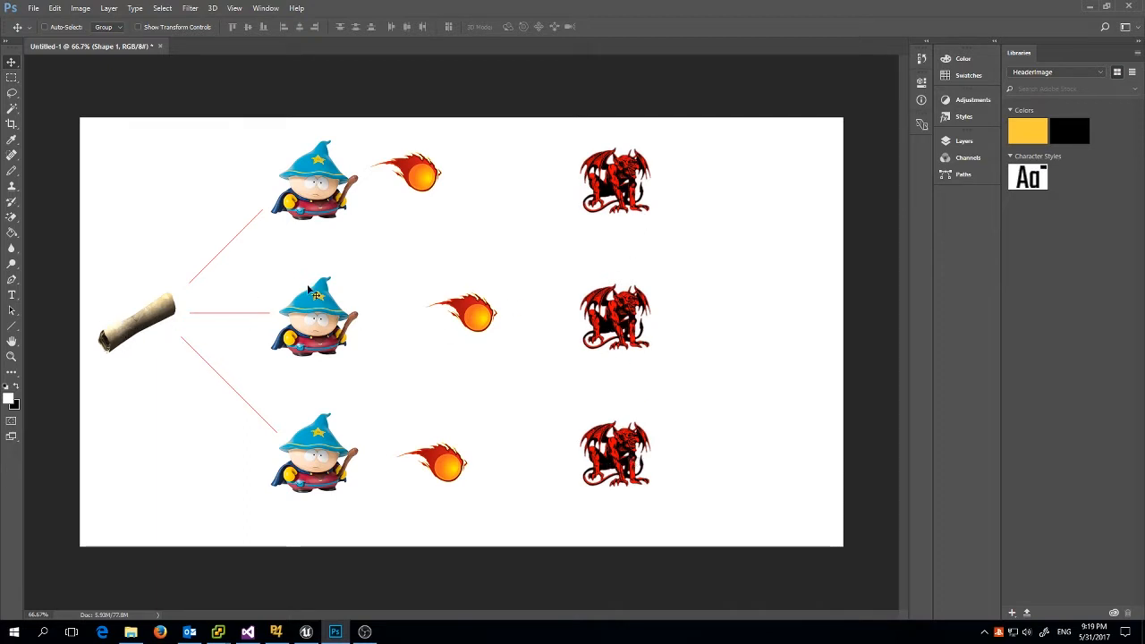
mouse_move(327, 274)
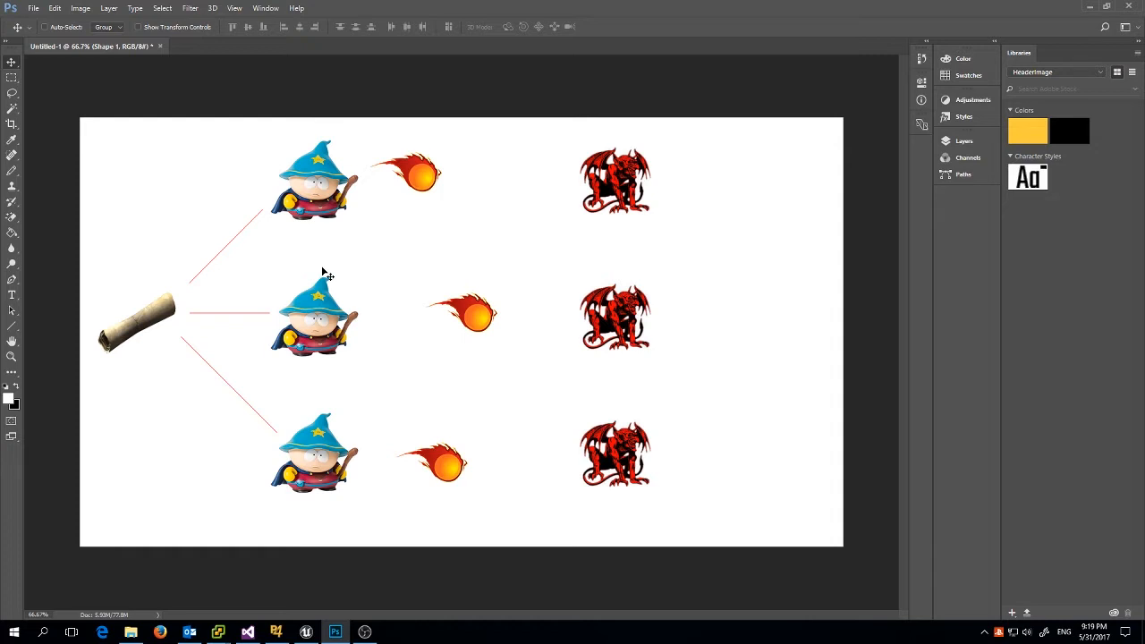
mouse_move(324, 273)
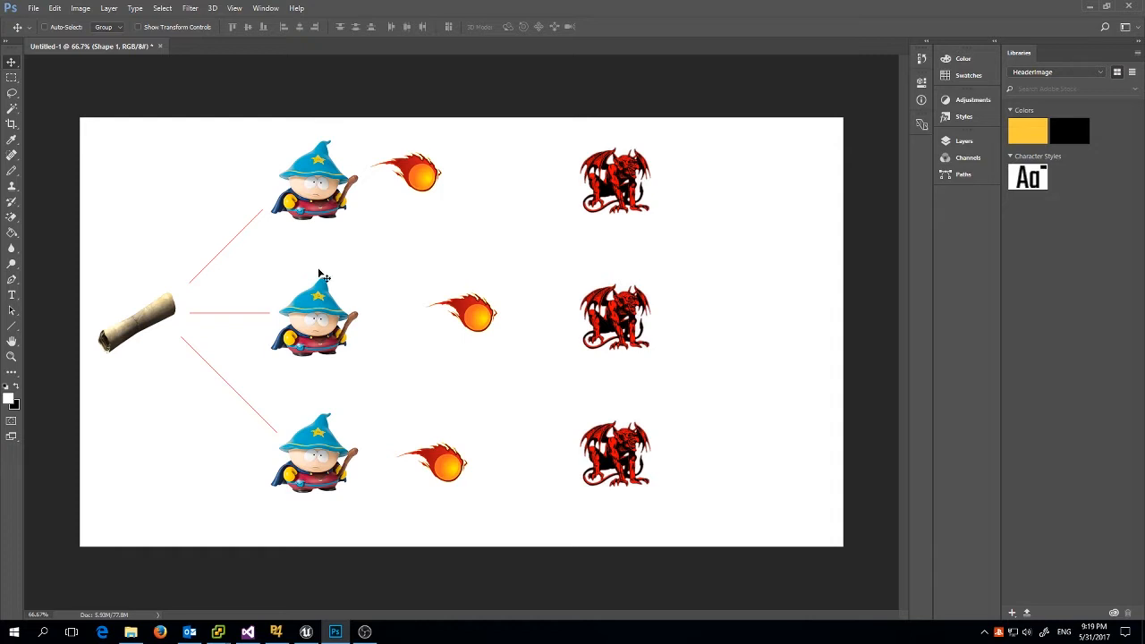
mouse_move(186, 369)
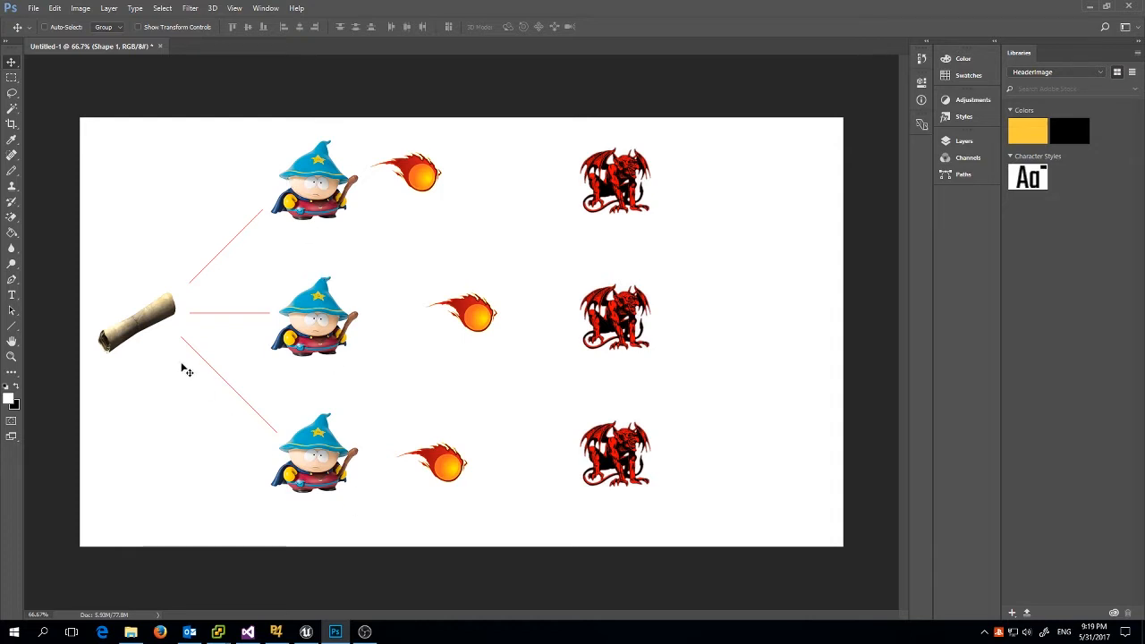
mouse_move(271, 353)
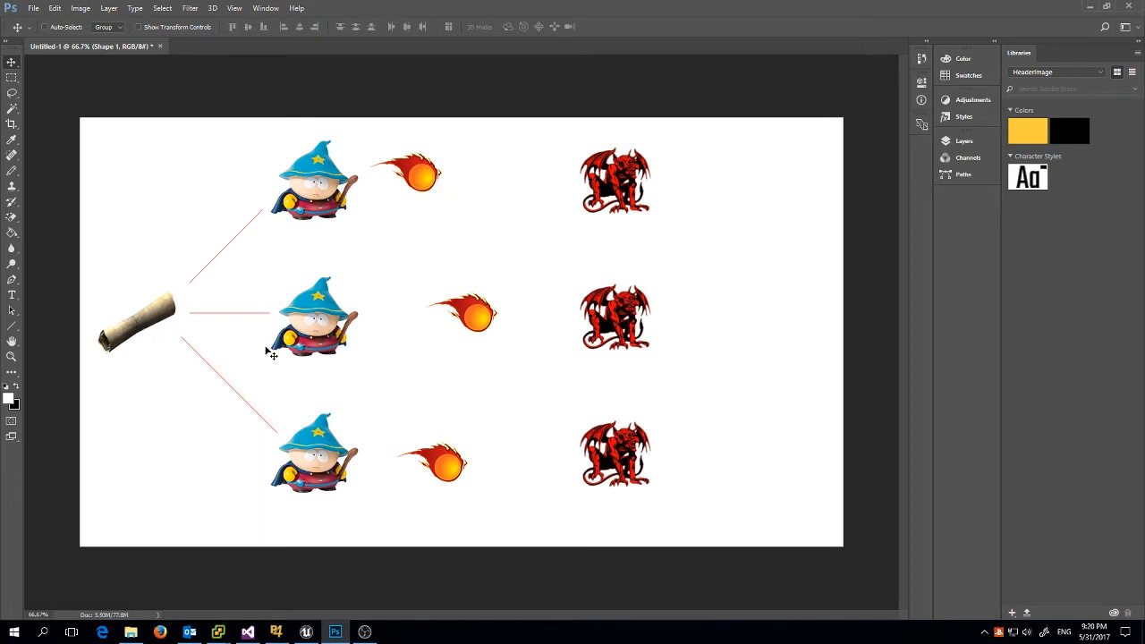
mouse_move(130, 331)
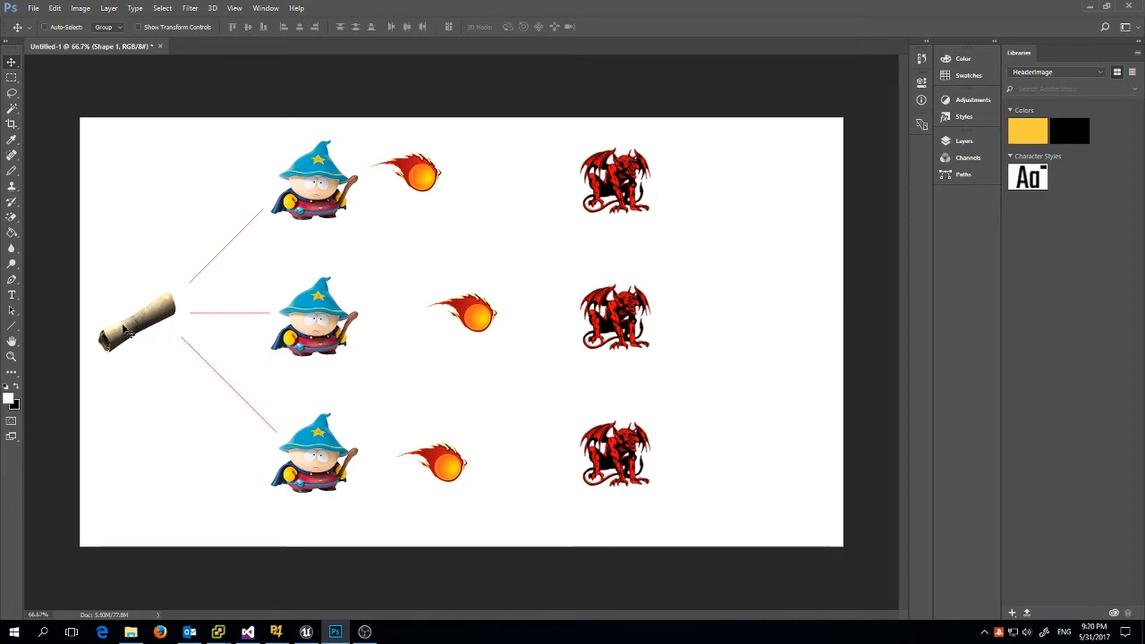
mouse_move(157, 308)
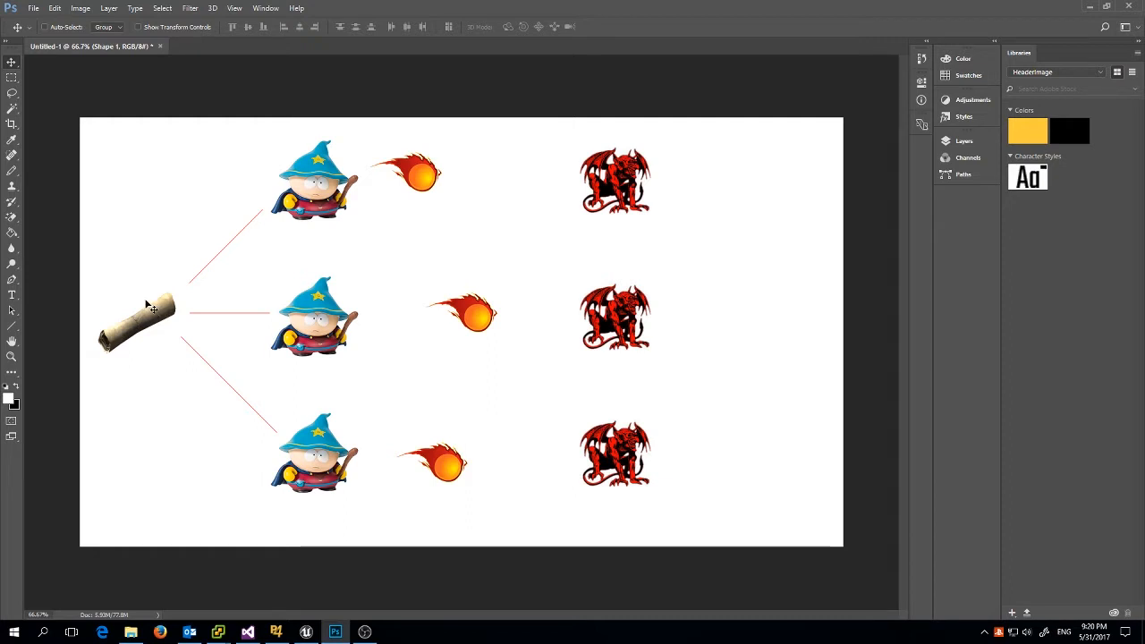
mouse_move(178, 326)
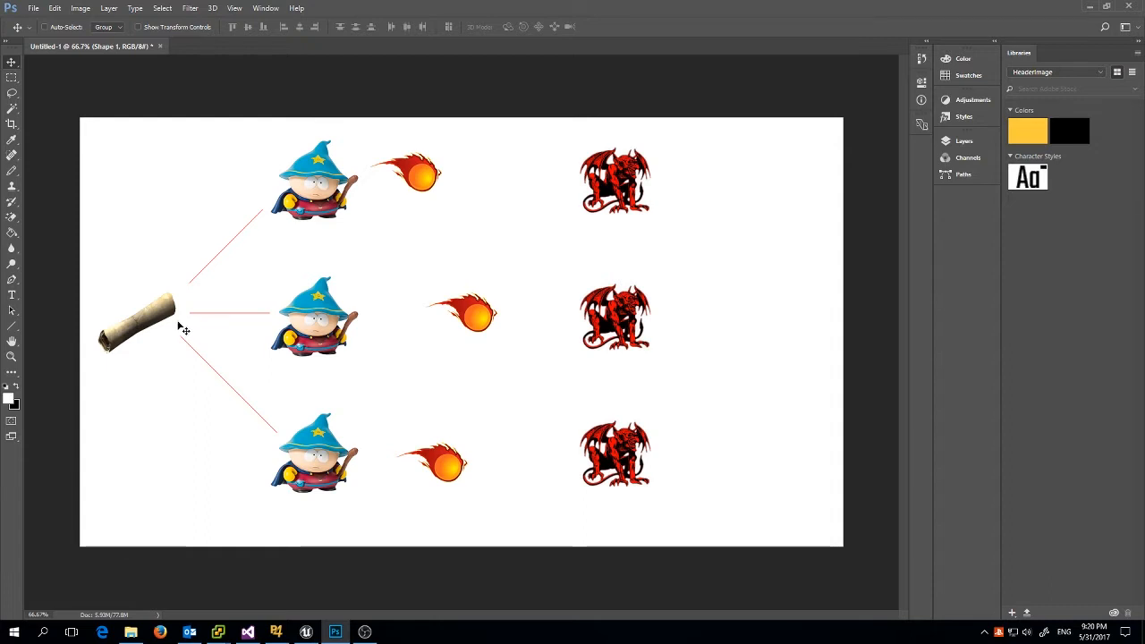
mouse_move(163, 347)
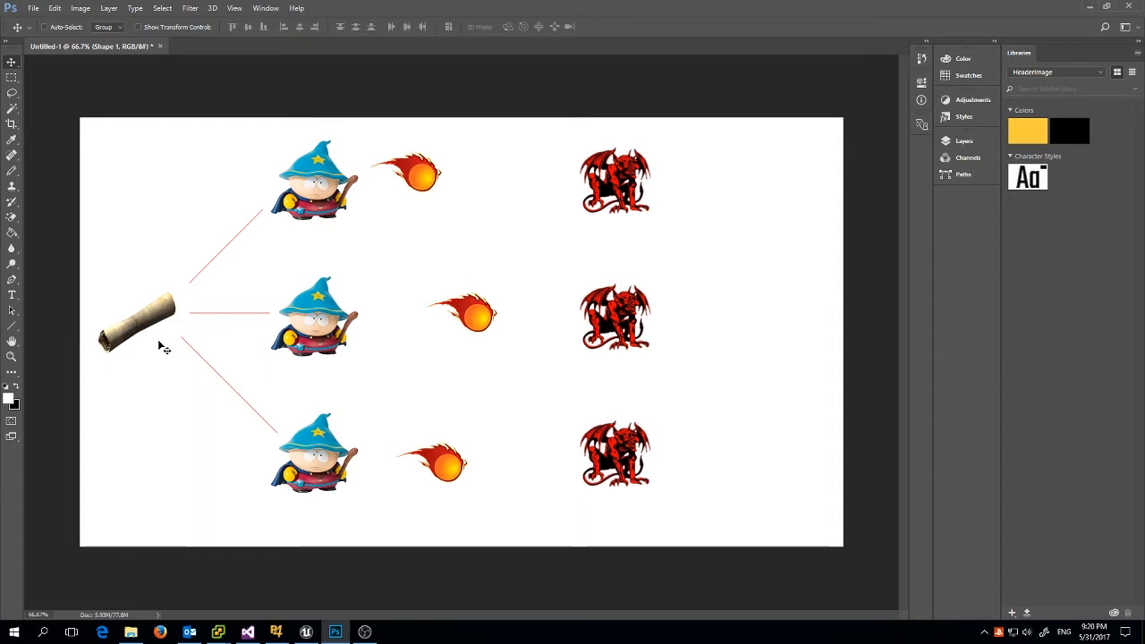
mouse_move(234, 552)
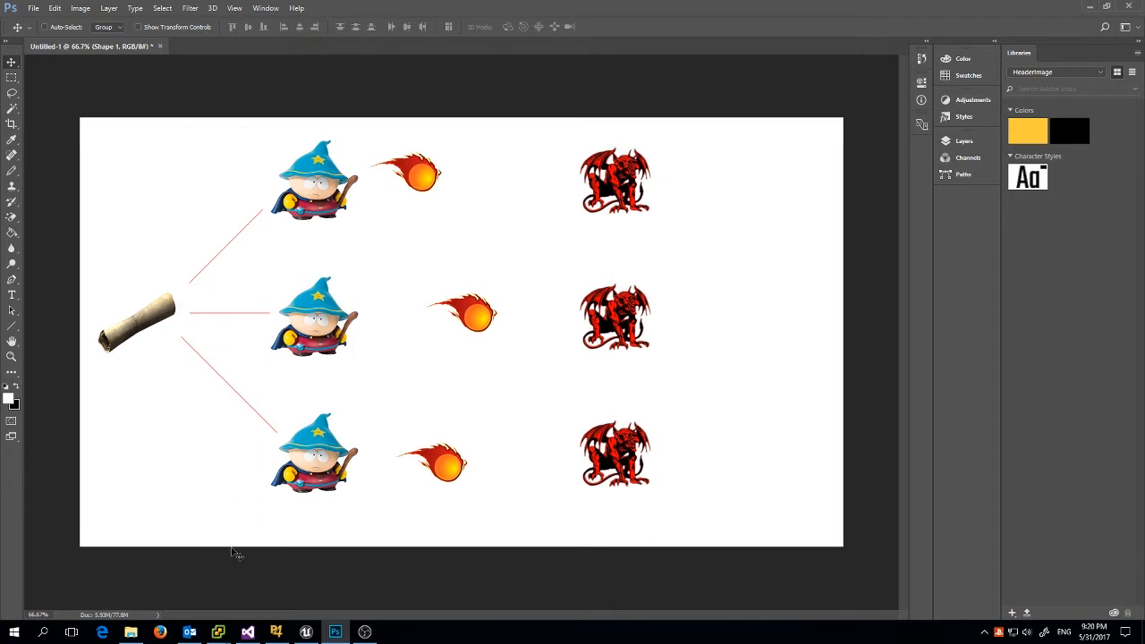
mouse_move(304, 275)
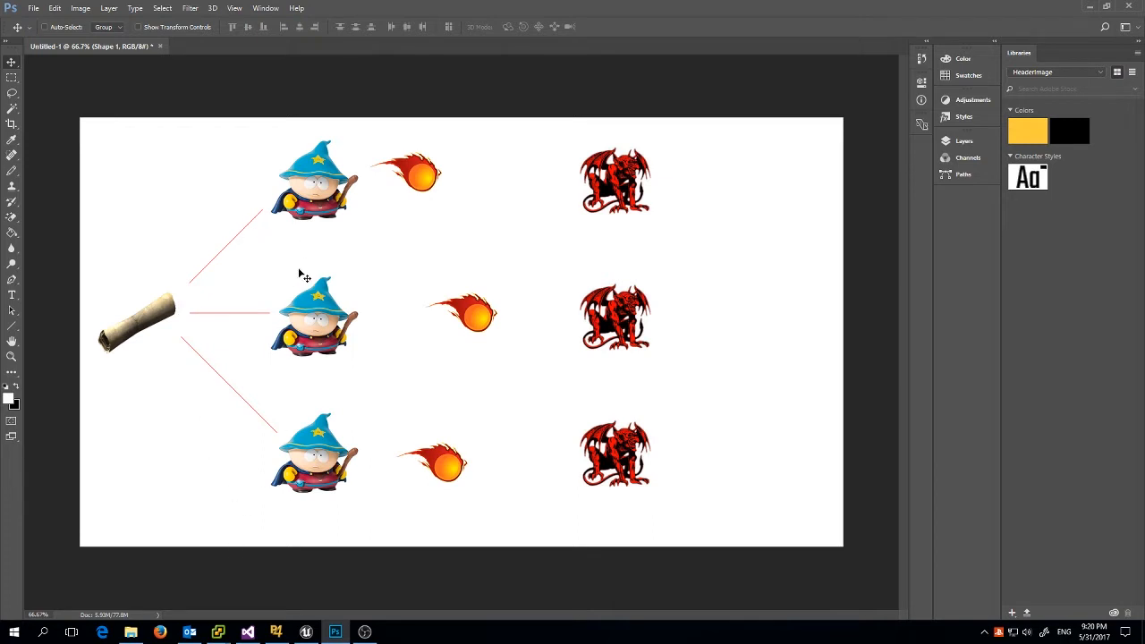
mouse_move(299, 251)
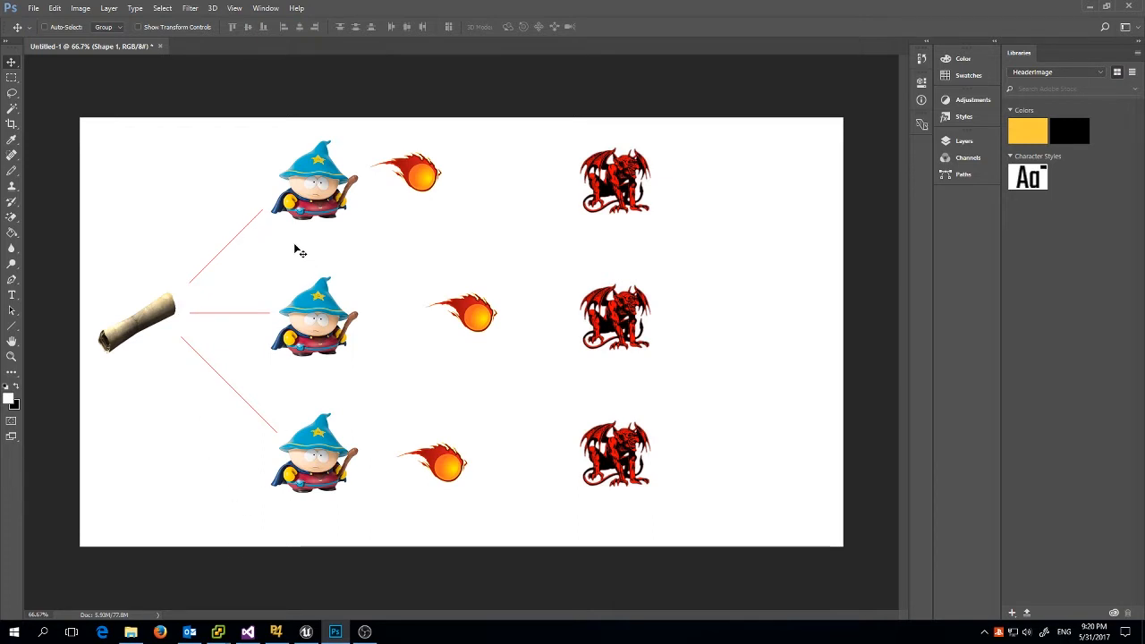
mouse_move(318, 319)
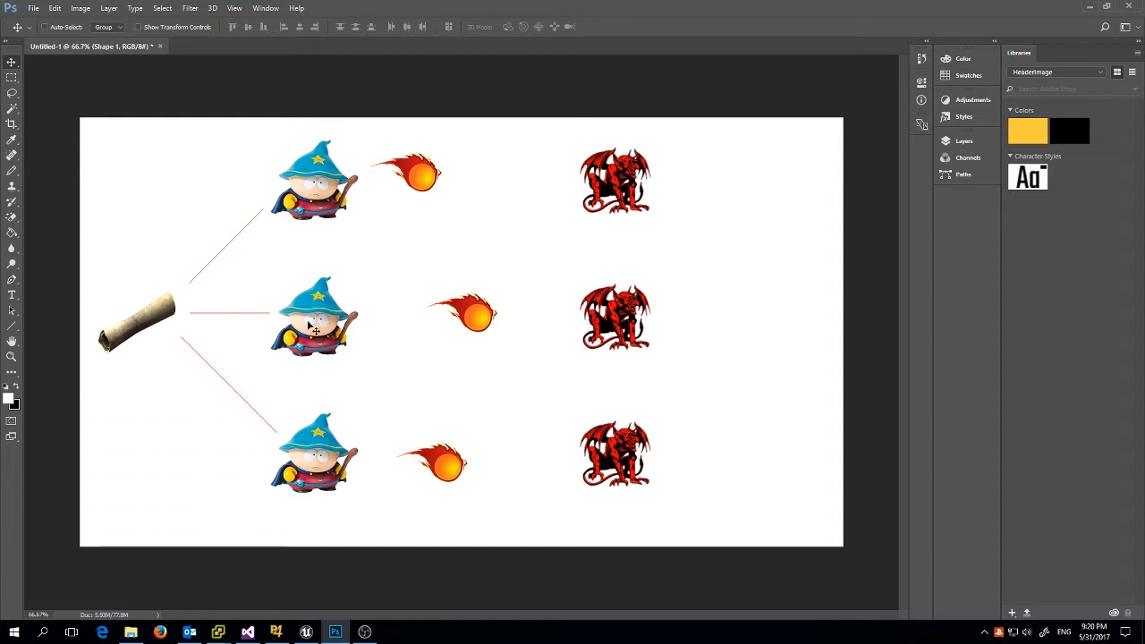
mouse_move(356, 325)
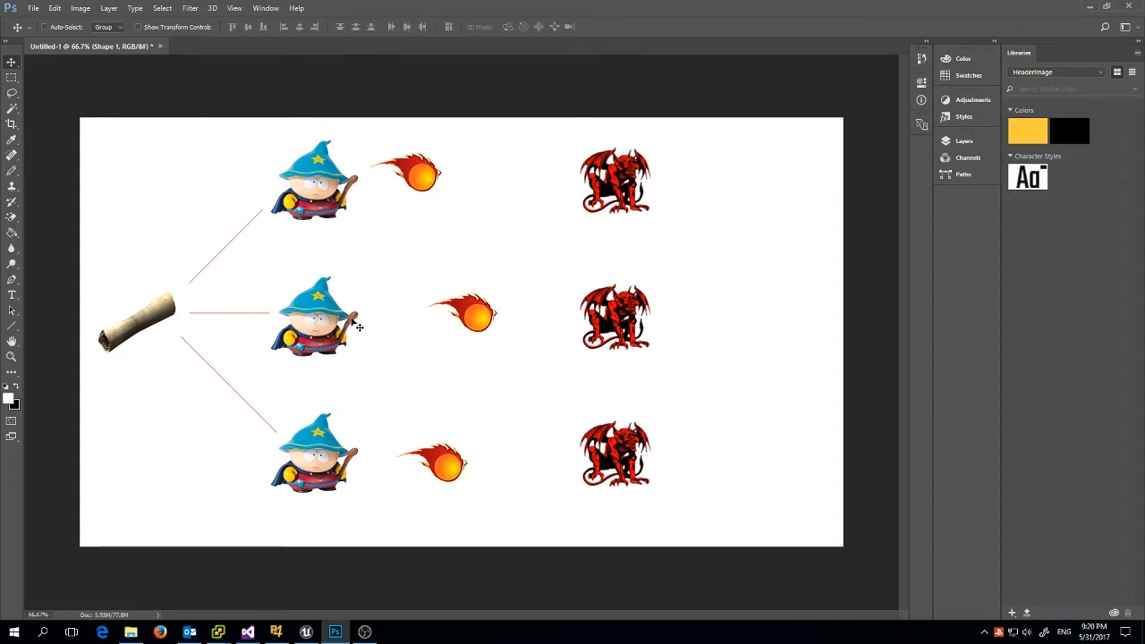
mouse_move(257, 407)
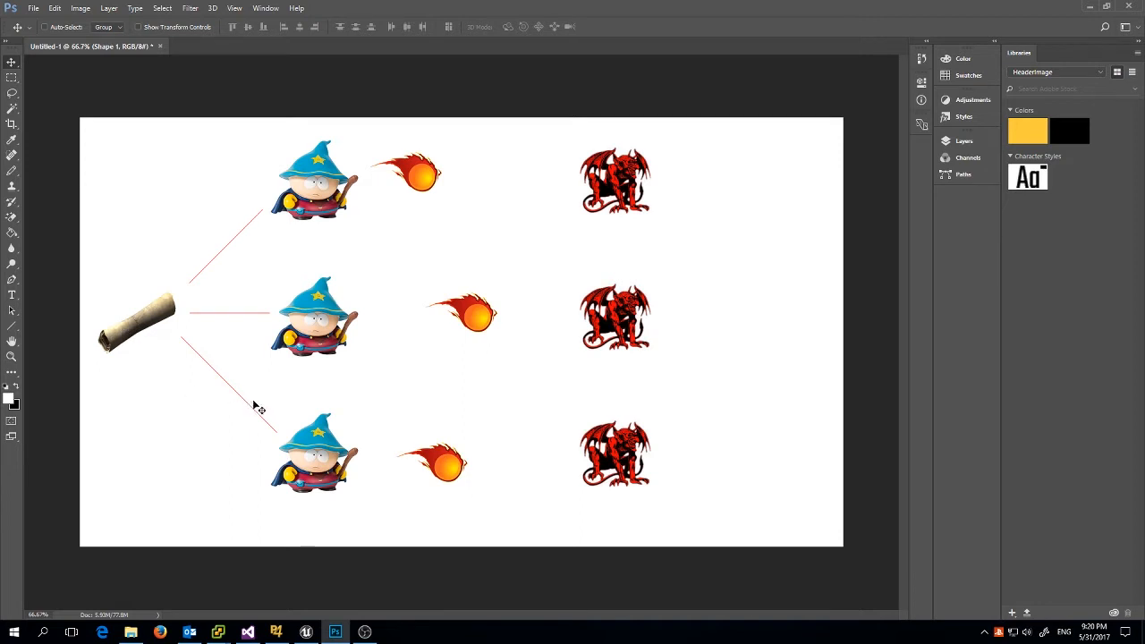
mouse_move(133, 344)
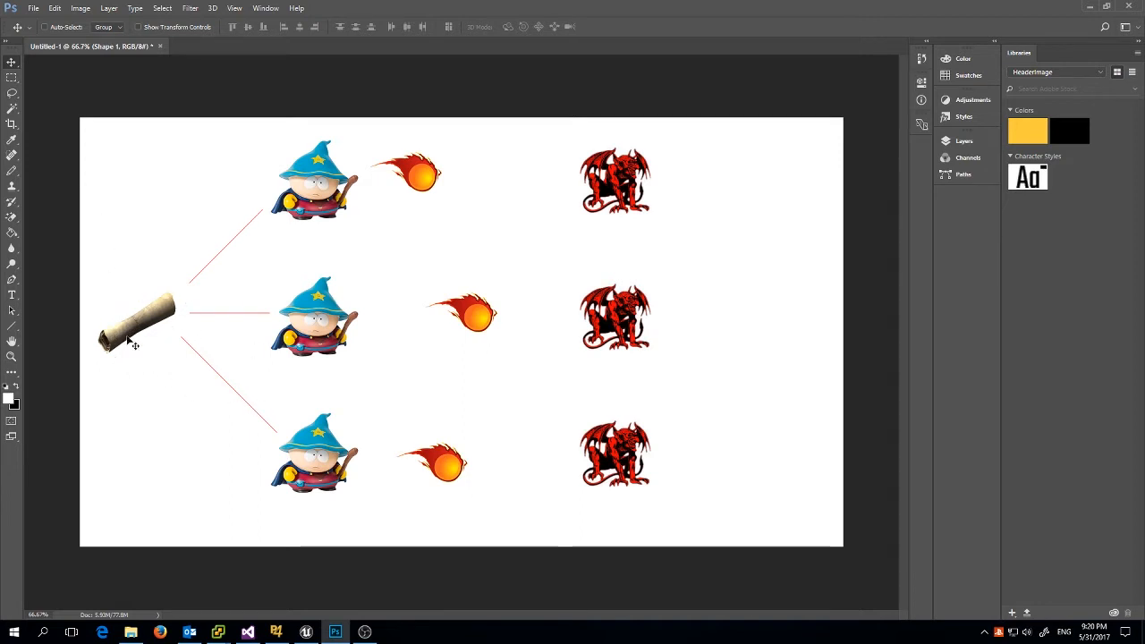
mouse_move(374, 410)
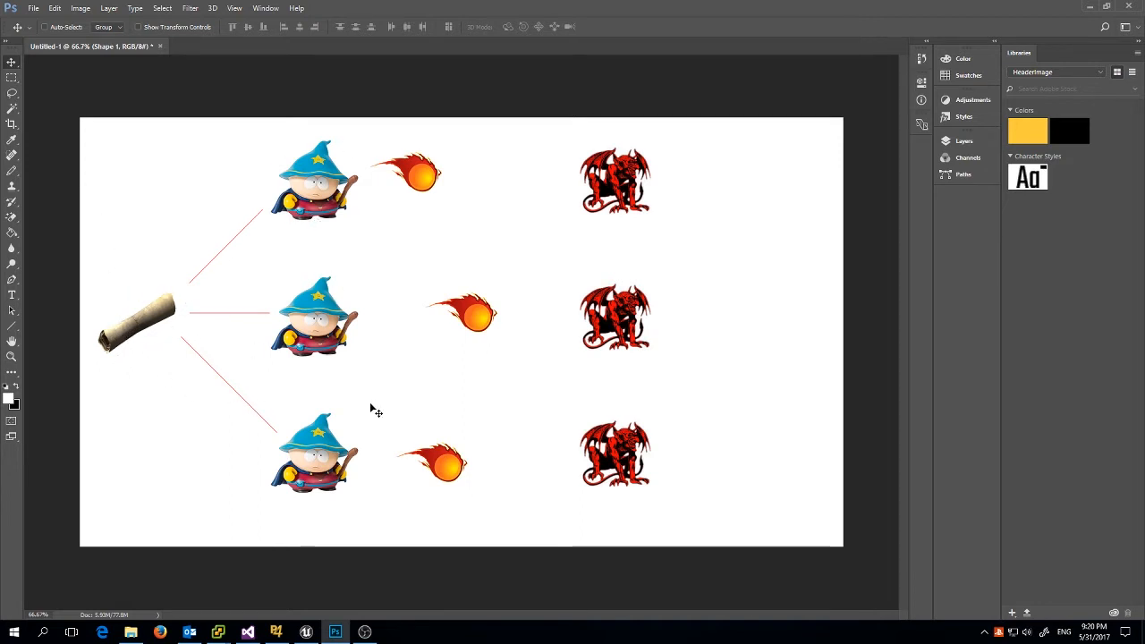
mouse_move(311, 429)
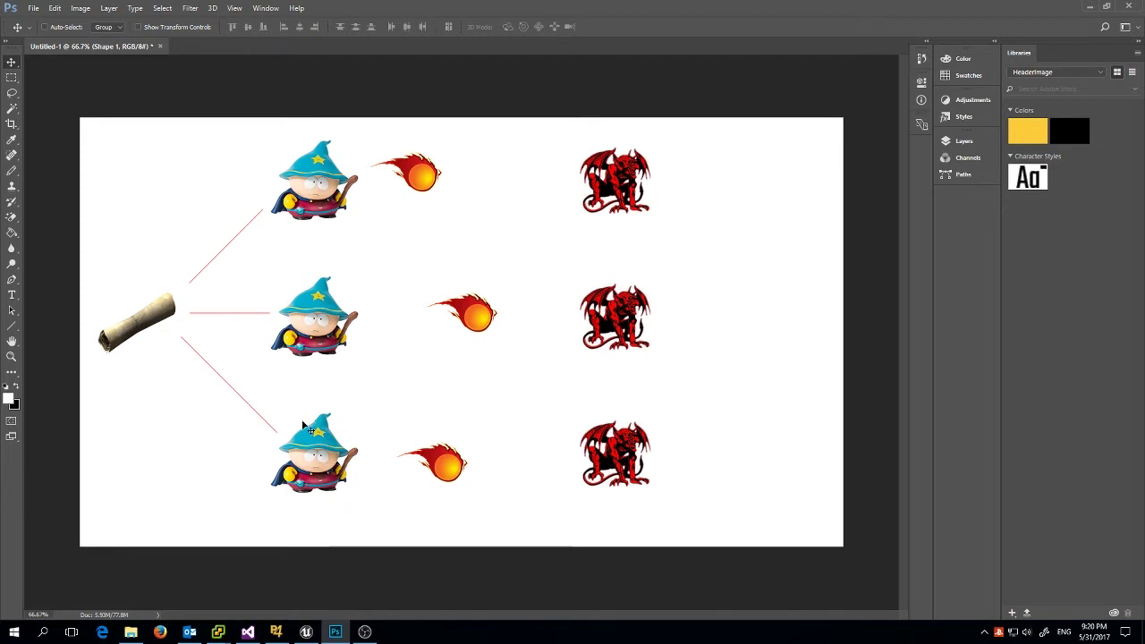
mouse_move(268, 199)
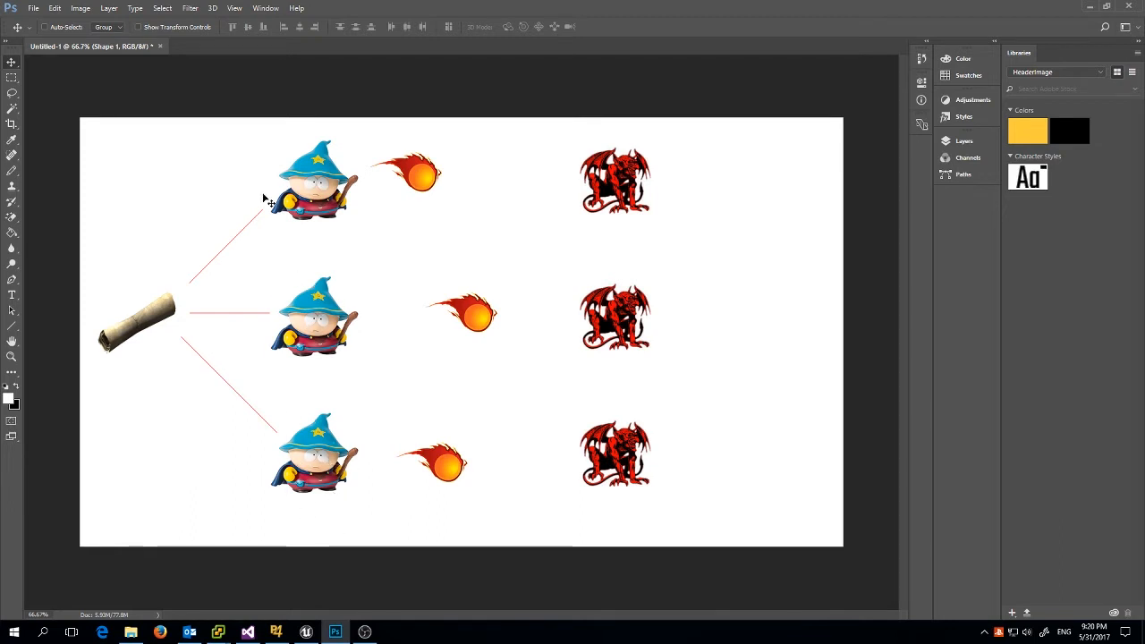
mouse_move(130, 331)
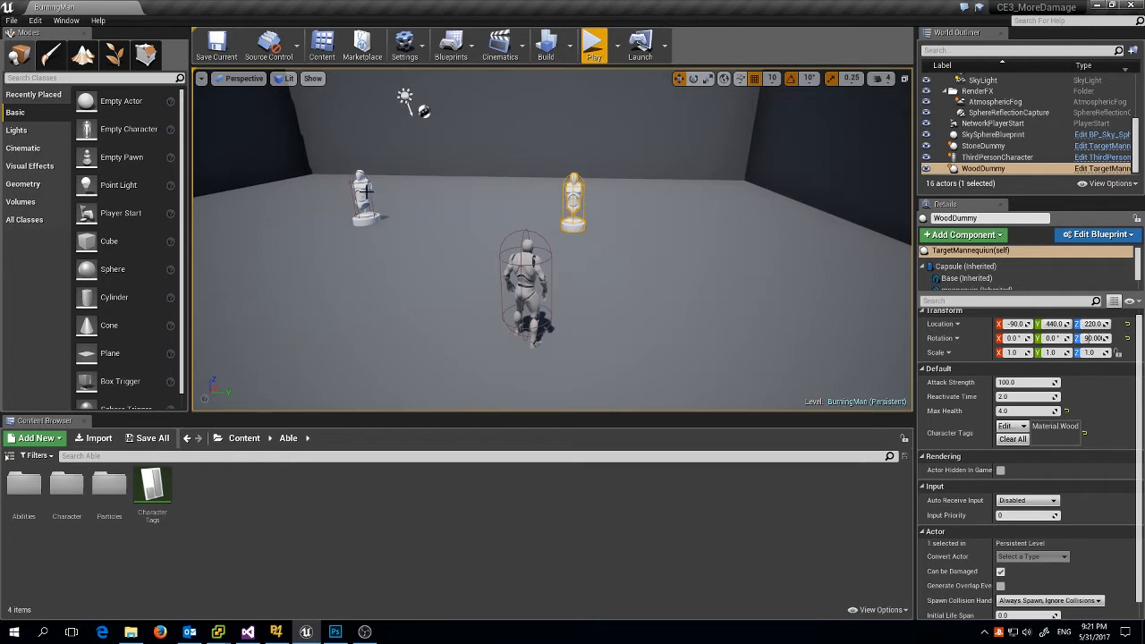
Select StoneDummy to check its Material.Stone tag, then select the Character Tags asset.
click(365, 197)
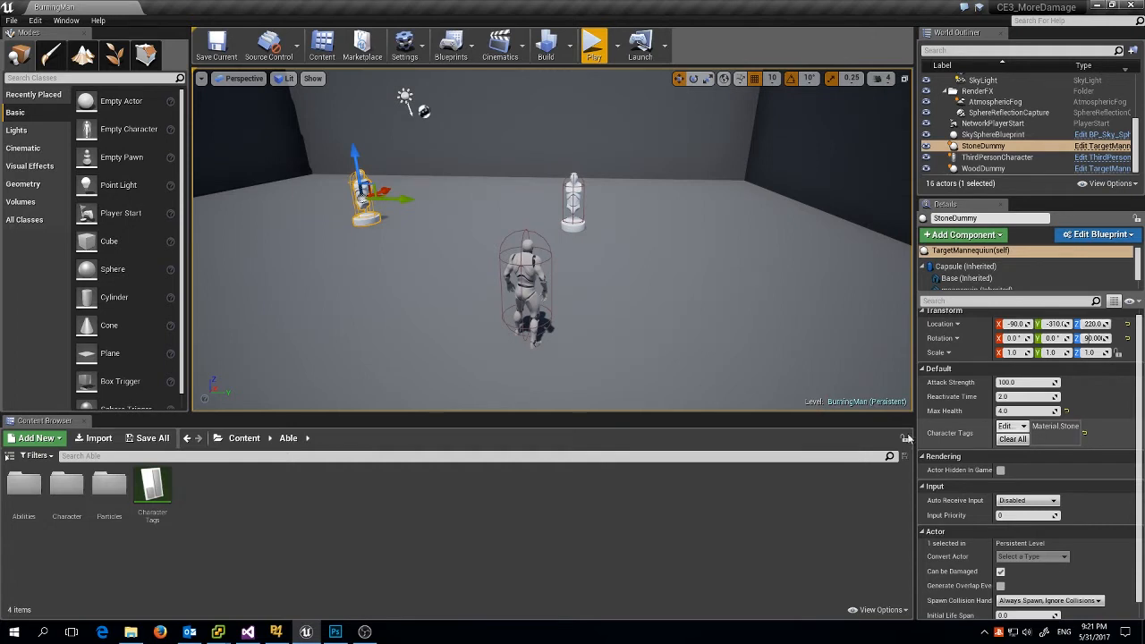
click(152, 487)
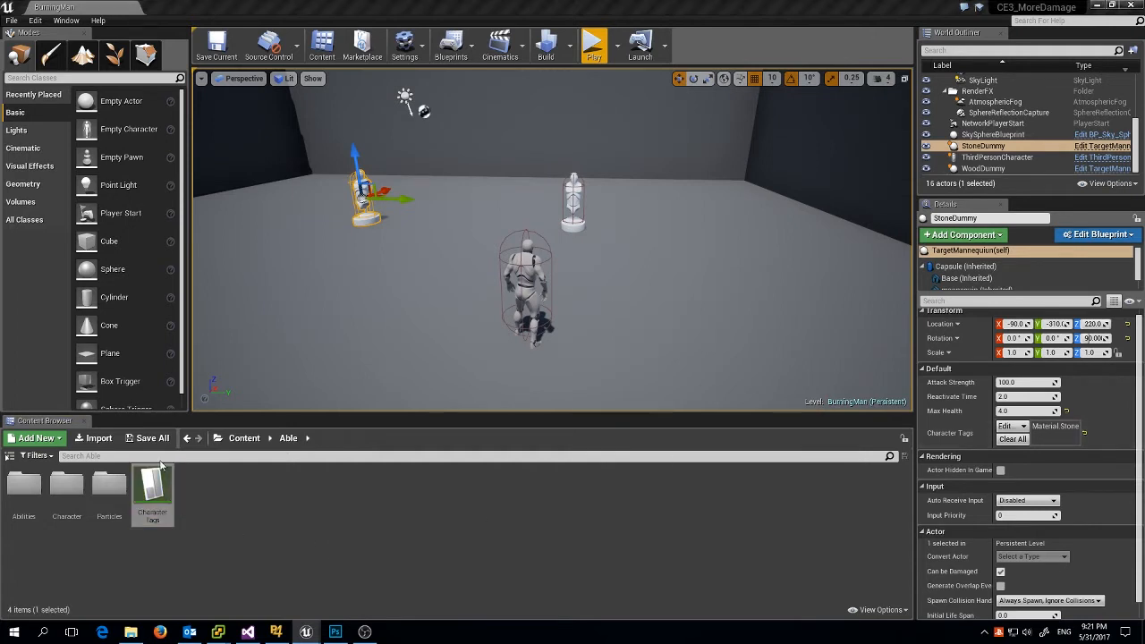
double_click(152, 488)
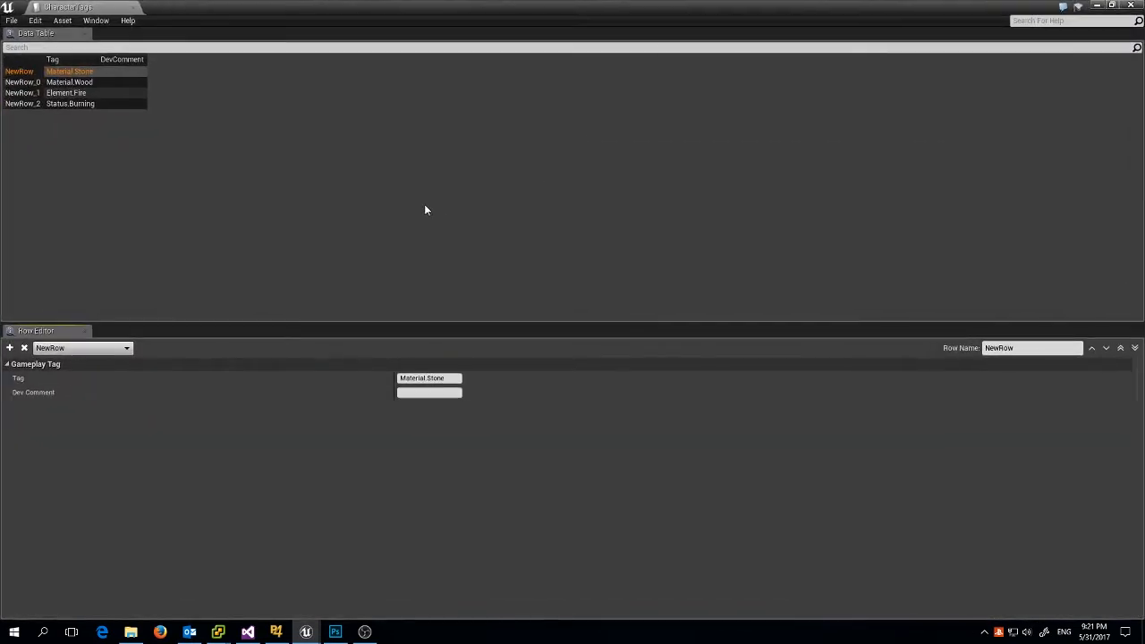
mouse_move(99, 81)
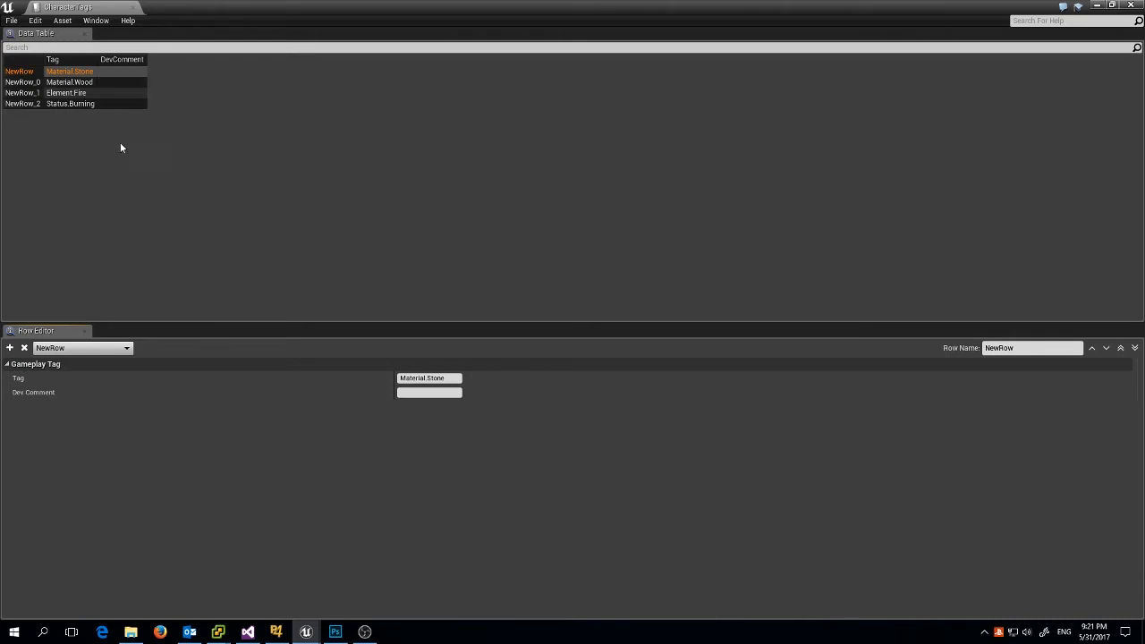
mouse_move(78, 88)
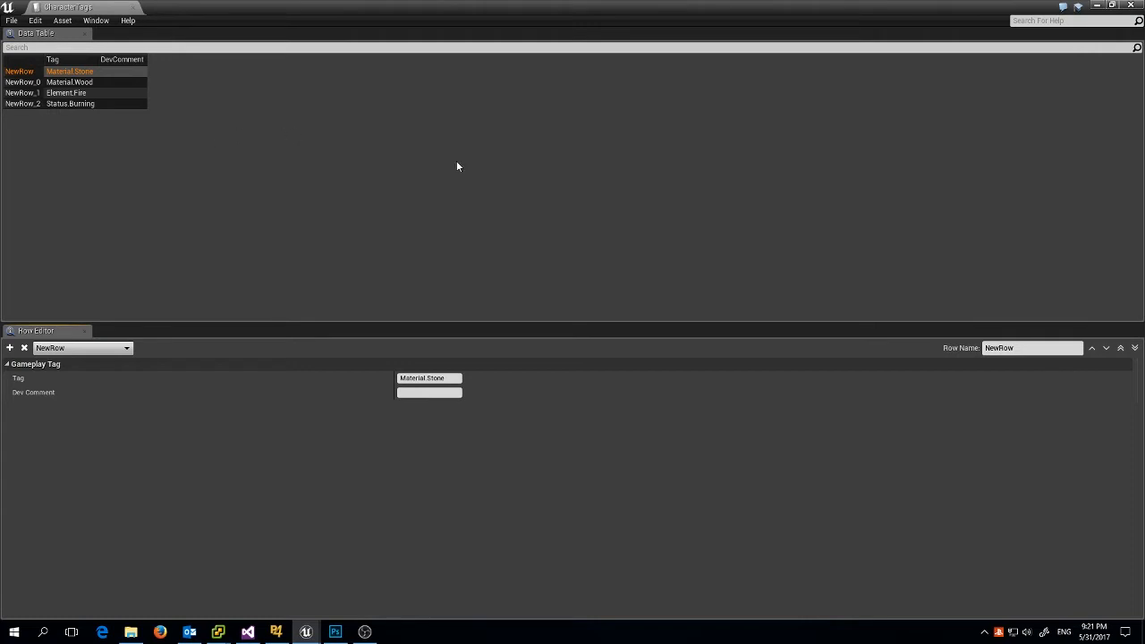
mouse_move(1115, 5)
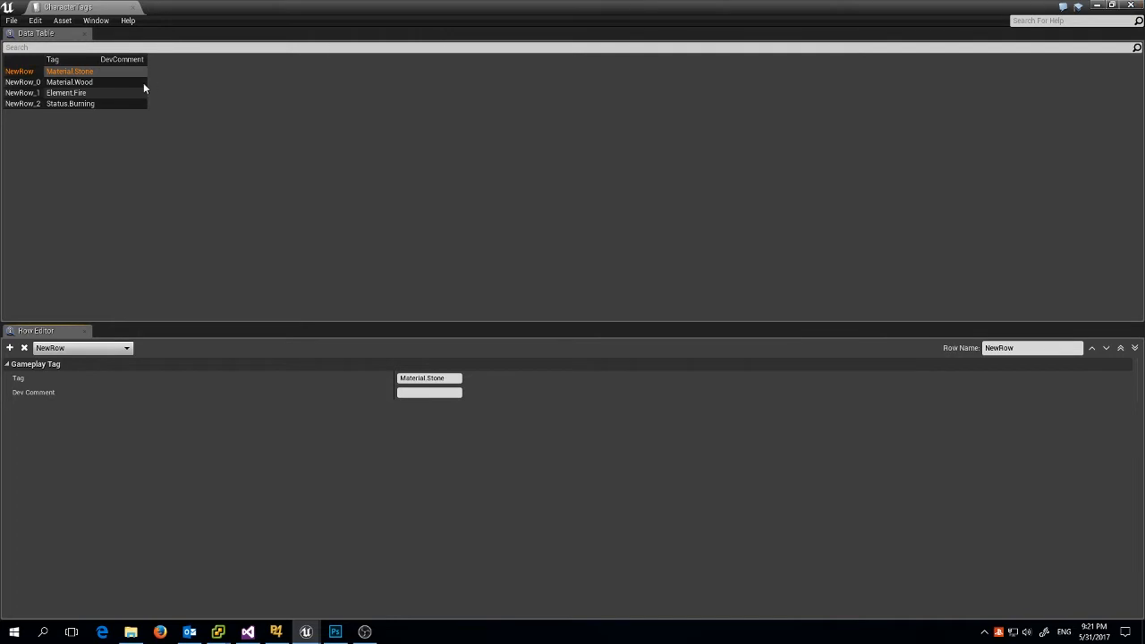
mouse_move(98, 80)
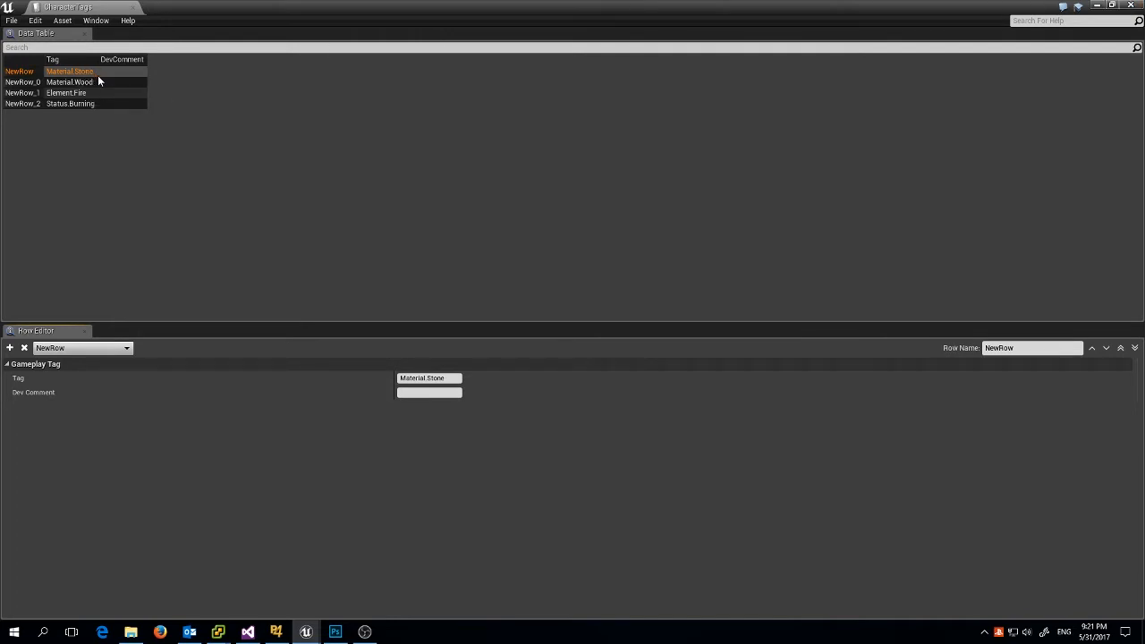
mouse_move(89, 131)
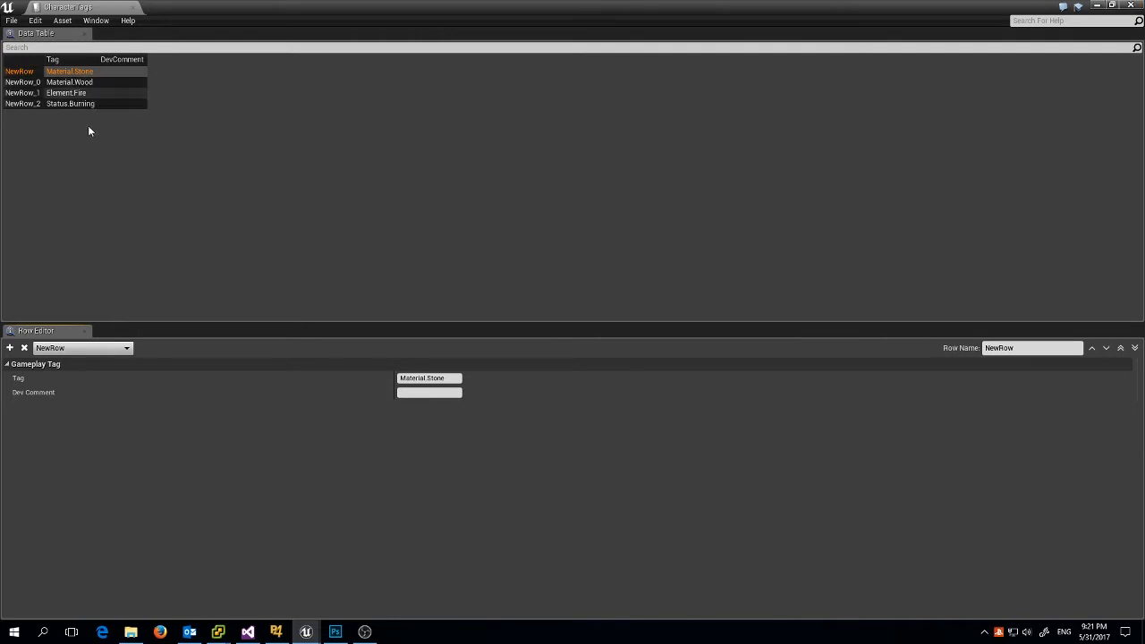
mouse_move(89, 104)
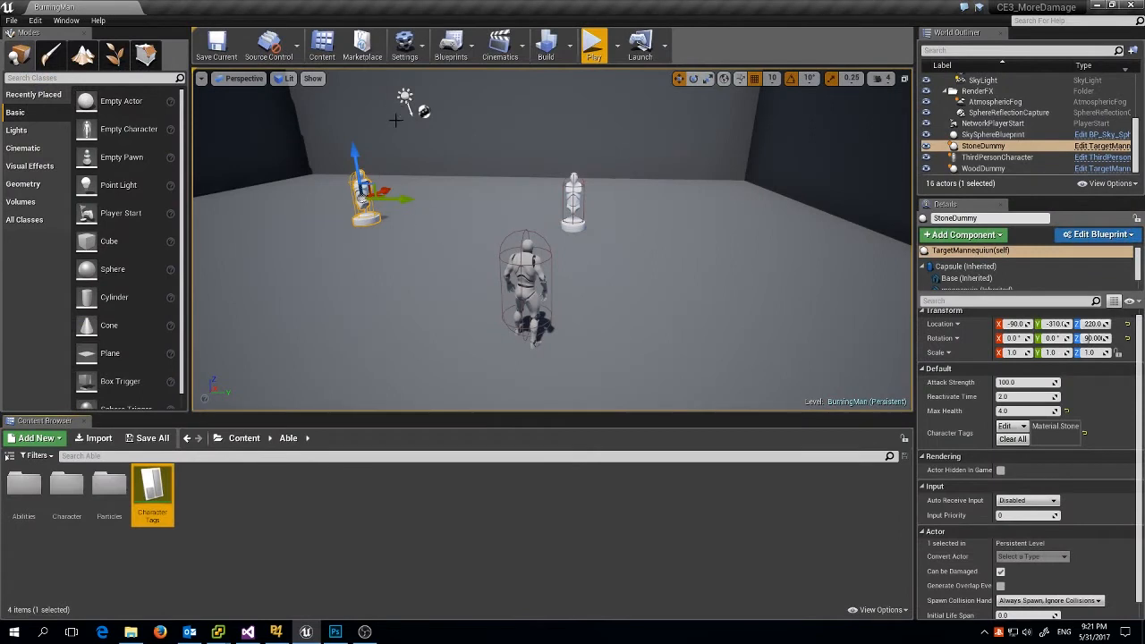
mouse_move(351, 206)
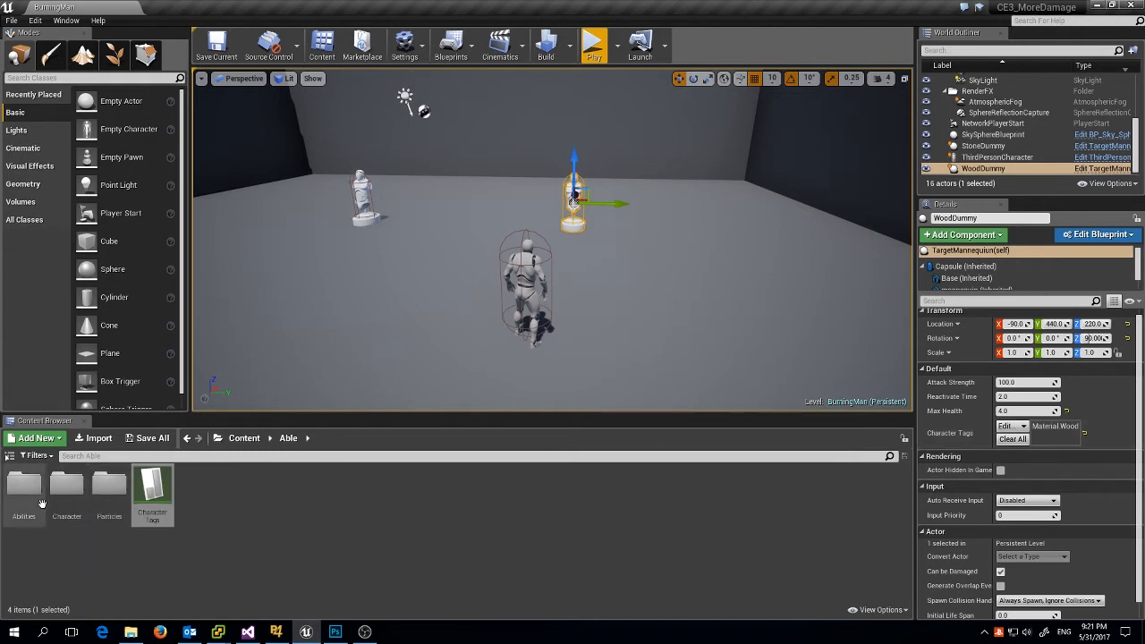
Open the Abilities folder and the Fireball Hit React ability blueprint.
double_click(23, 487)
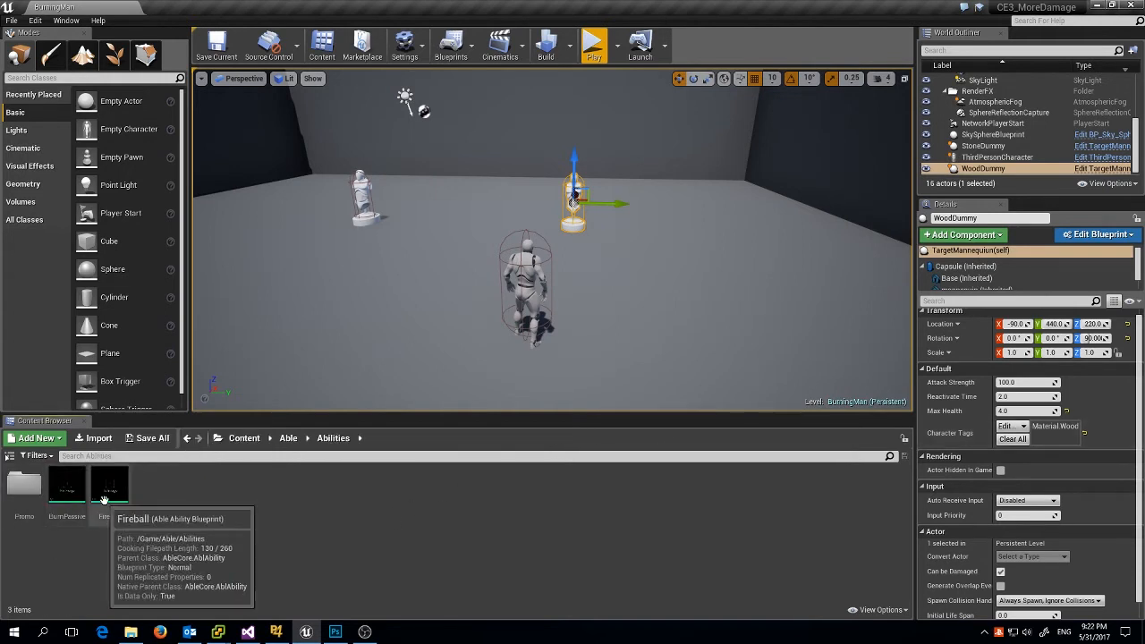
double_click(111, 483)
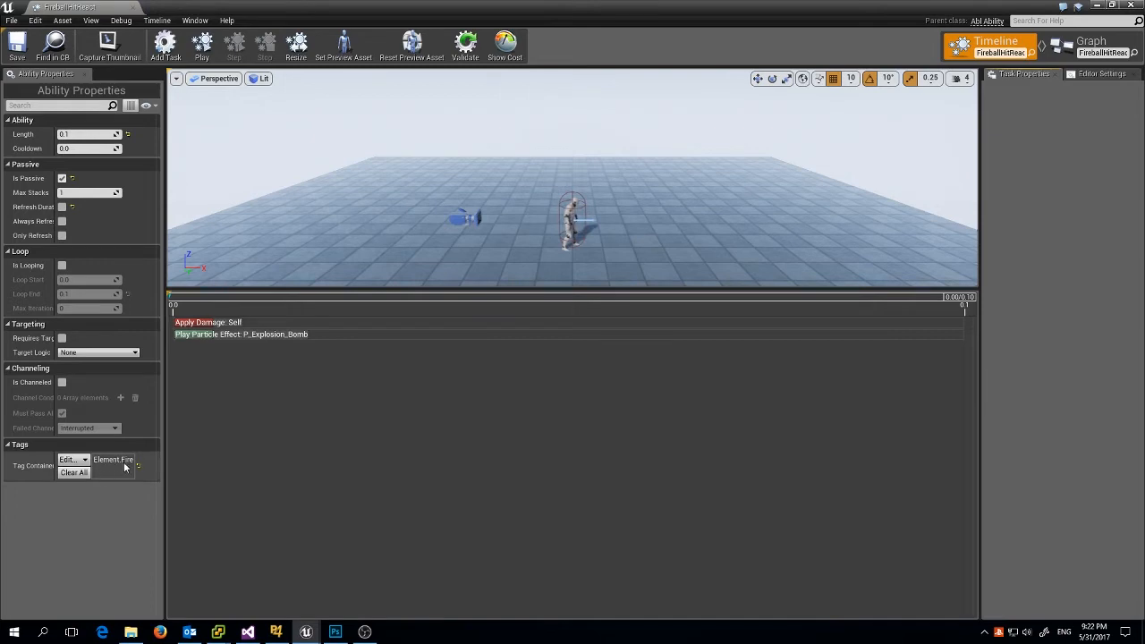
mouse_move(765, 170)
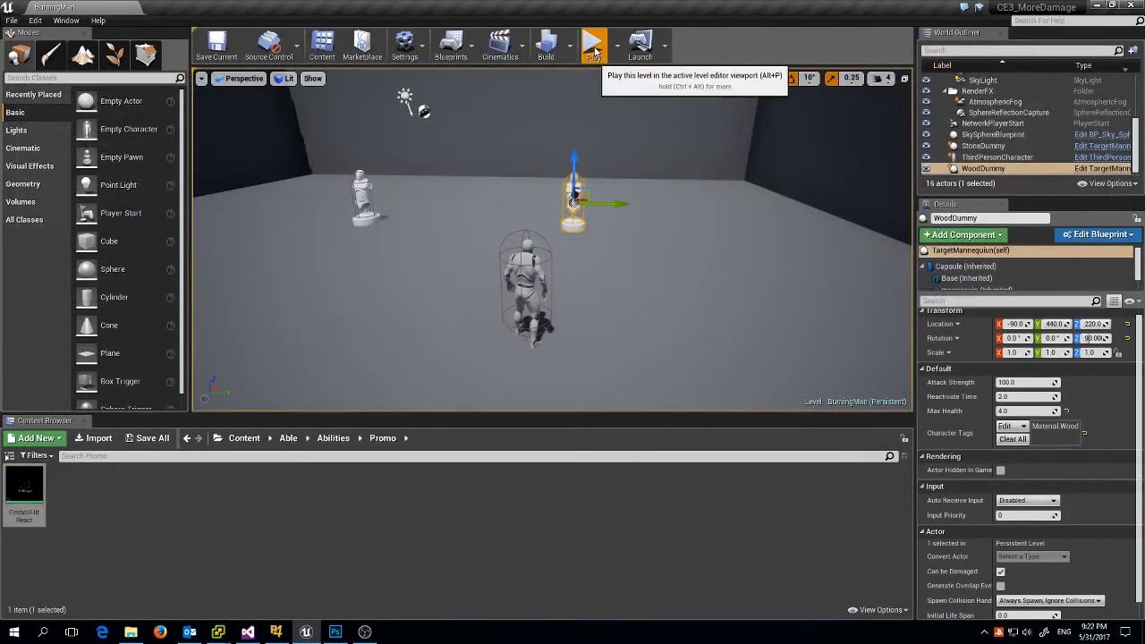
click(593, 43)
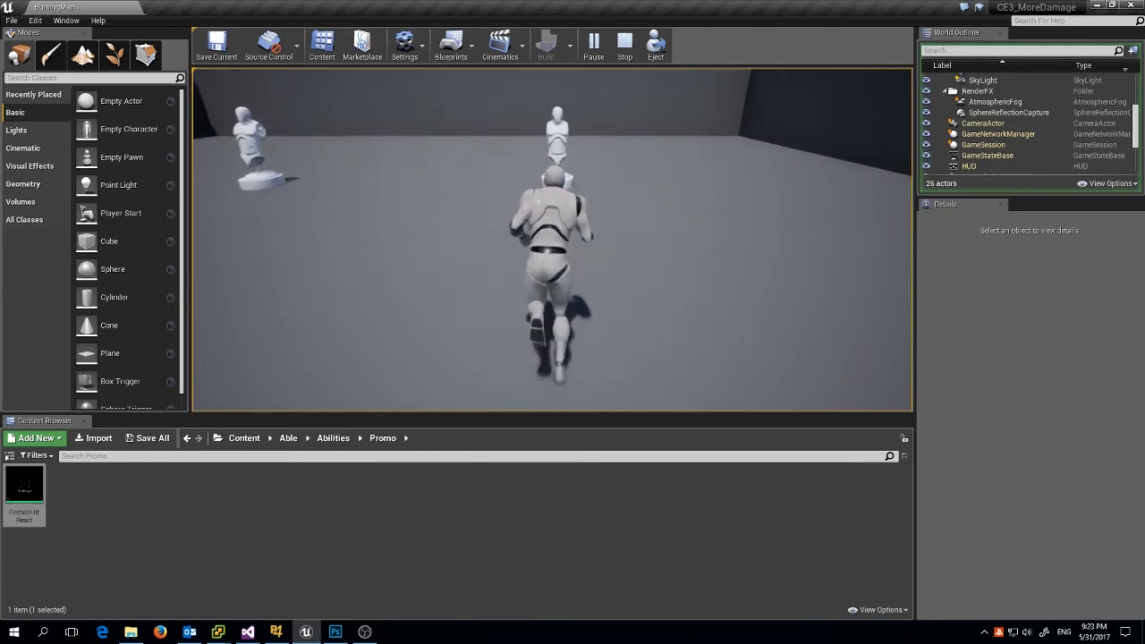
click(623, 45)
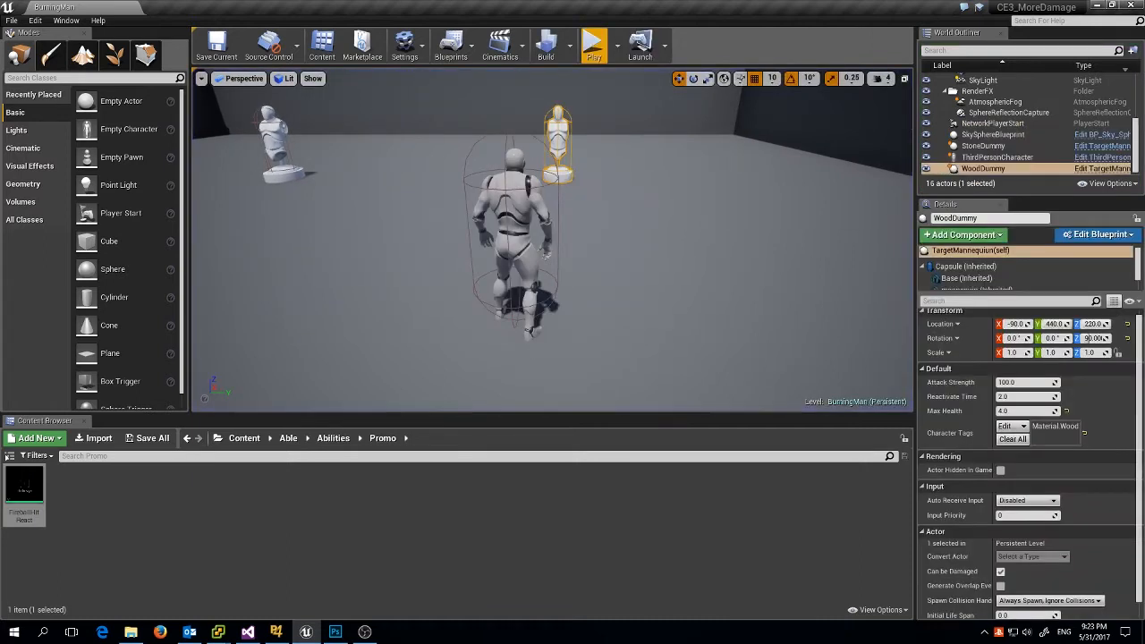
Tag StoneDummy as Material.Wood and play-test the level twice to watch it burn.
click(983, 146)
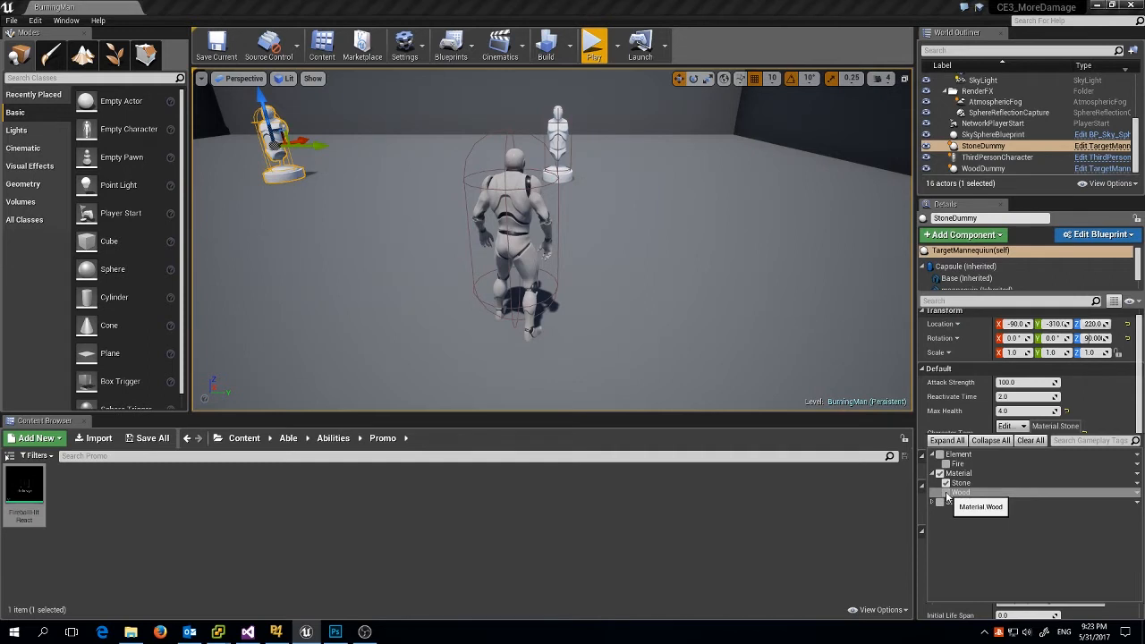
click(945, 492)
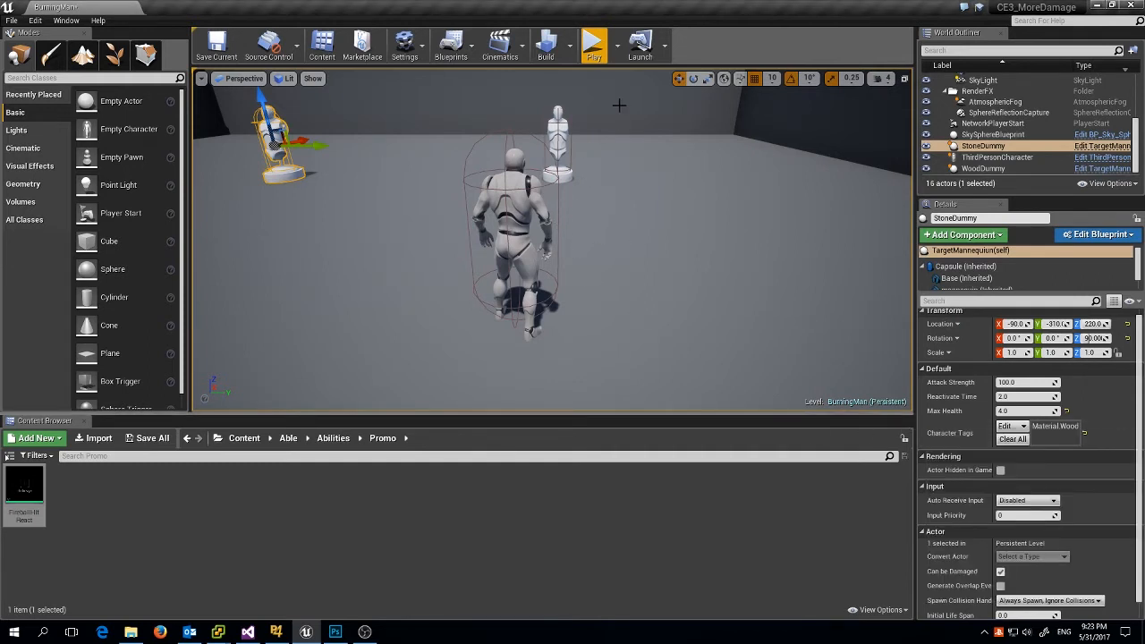
click(593, 42)
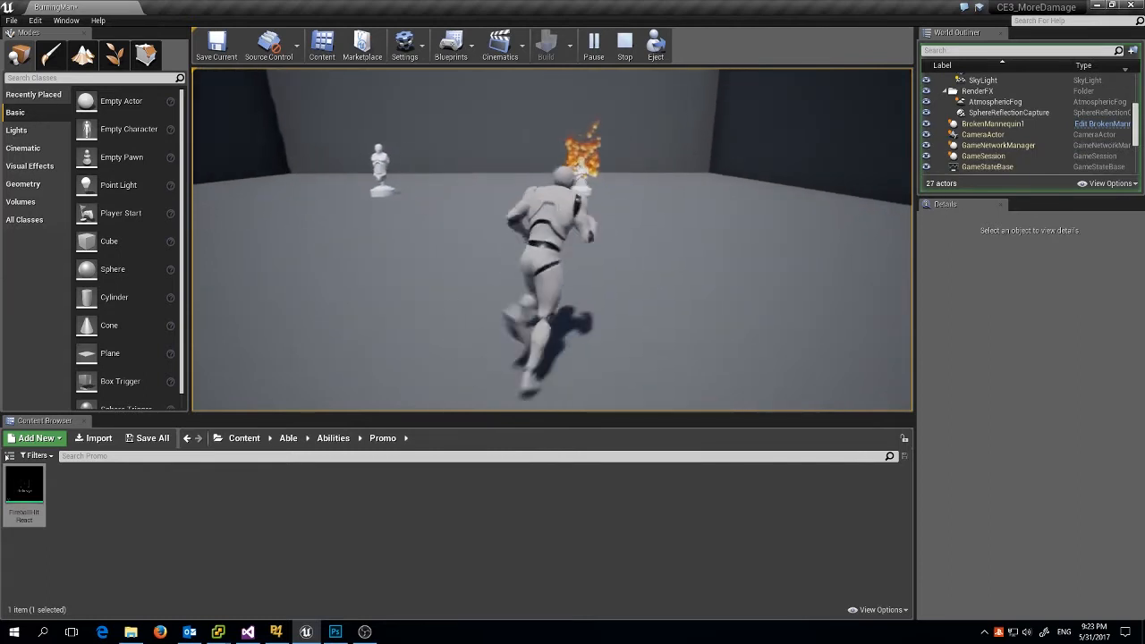
click(624, 45)
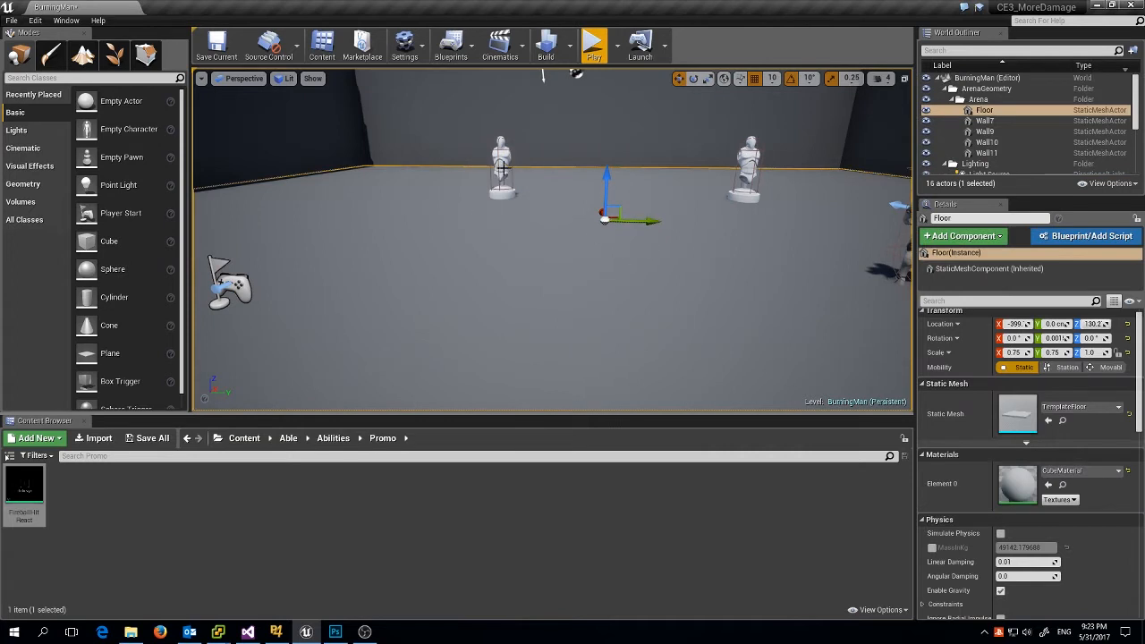
click(593, 43)
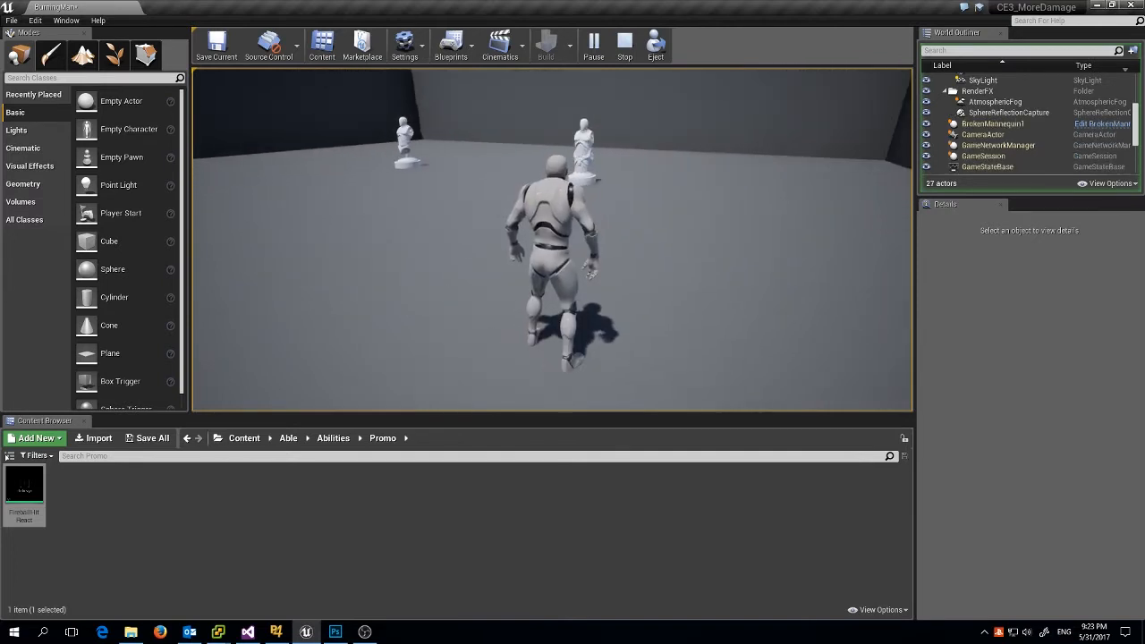
click(623, 43)
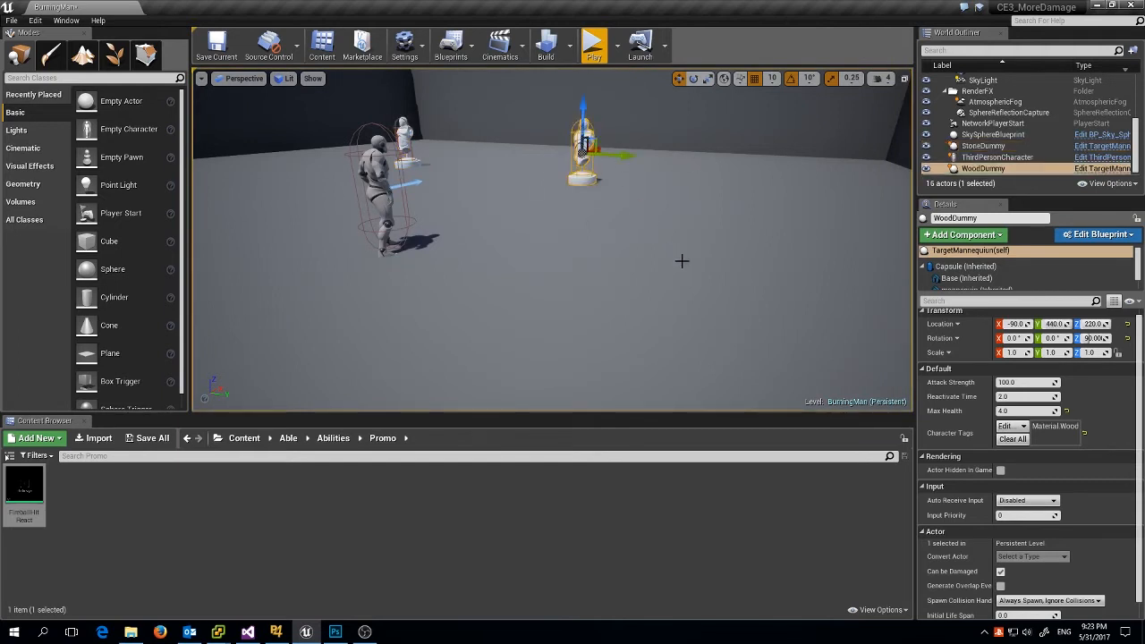
Open the wooden dummy's TargetMannequin blueprint and pan to the health update nodes.
click(1128, 234)
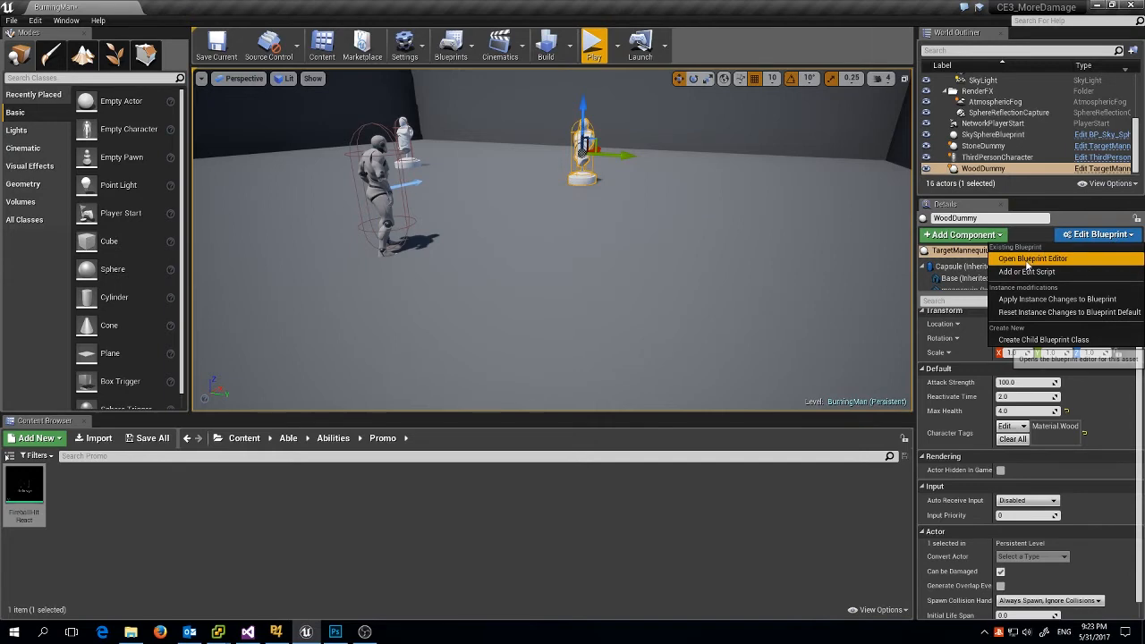
click(1032, 258)
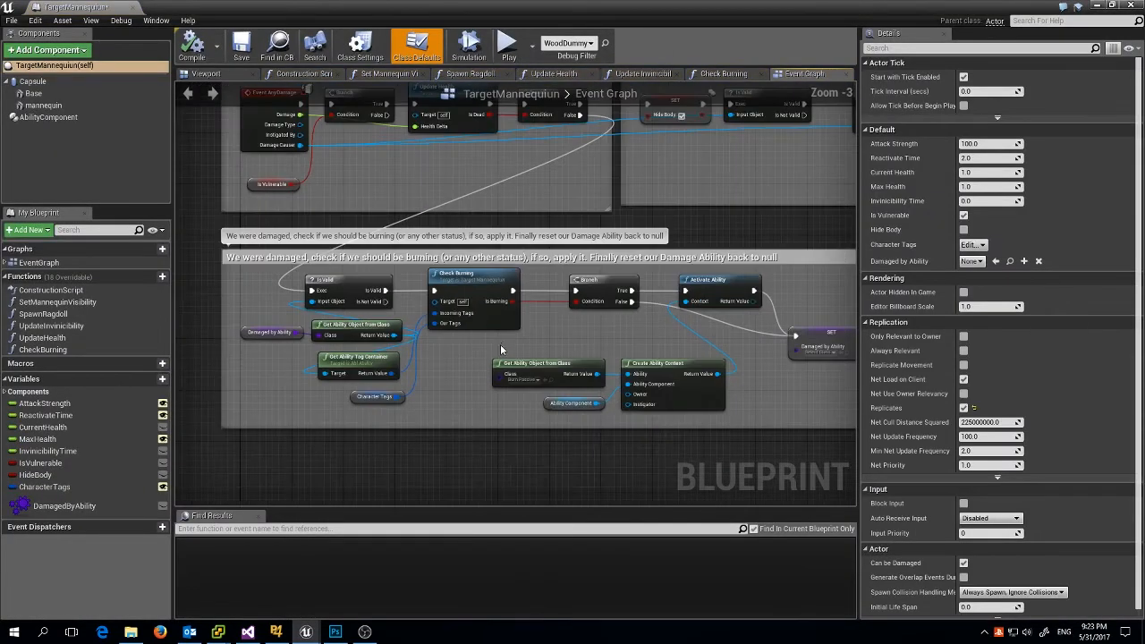
scroll(down, 3)
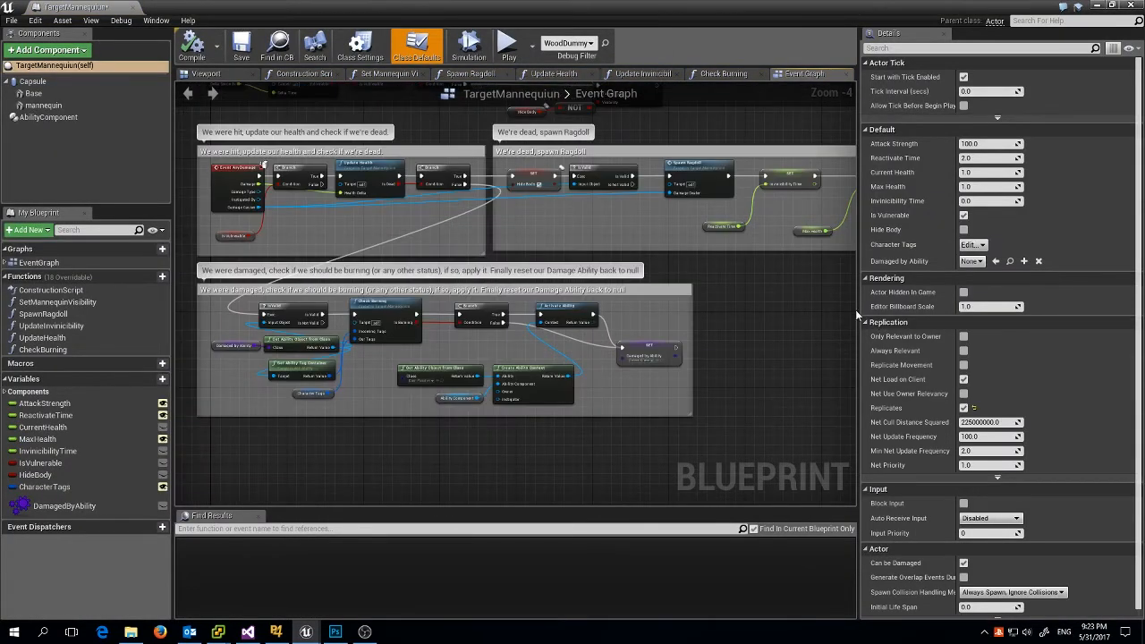
mouse_move(714, 271)
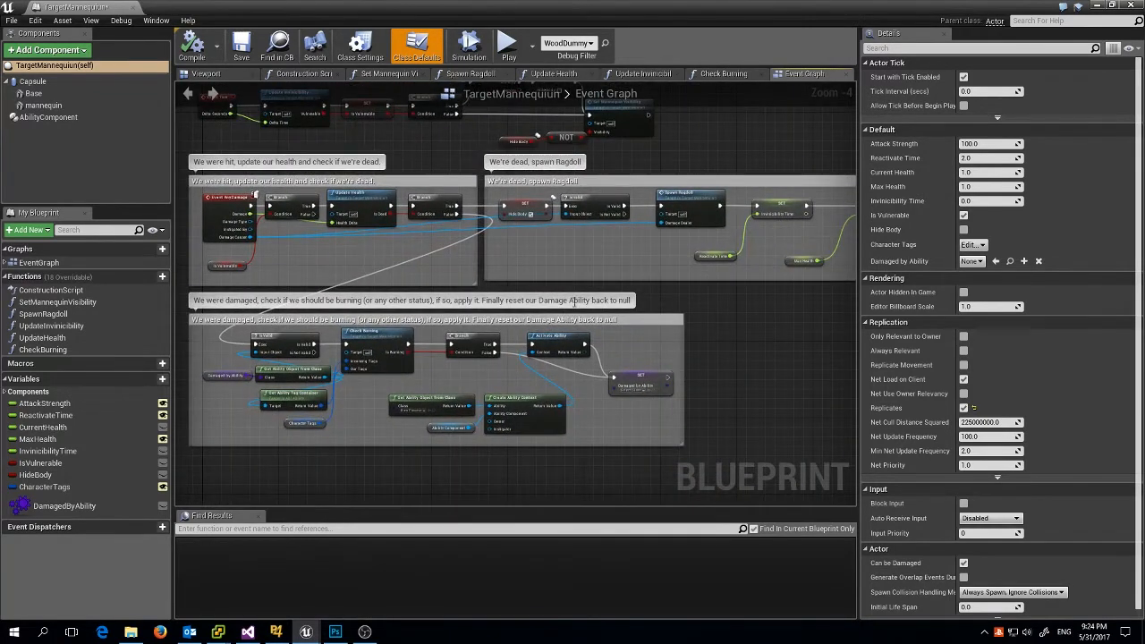
scroll(up, 3)
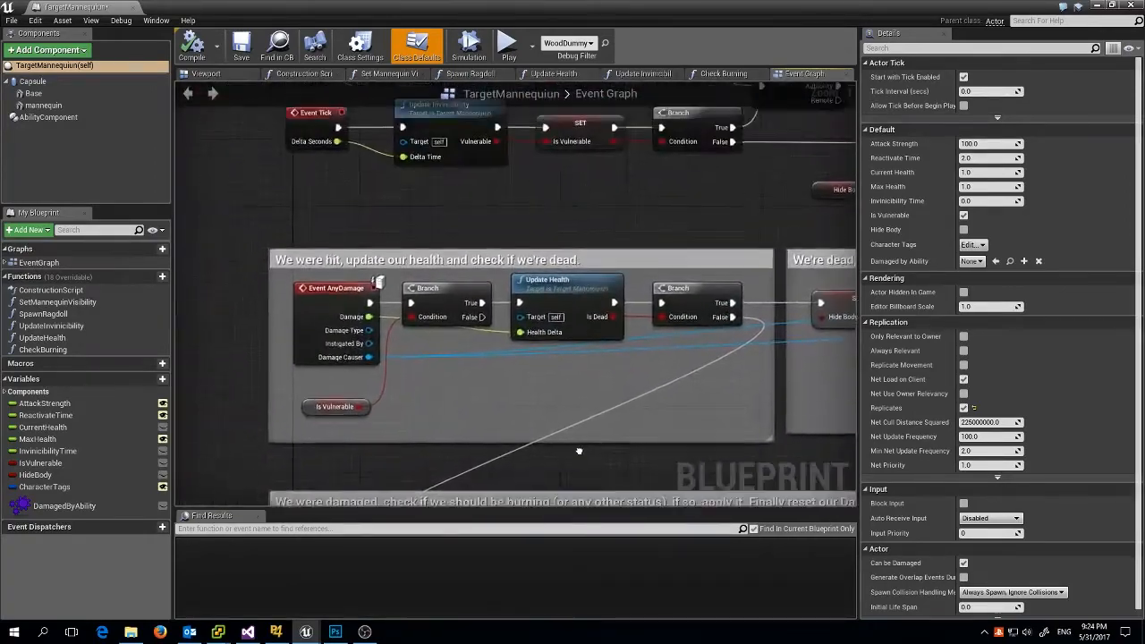
drag(579, 450, 515, 455)
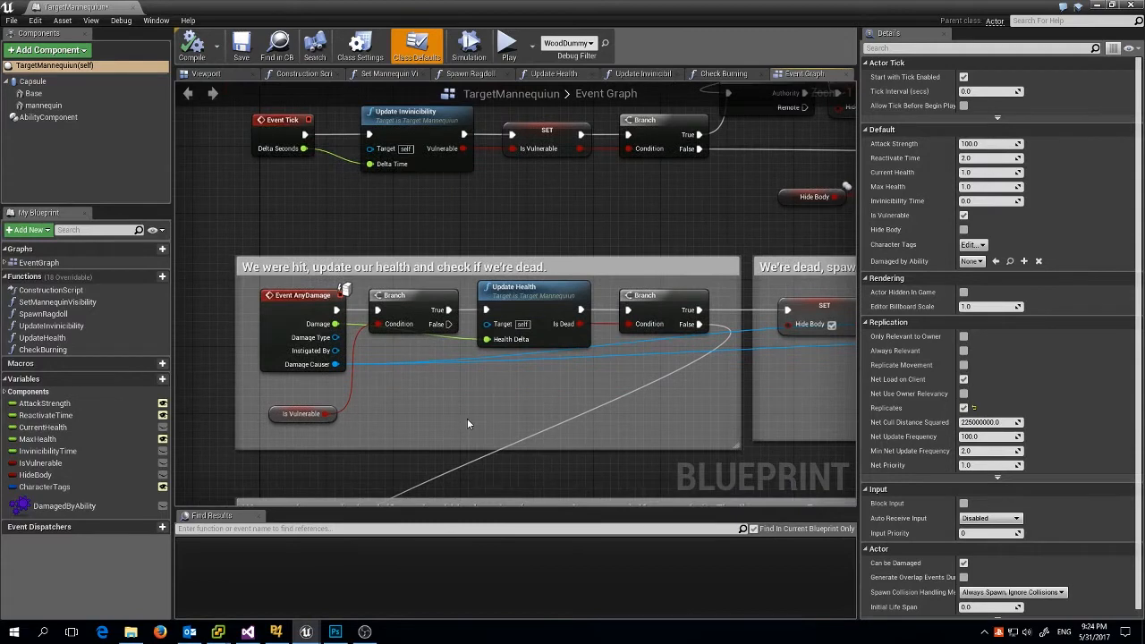
mouse_move(428, 350)
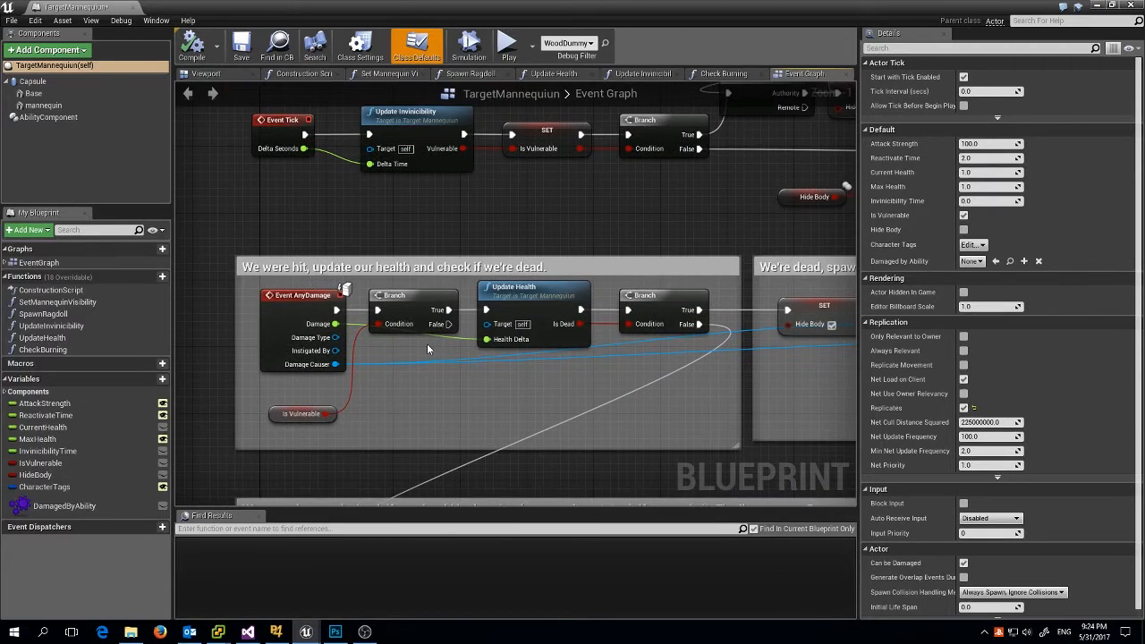
mouse_move(413, 345)
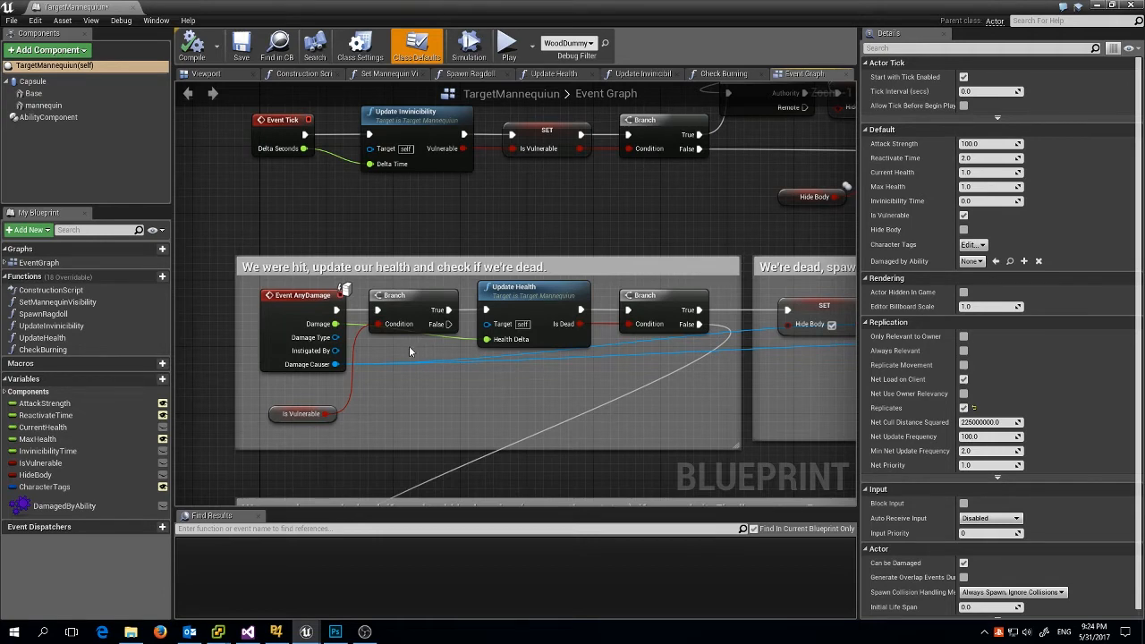
mouse_move(308, 399)
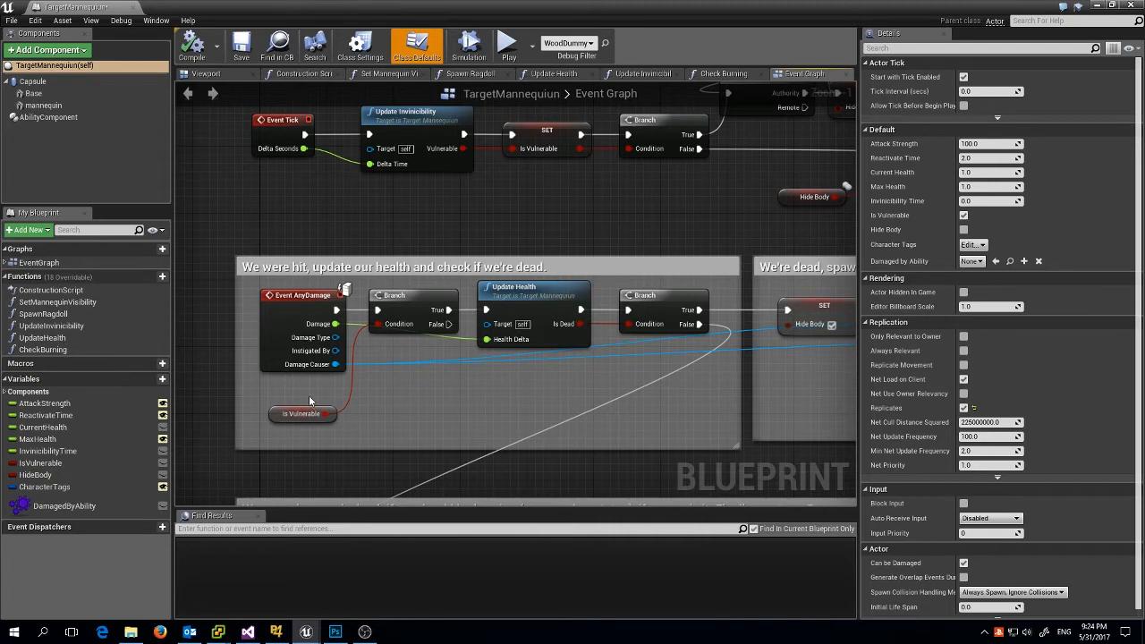
mouse_move(309, 384)
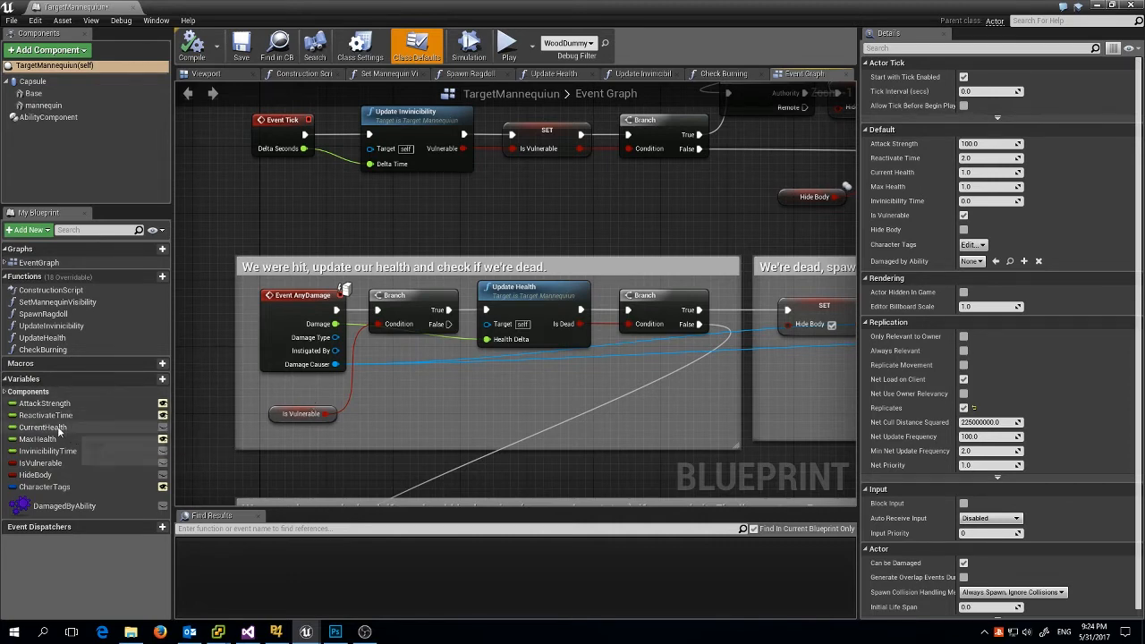
mouse_move(42, 427)
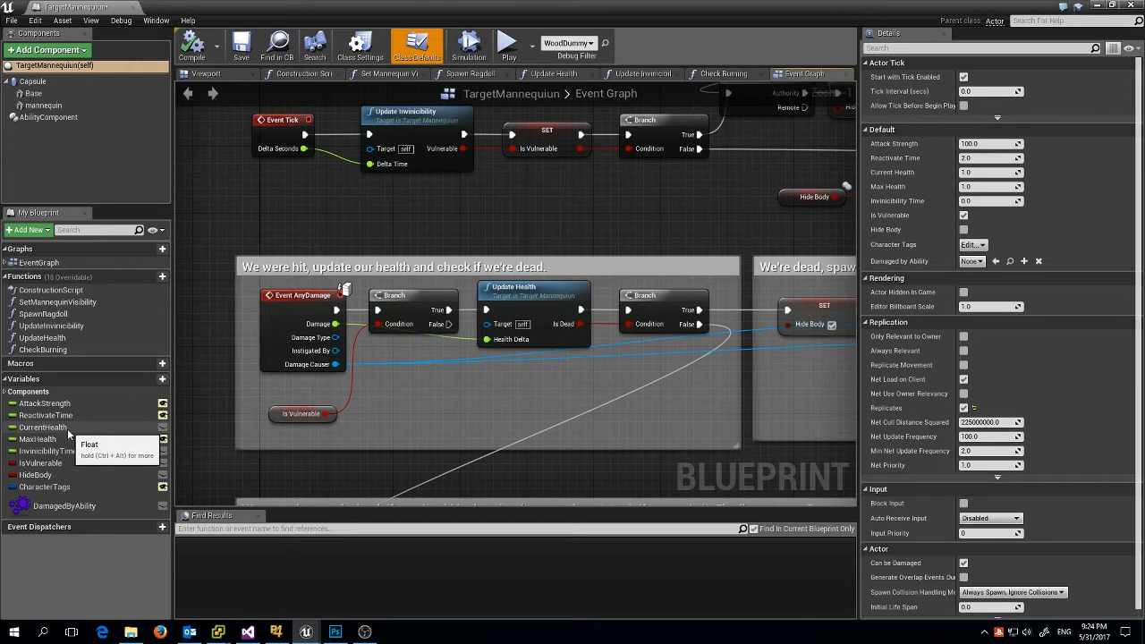
mouse_move(49, 450)
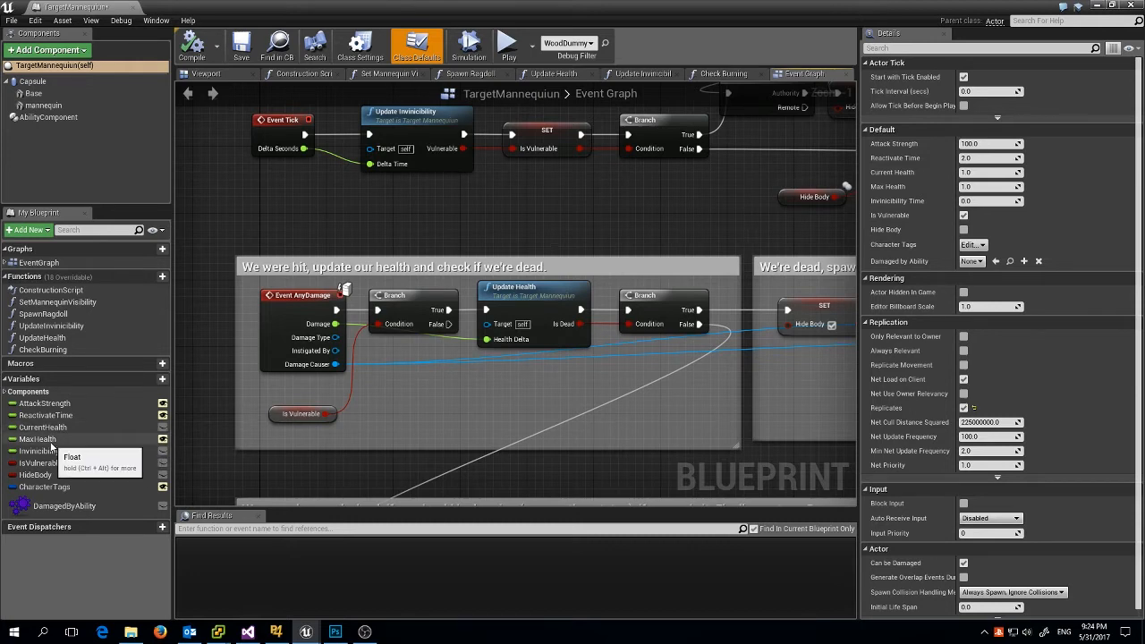
mouse_move(103, 449)
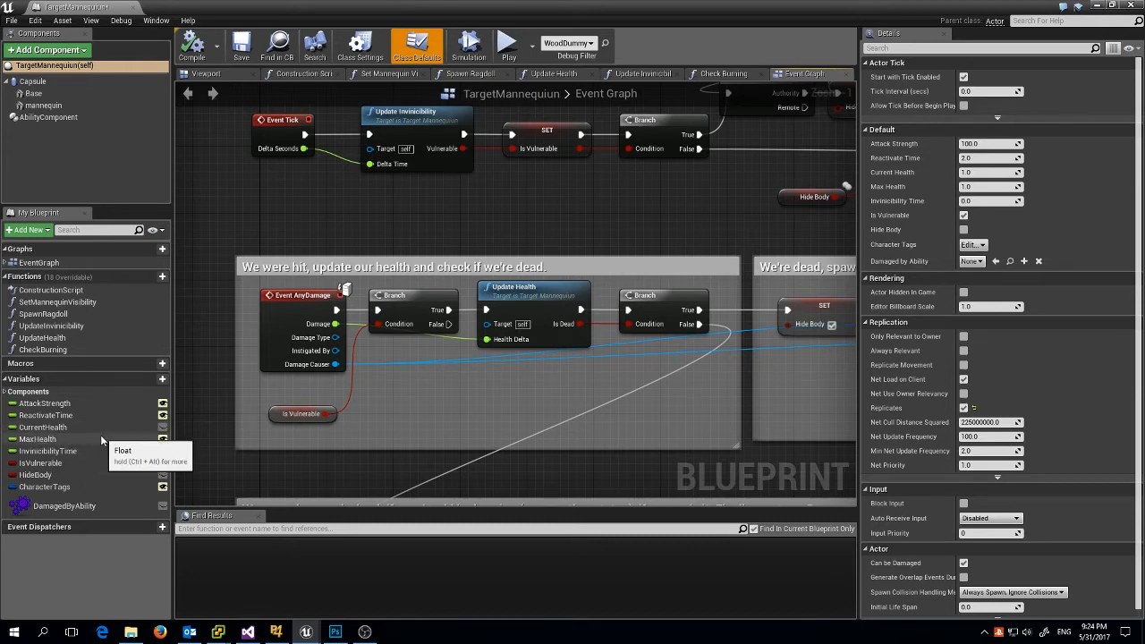
mouse_move(43, 427)
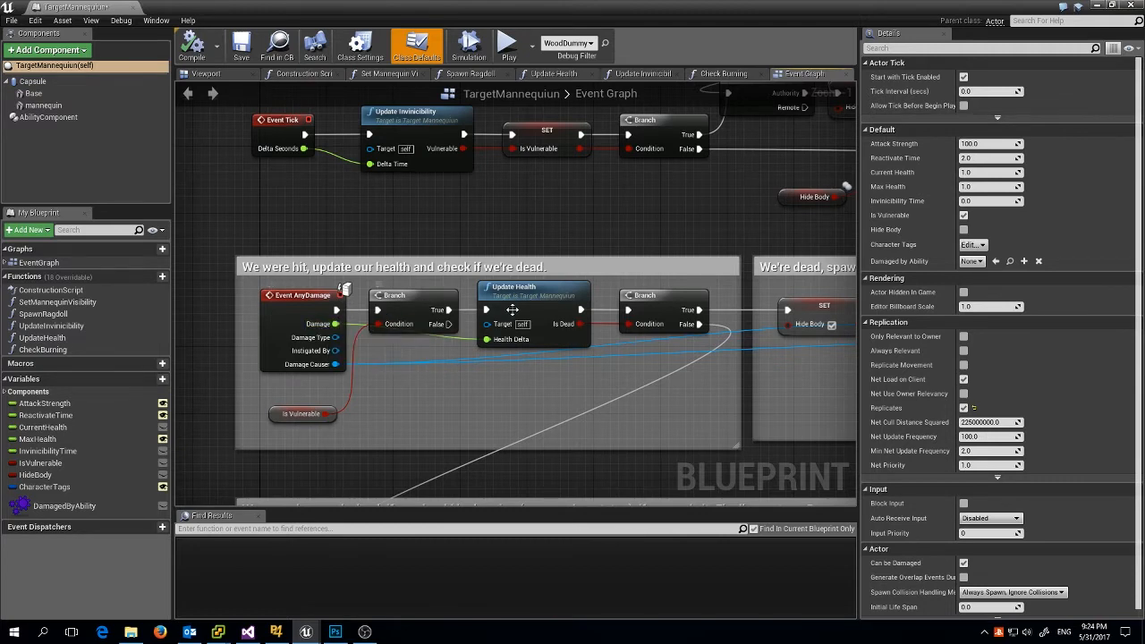
mouse_move(530, 290)
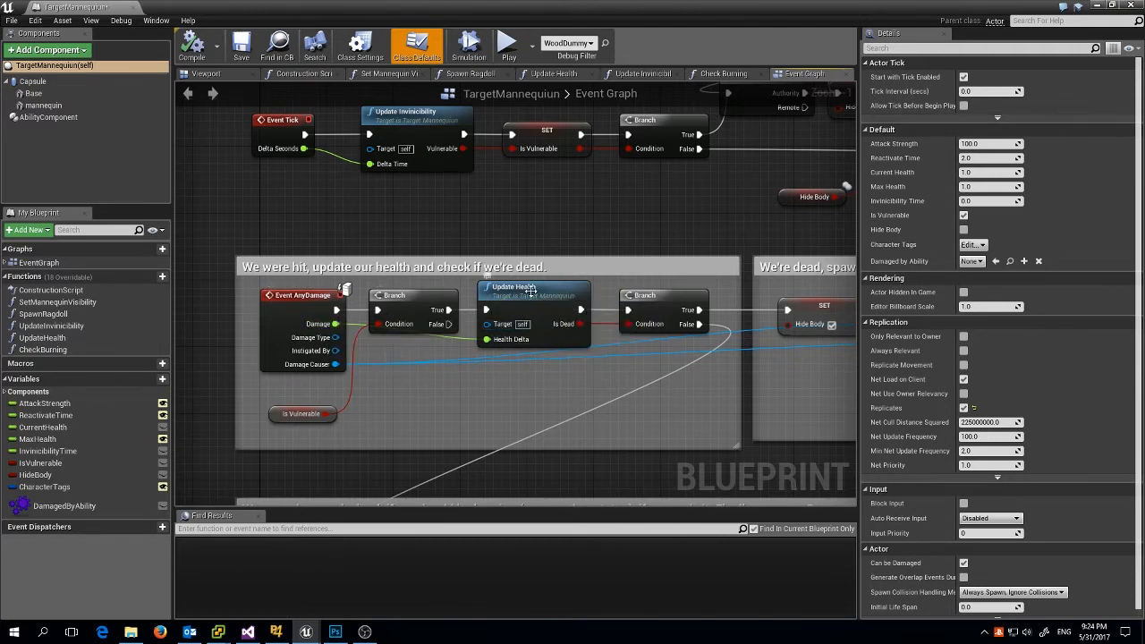
mouse_move(487, 339)
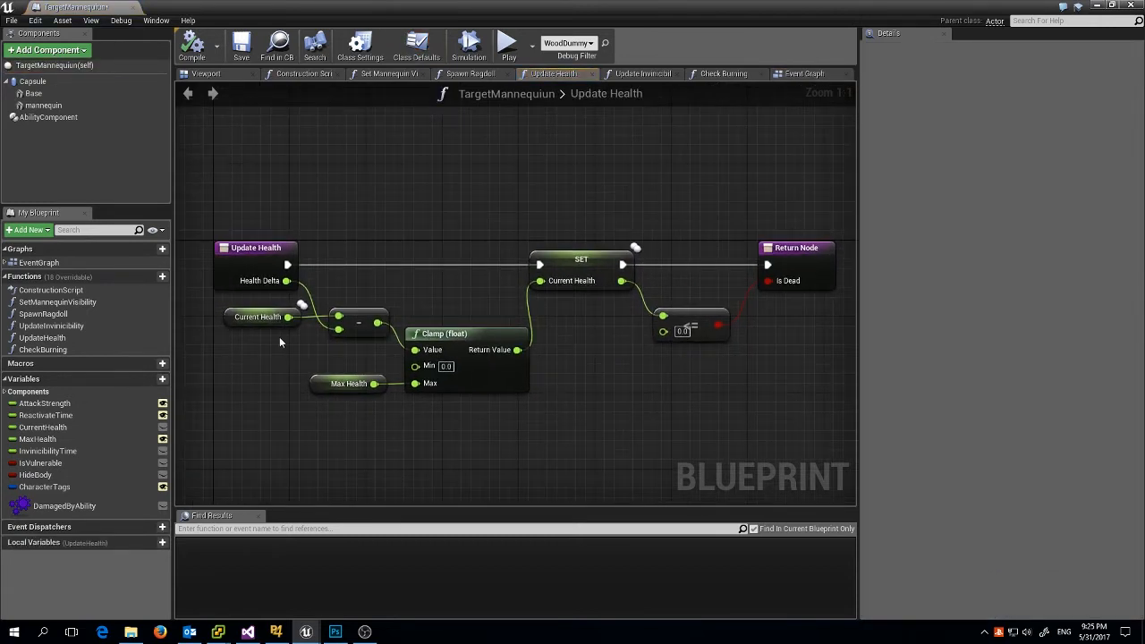
mouse_move(259, 280)
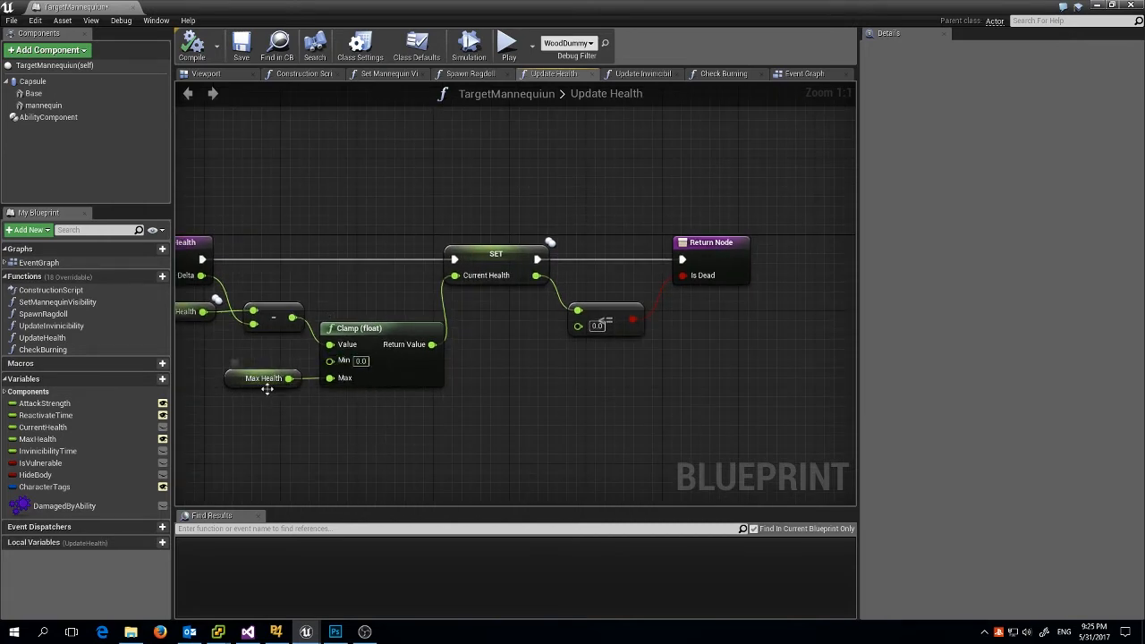
mouse_move(564, 410)
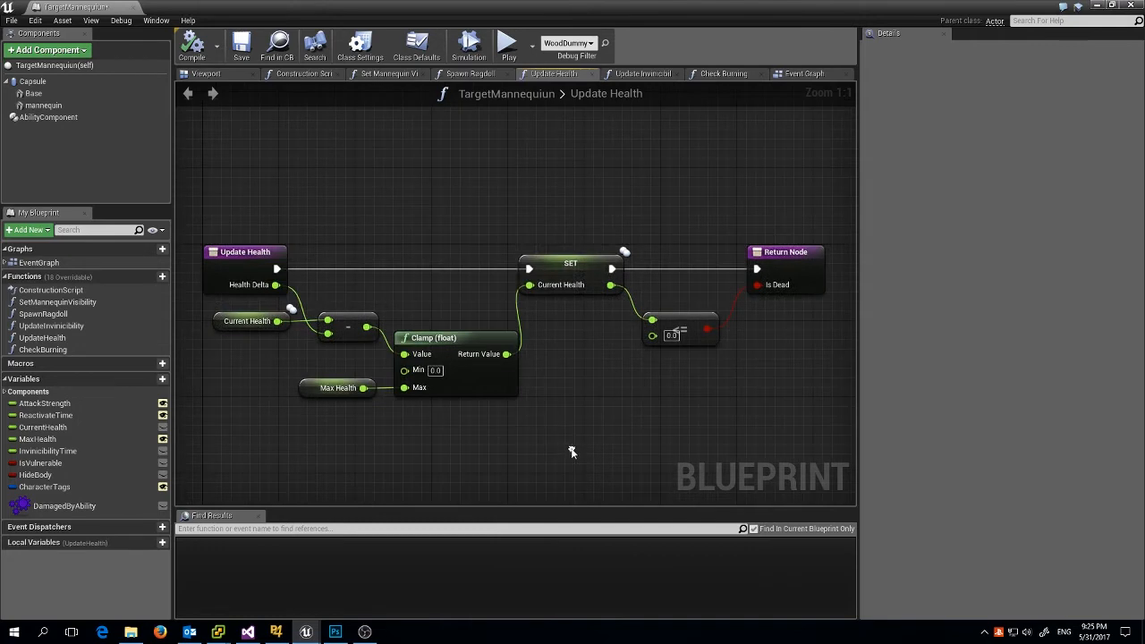
mouse_move(553, 427)
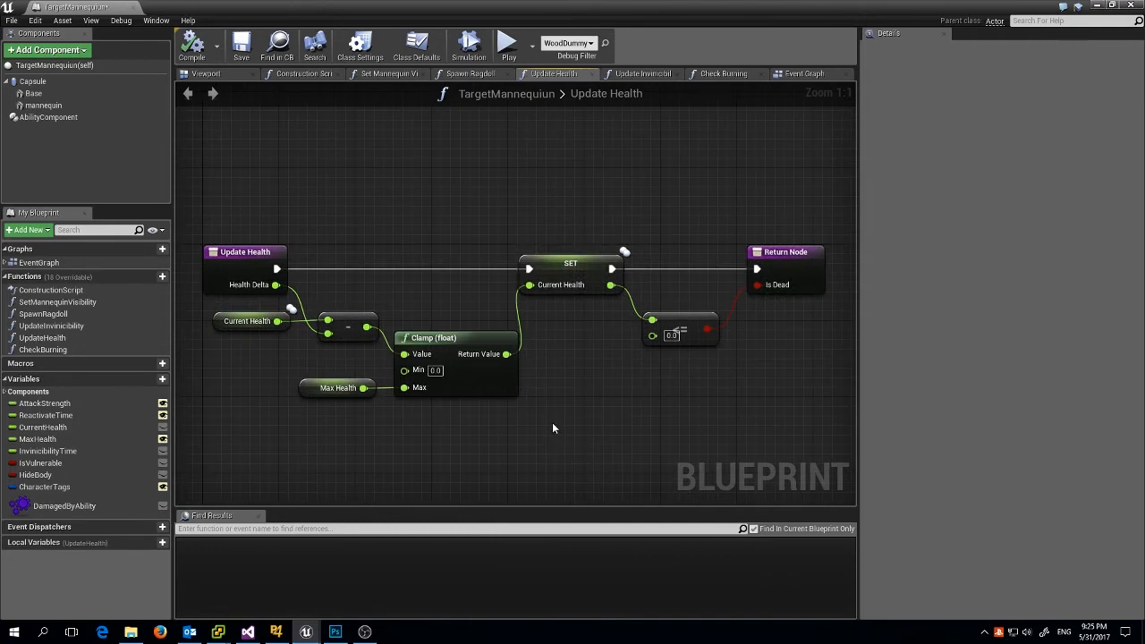
mouse_move(541, 405)
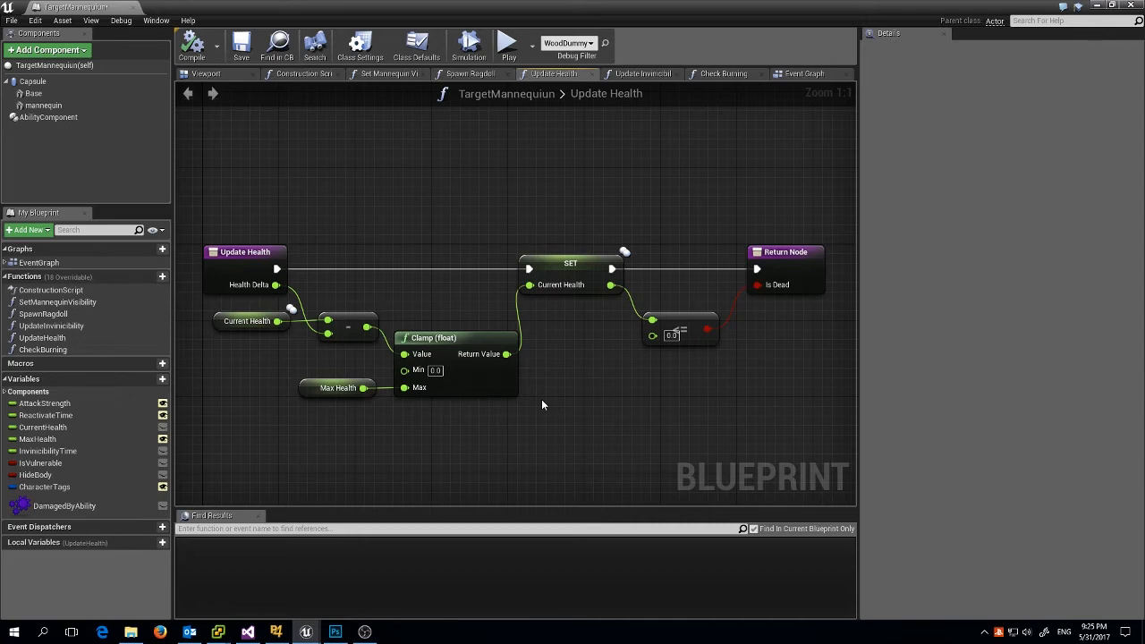
mouse_move(487, 440)
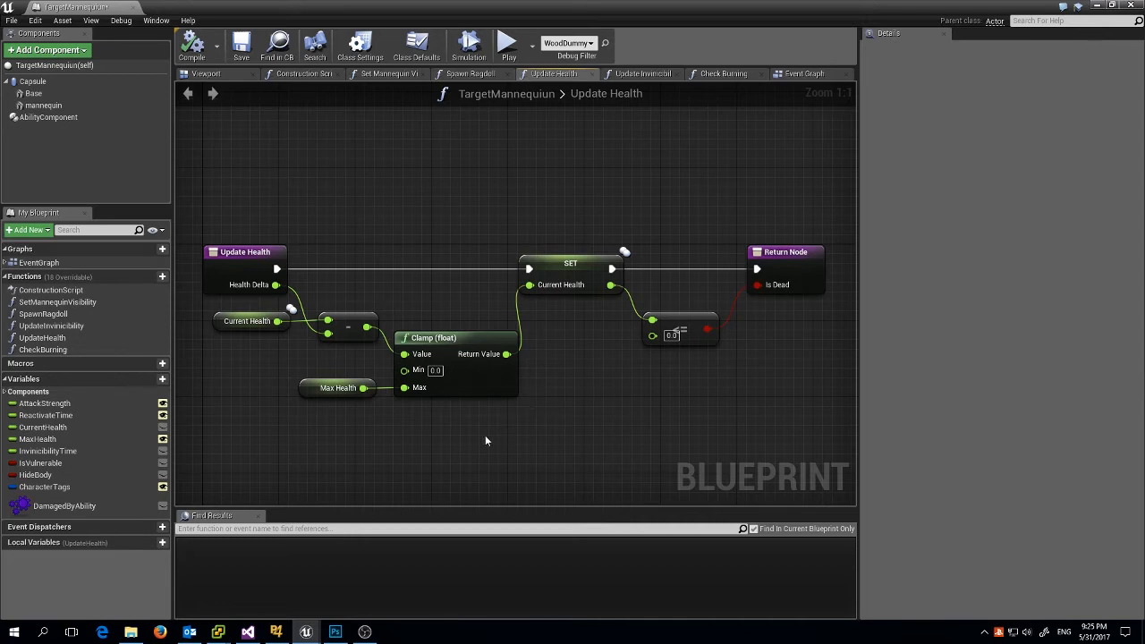
mouse_move(338, 387)
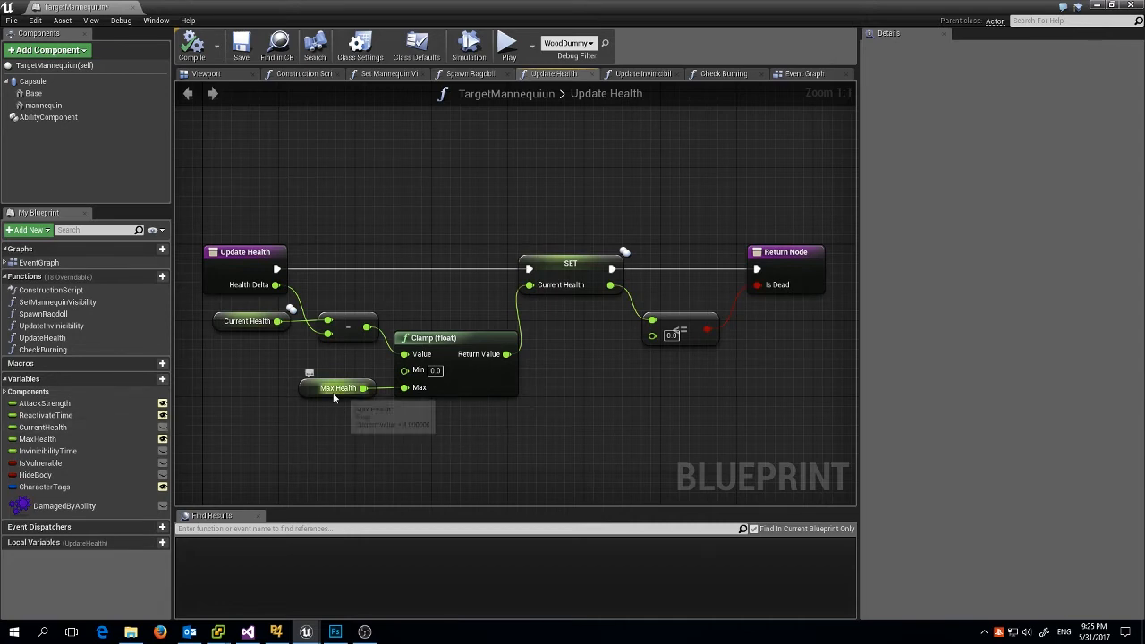
mouse_move(37, 438)
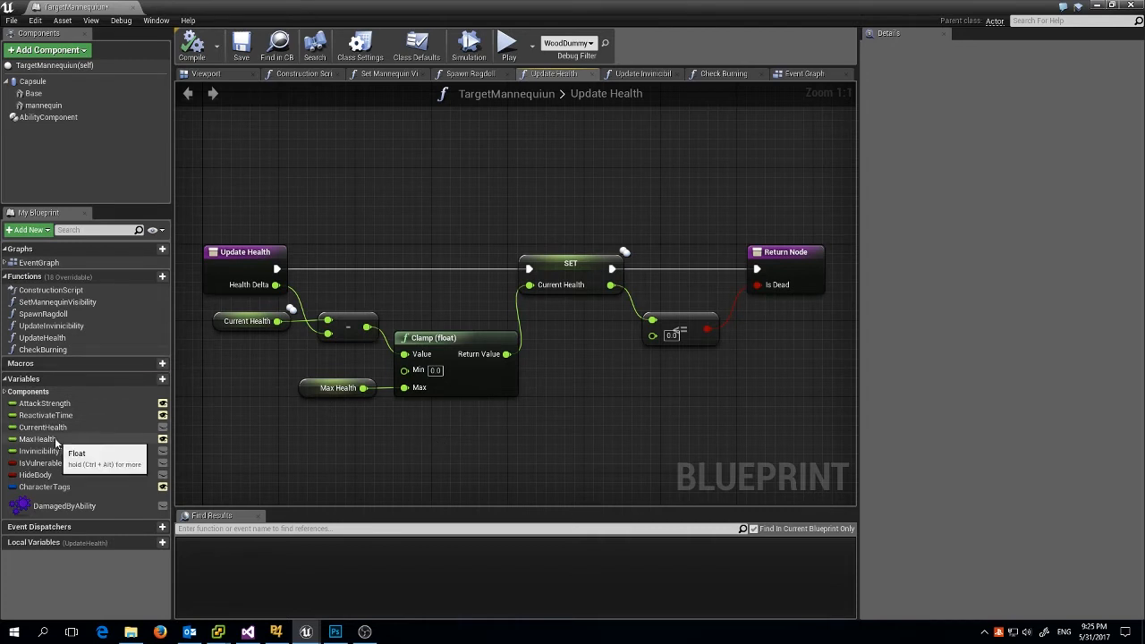
mouse_move(40, 451)
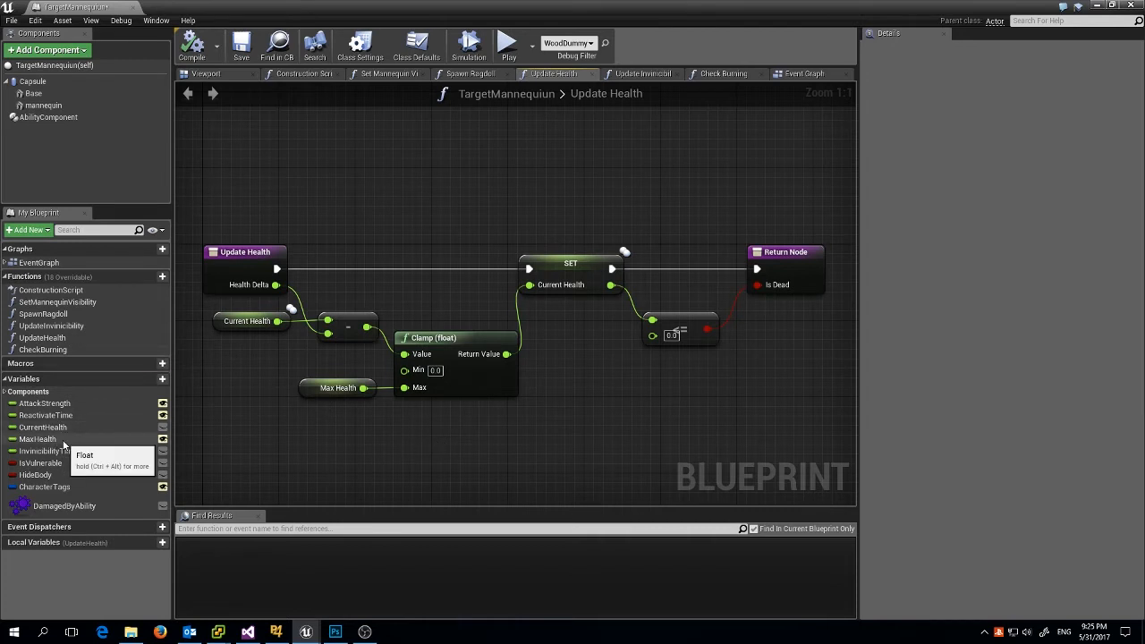
mouse_move(246, 320)
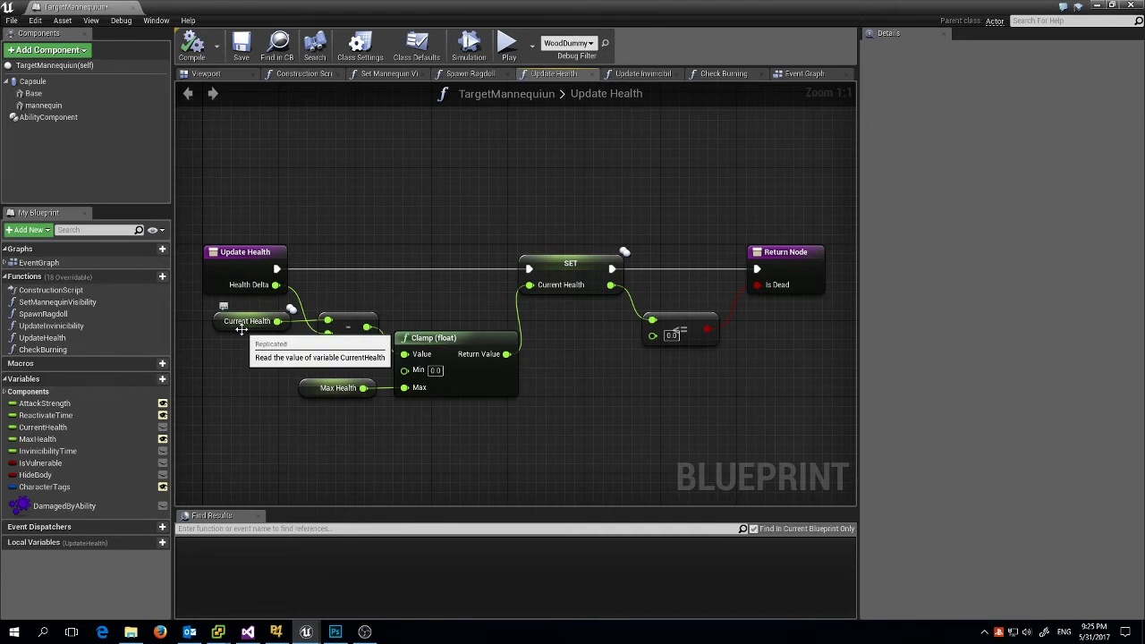
mouse_move(338, 387)
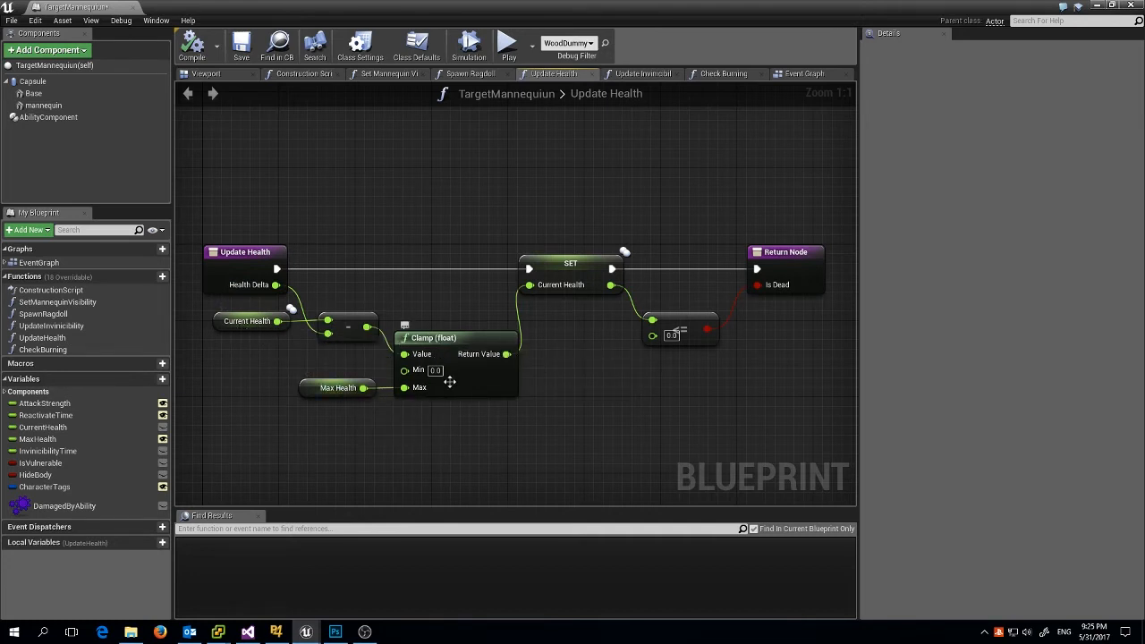
mouse_move(596, 327)
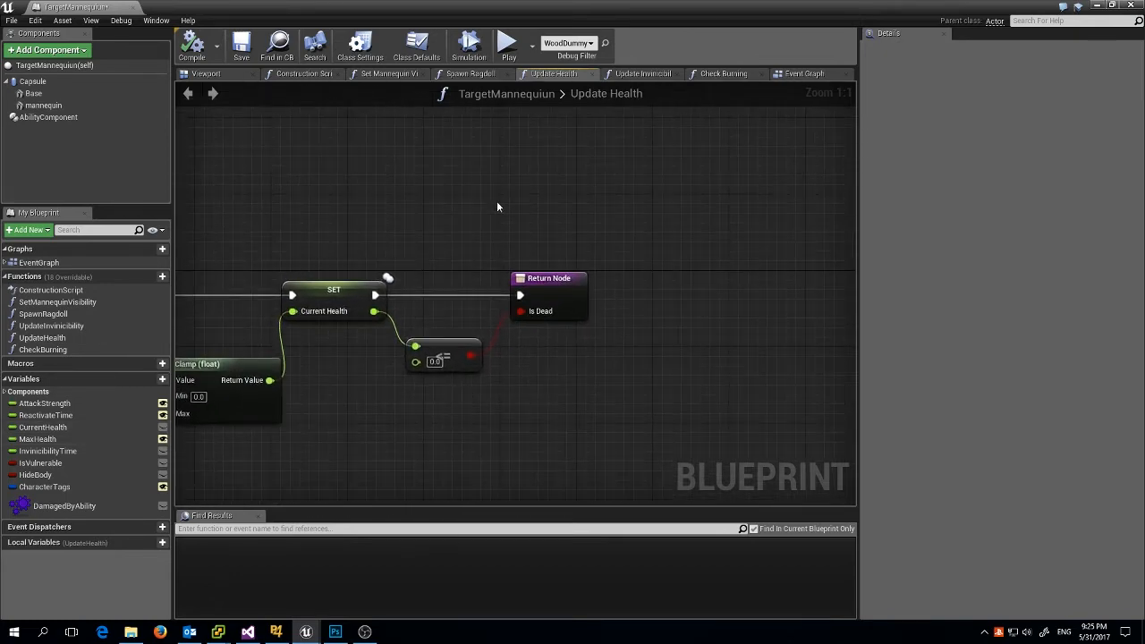
Return to the TargetMannequin Event Graph after reviewing the Update Health function.
click(806, 73)
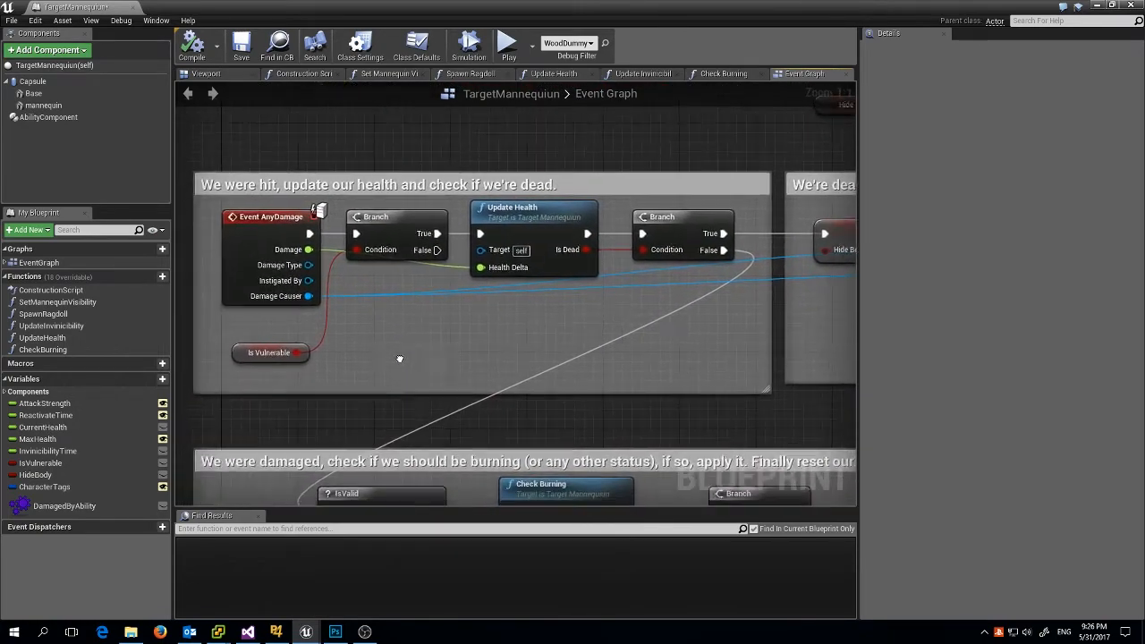
Go up to the Abilities folder and reopen the Fireball Hit React ability.
scroll(down, 3)
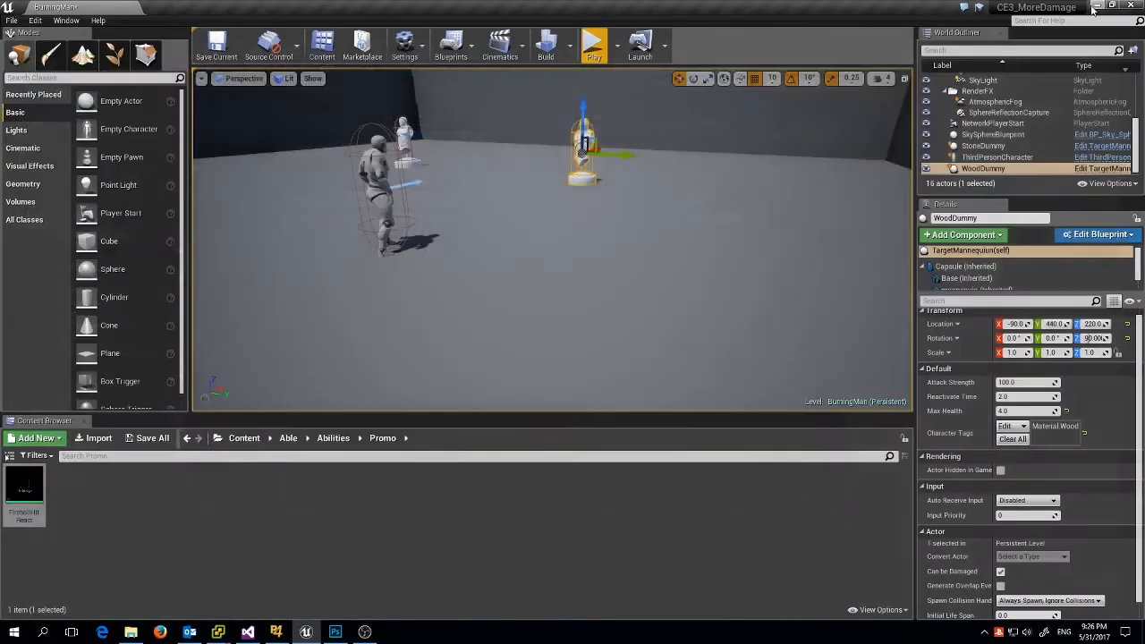
click(333, 438)
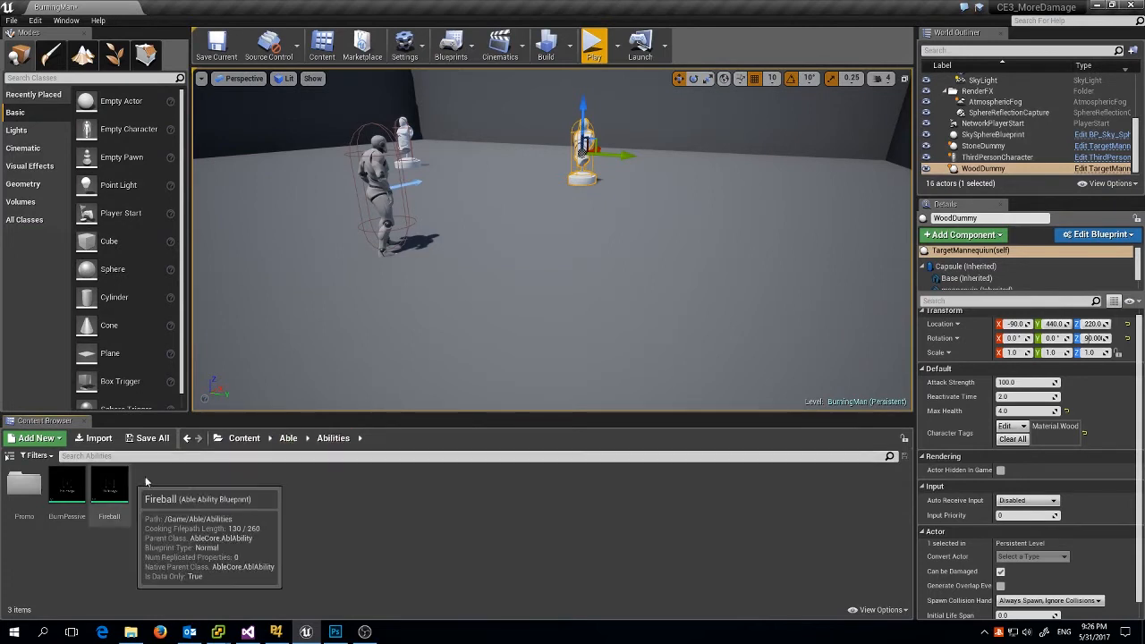
mouse_move(119, 487)
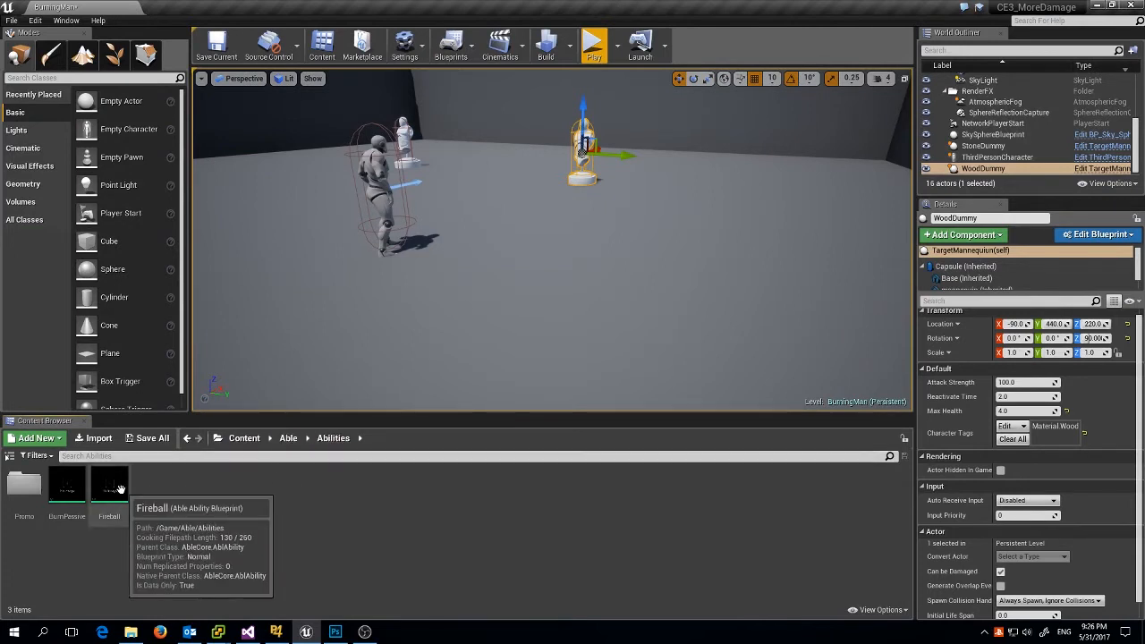
double_click(108, 484)
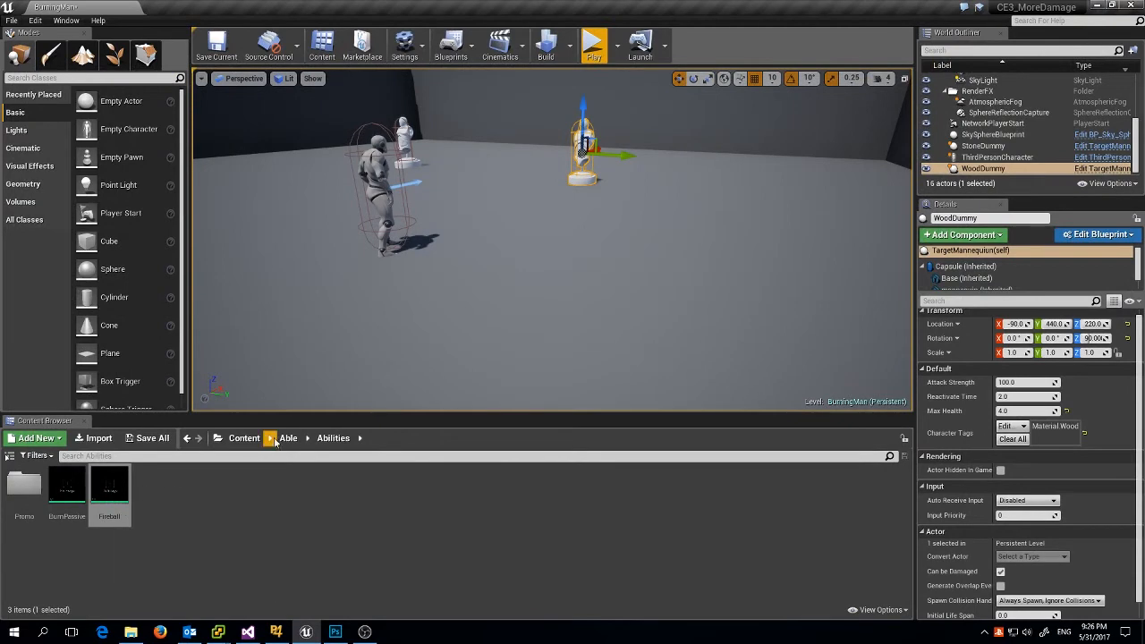
double_click(23, 483)
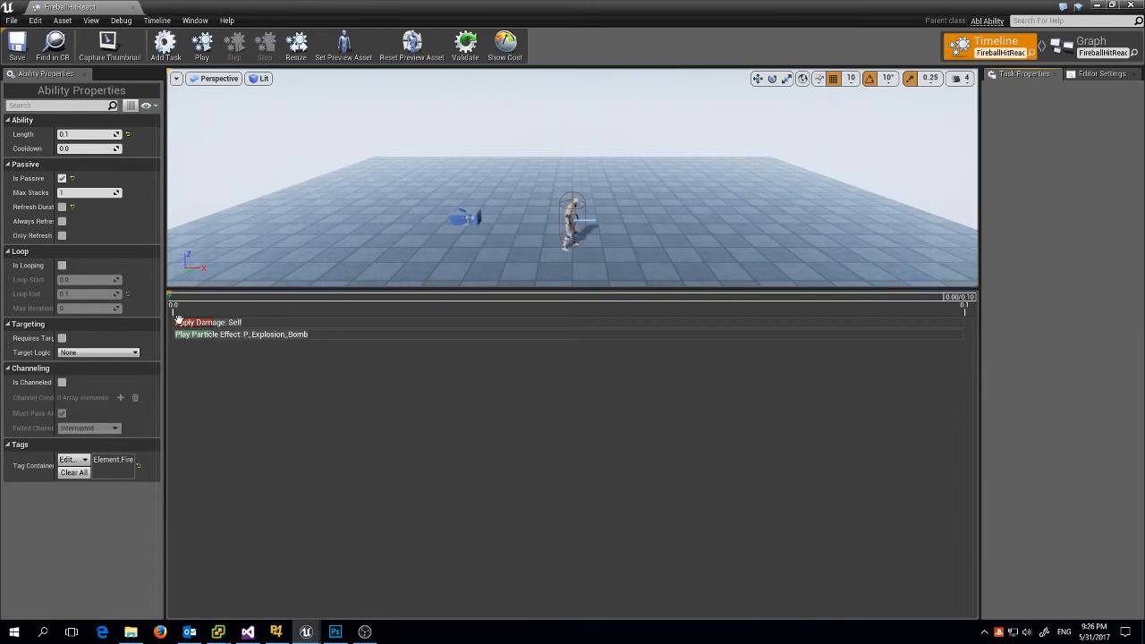
mouse_move(213, 334)
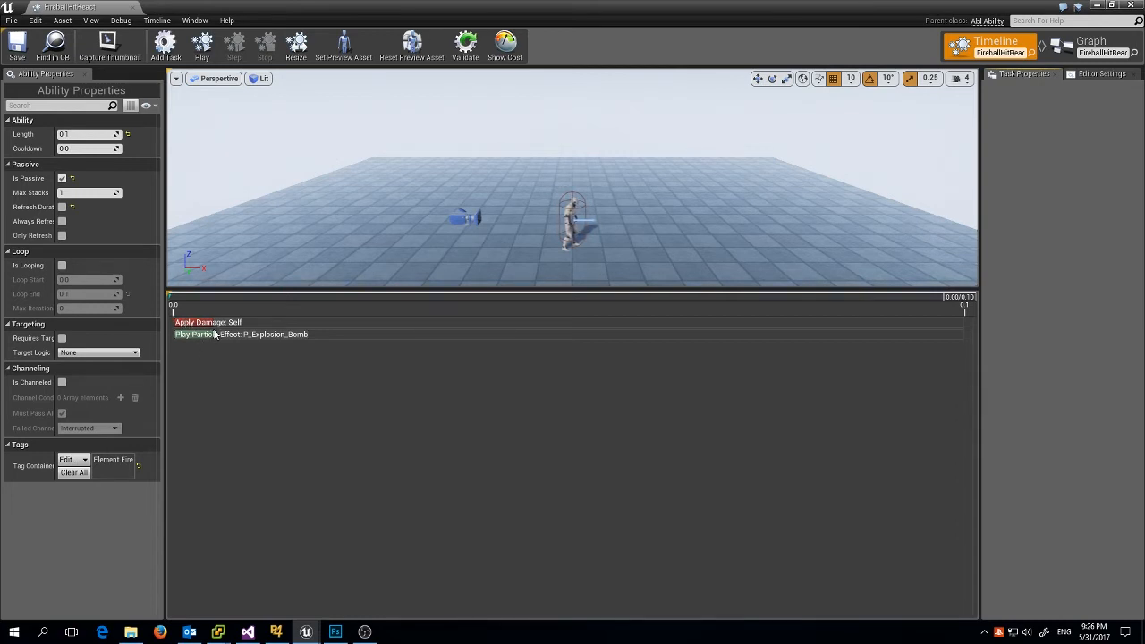
mouse_move(234, 367)
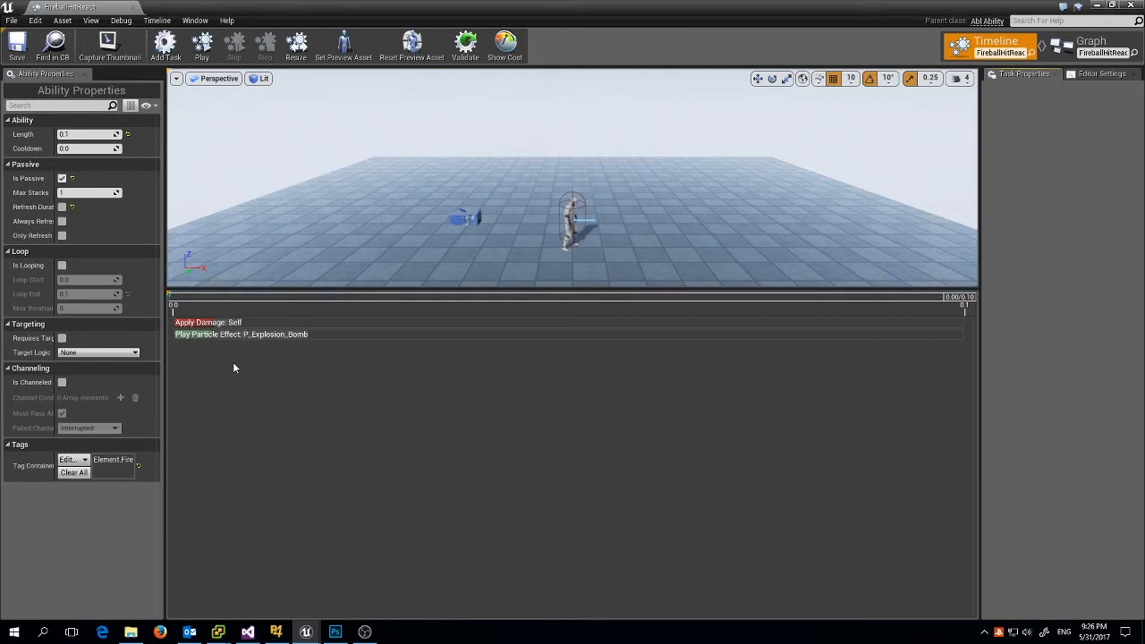
Inspect the Apply Damage task settings (Server, damage 1.0, Owner, Self), then view the Graph.
click(208, 322)
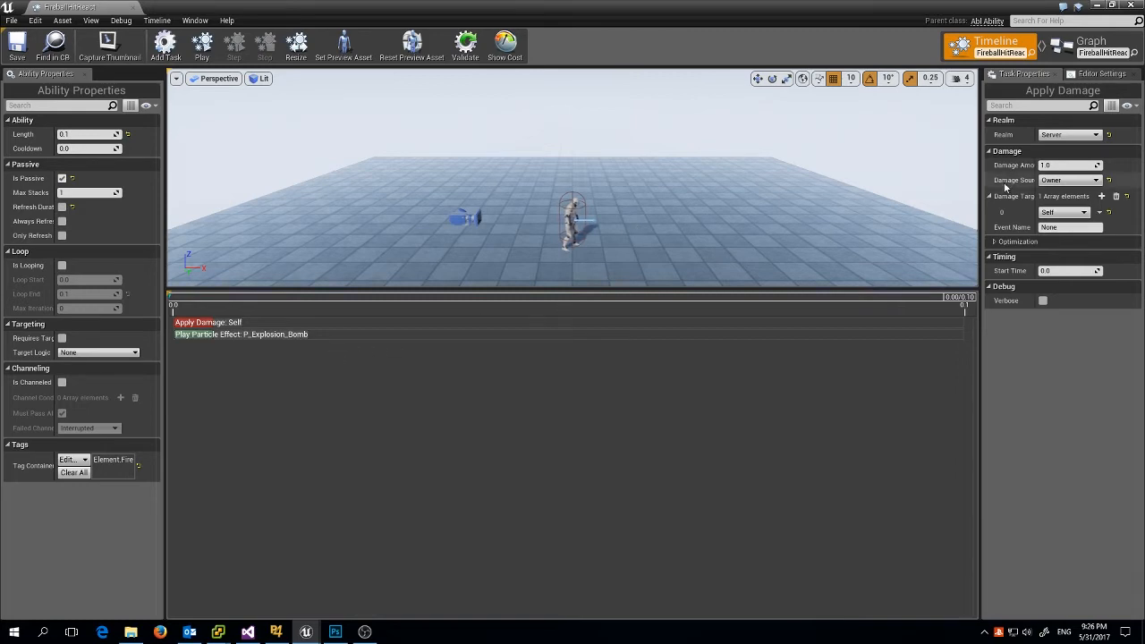
mouse_move(1091, 41)
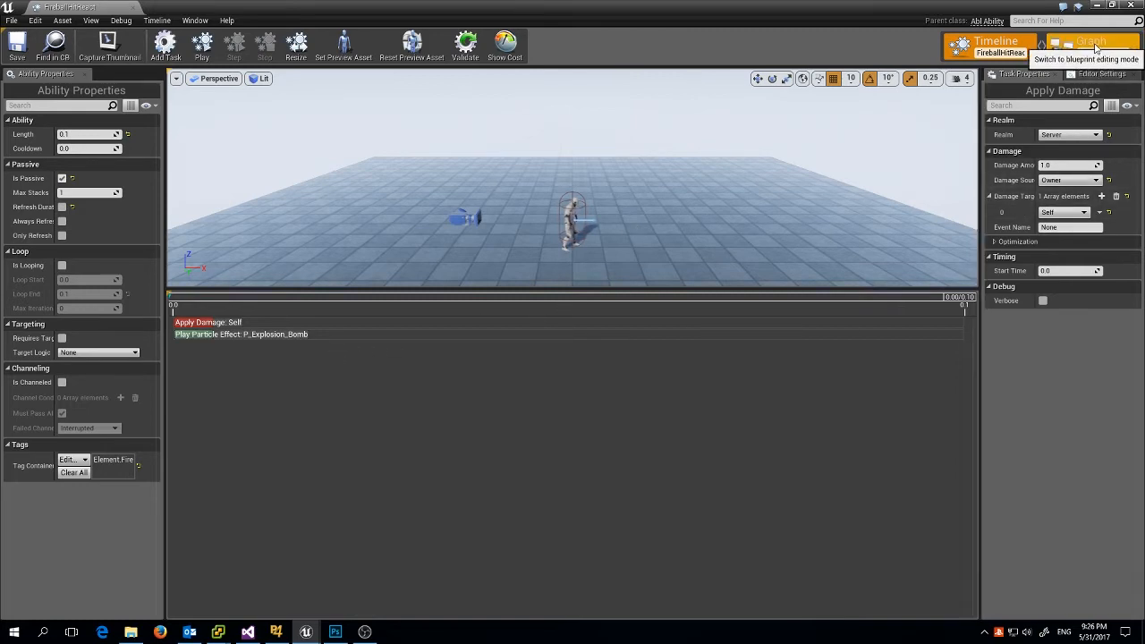
click(1091, 41)
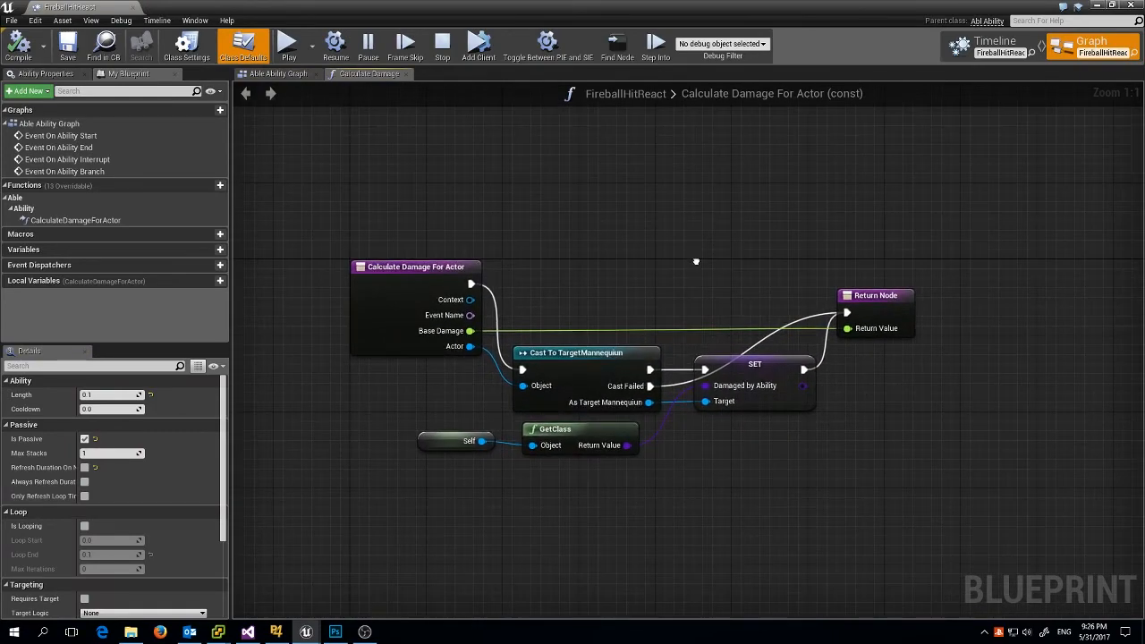
mouse_move(76, 220)
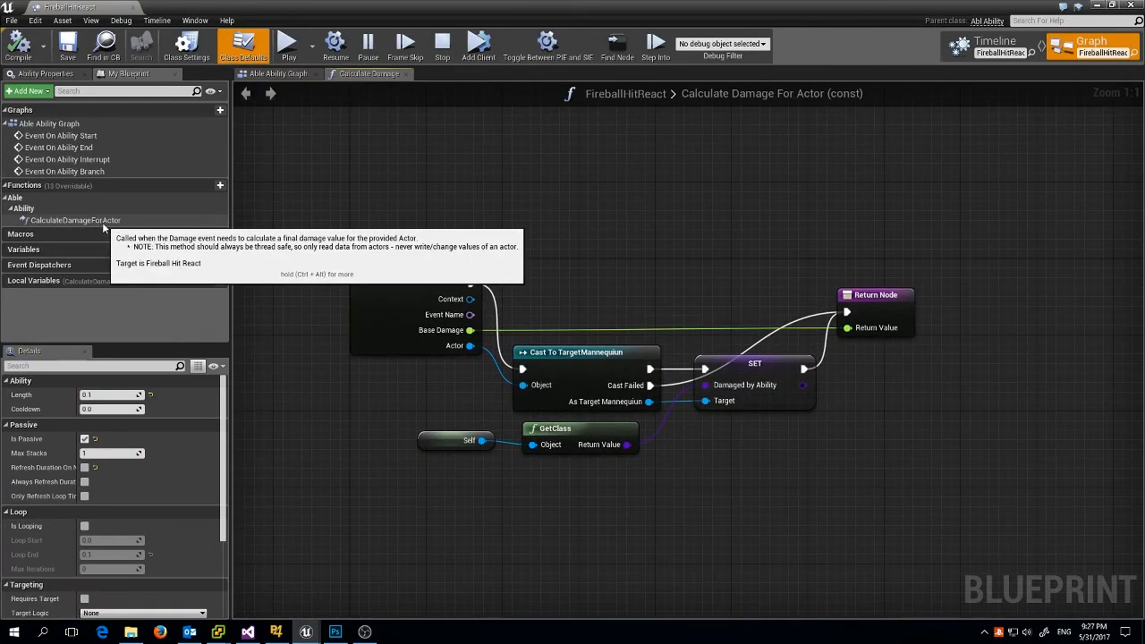
Compare the task timeline with the Calculate Damage For Actor graph, then return to Photoshop.
click(994, 46)
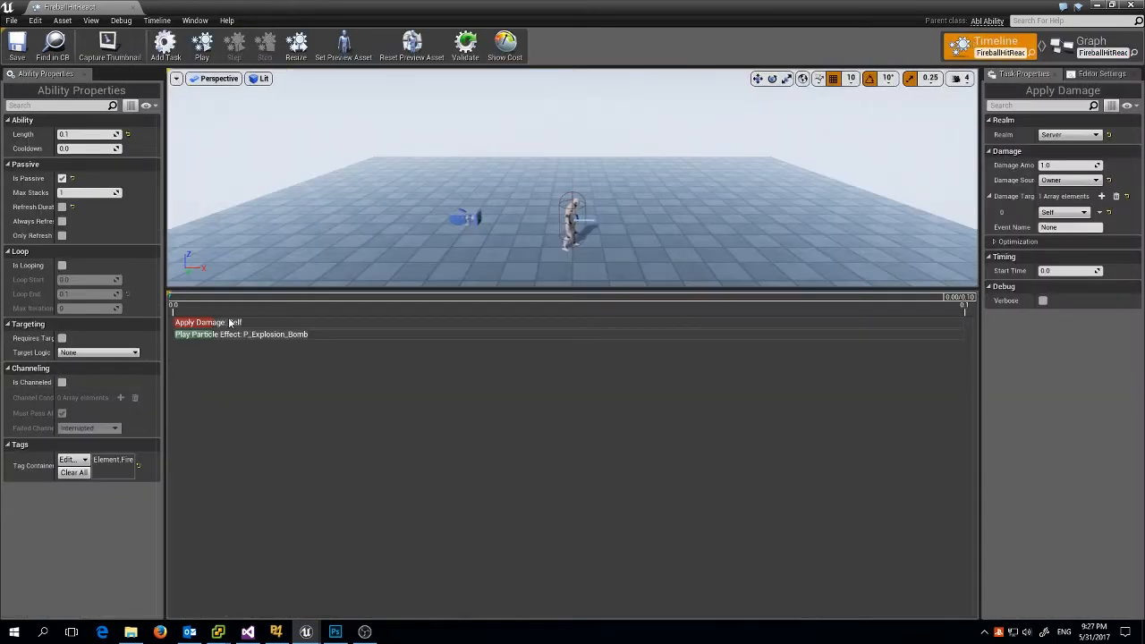
mouse_move(954, 221)
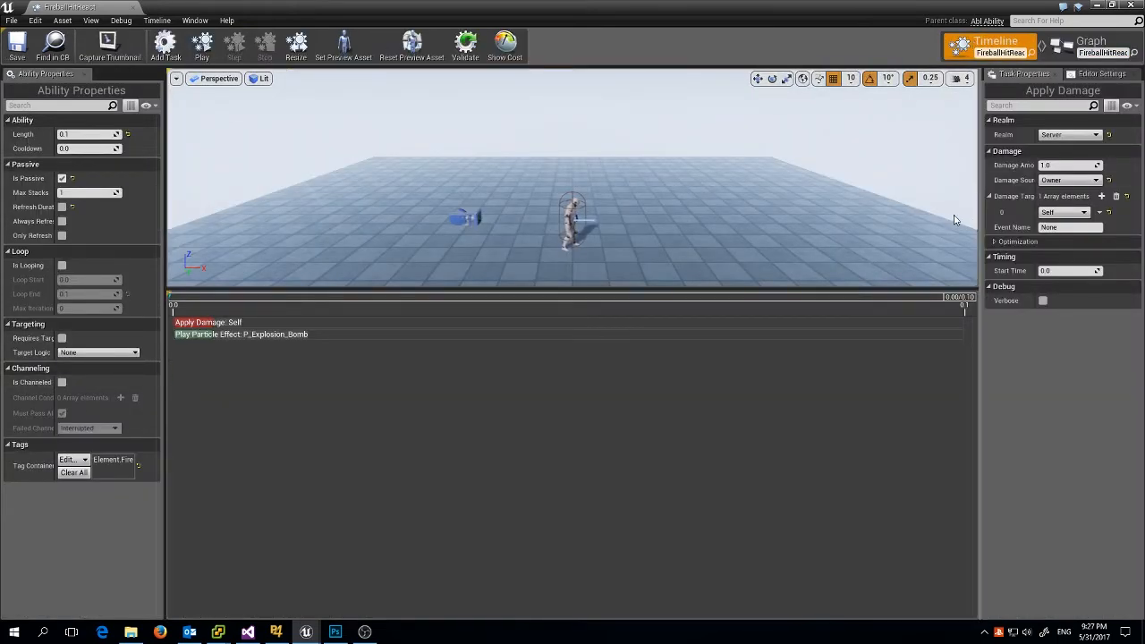
click(1090, 41)
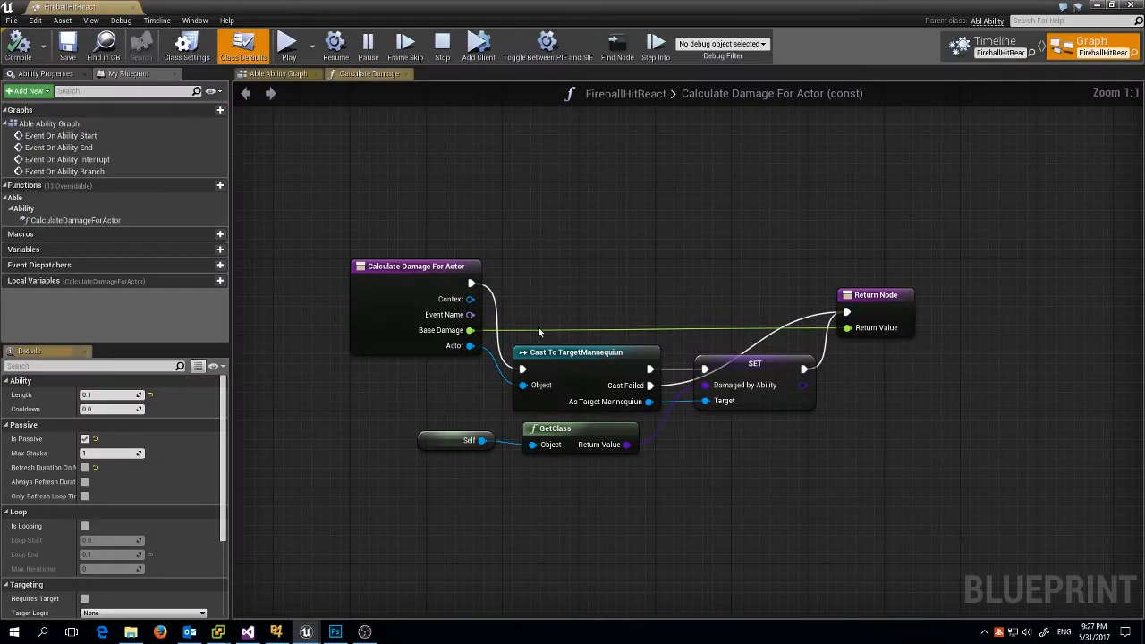
mouse_move(471, 330)
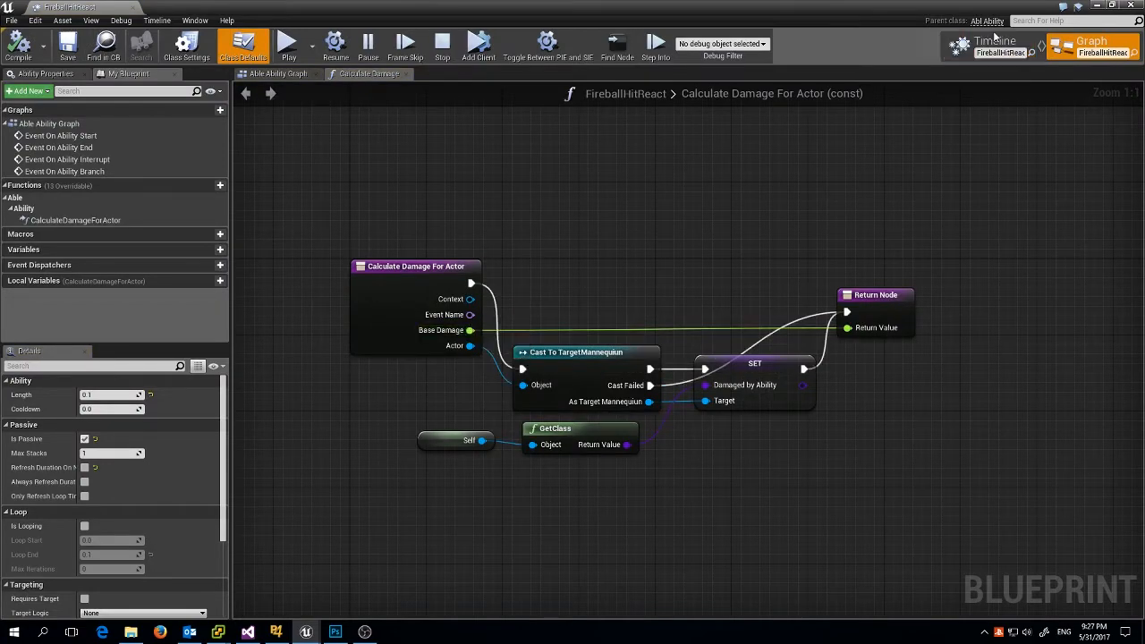
click(995, 40)
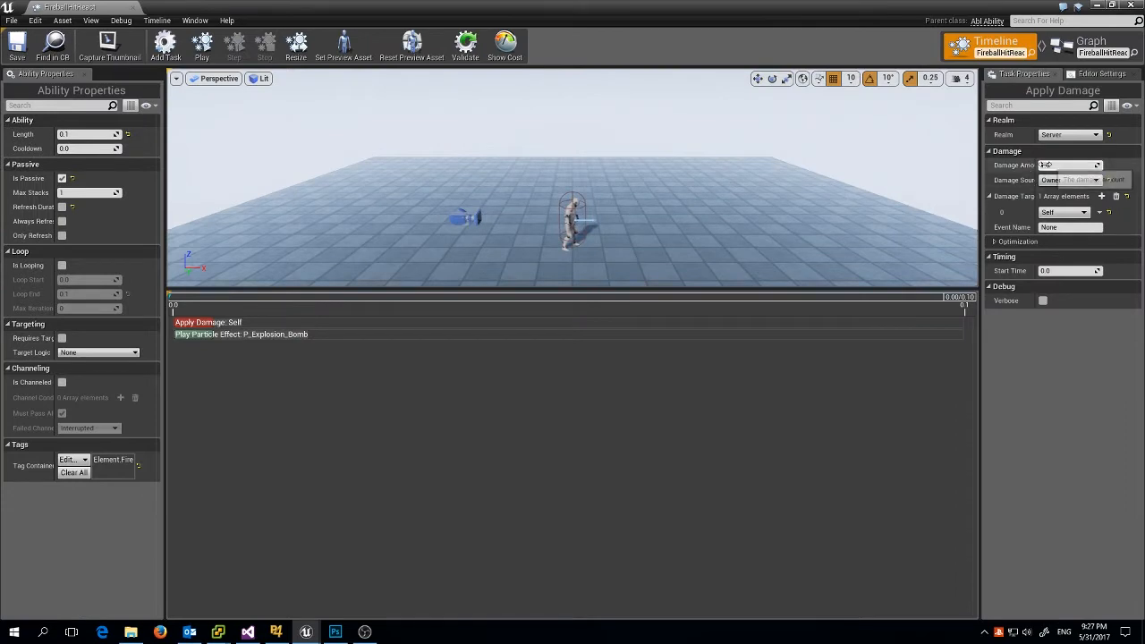
click(1090, 41)
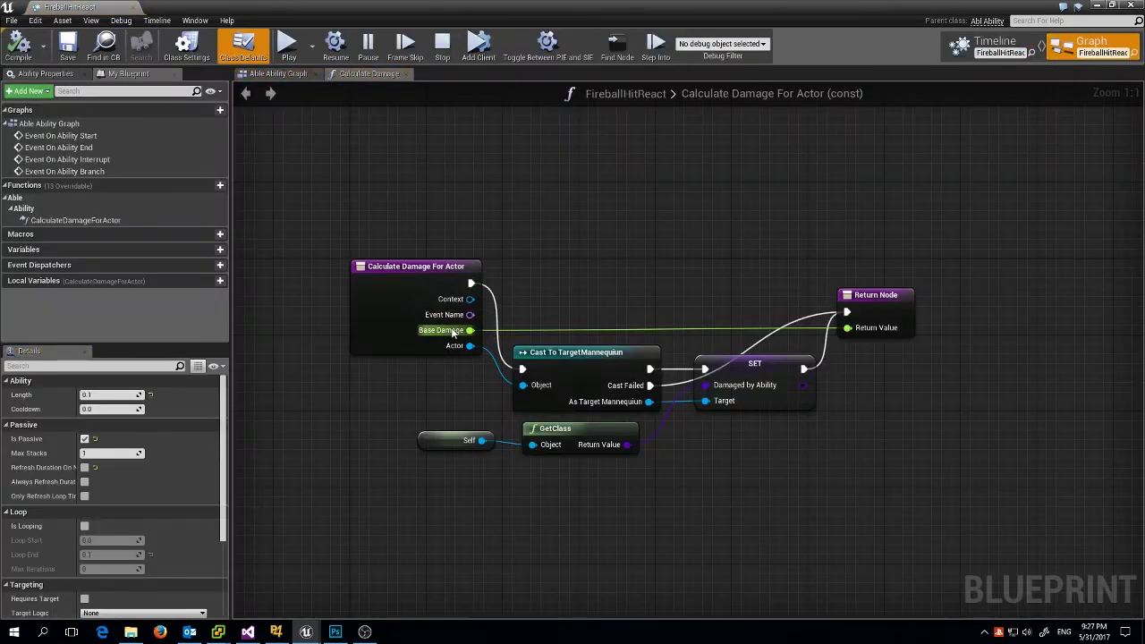
mouse_move(472, 347)
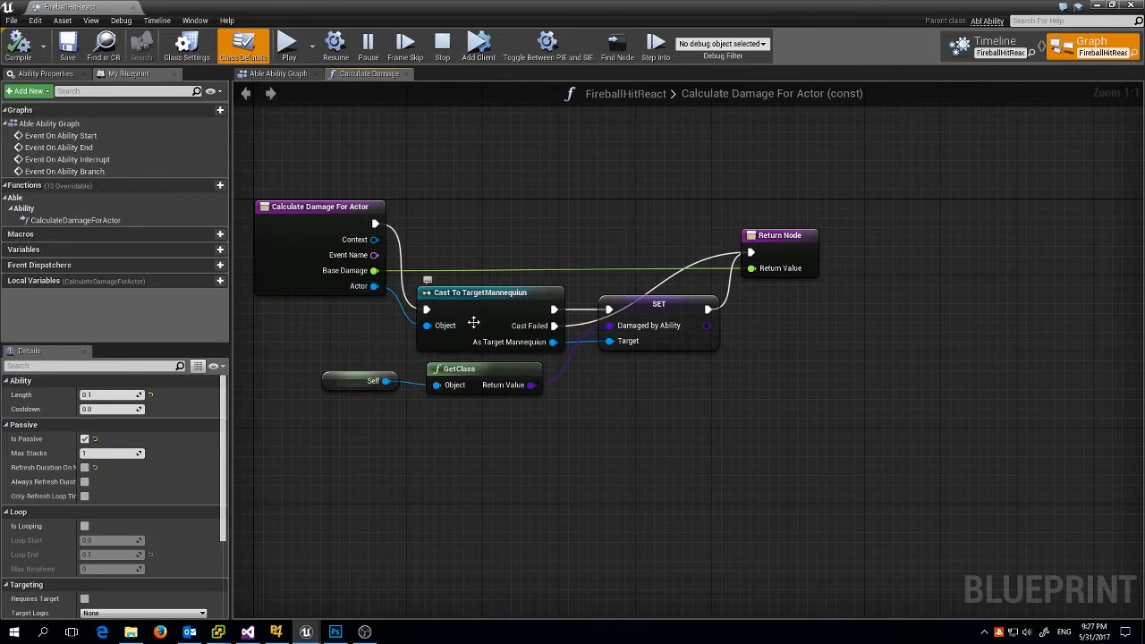
mouse_move(479, 322)
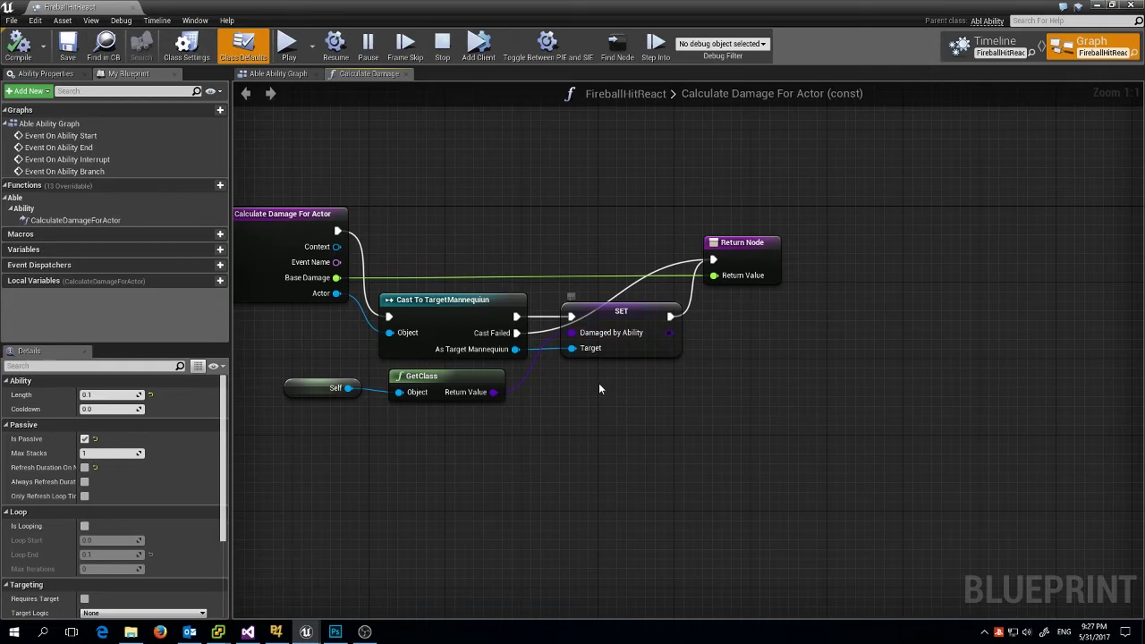
mouse_move(334, 632)
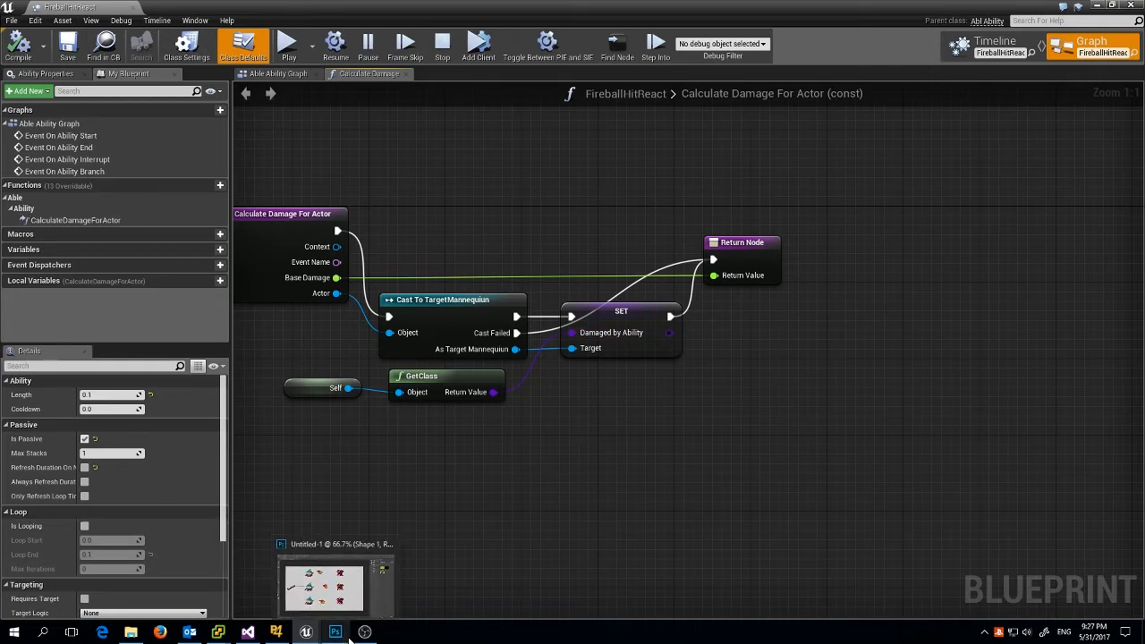
click(335, 632)
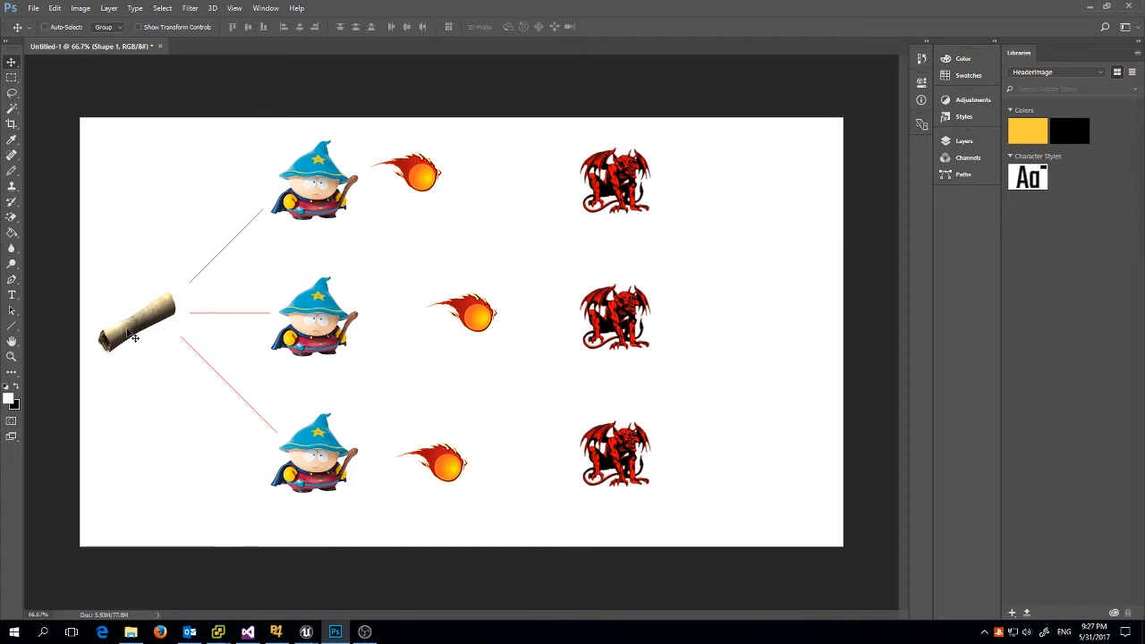
mouse_move(159, 326)
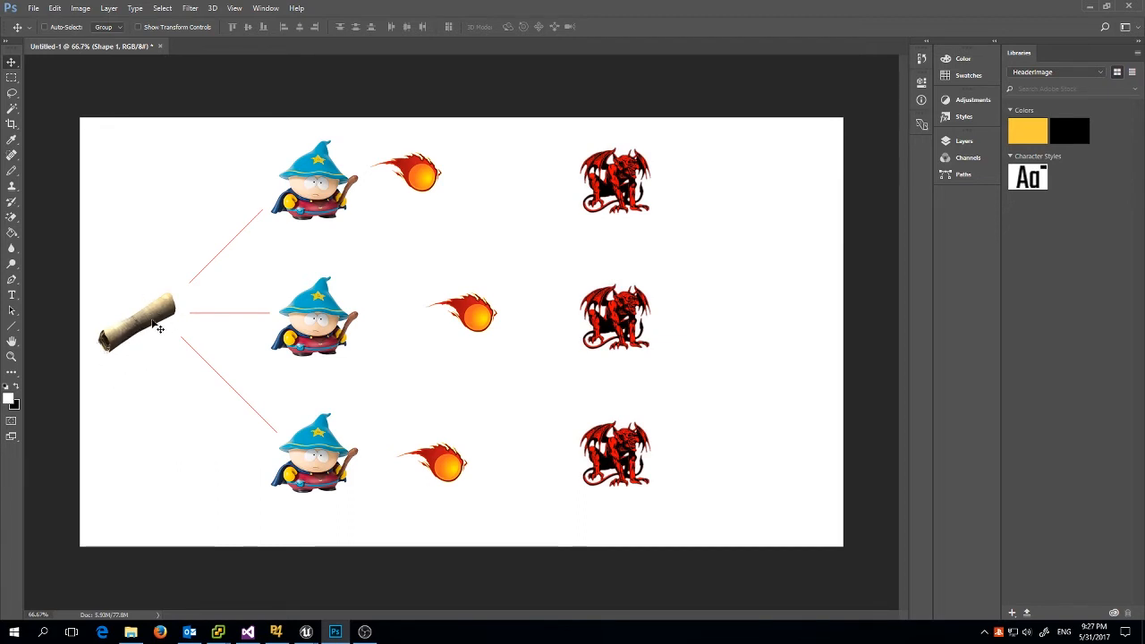
mouse_move(214, 335)
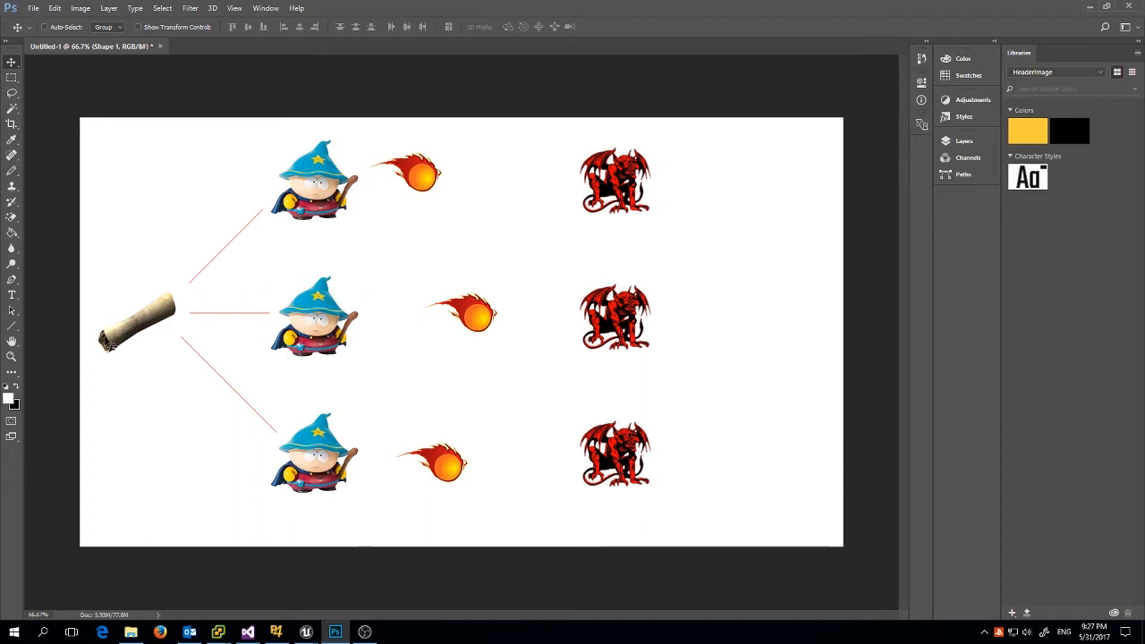
mouse_move(183, 276)
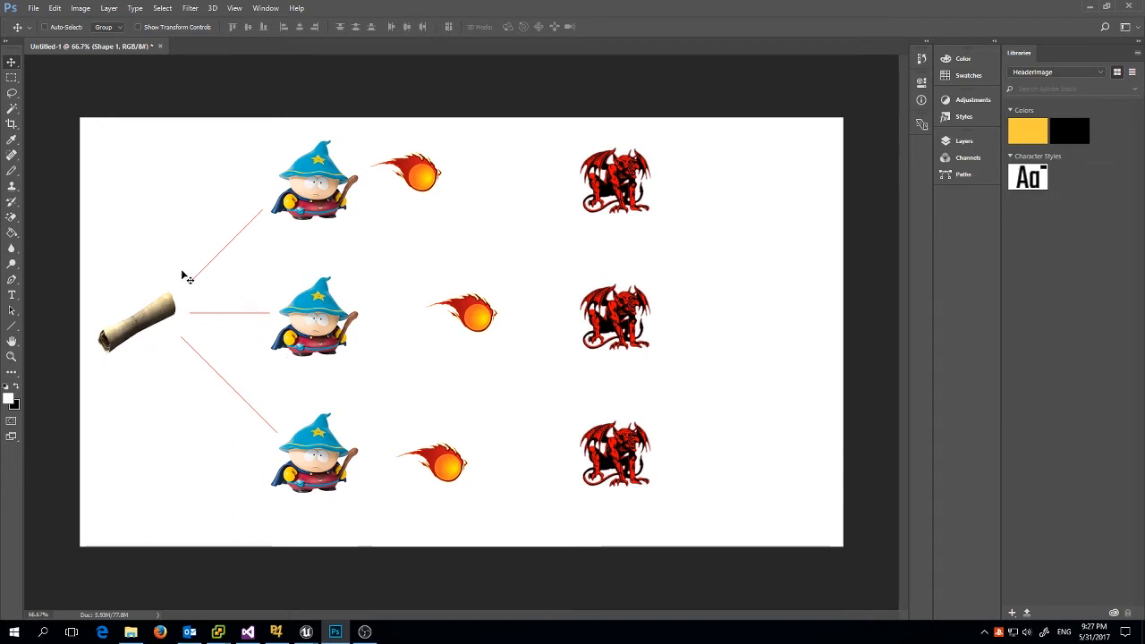
mouse_move(114, 338)
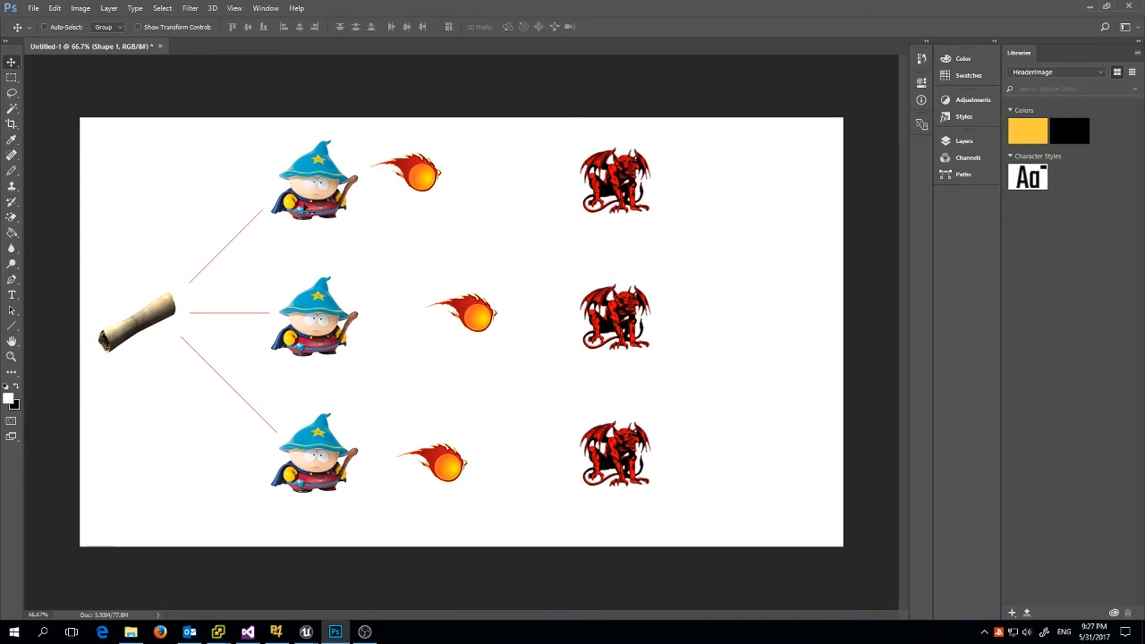
mouse_move(253, 261)
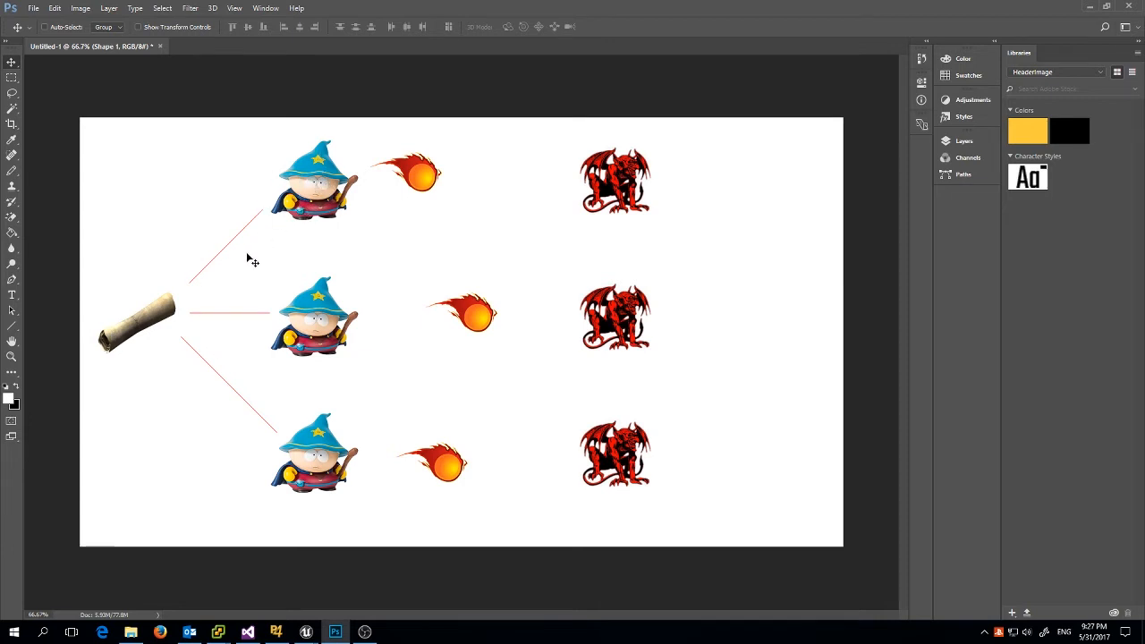
mouse_move(199, 289)
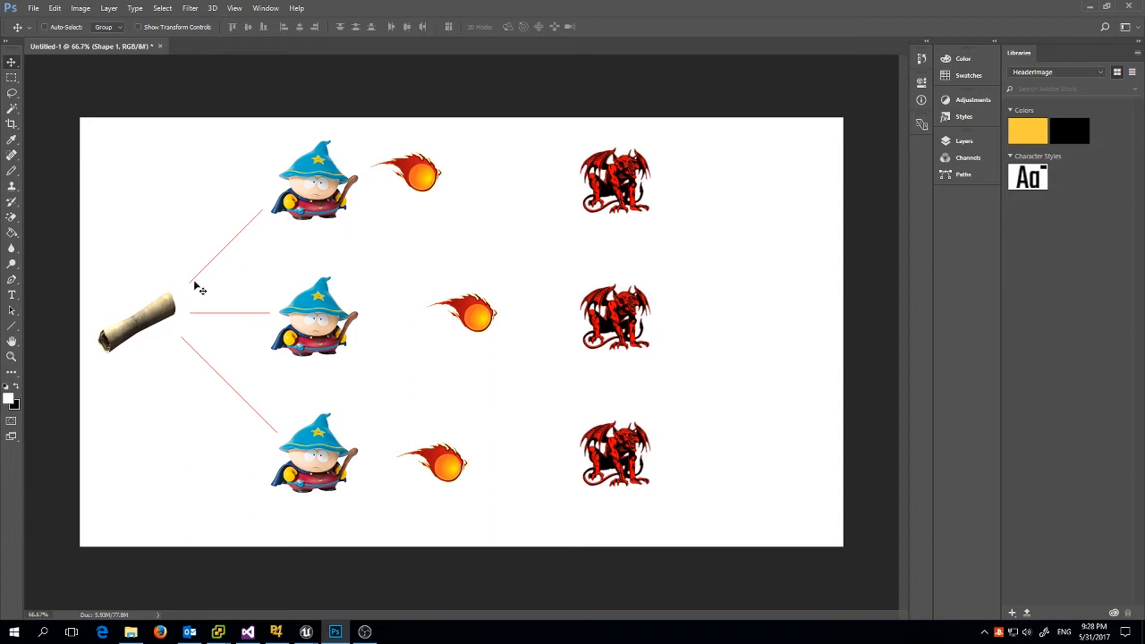
mouse_move(150, 323)
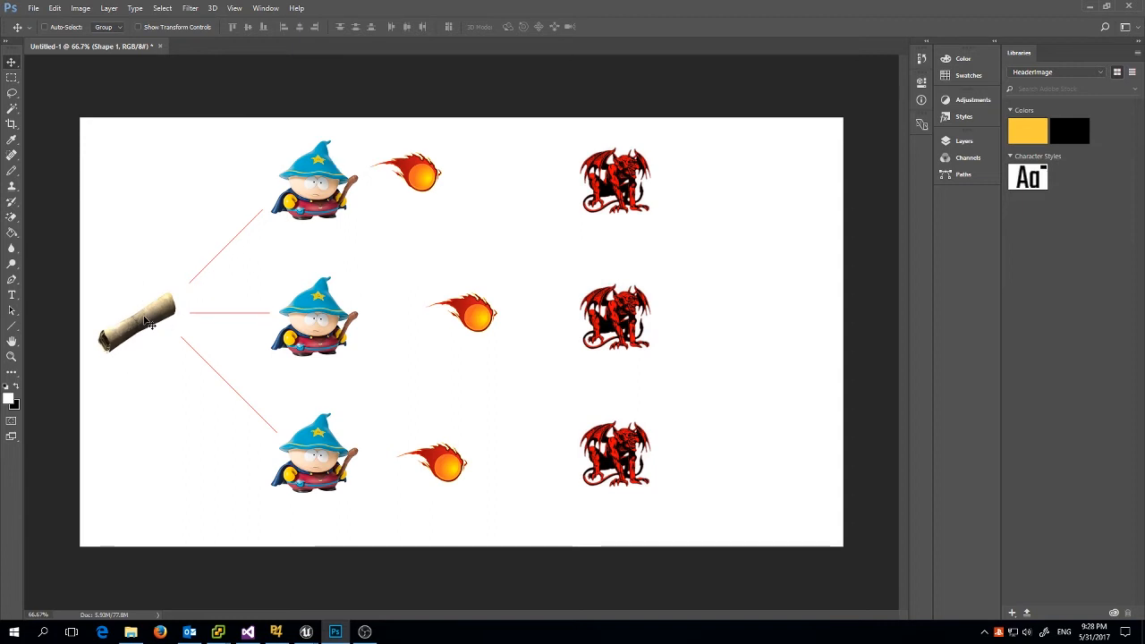
mouse_move(148, 331)
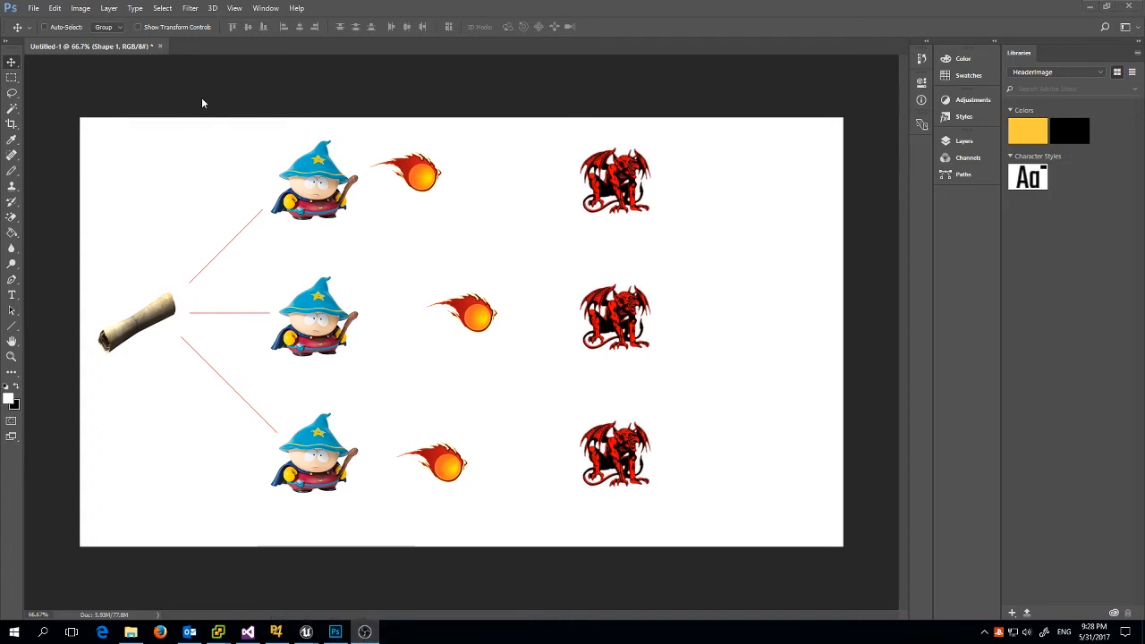
mouse_move(150, 338)
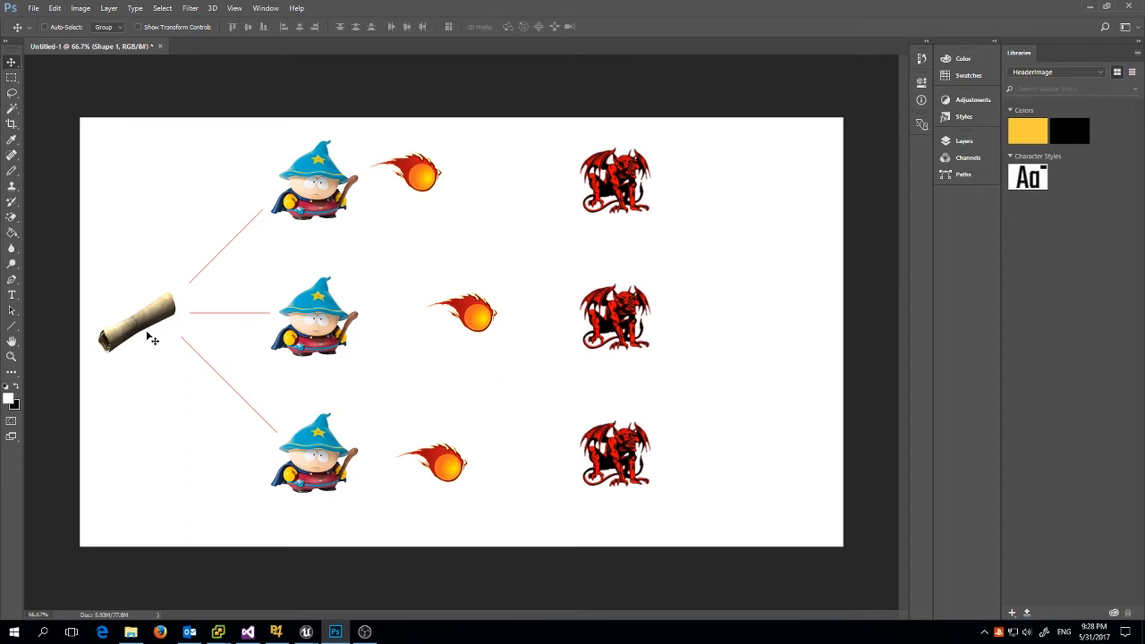
mouse_move(160, 334)
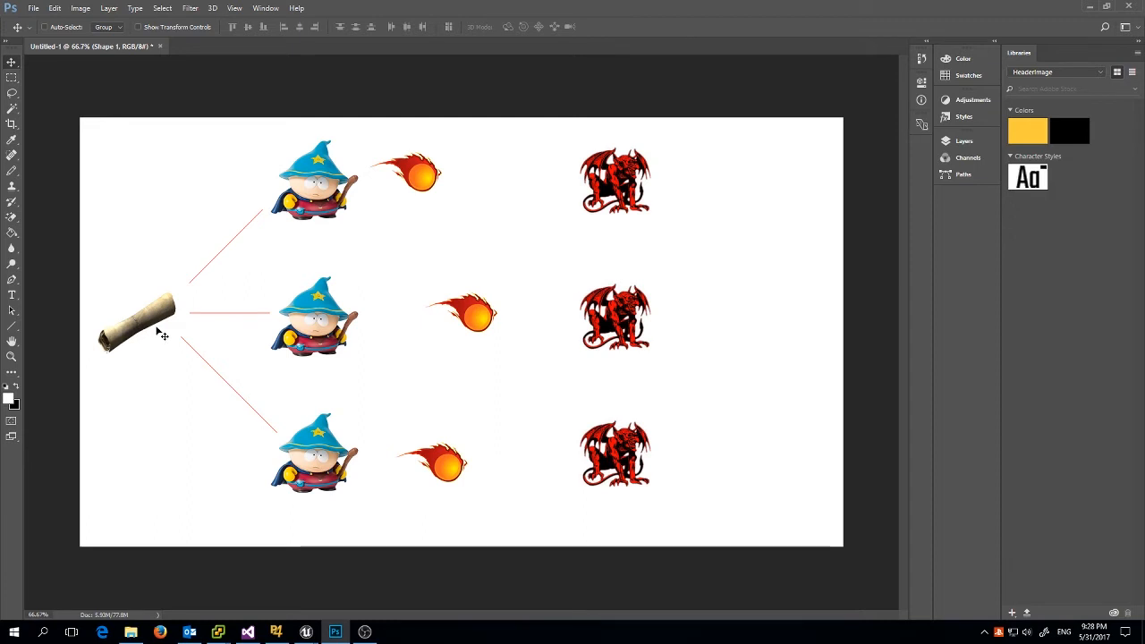
mouse_move(167, 322)
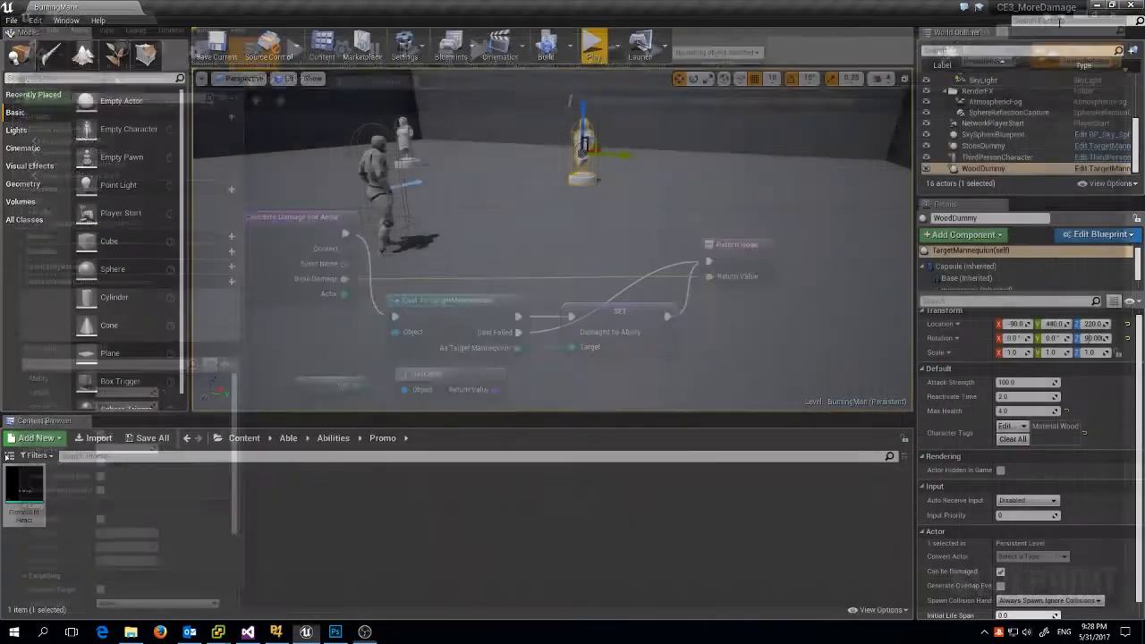
Back in Unreal, open the wooden dummy's blueprint editing options.
click(1131, 233)
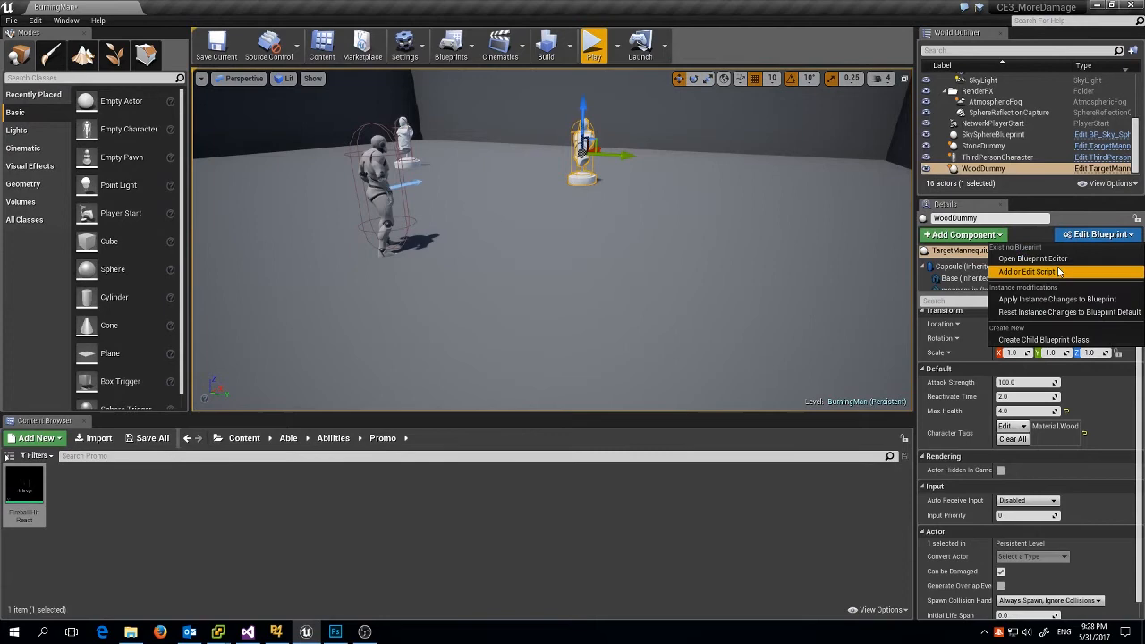
Open the TargetMannequin blueprint and select the DamagedByAbility variable to view its details.
click(1032, 259)
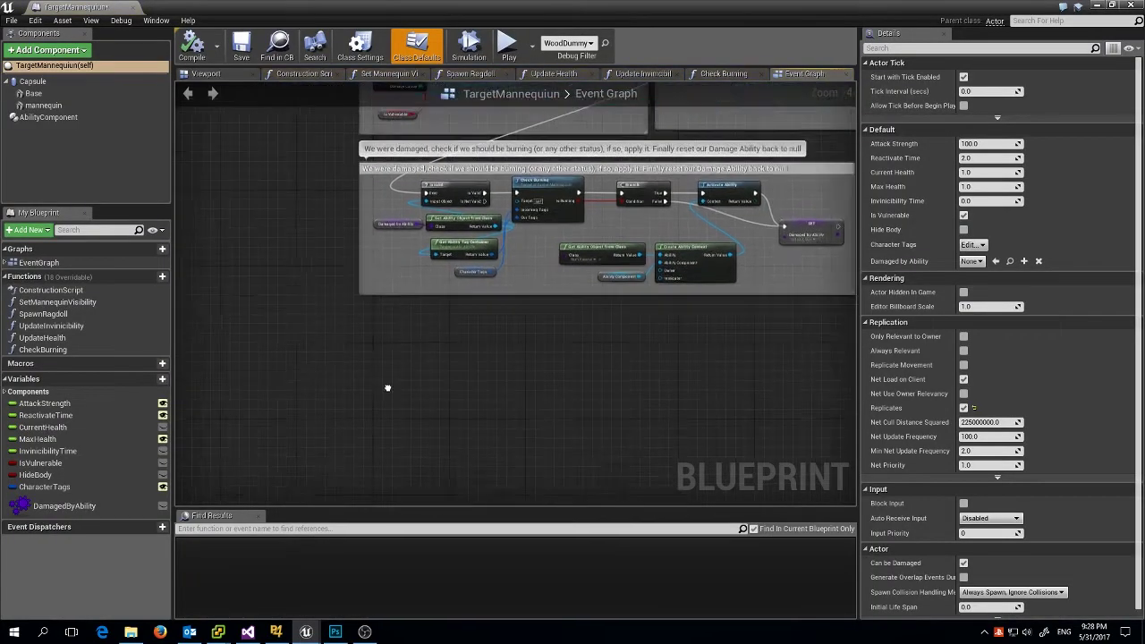
click(63, 505)
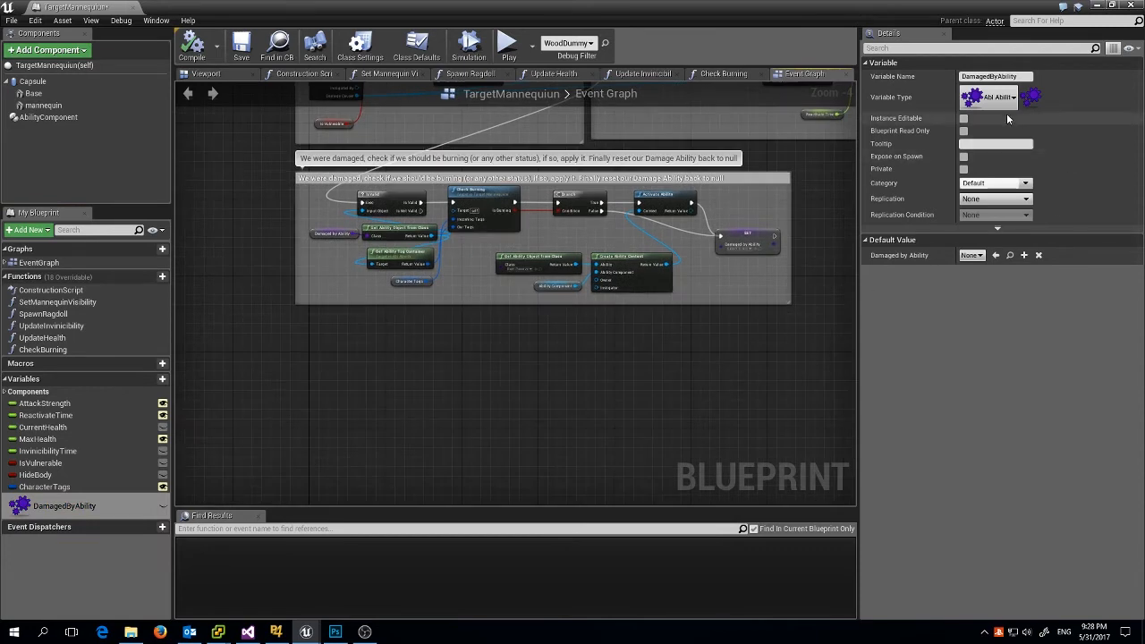
mouse_move(997, 97)
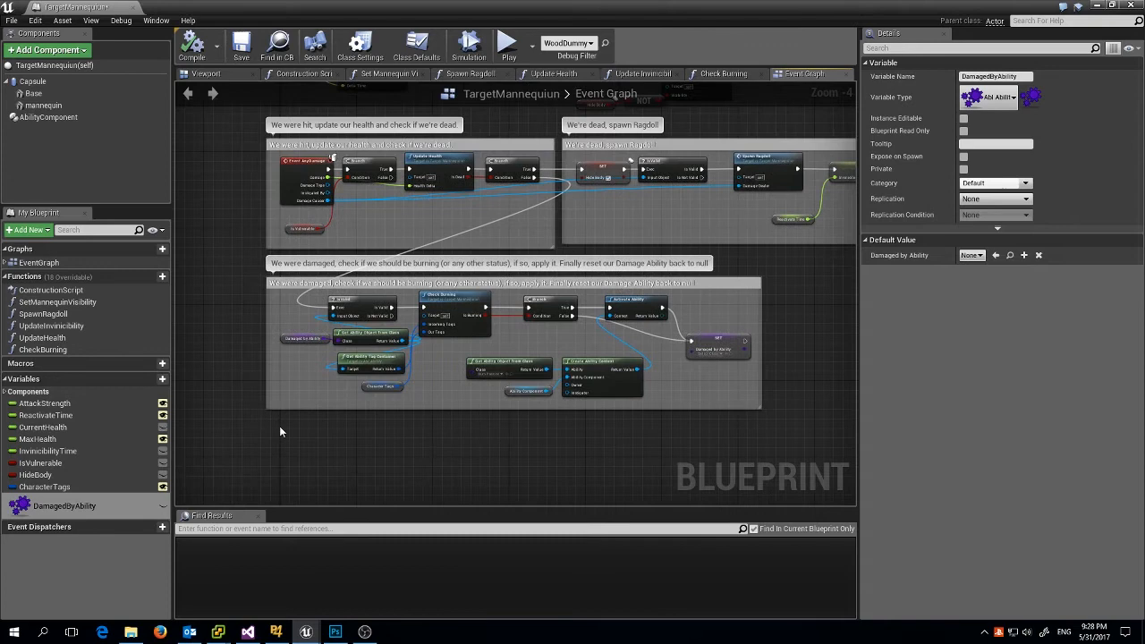
mouse_move(63, 505)
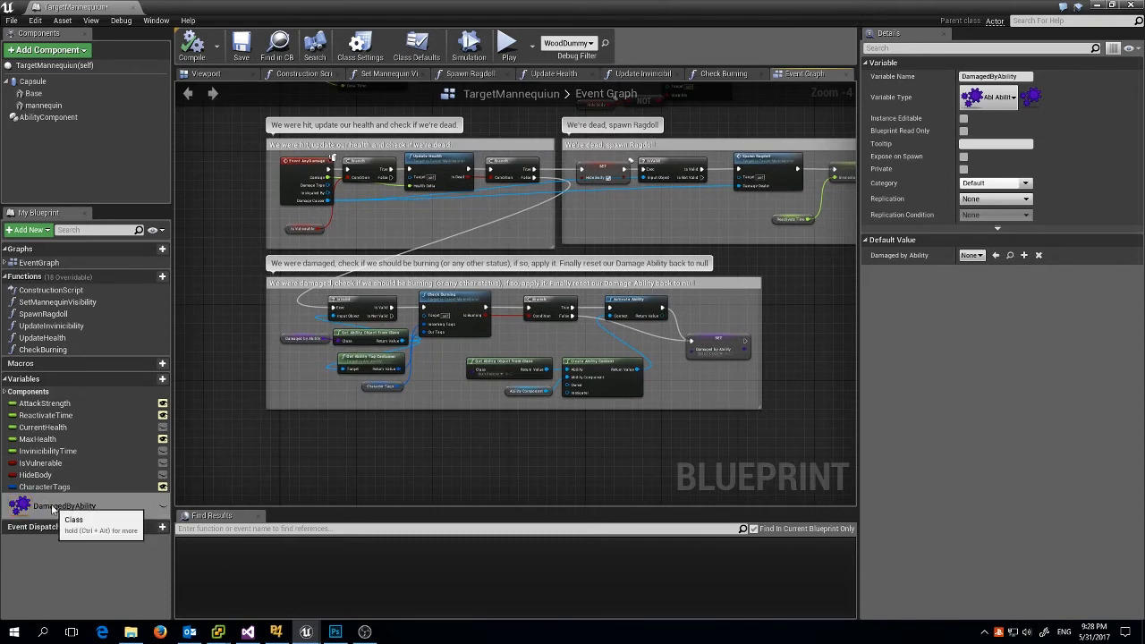
mouse_move(446, 475)
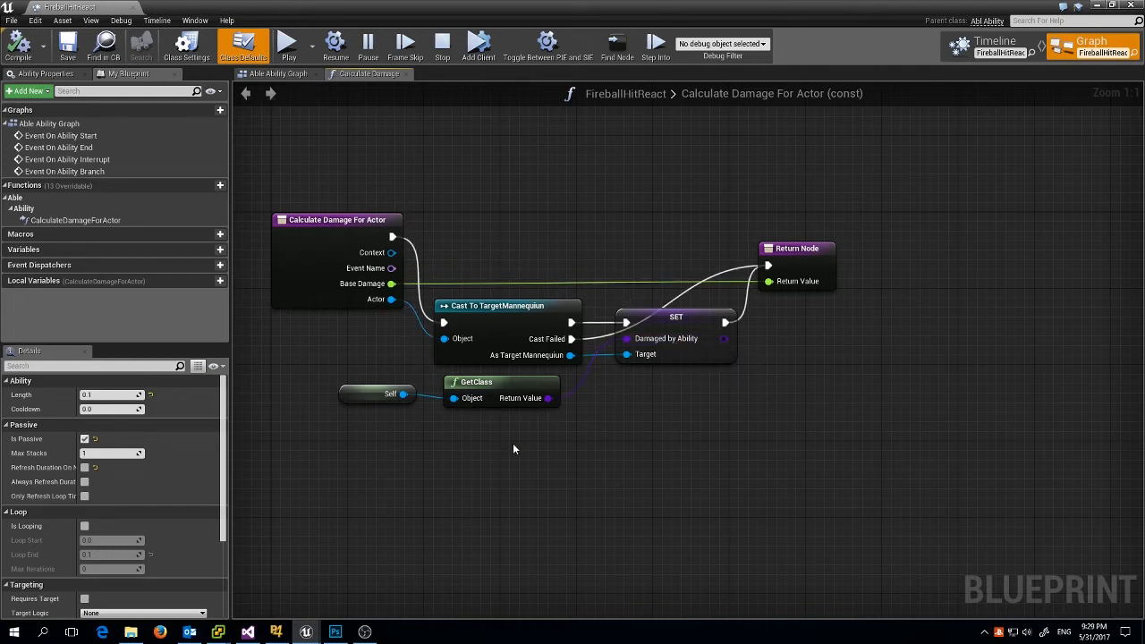
mouse_move(899, 281)
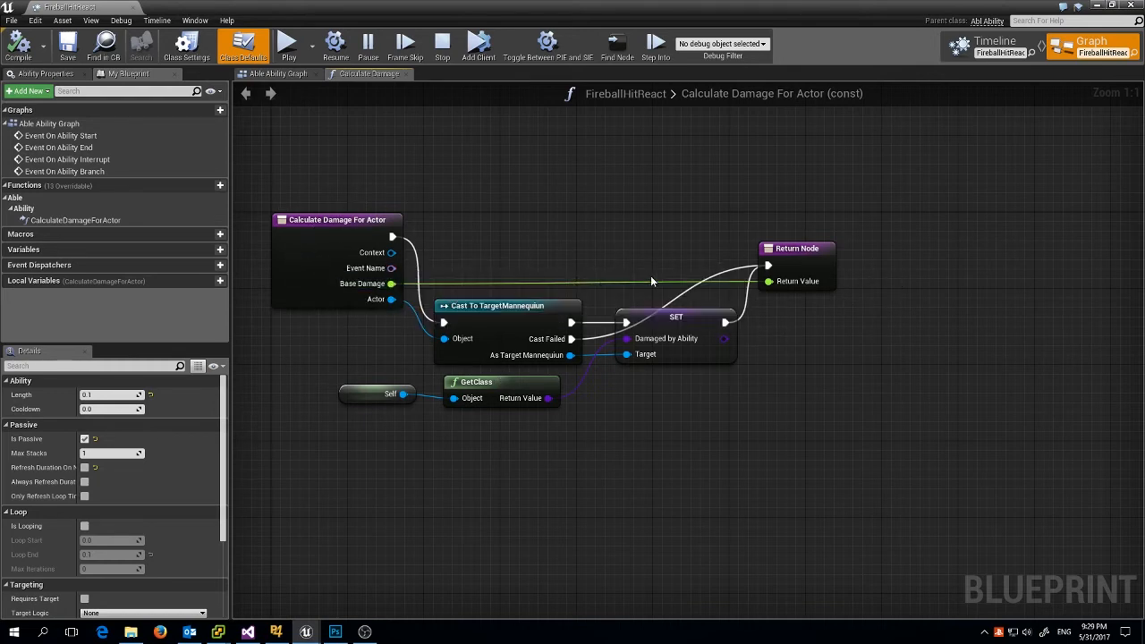
mouse_move(673, 343)
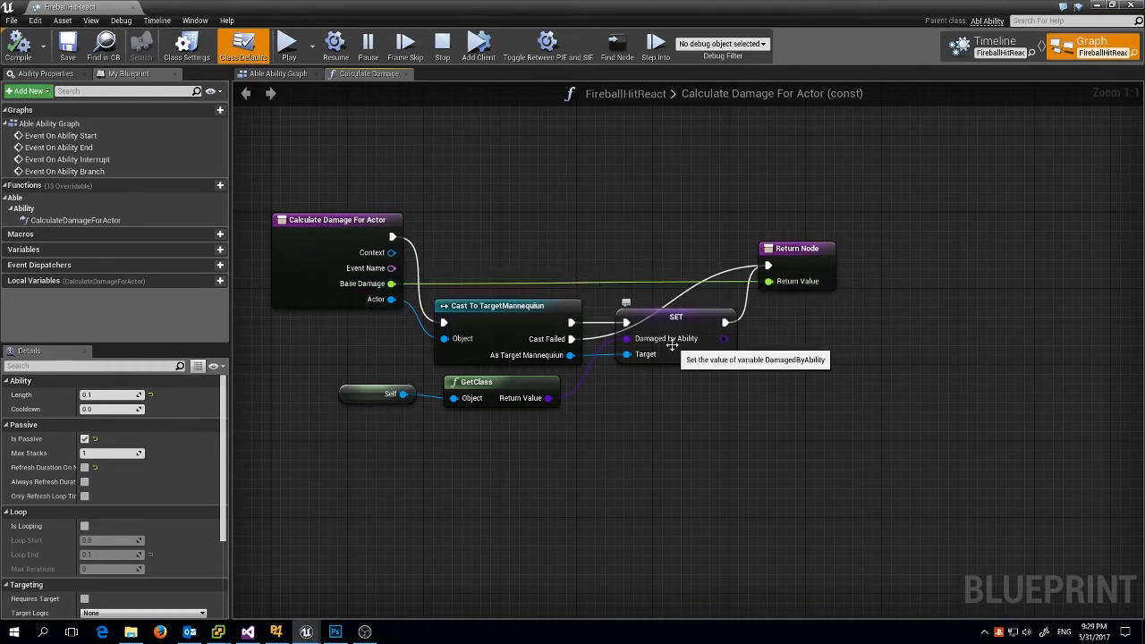
mouse_move(723, 347)
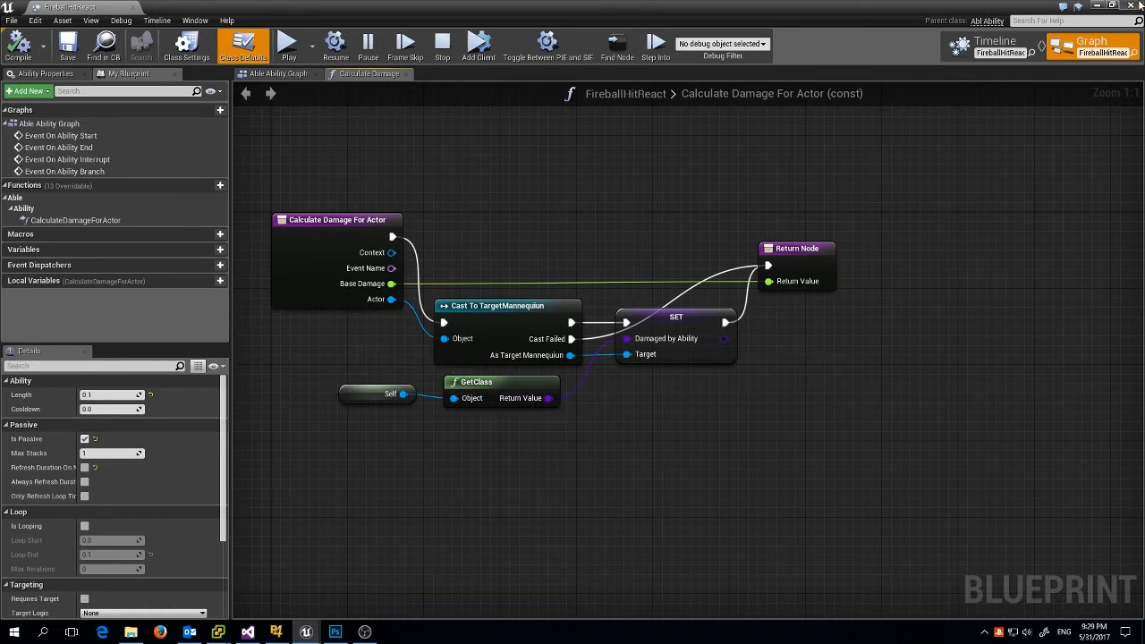
Bring up the wood dummy's Edit Blueprint options in the BurningMan level editor.
click(1097, 234)
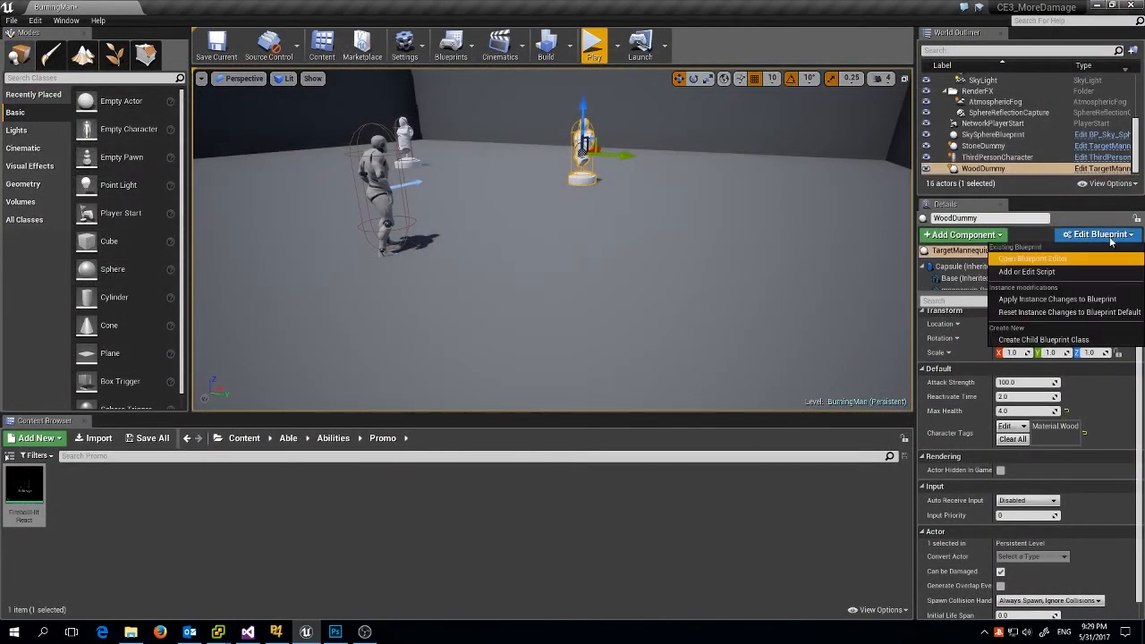
Reopen the WoodDummy's TargetMannequin blueprint and open its Check Burning function.
click(1033, 259)
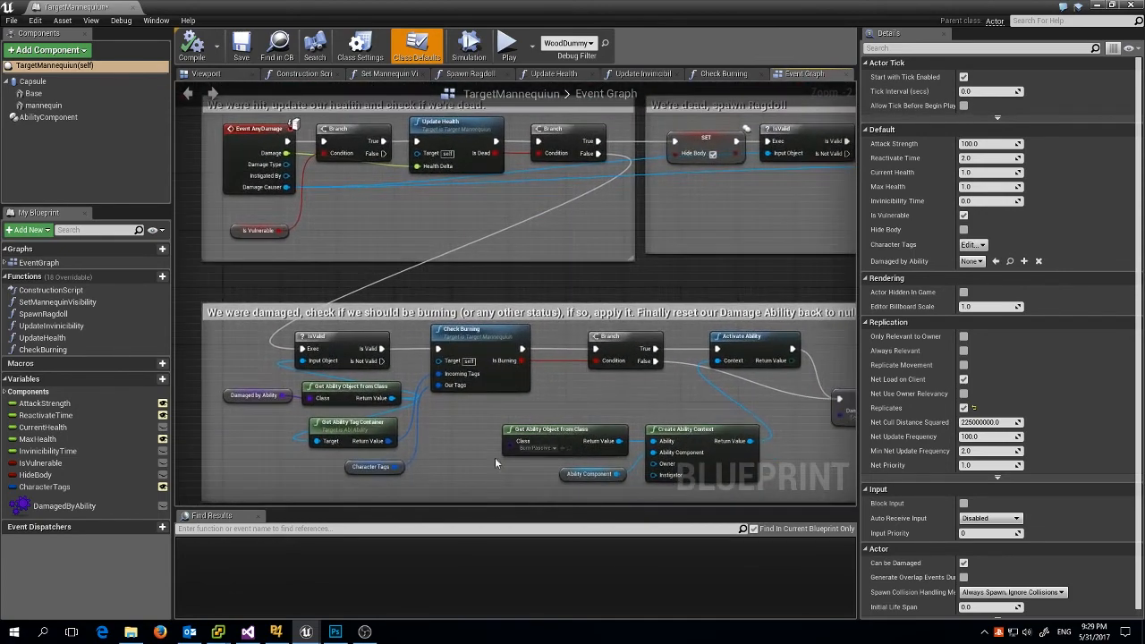
mouse_move(590, 143)
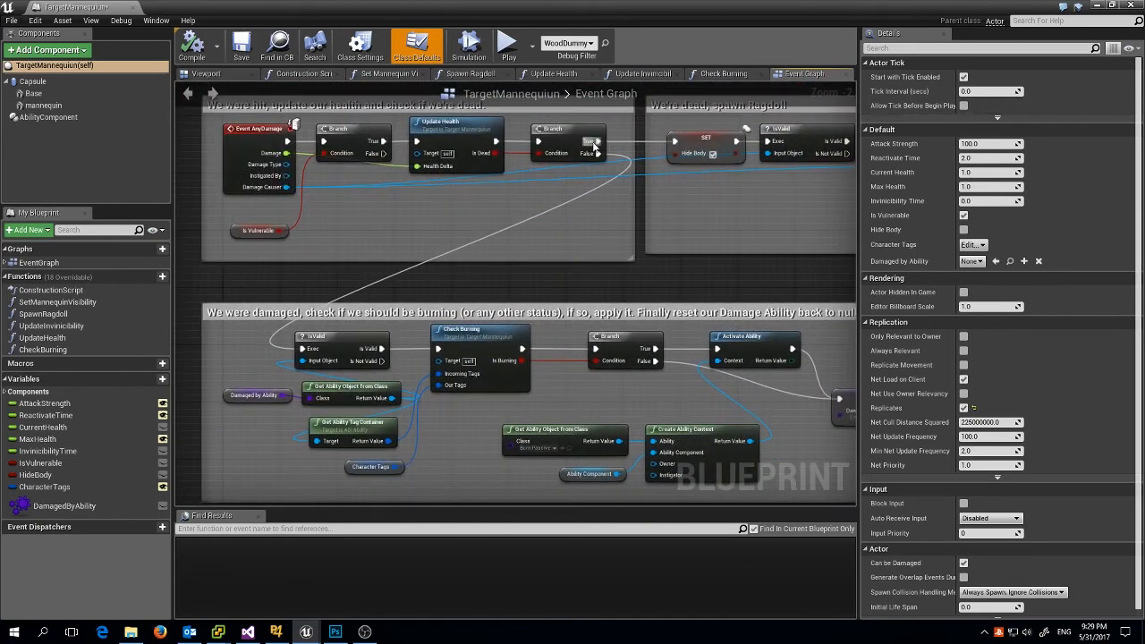
mouse_move(590, 152)
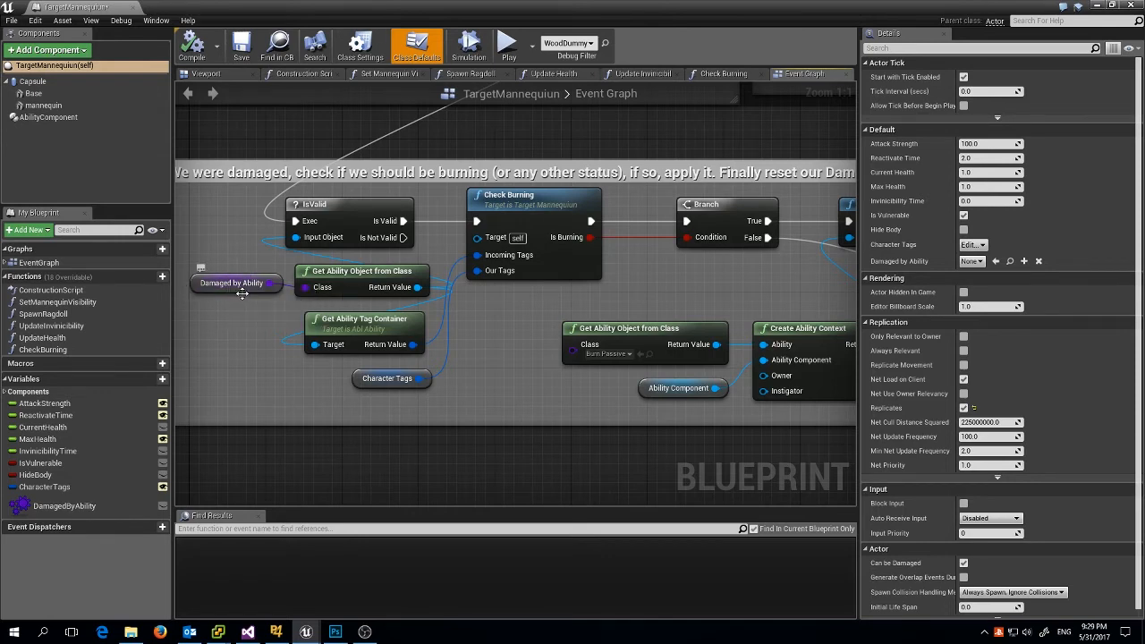
mouse_move(401, 228)
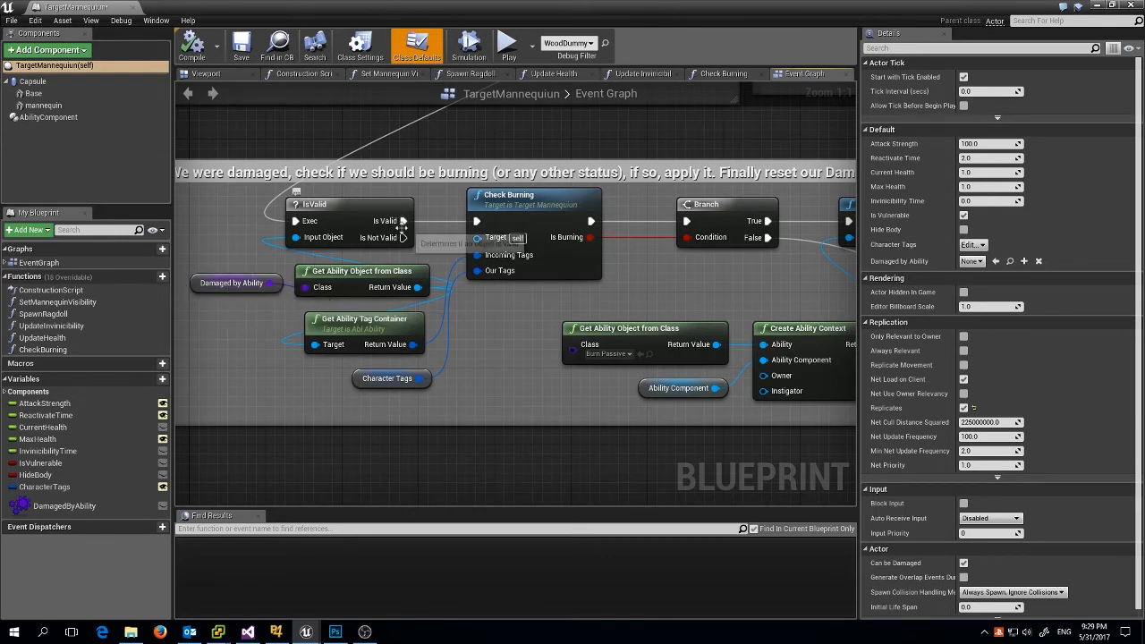
mouse_move(409, 221)
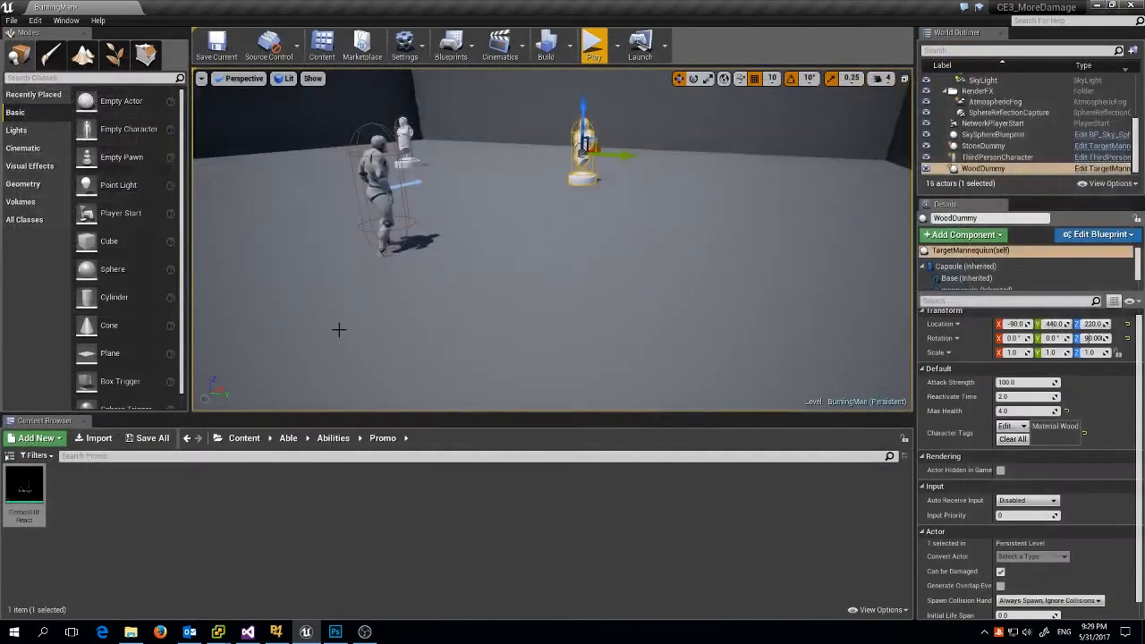
click(1096, 233)
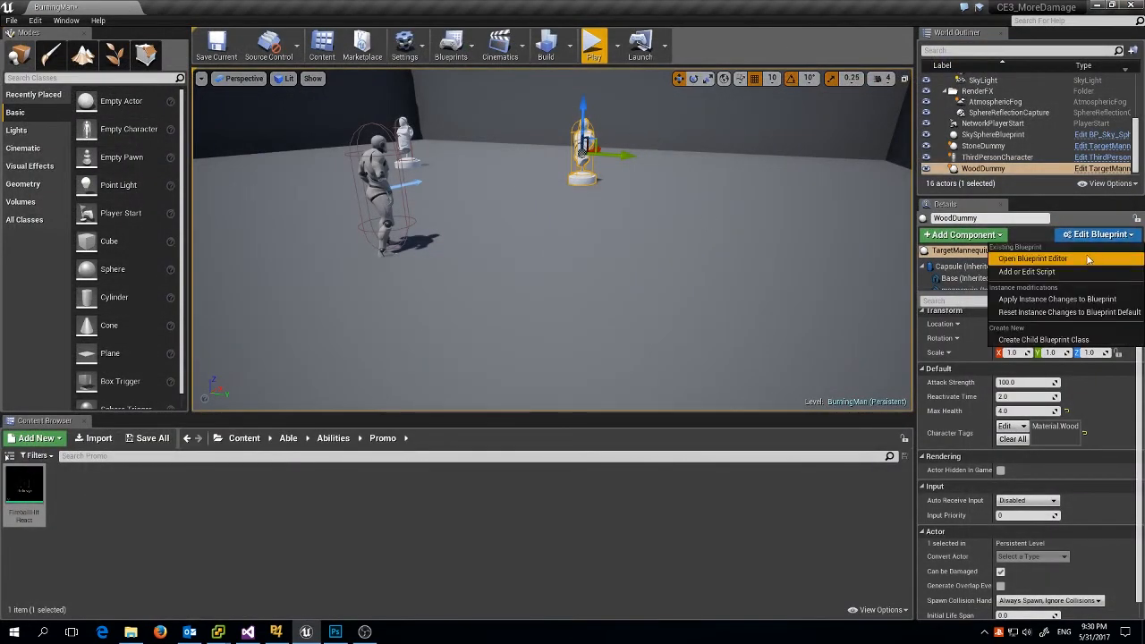
click(1032, 258)
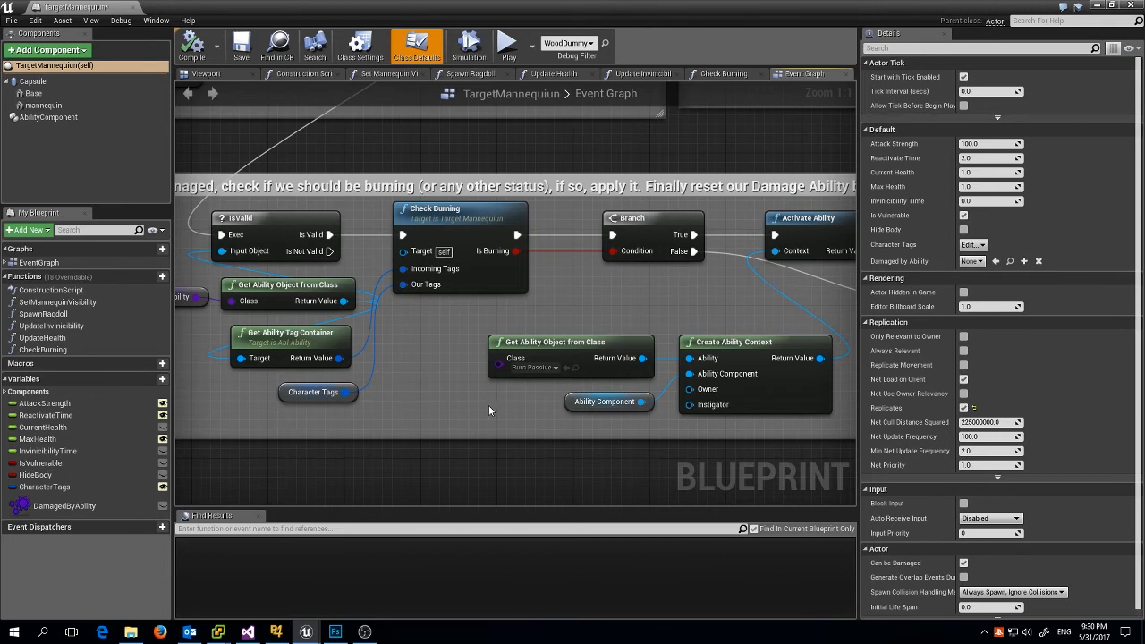
click(51, 486)
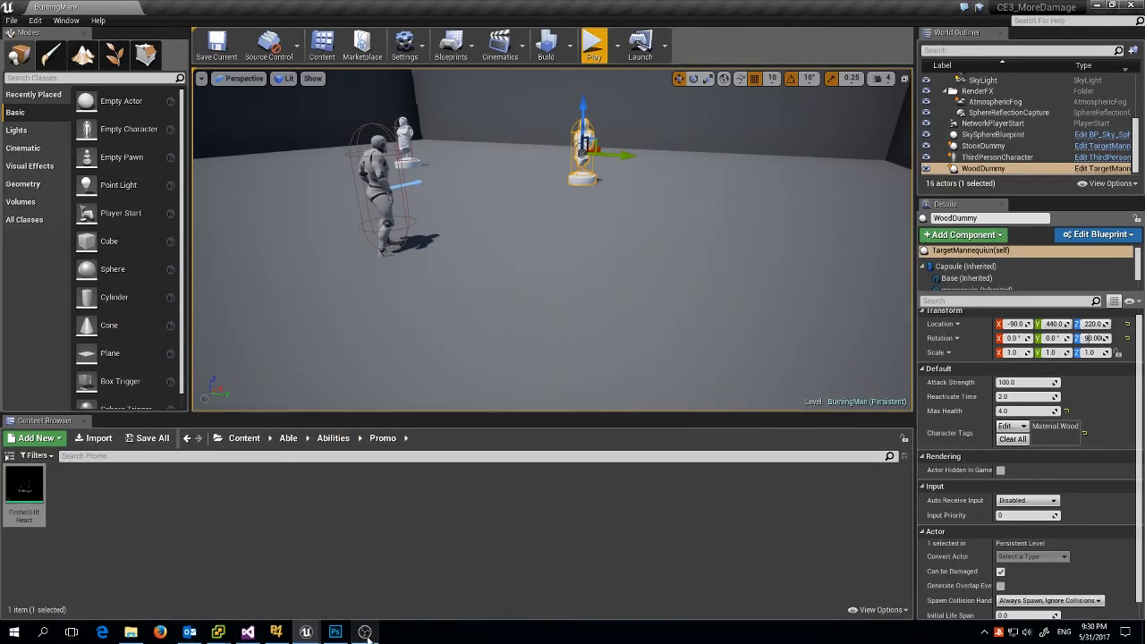
click(1096, 235)
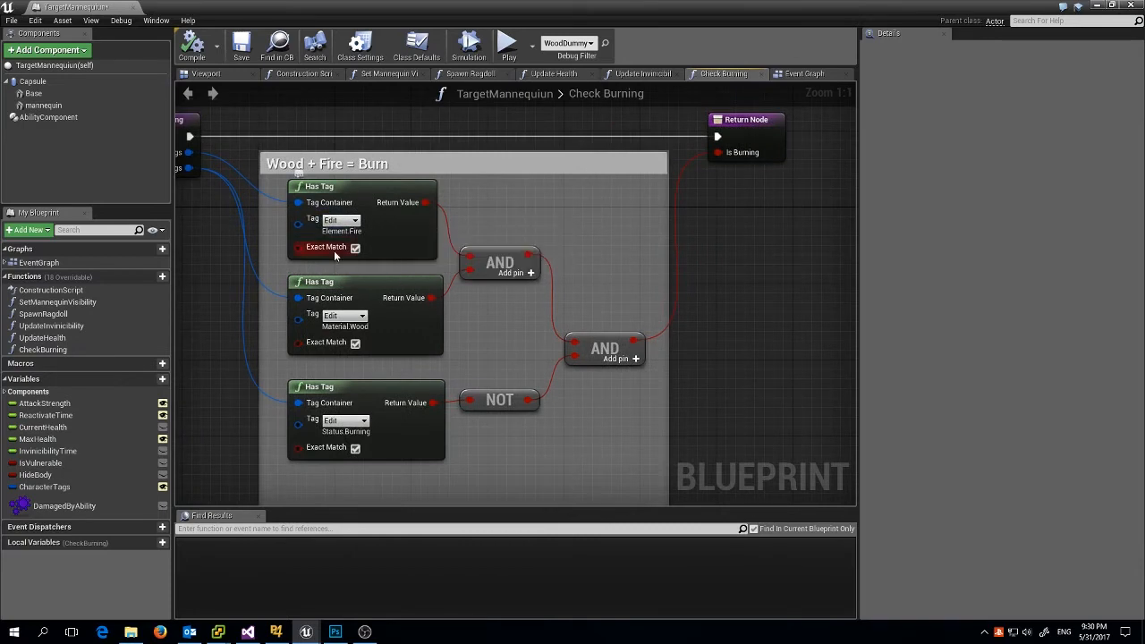
mouse_move(264, 213)
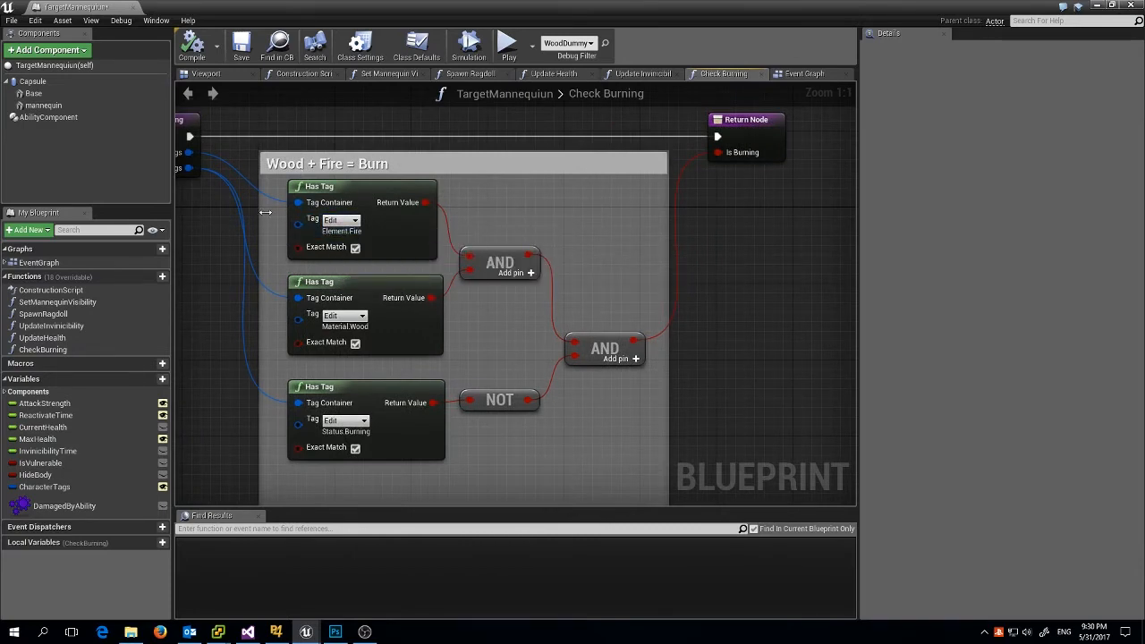
mouse_move(356, 223)
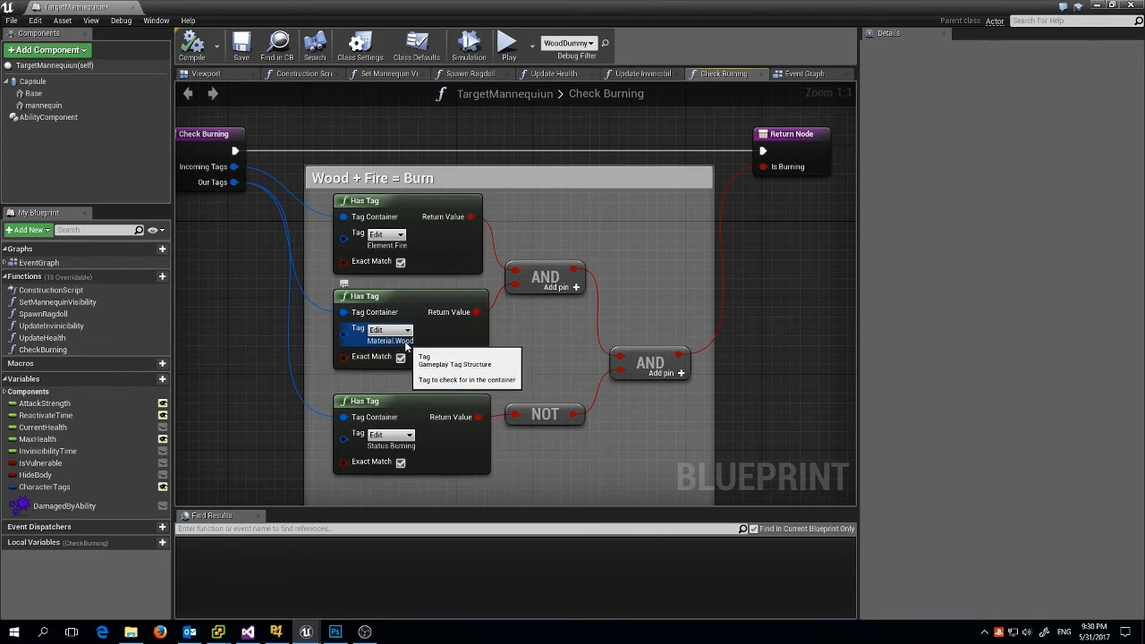
mouse_move(386, 451)
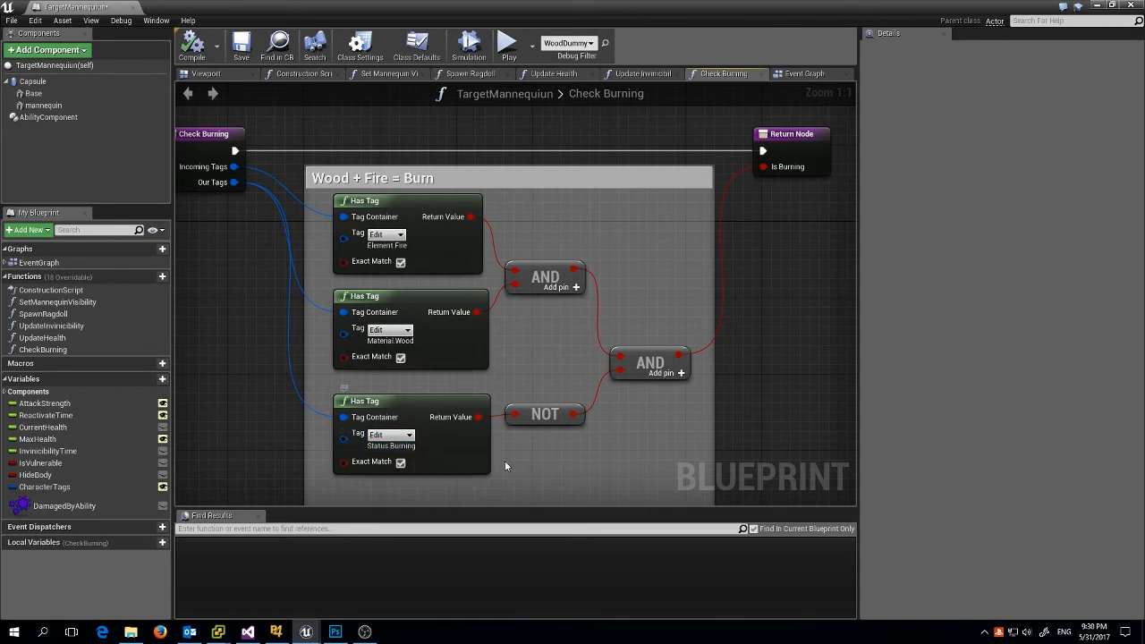
mouse_move(457, 394)
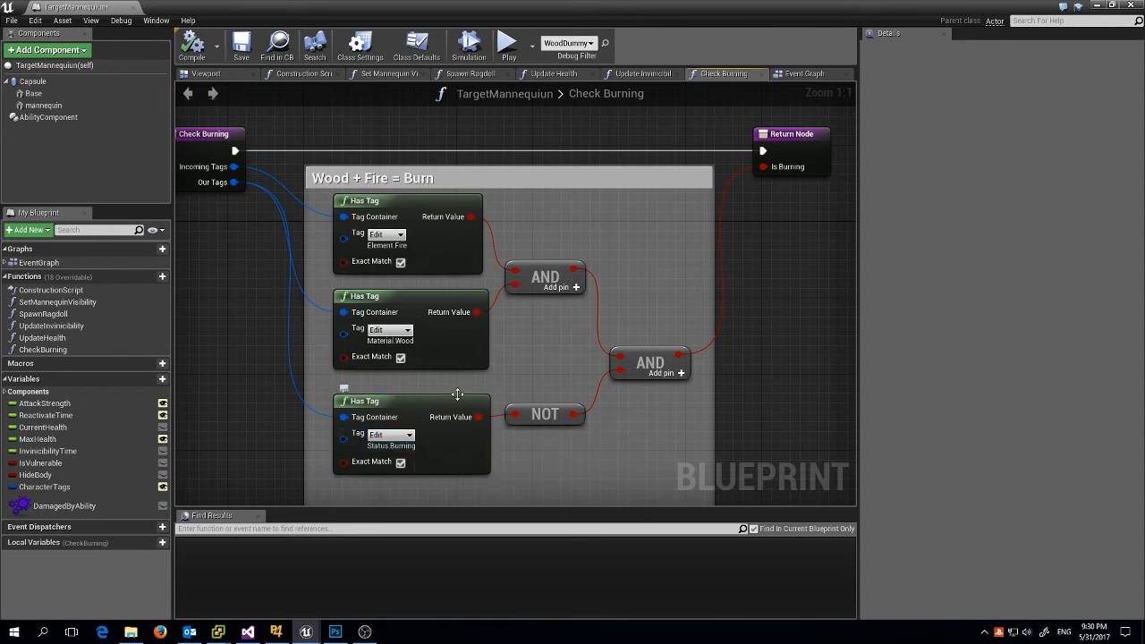
mouse_move(574, 433)
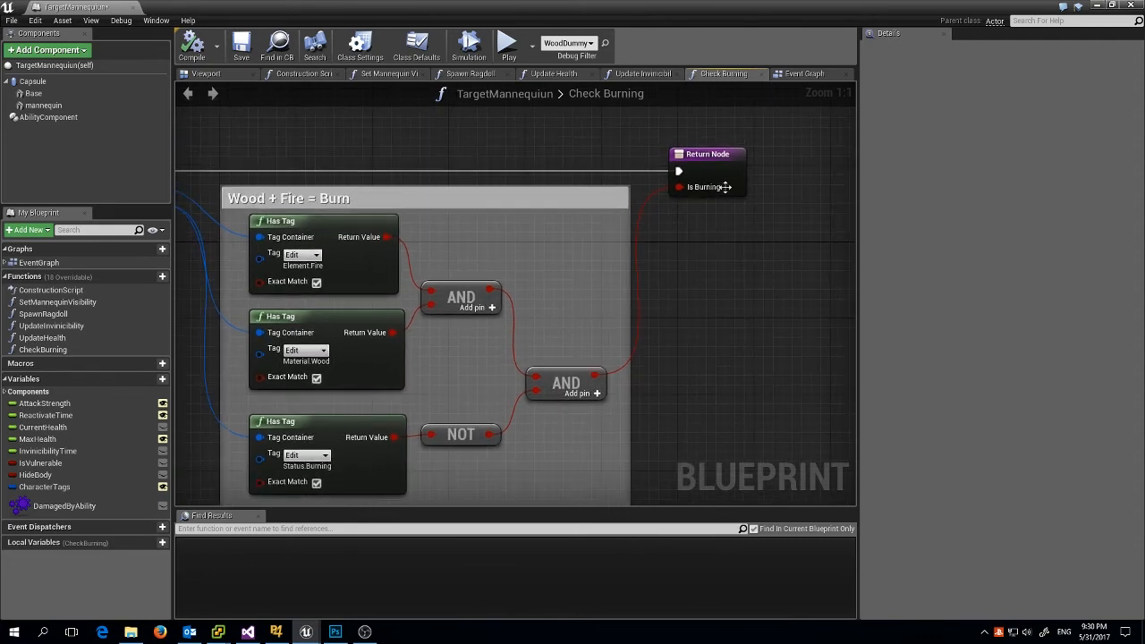
mouse_move(375, 392)
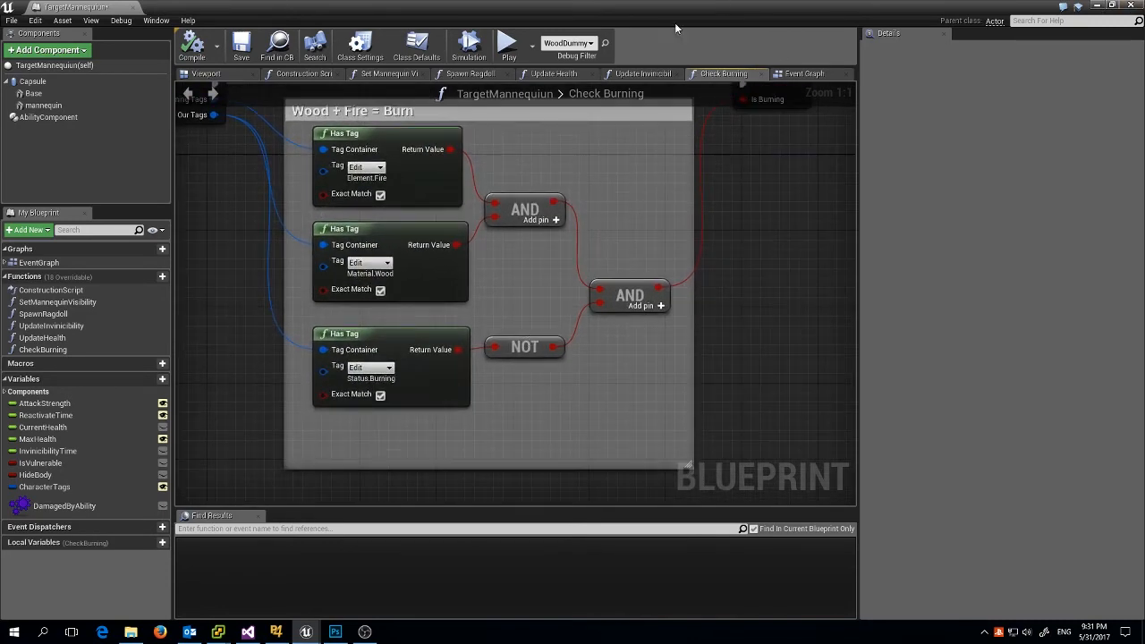
click(804, 73)
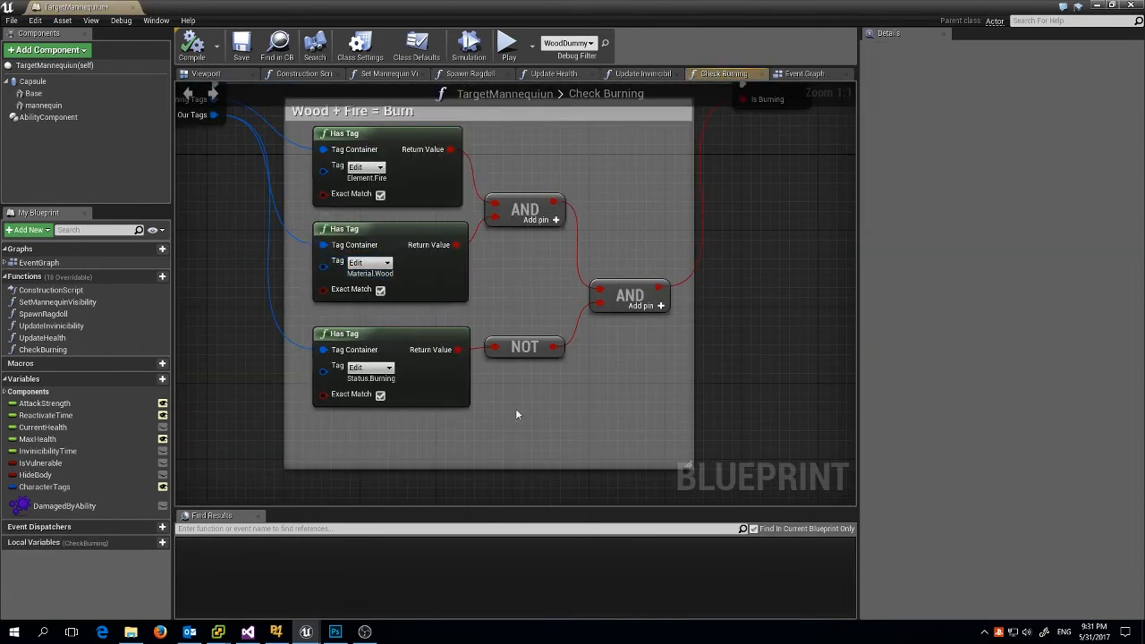
scroll(down, 3)
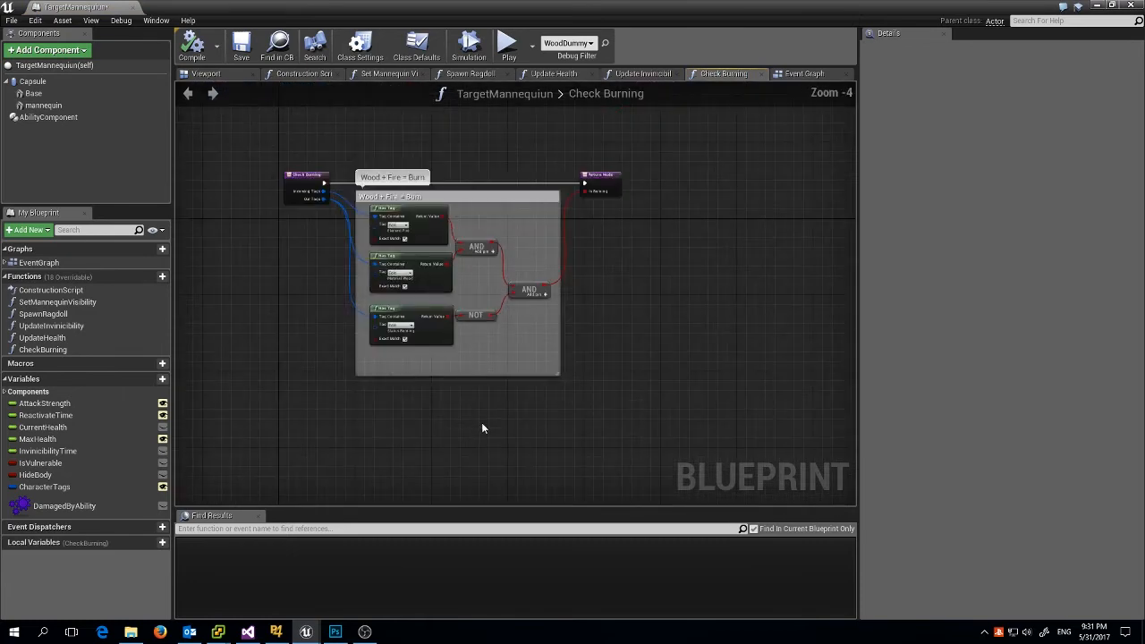
mouse_move(425, 426)
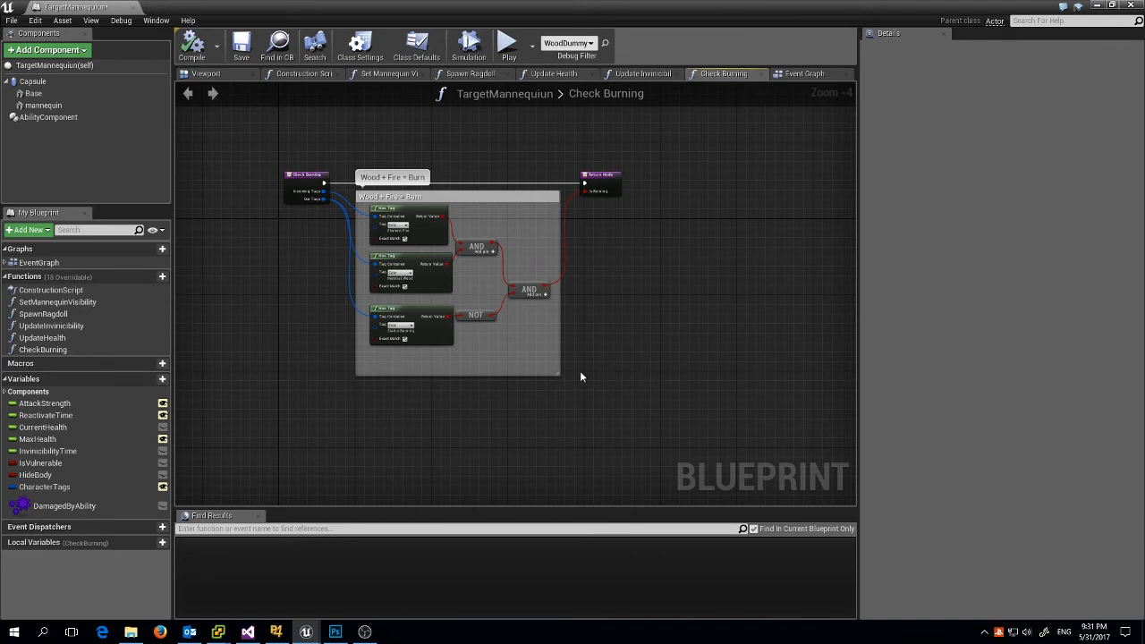
Switch to the mannequin's Event Graph and scroll through the Check Burning branch.
click(803, 73)
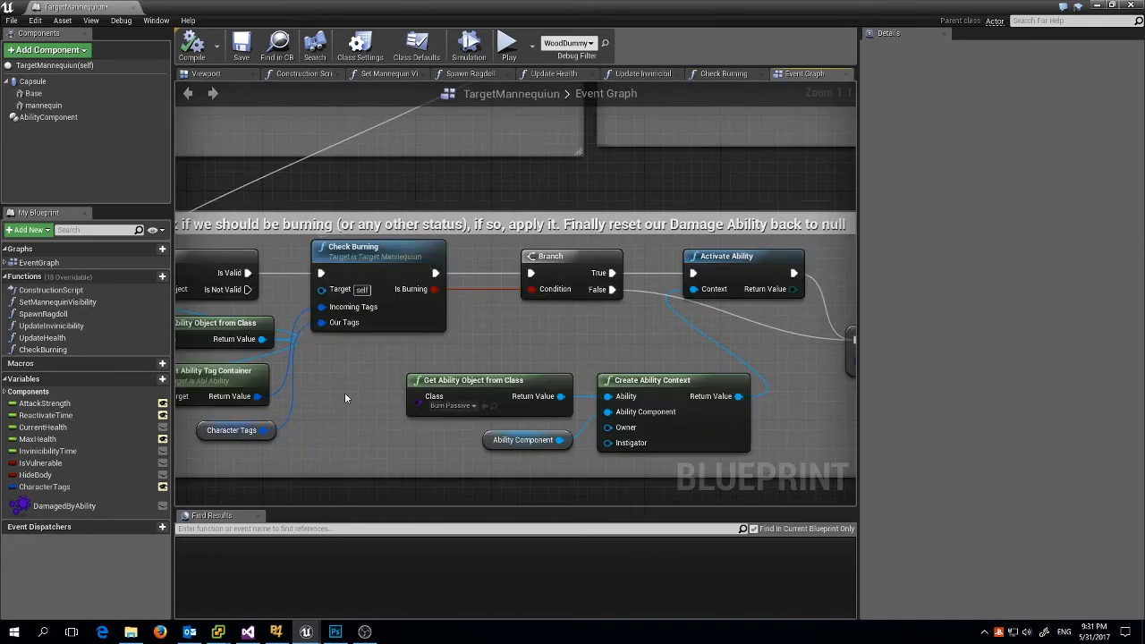
mouse_move(356, 343)
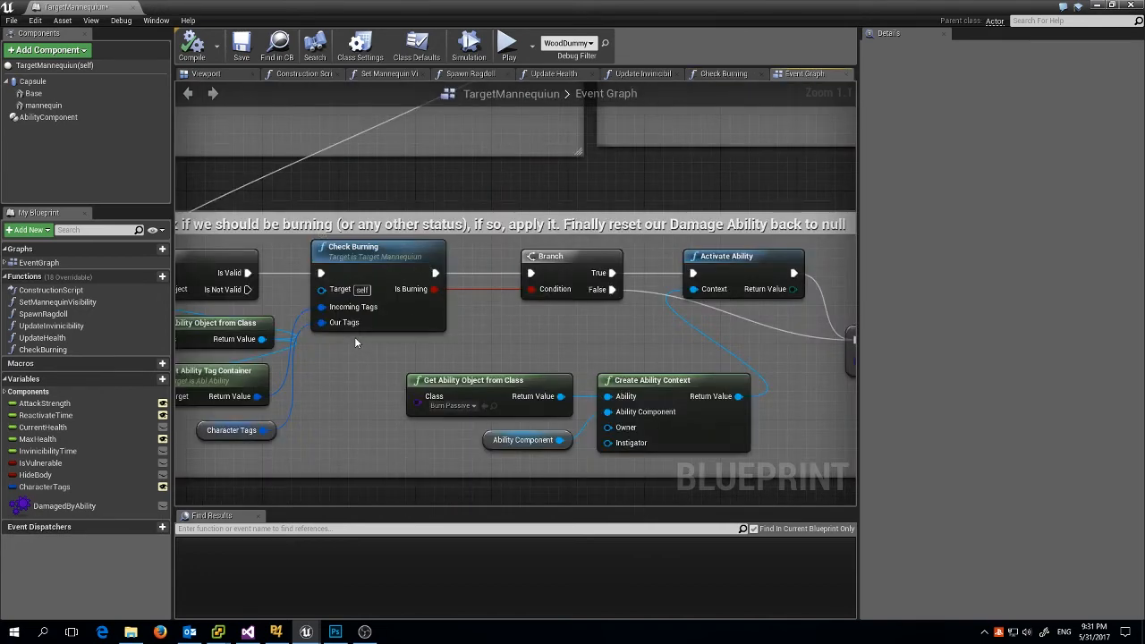
mouse_move(436, 273)
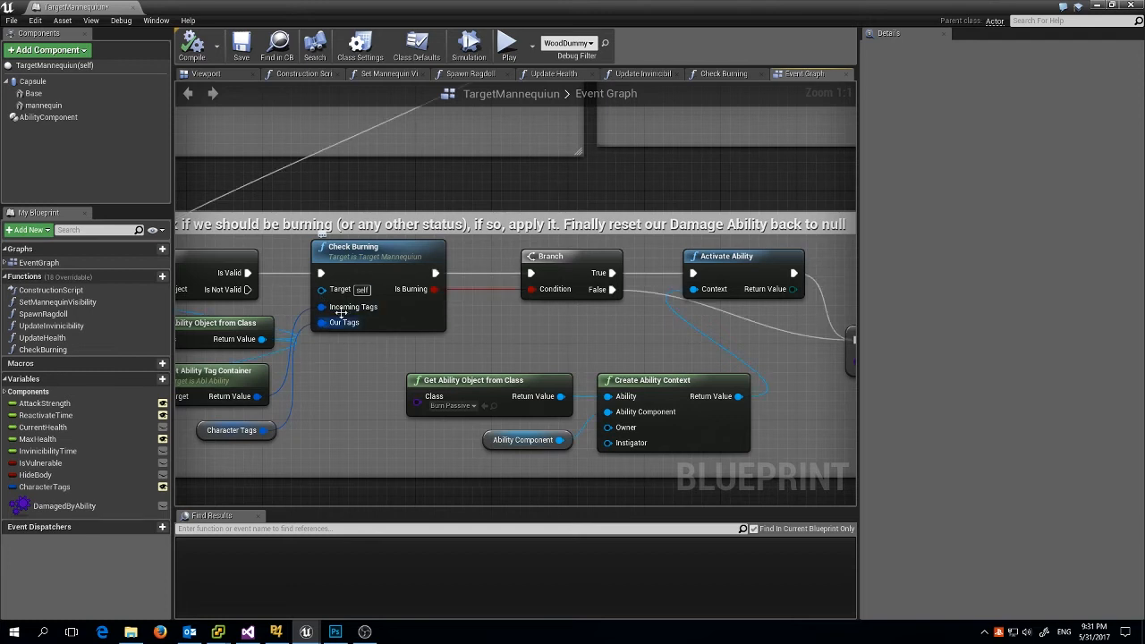
mouse_move(322, 307)
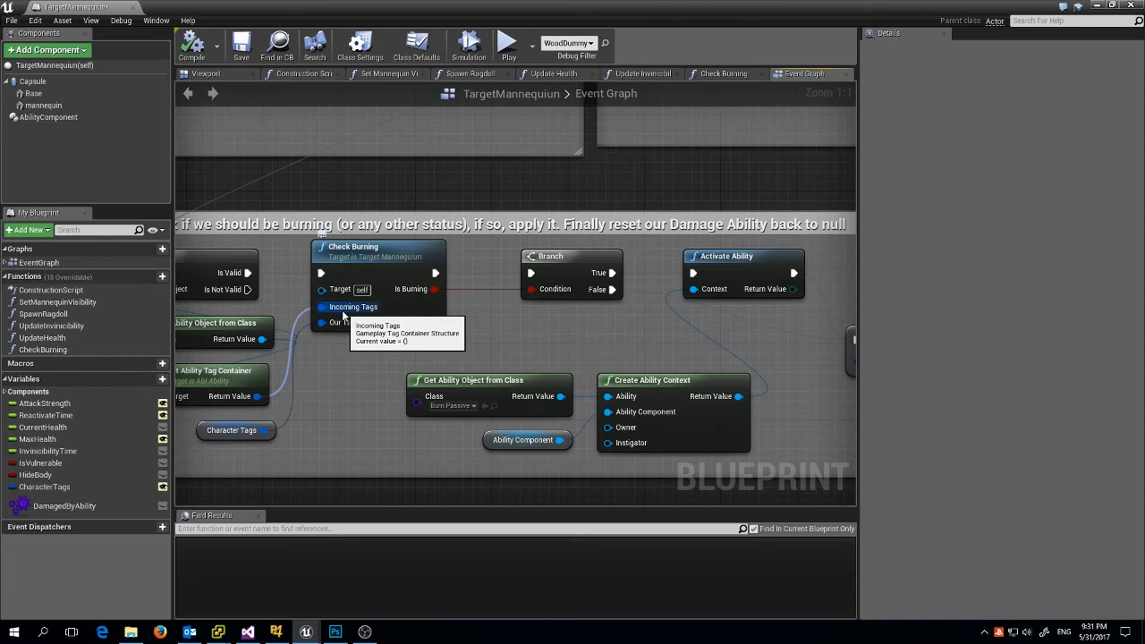
mouse_move(357, 313)
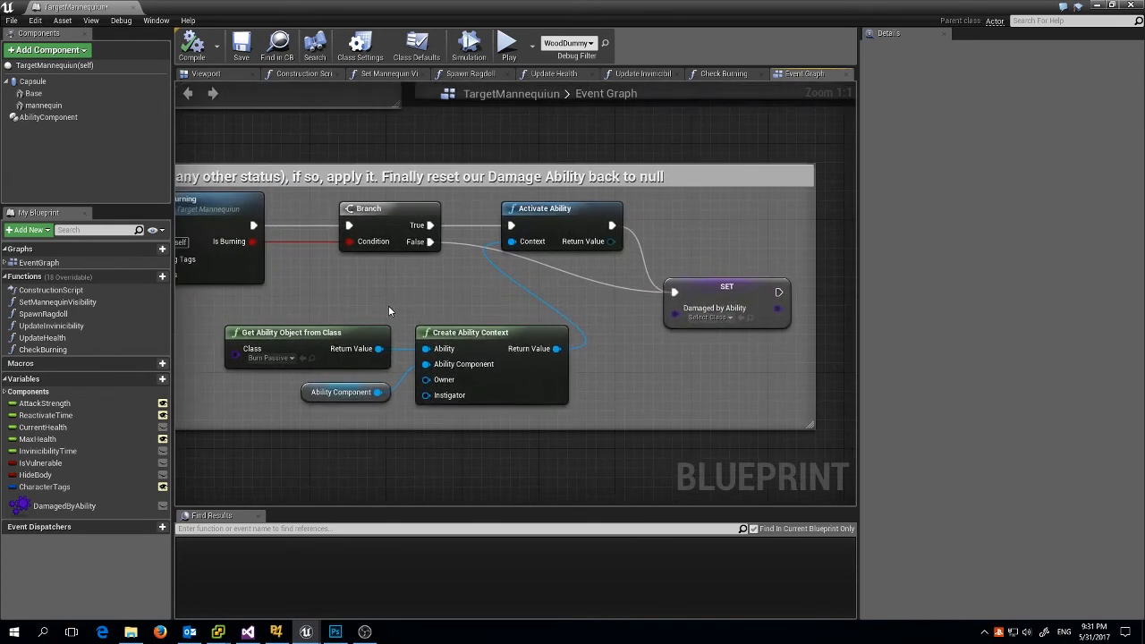
mouse_move(367, 302)
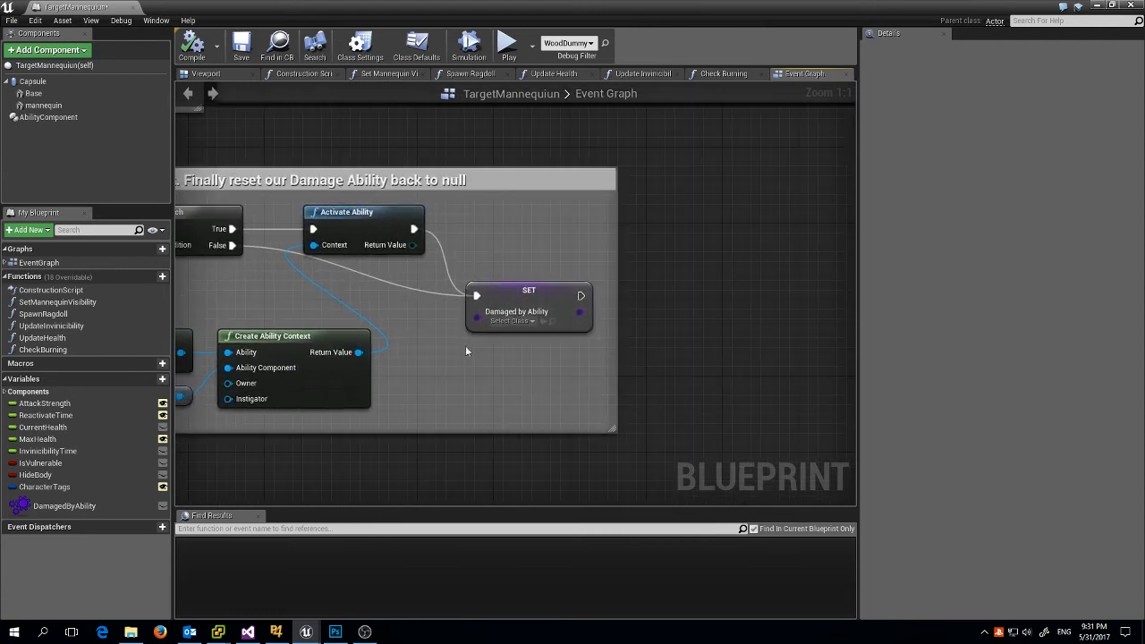
mouse_move(521, 313)
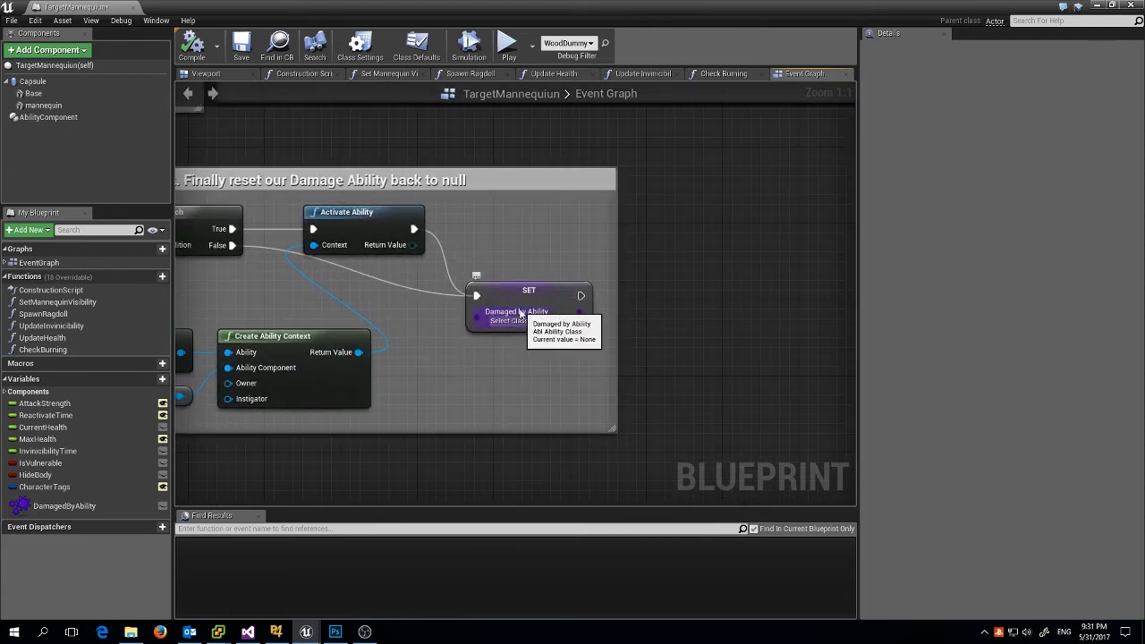
scroll(down, 3)
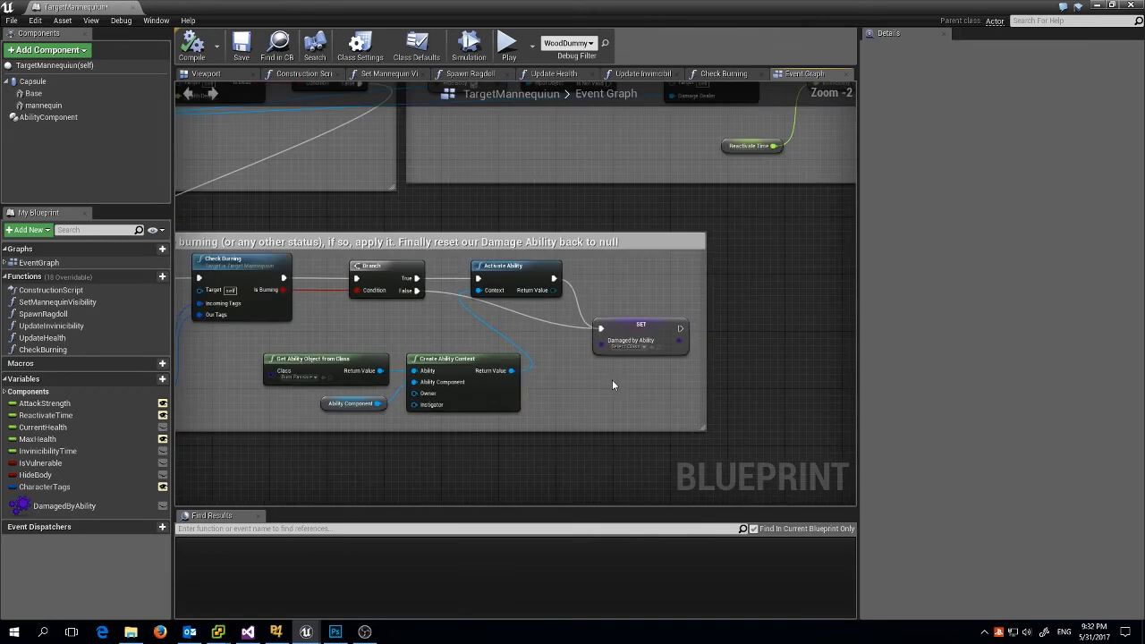
scroll(down, 3)
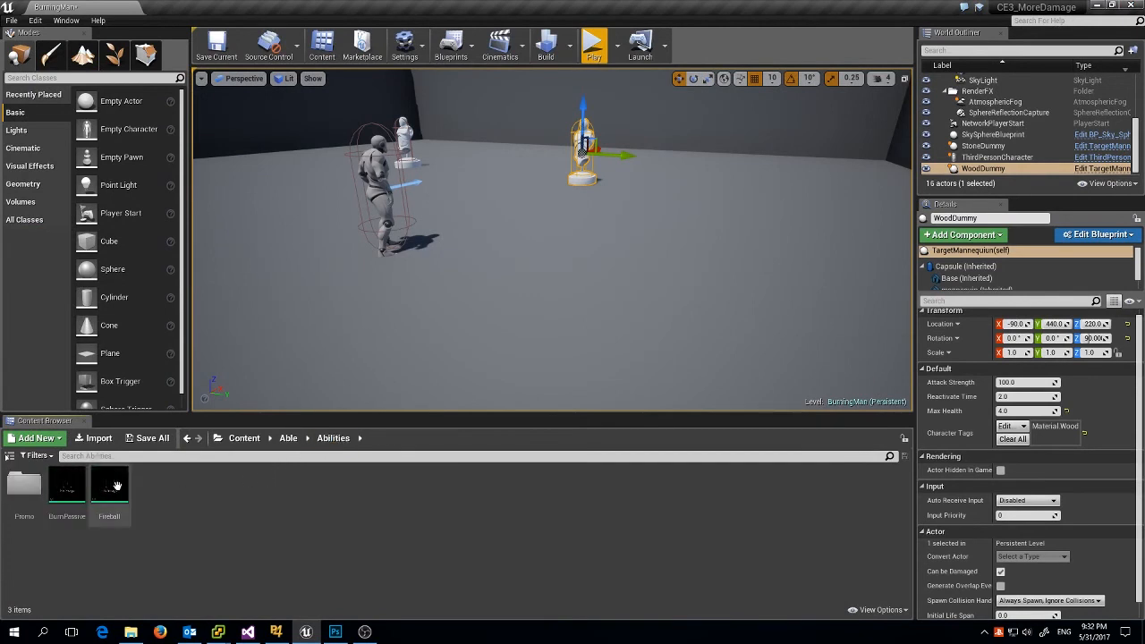
double_click(67, 487)
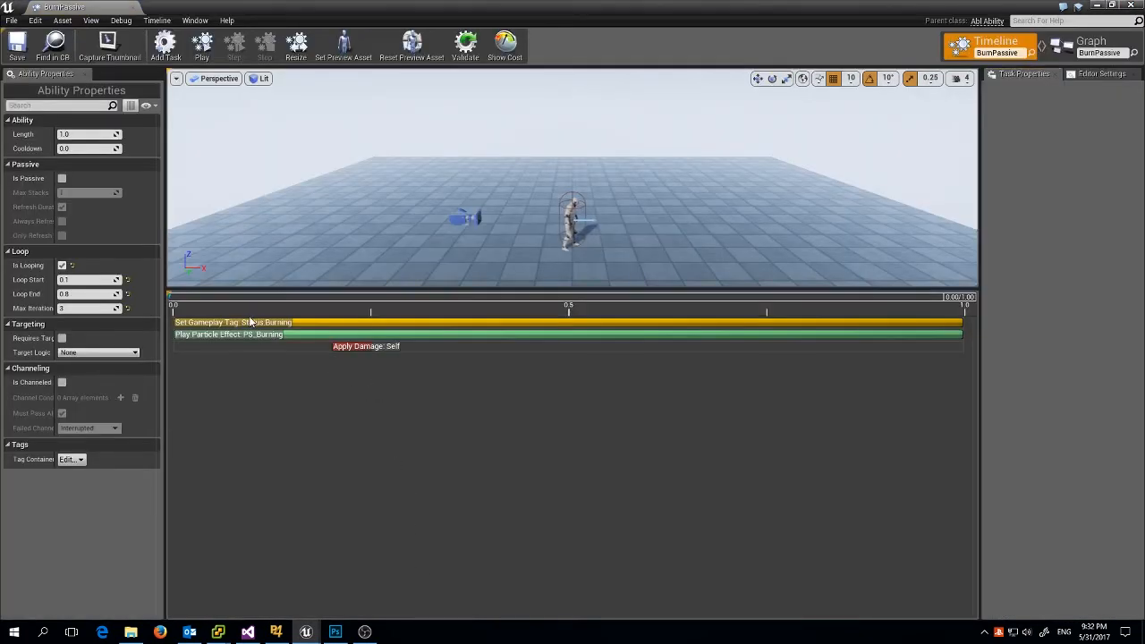
click(228, 334)
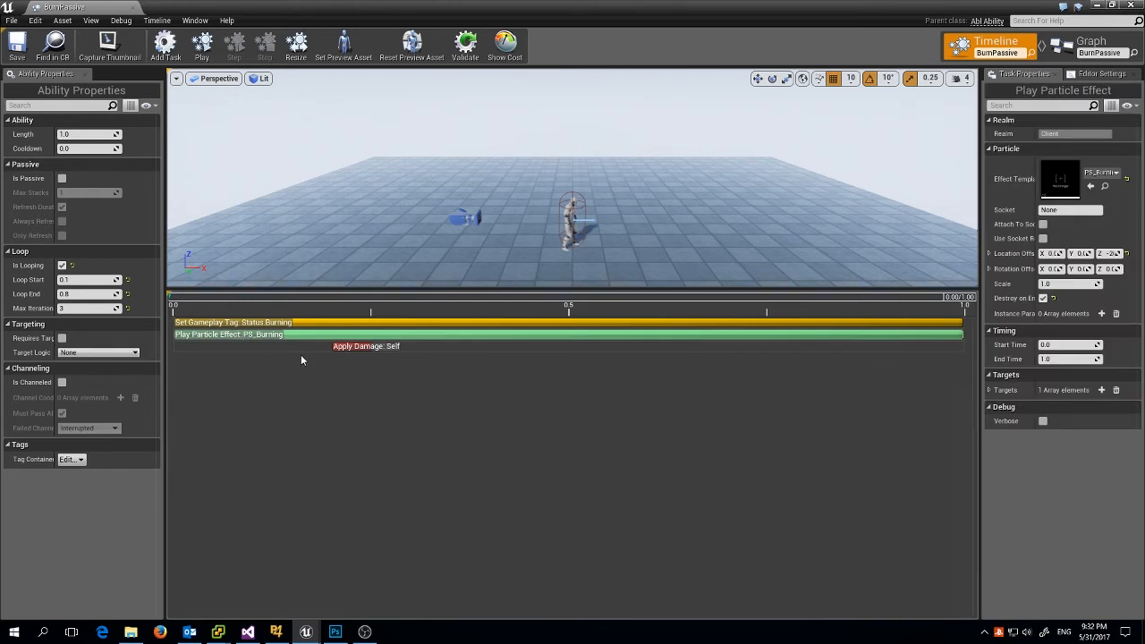
click(201, 43)
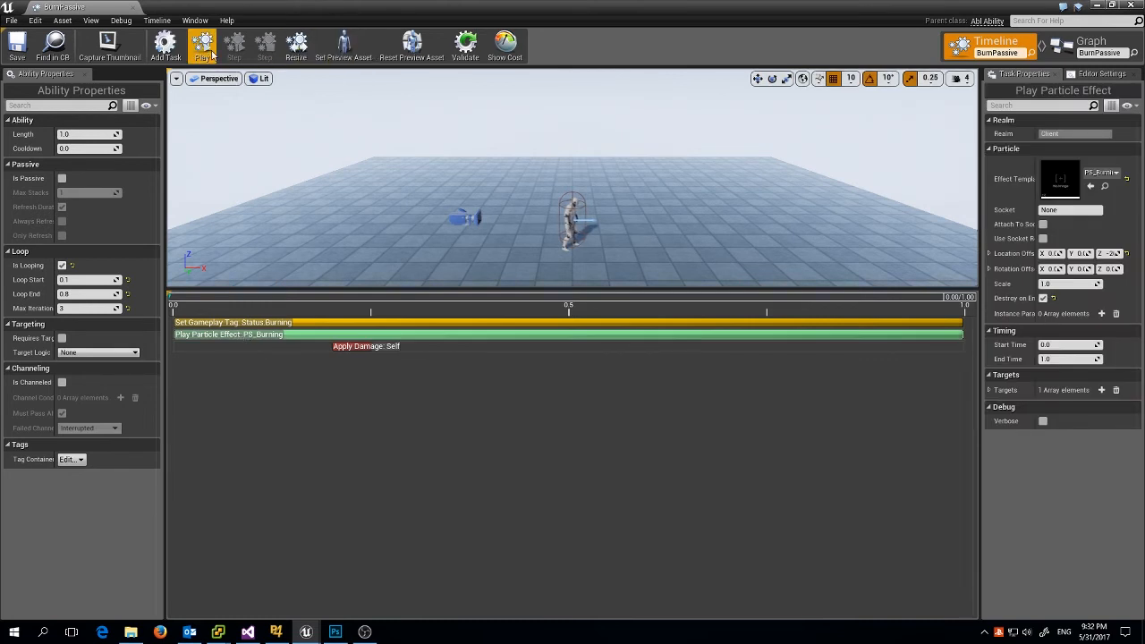
click(201, 42)
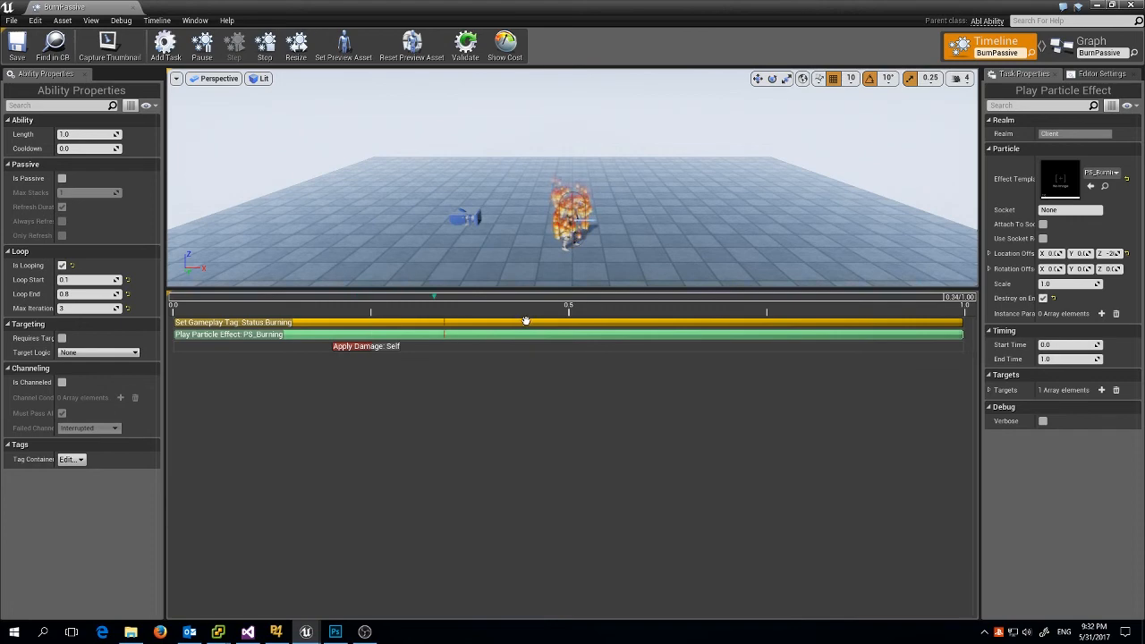
click(265, 45)
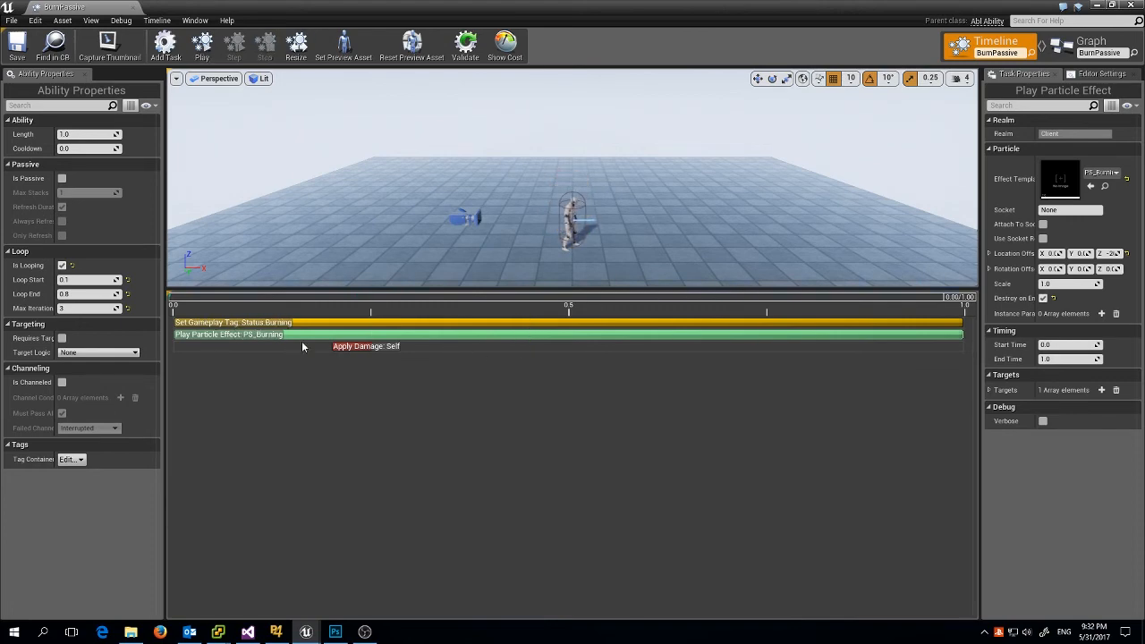
click(366, 346)
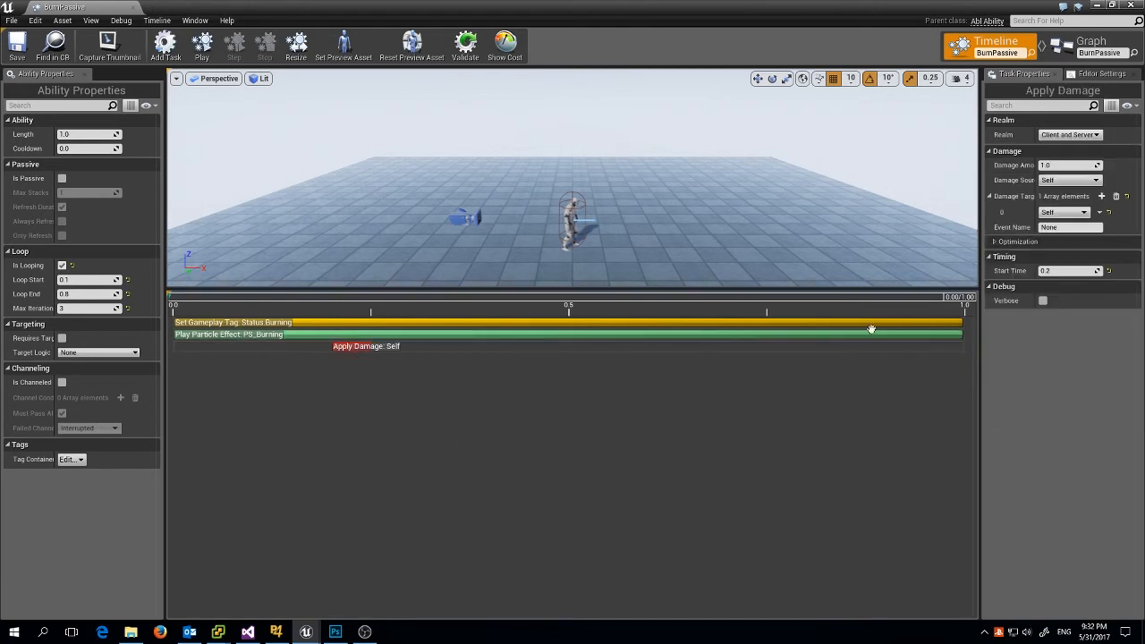
mouse_move(1068, 165)
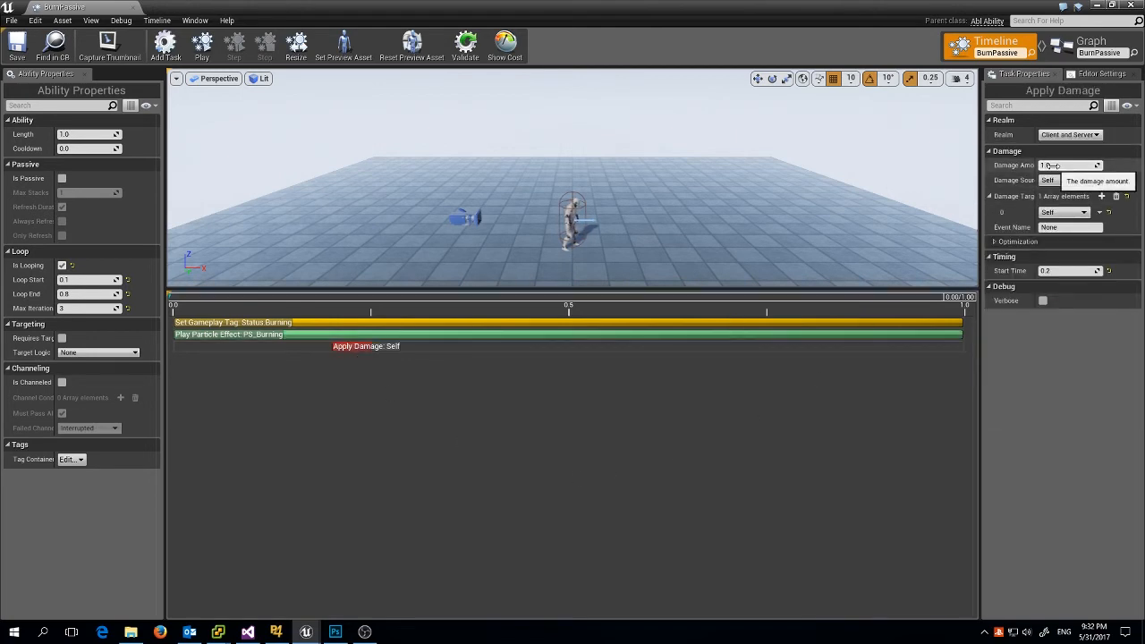
click(1090, 41)
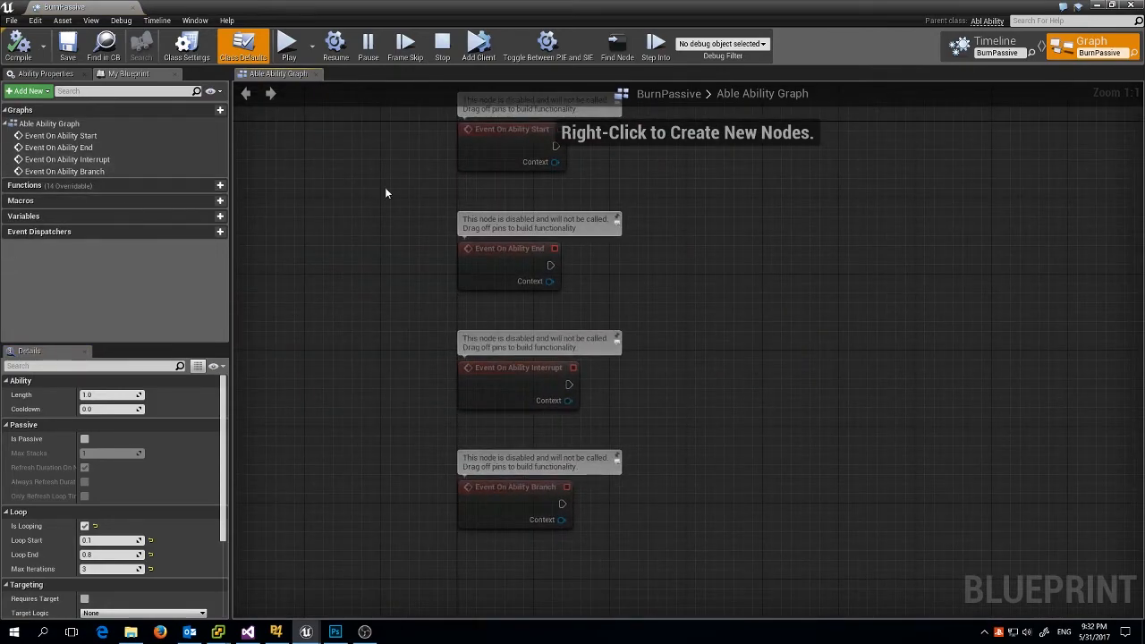
click(995, 47)
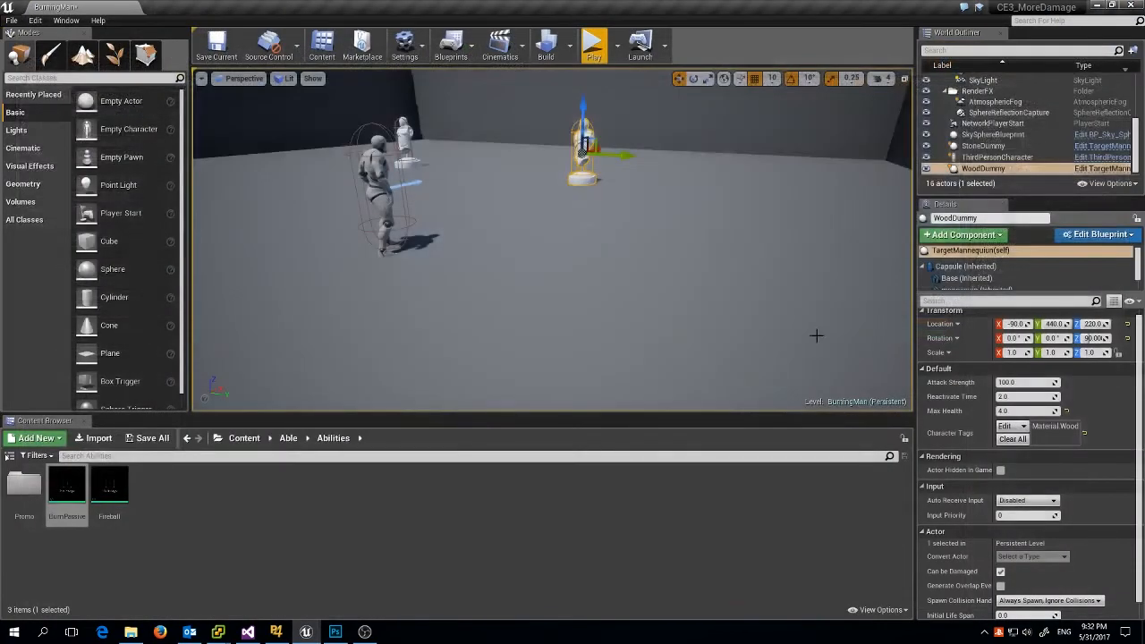
Close the TargetMannequin editor tab and scroll the WoodDummy's details.
click(1131, 234)
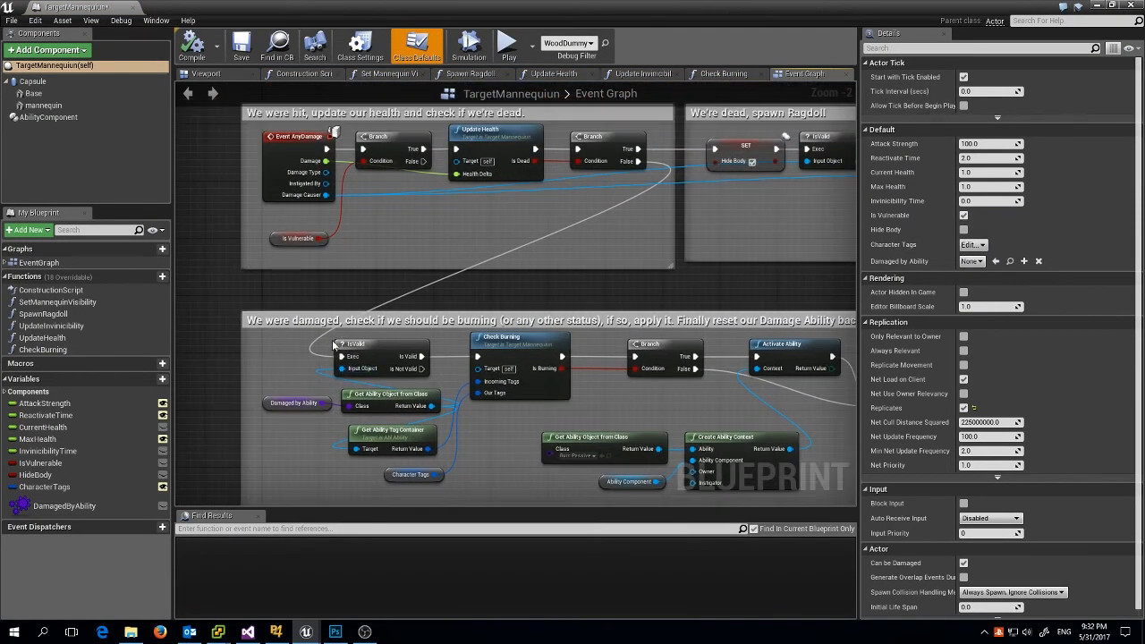
scroll(down, 3)
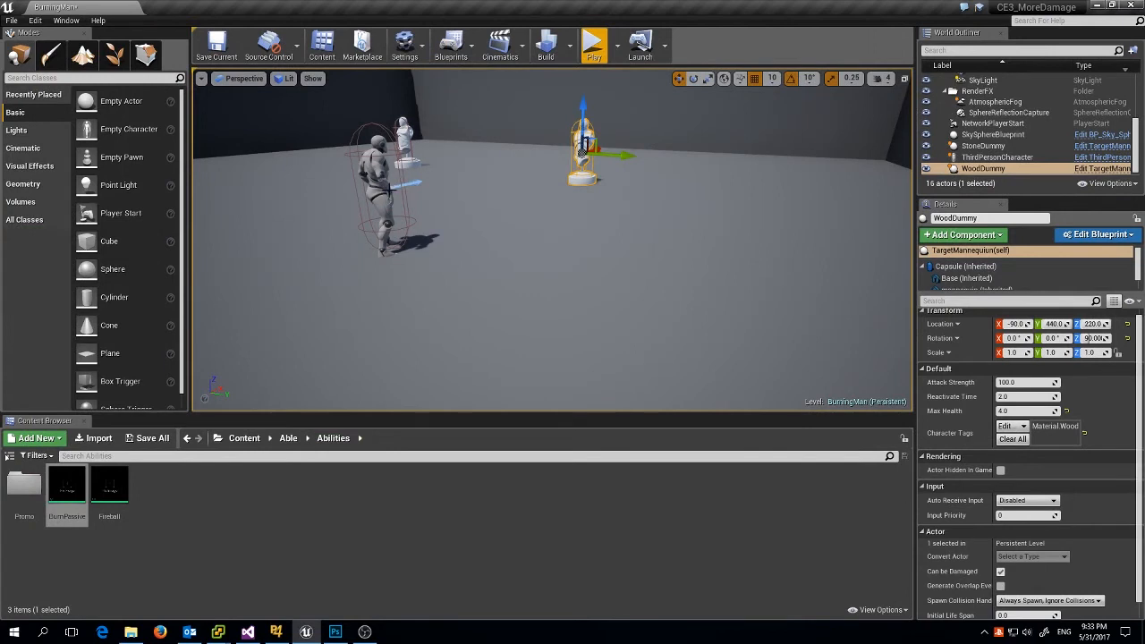
mouse_move(492, 132)
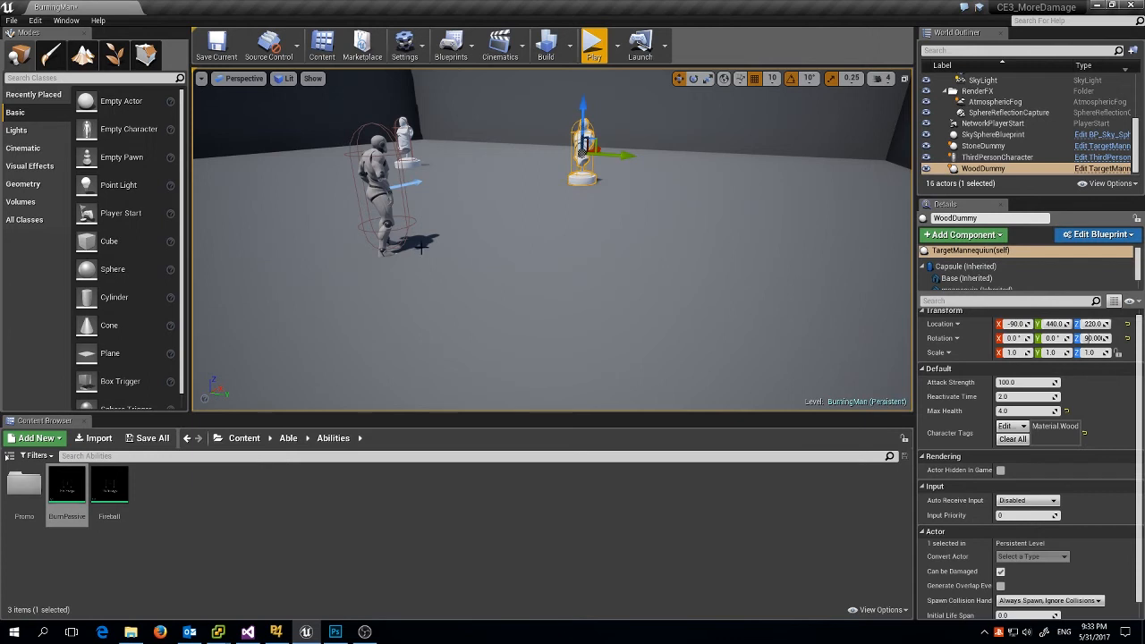
mouse_move(436, 209)
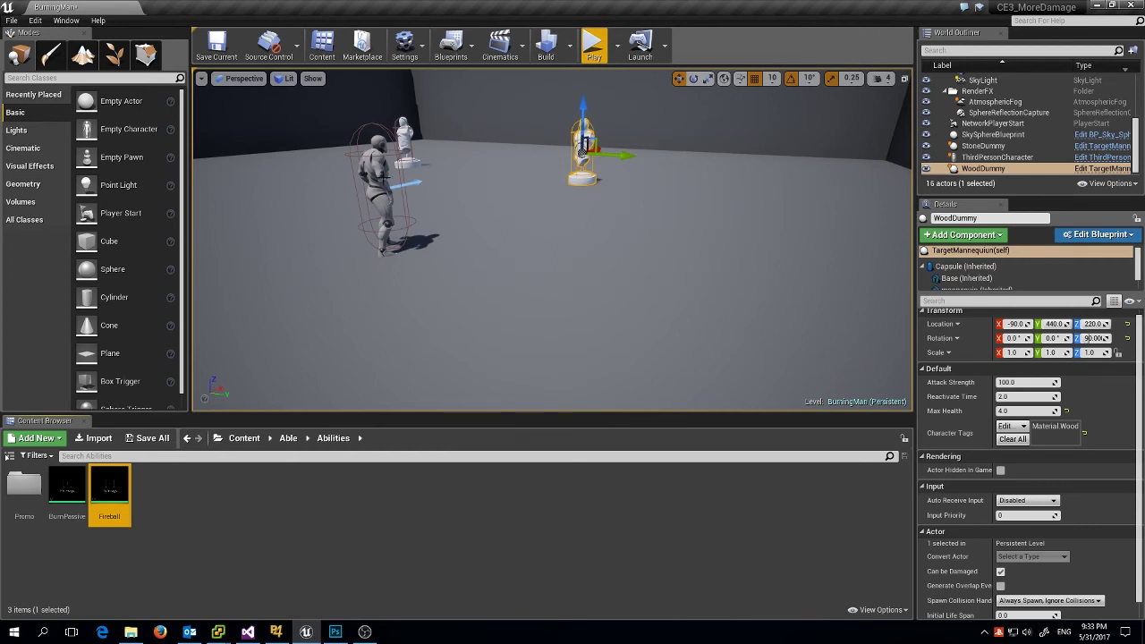
Select the FireballHitReact ability asset under Able > Abilities and open it.
click(996, 158)
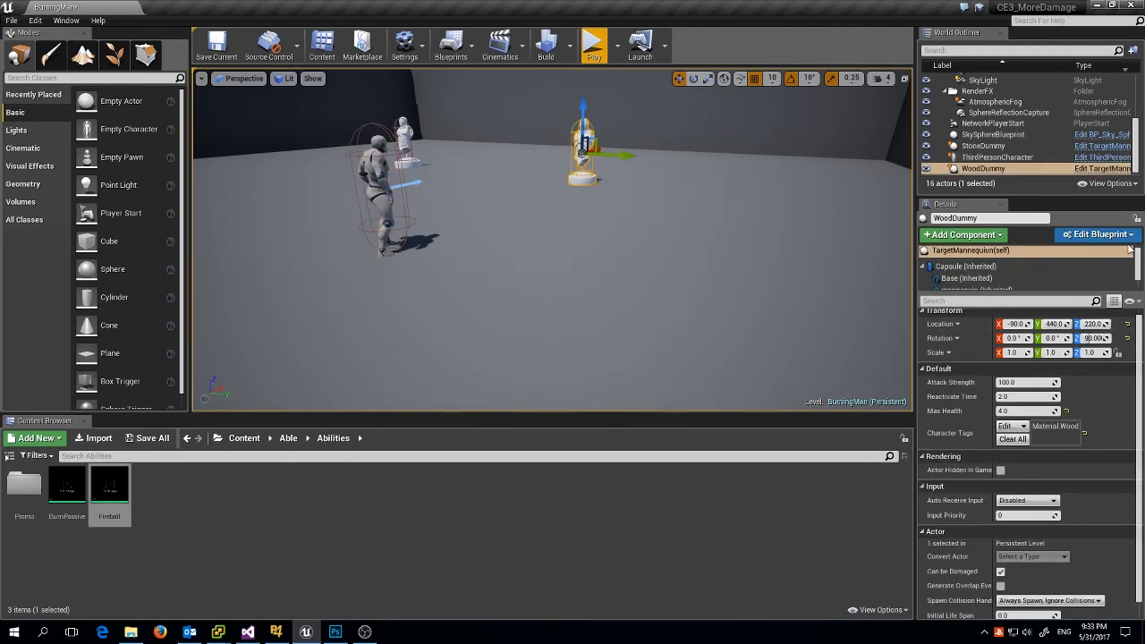
click(1096, 233)
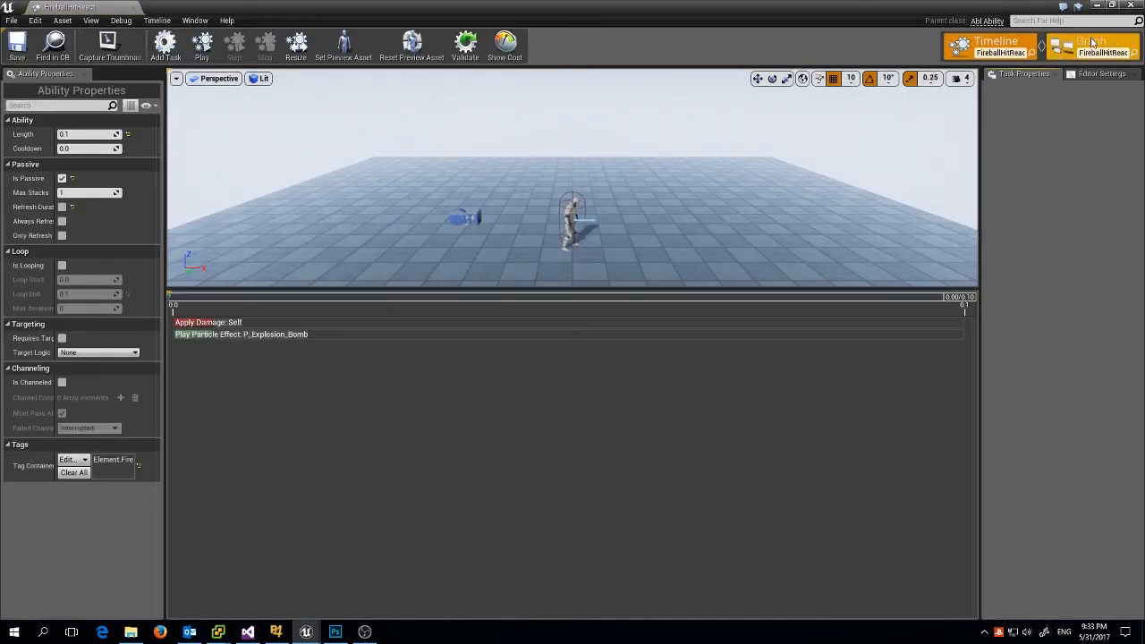
Switch FireballHitReact to Graph mode to show Calculate Damage For Actor.
click(1090, 41)
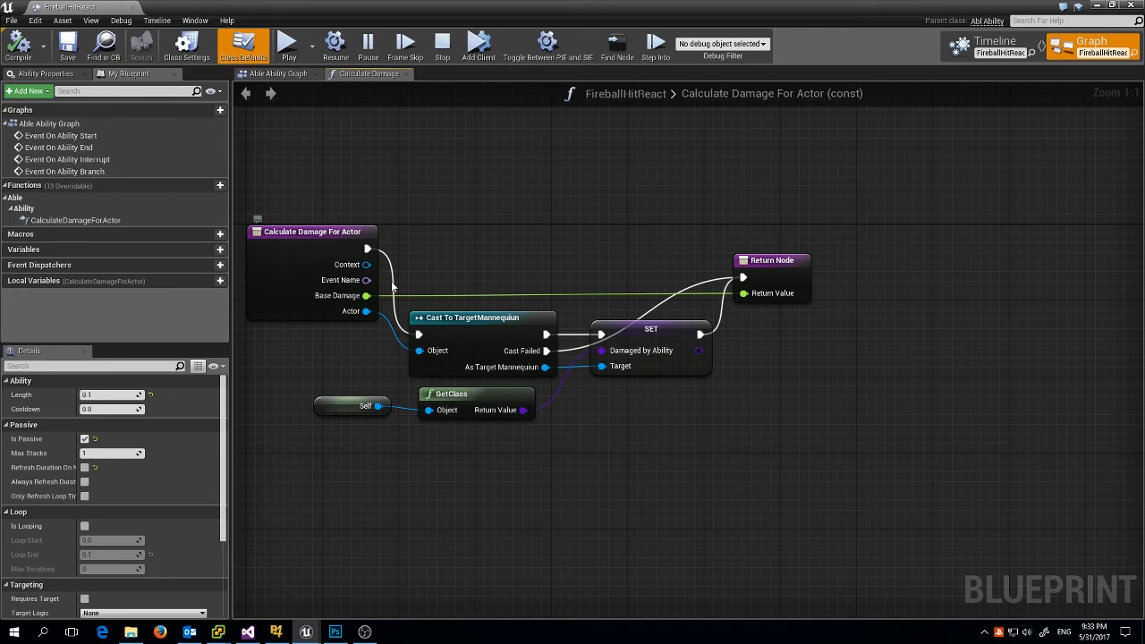
mouse_move(416, 265)
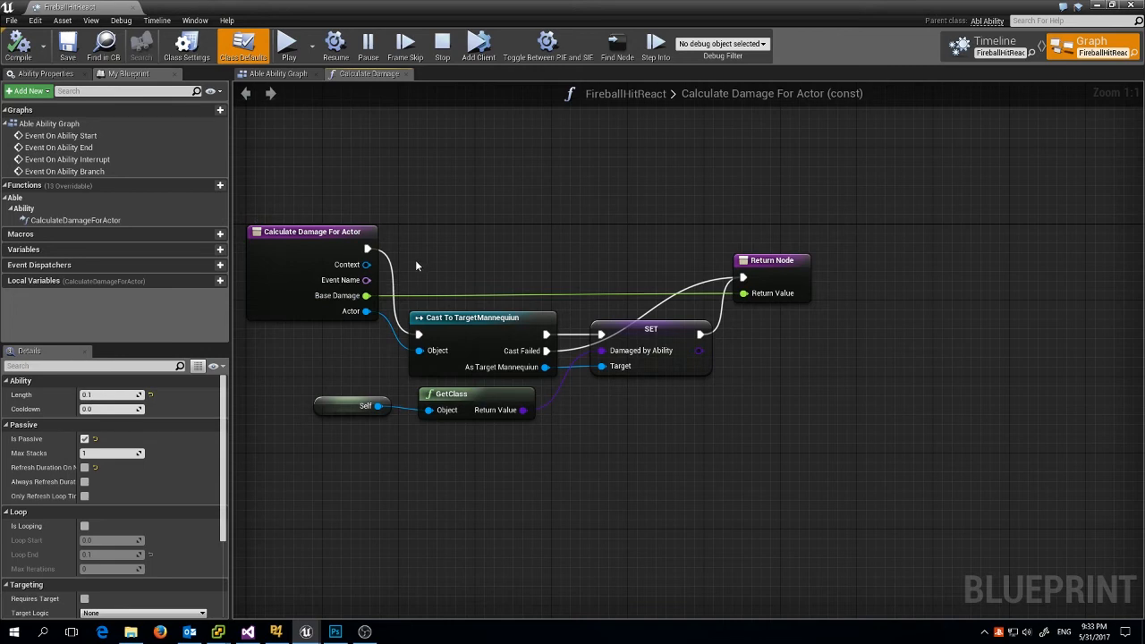
mouse_move(477, 304)
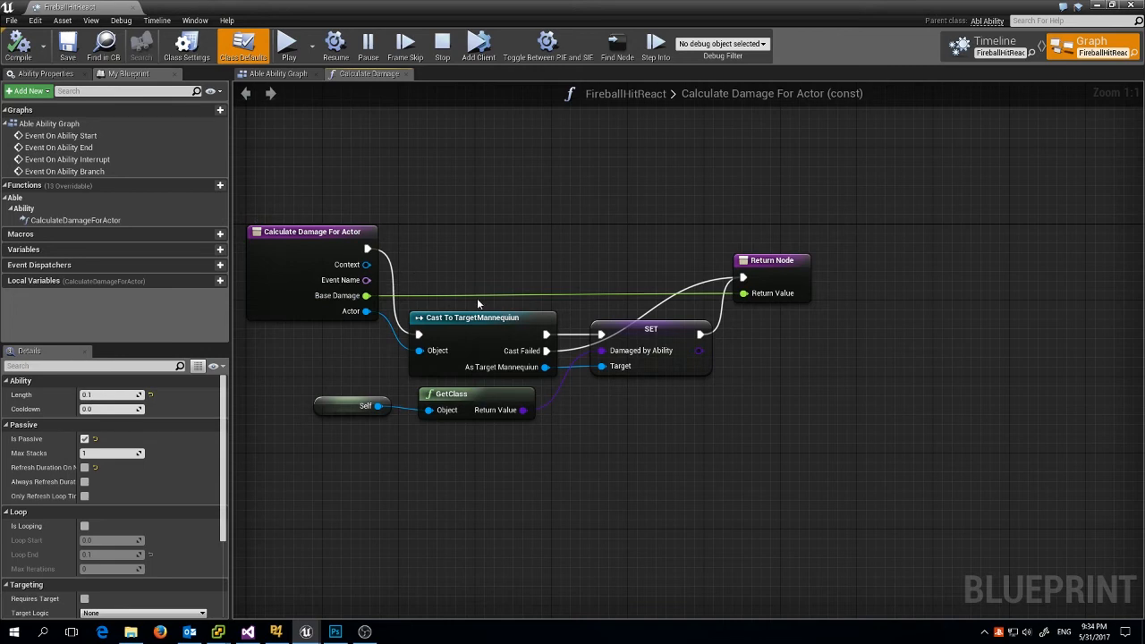
mouse_move(422, 249)
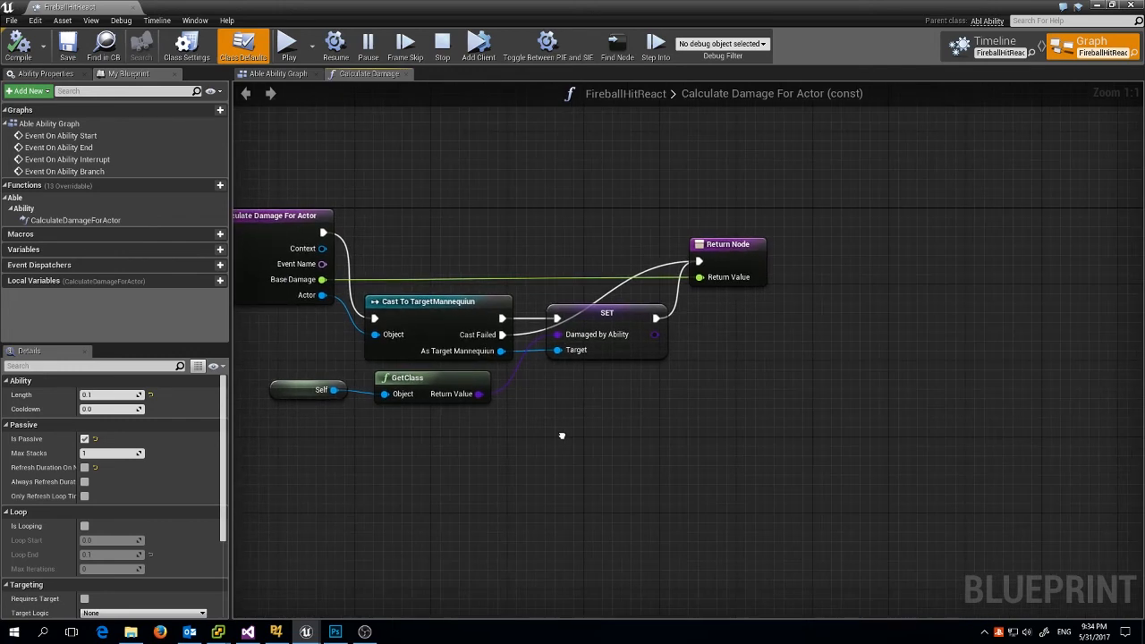
mouse_move(496, 386)
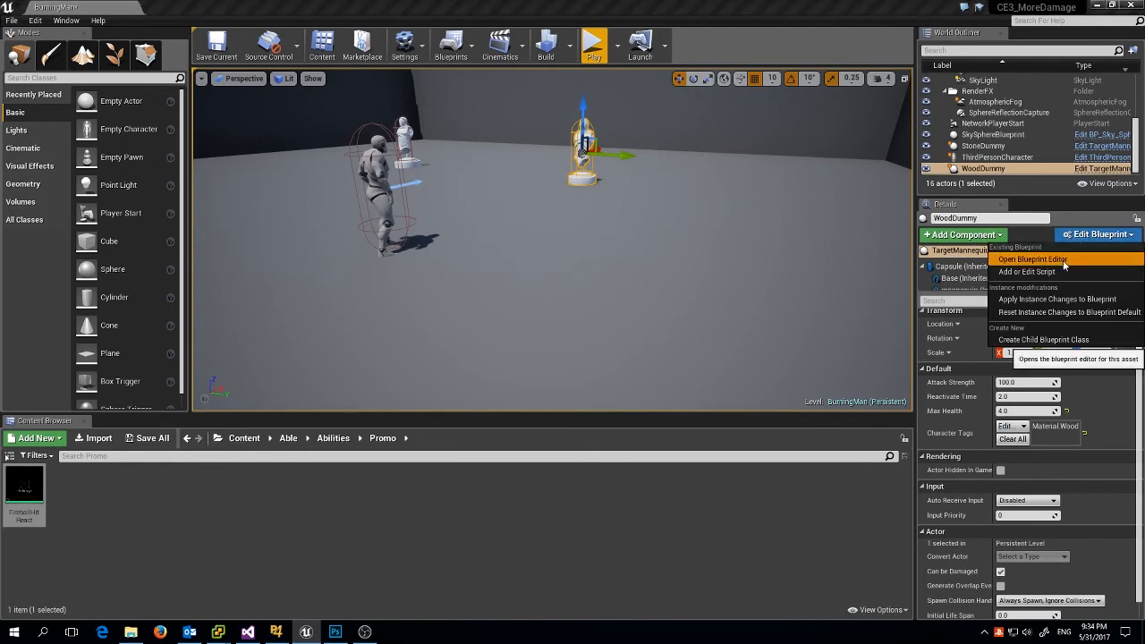
click(1033, 258)
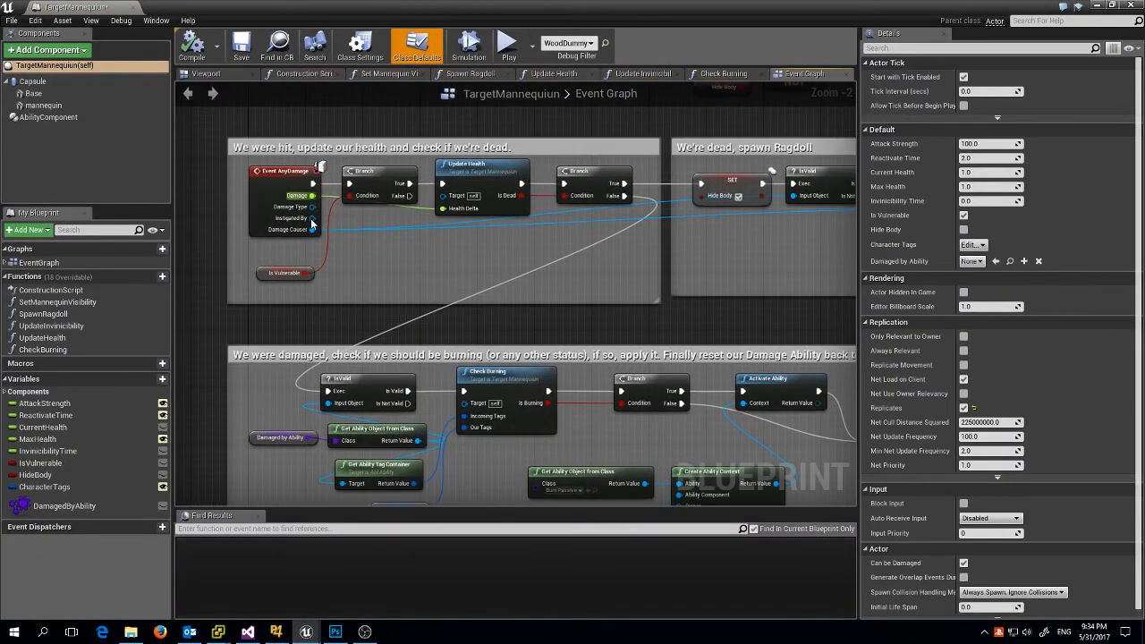
mouse_move(376, 299)
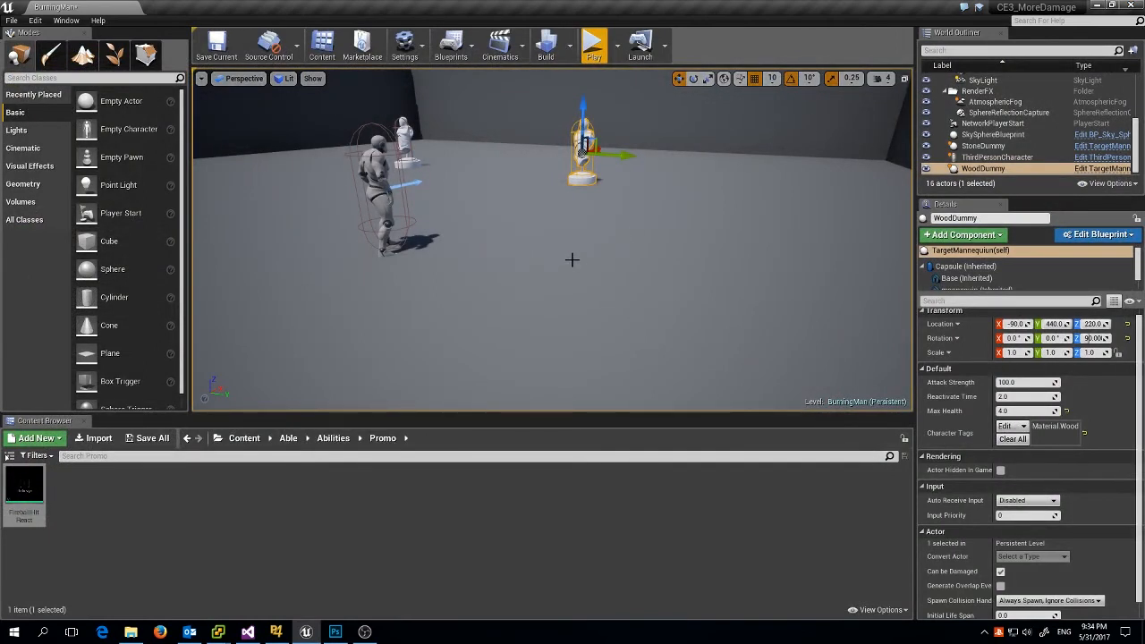
mouse_move(334, 632)
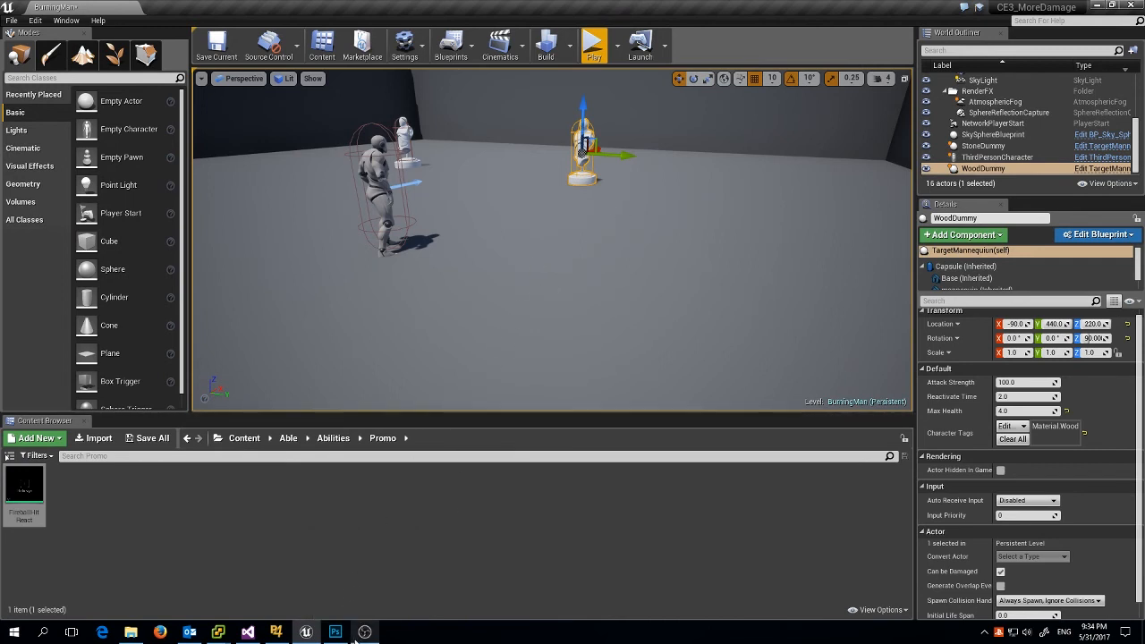
mouse_move(364, 632)
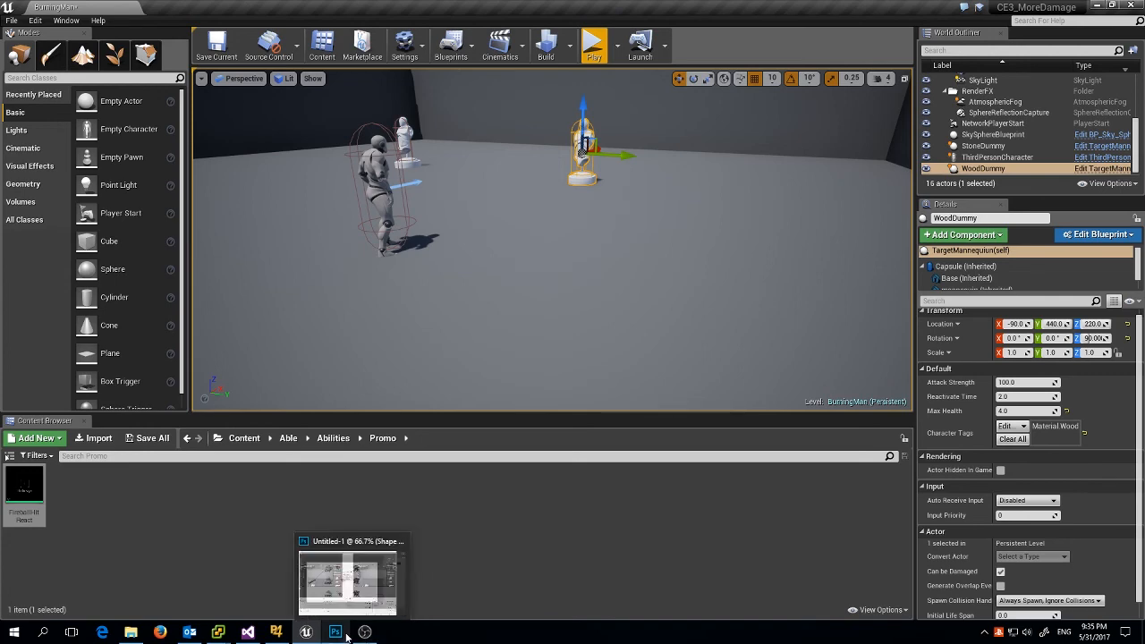
Bring the Untitled-1 fireball diagram forward in Photoshop.
click(334, 632)
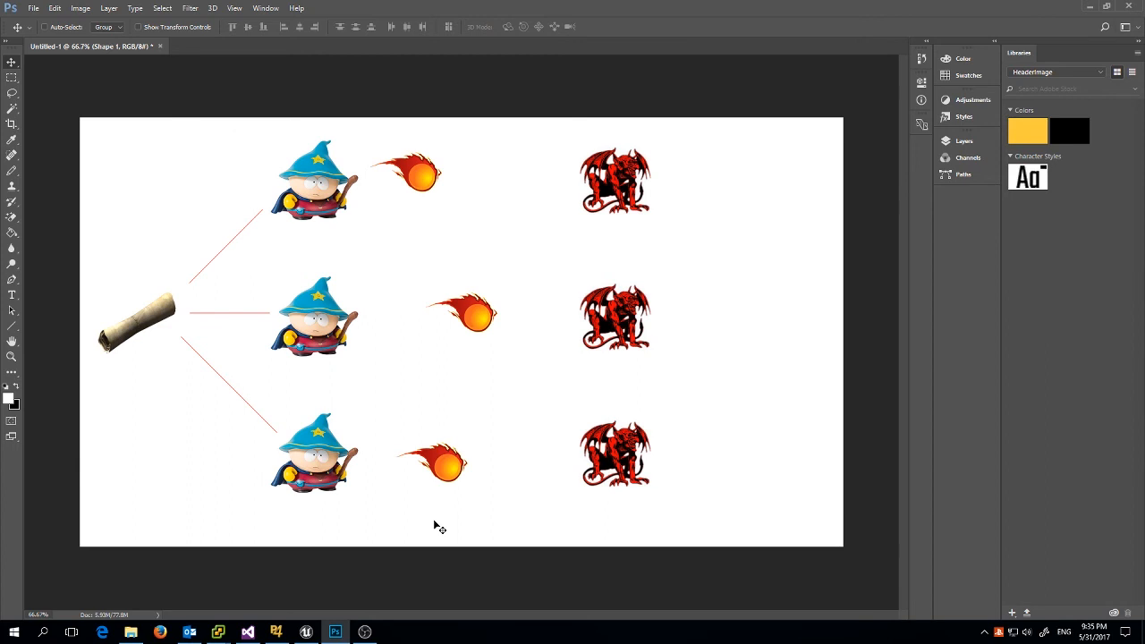
mouse_move(201, 305)
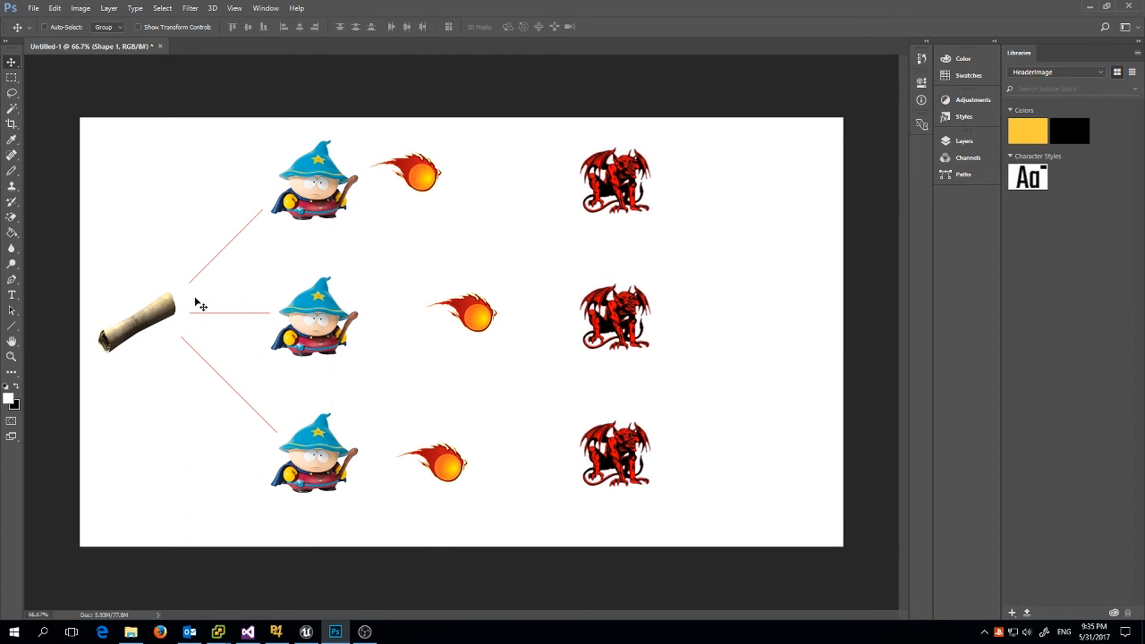
mouse_move(143, 342)
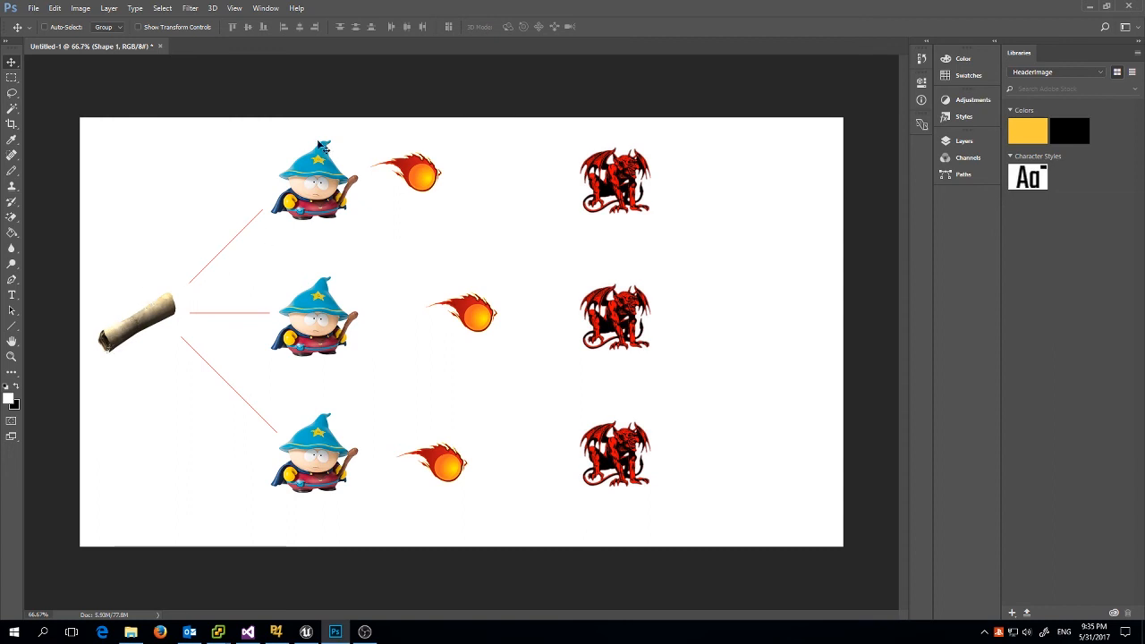
mouse_move(322, 468)
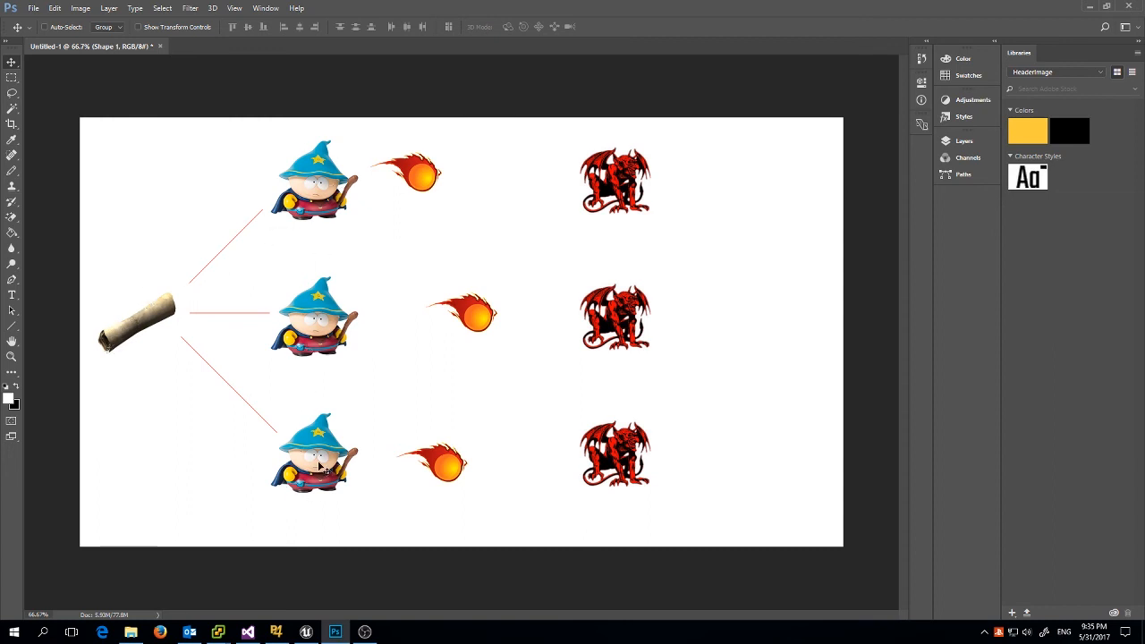
mouse_move(134, 308)
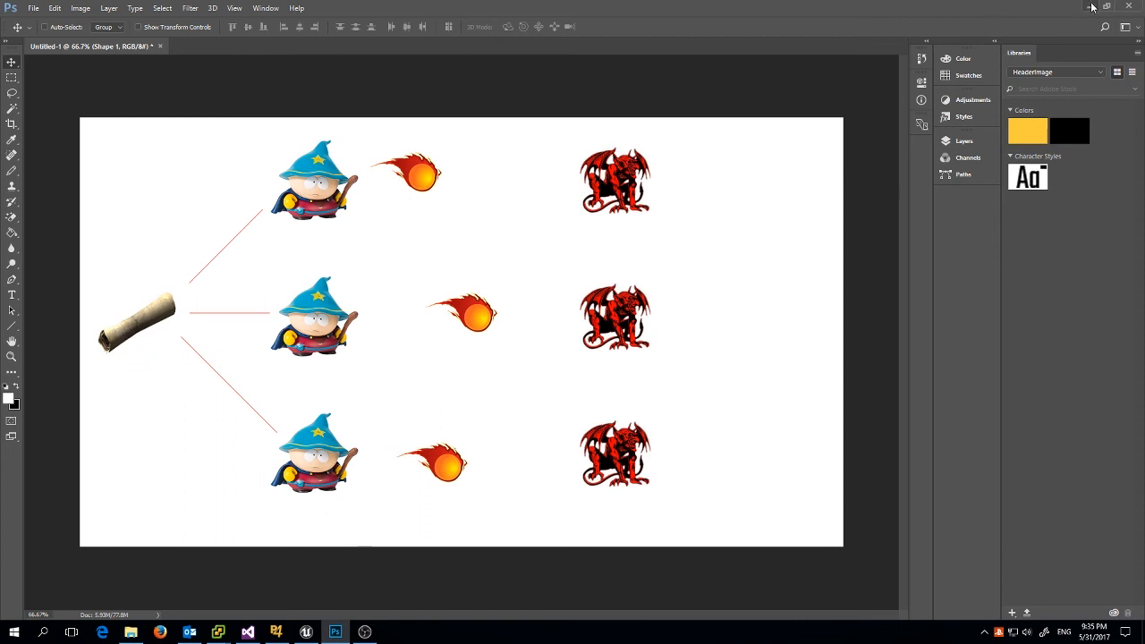
Minimize Photoshop and open the Able plugin's content folder.
click(306, 633)
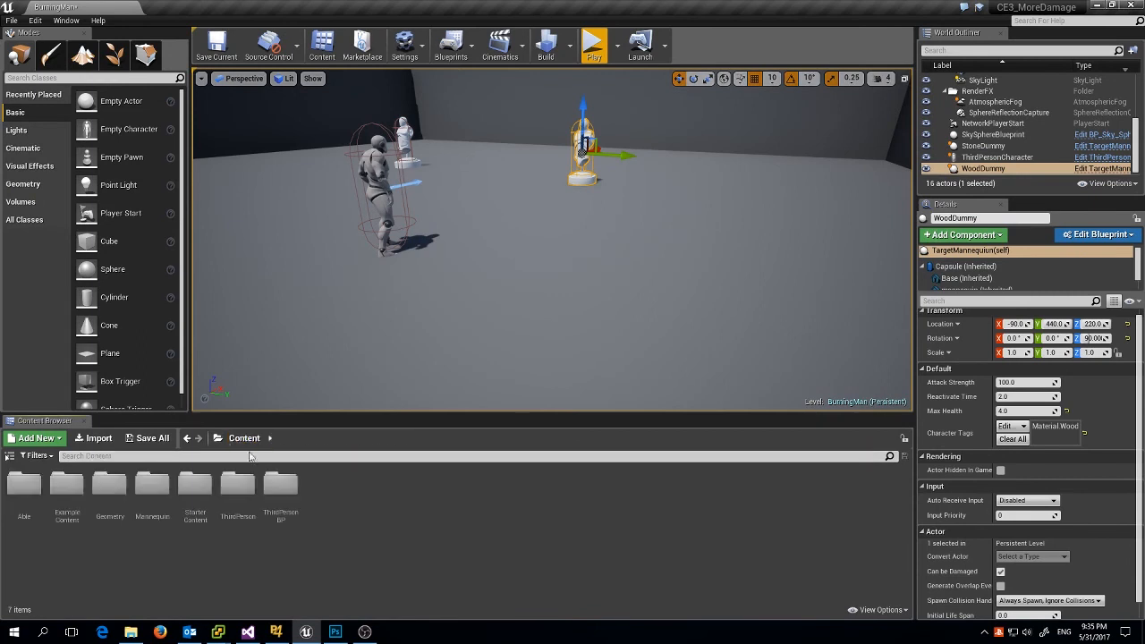
mouse_move(24, 483)
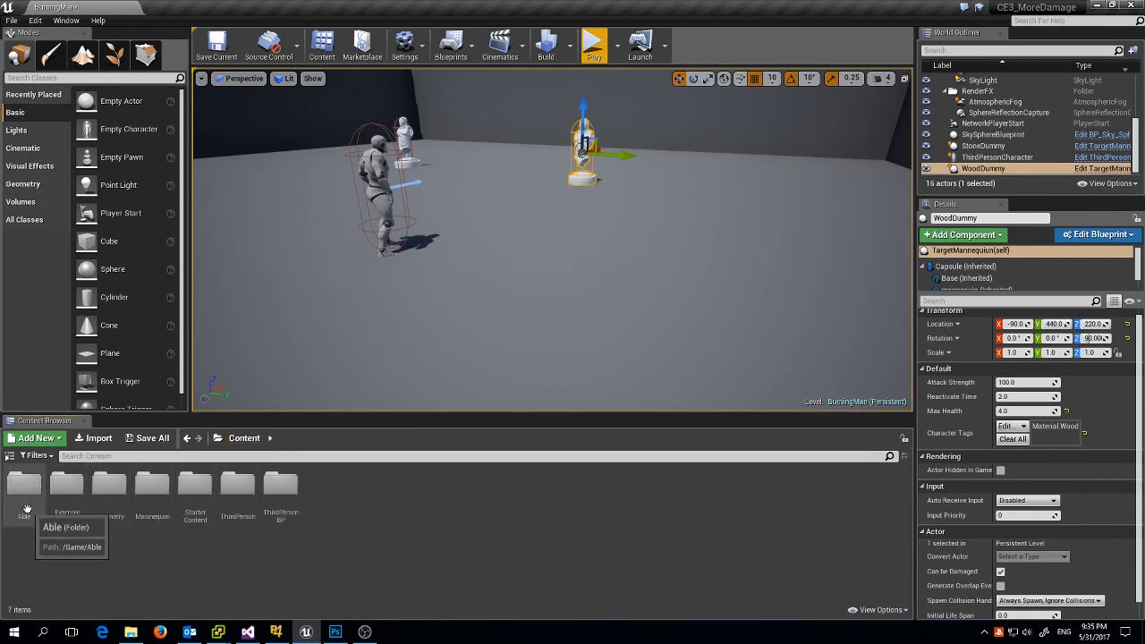
double_click(23, 482)
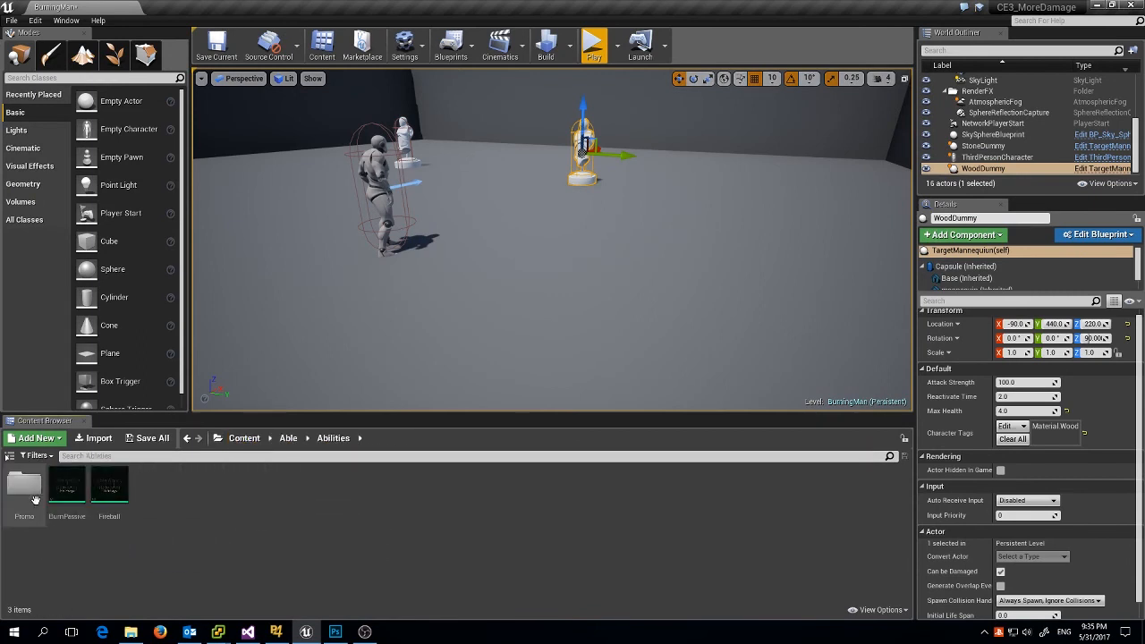
mouse_move(25, 487)
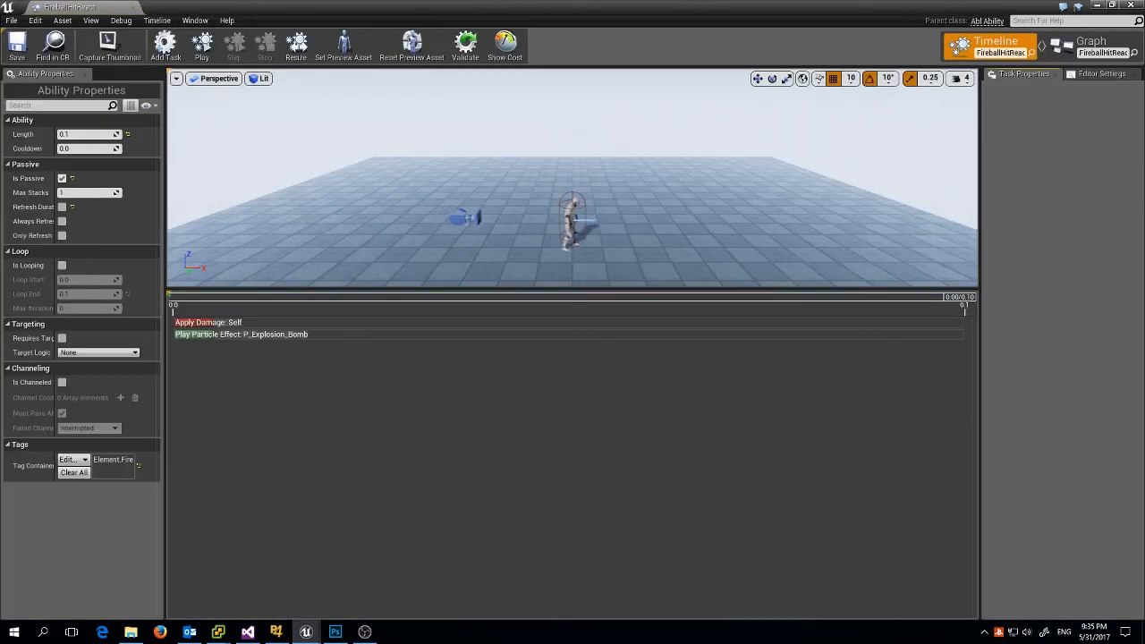
click(1091, 41)
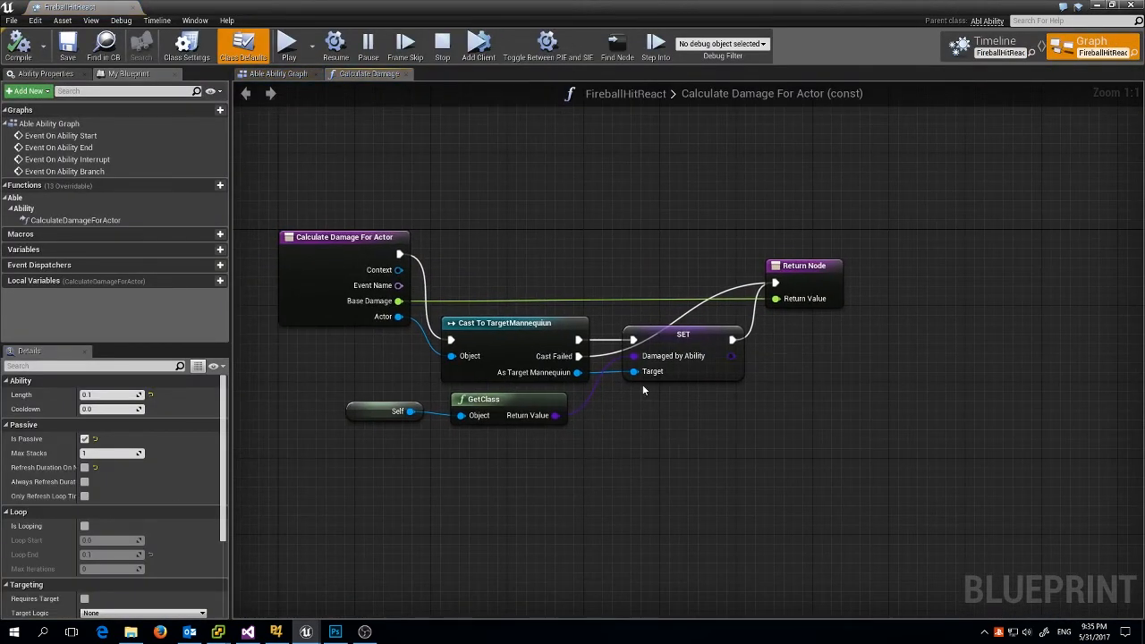
mouse_move(662, 364)
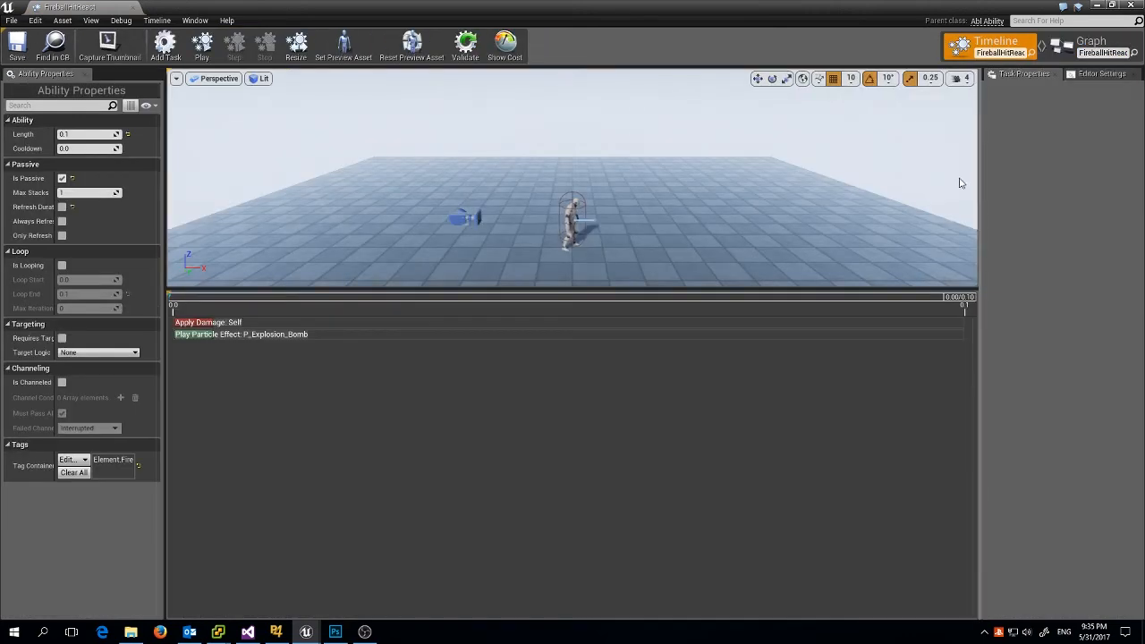
click(199, 322)
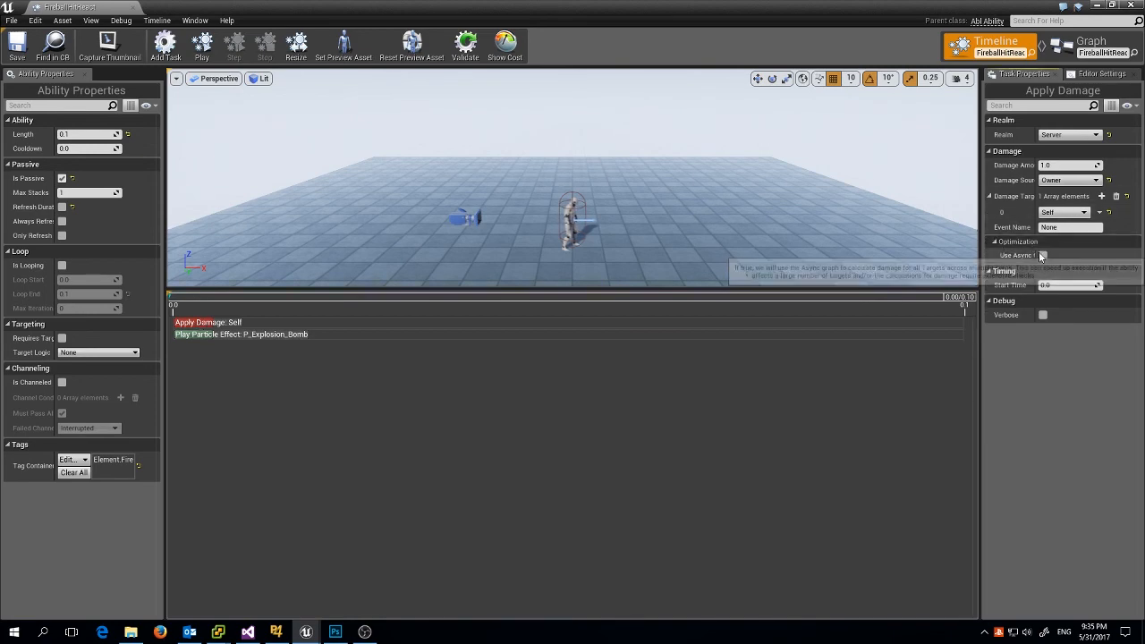
click(1091, 41)
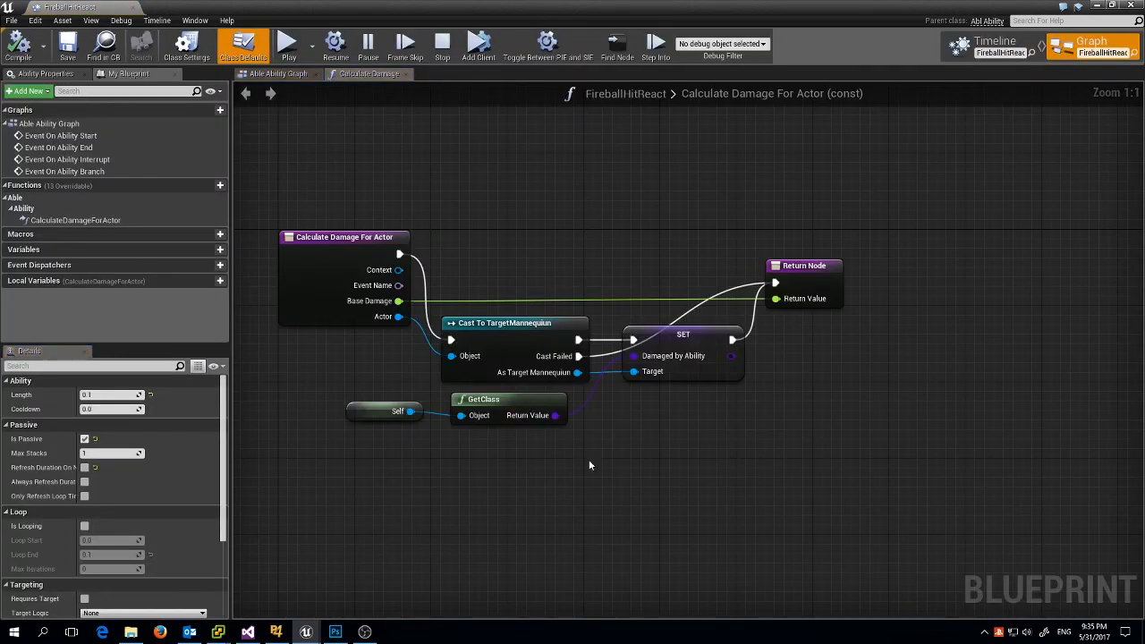
mouse_move(604, 408)
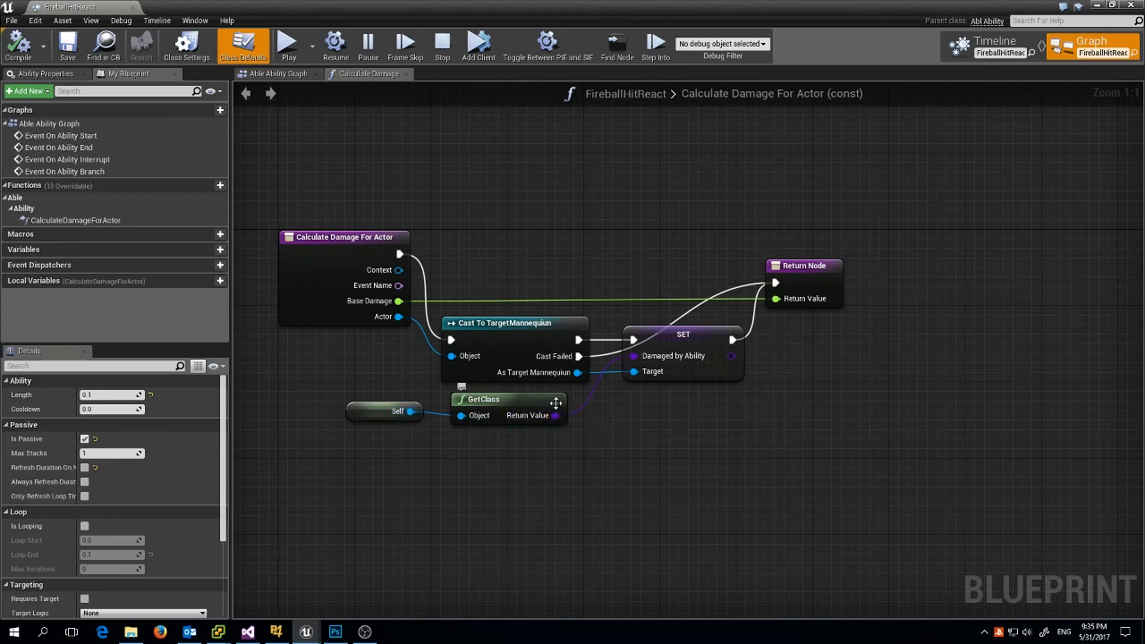
mouse_move(631, 364)
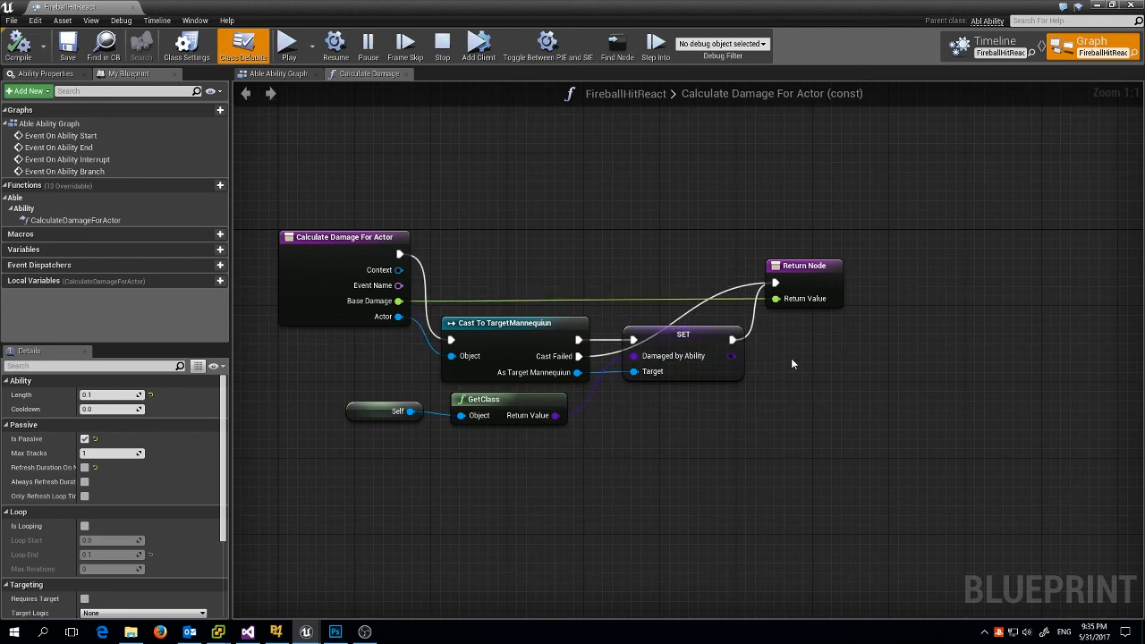
mouse_move(780, 361)
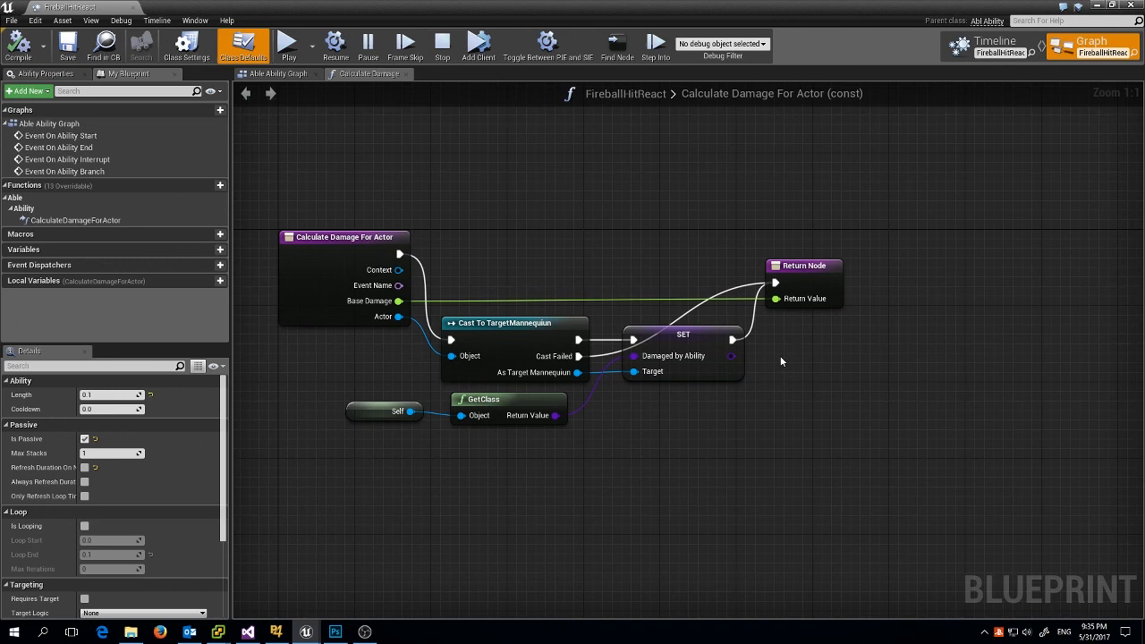
mouse_move(746, 355)
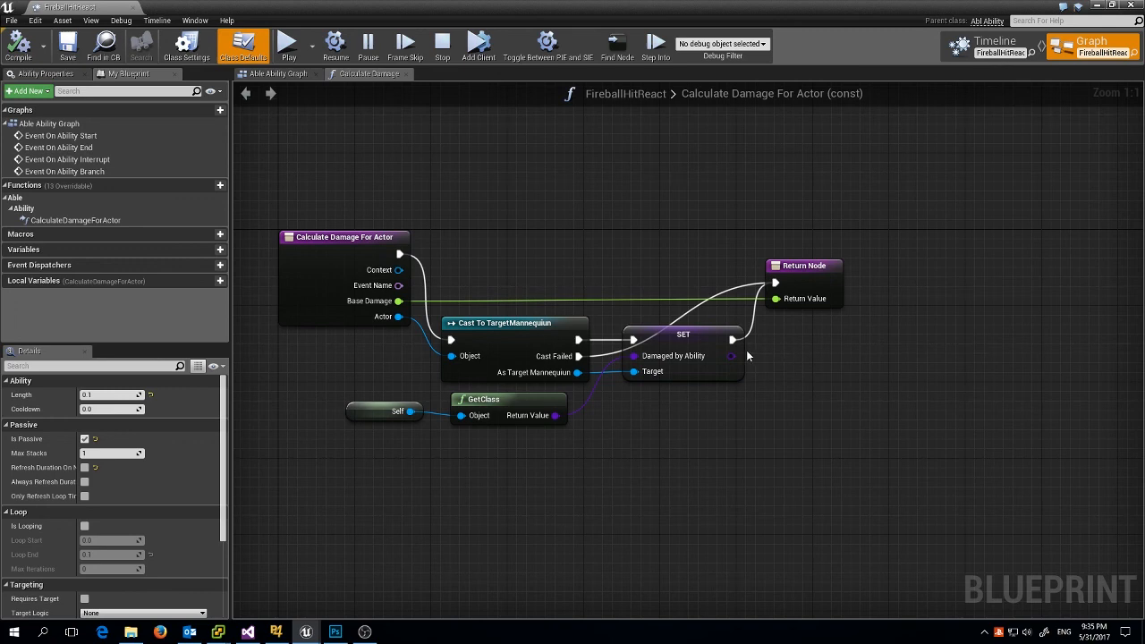
mouse_move(676, 359)
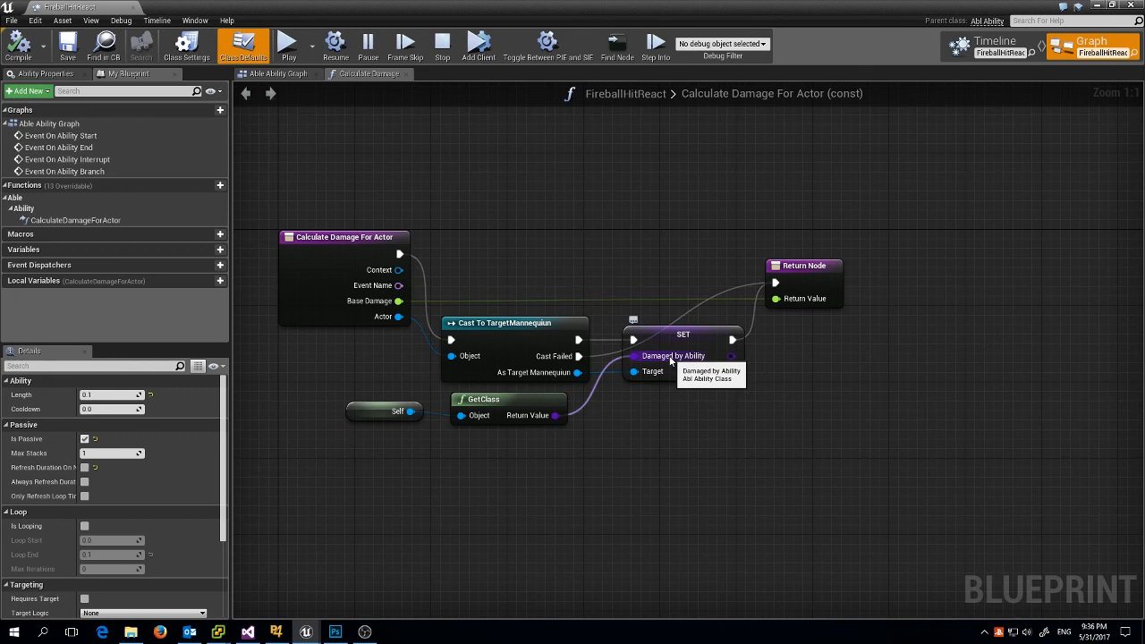
mouse_move(840, 221)
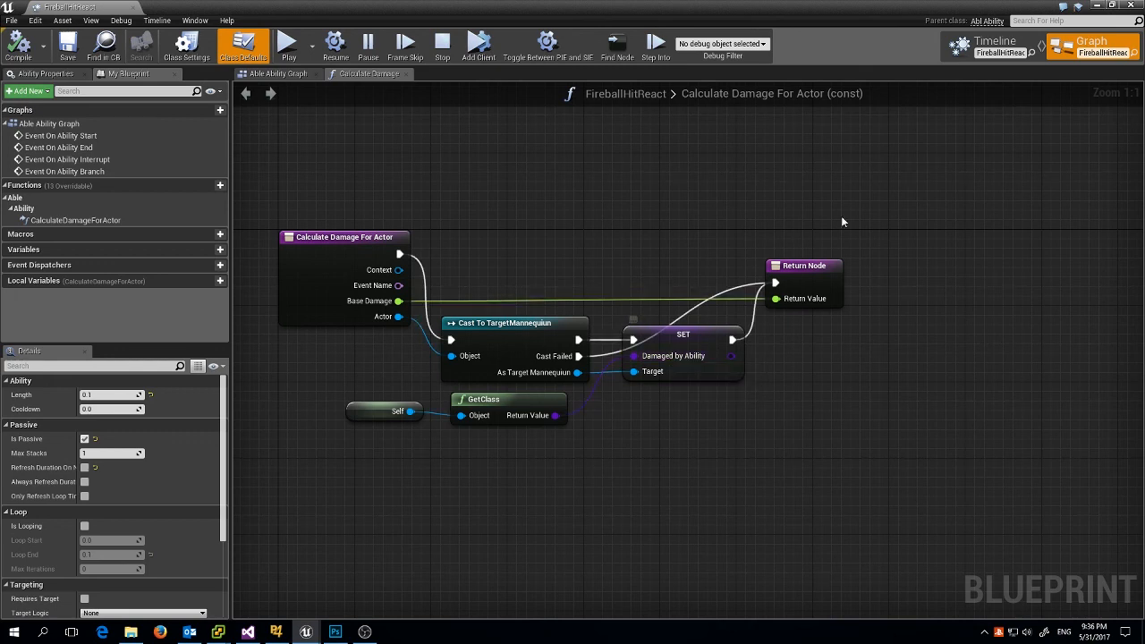
mouse_move(691, 394)
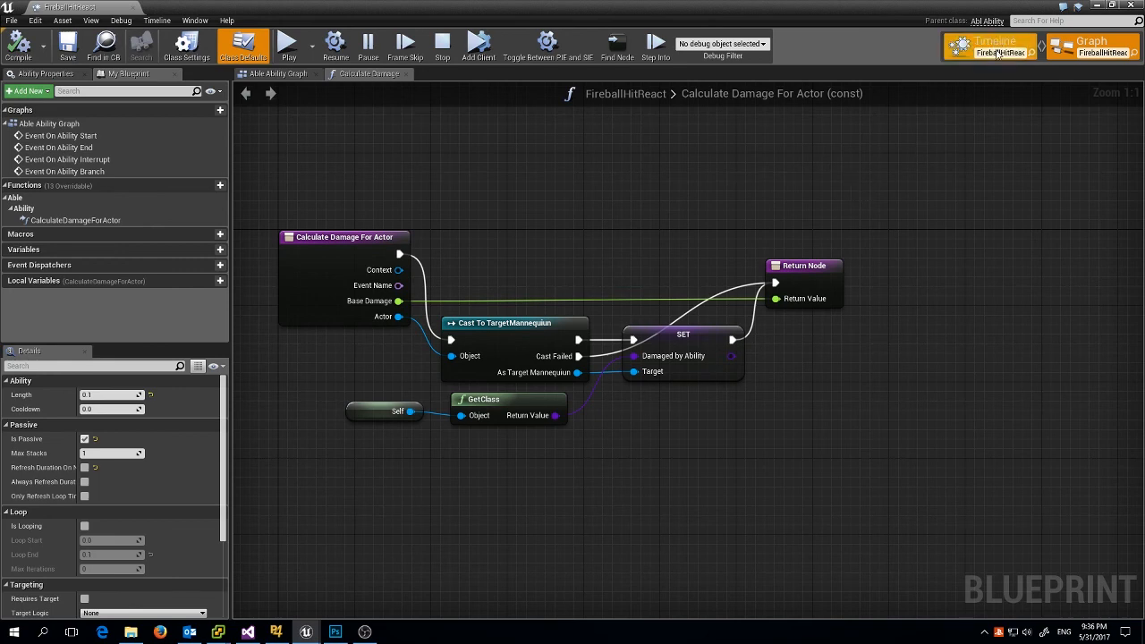
Toggle FireballHitReact between Graph and Timeline, ending on Timeline with Use Async unchecked.
click(987, 46)
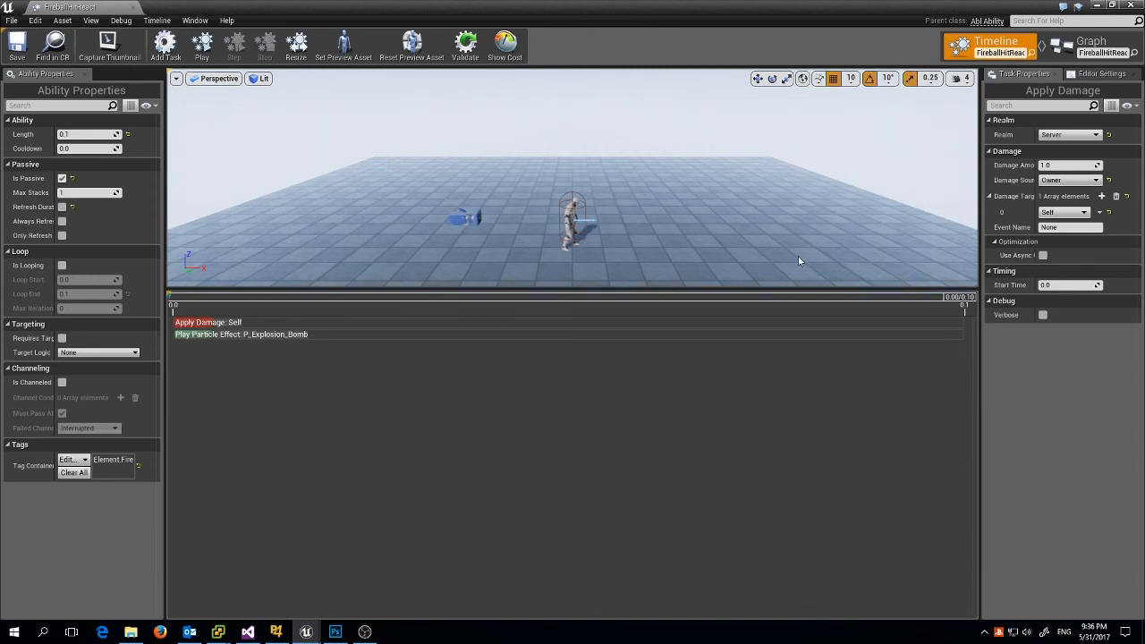
mouse_move(1089, 259)
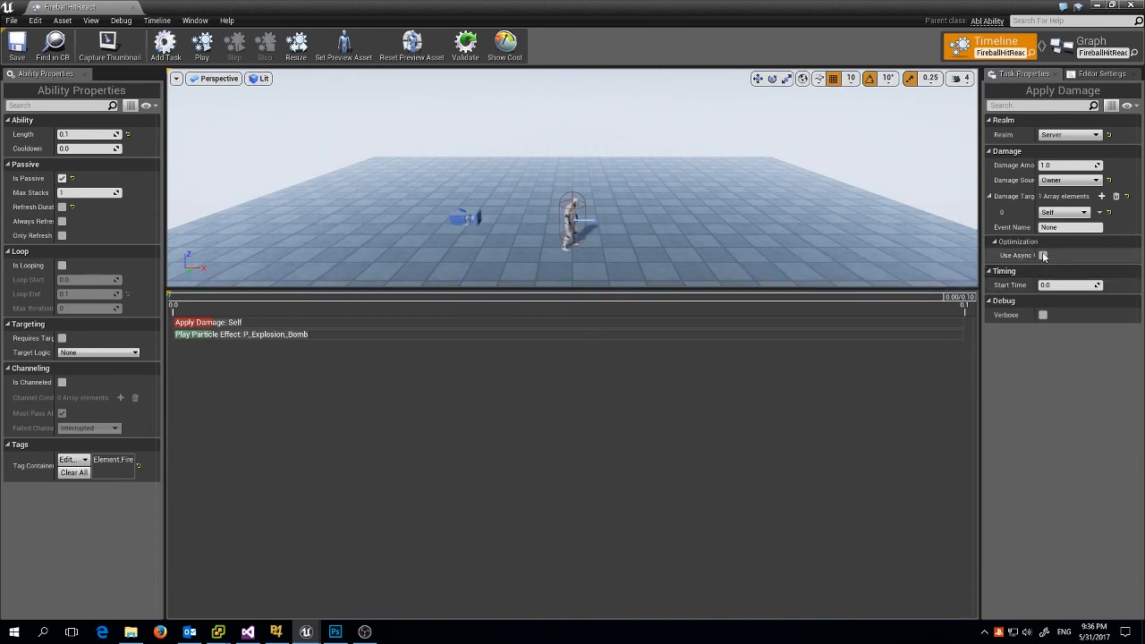
click(1090, 41)
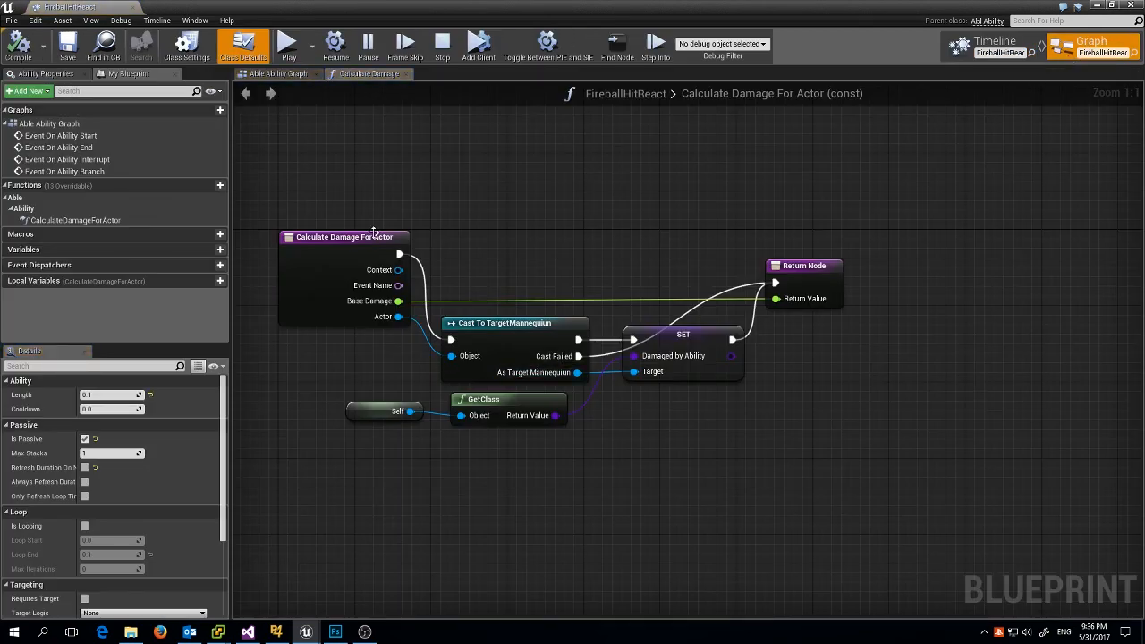
mouse_move(999, 35)
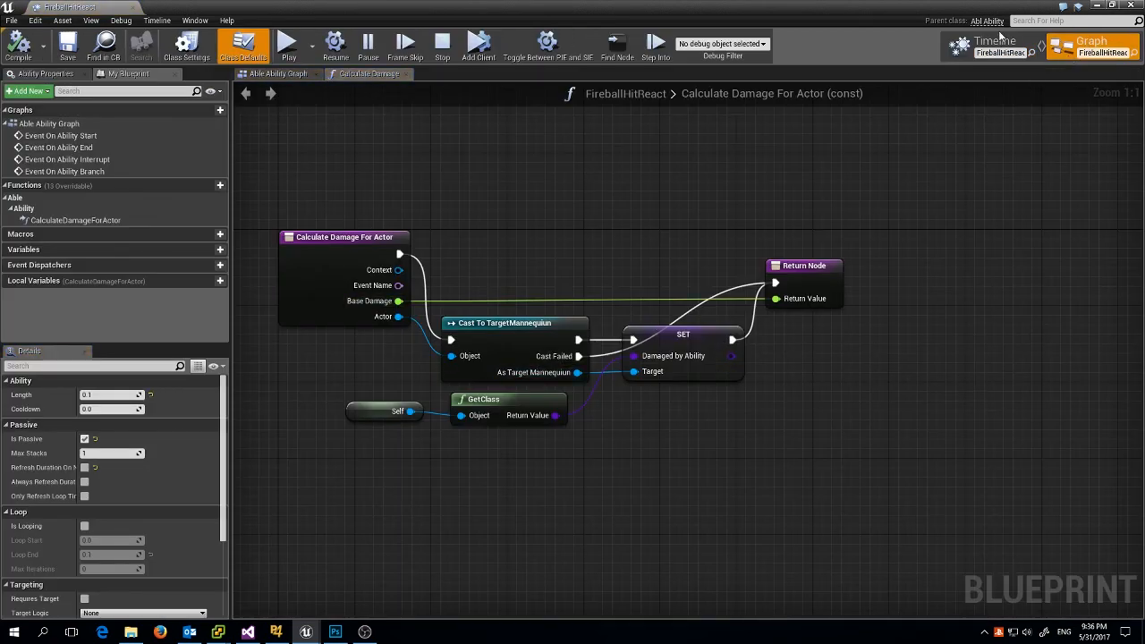
click(995, 45)
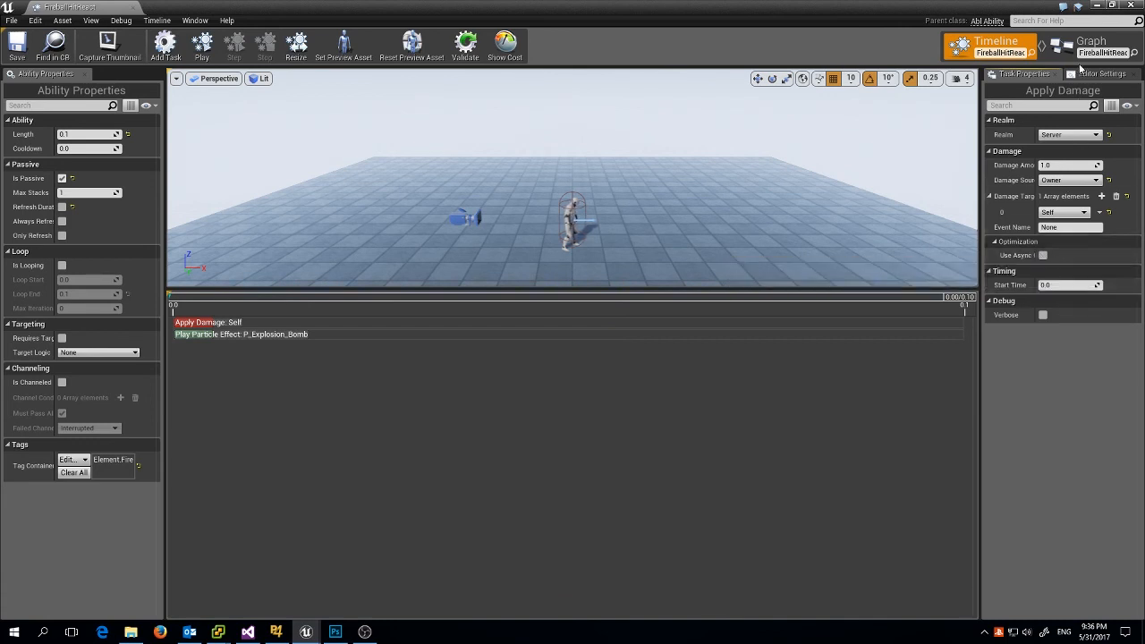
mouse_move(1091, 41)
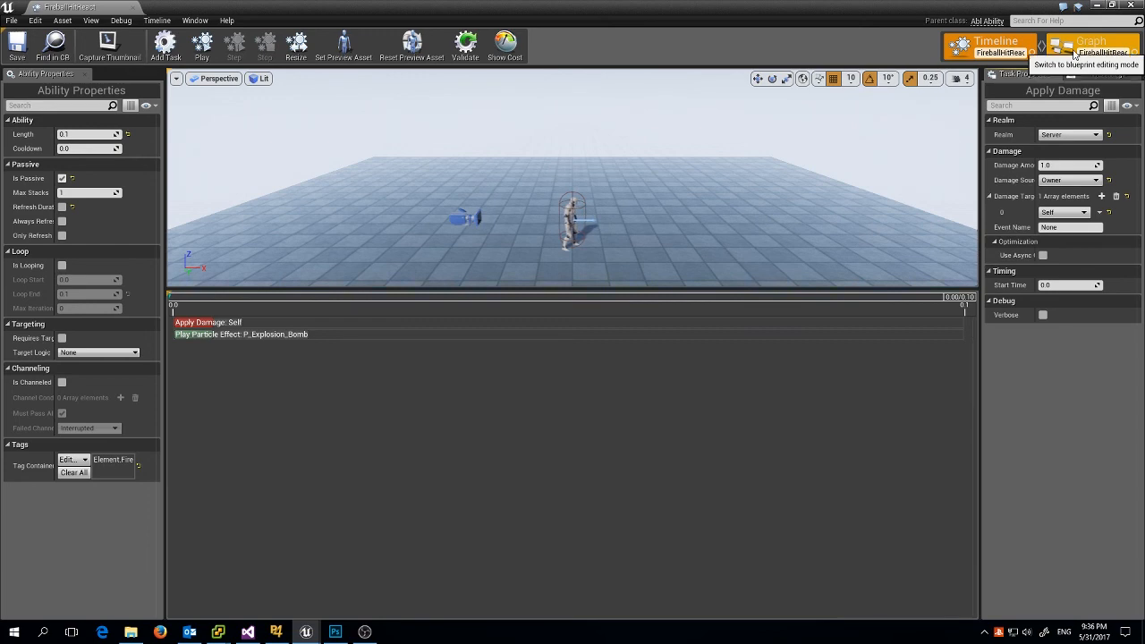
click(1090, 41)
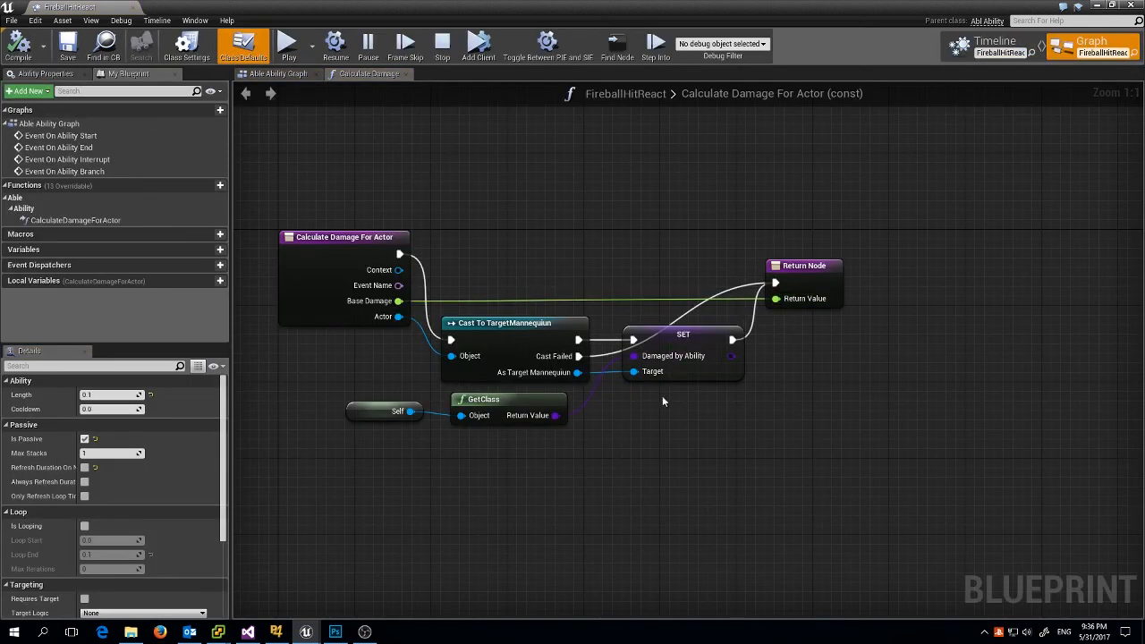
click(992, 45)
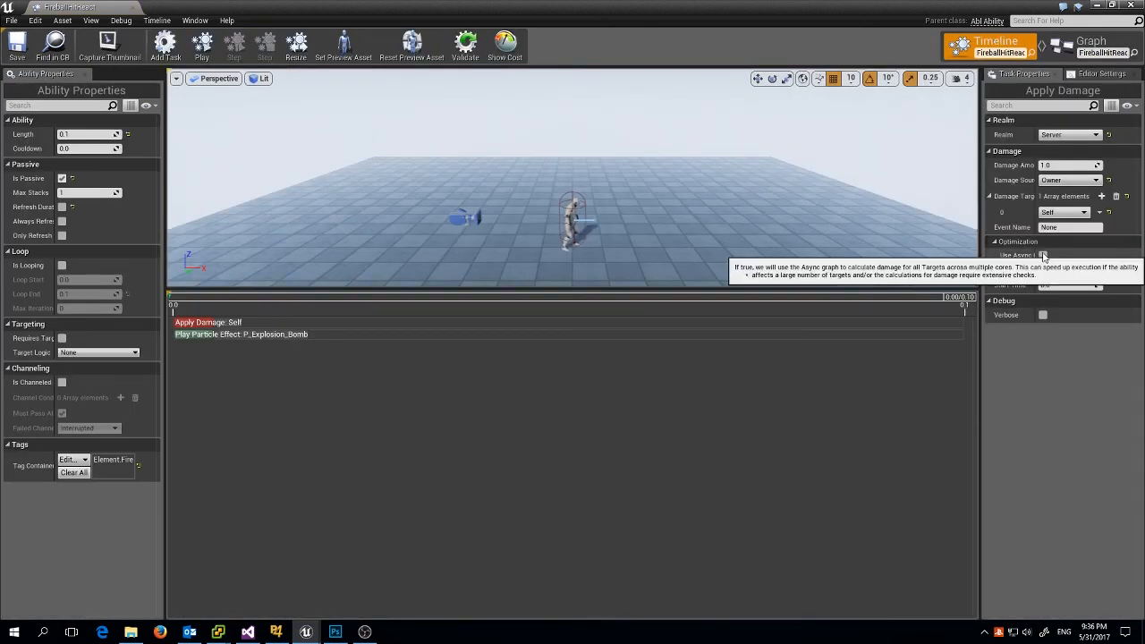
click(1090, 41)
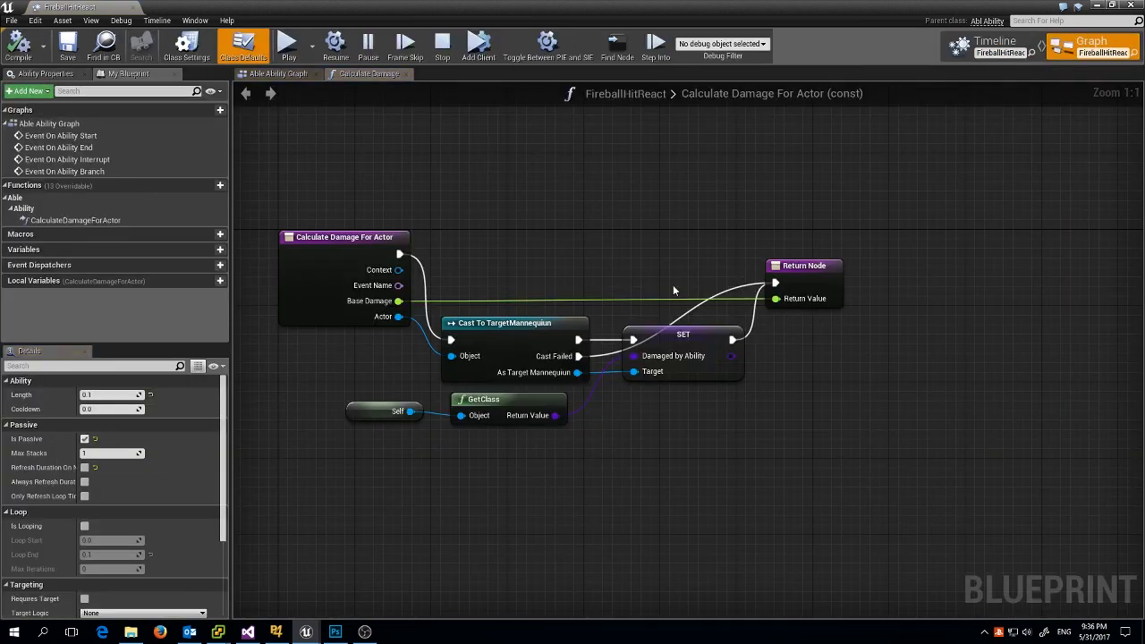
mouse_move(569, 216)
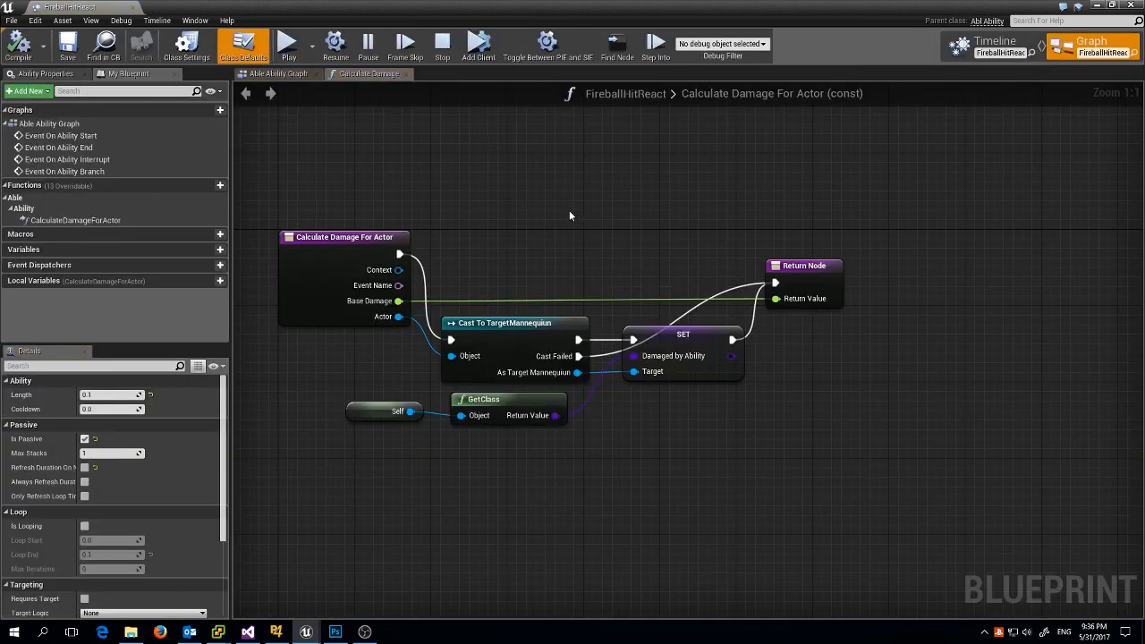
mouse_move(590, 279)
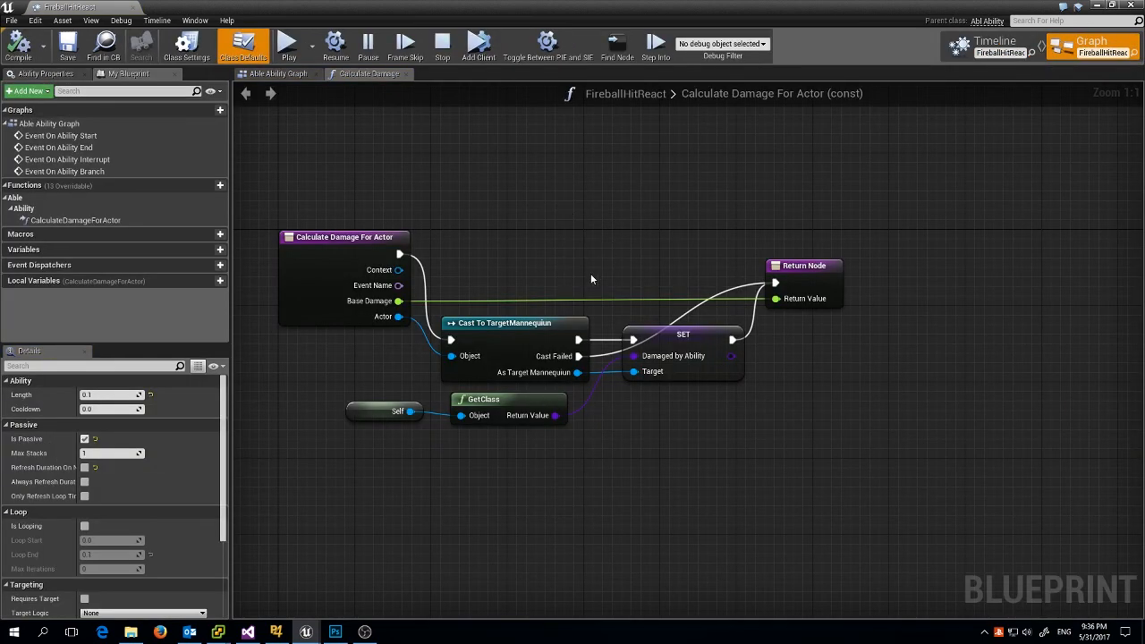
mouse_move(590, 297)
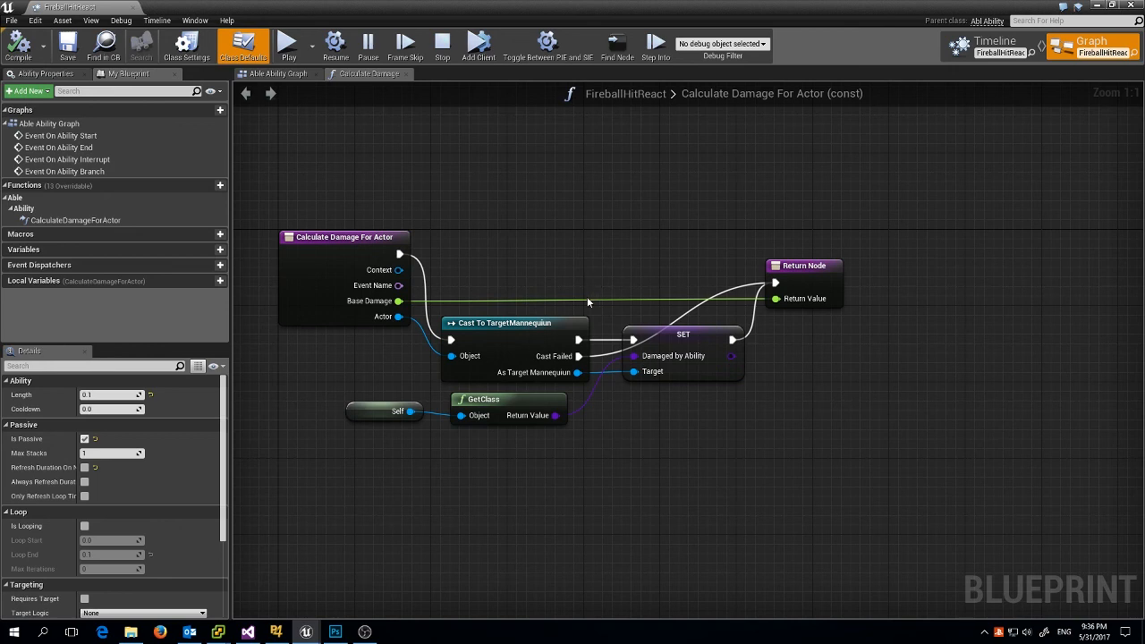
mouse_move(588, 307)
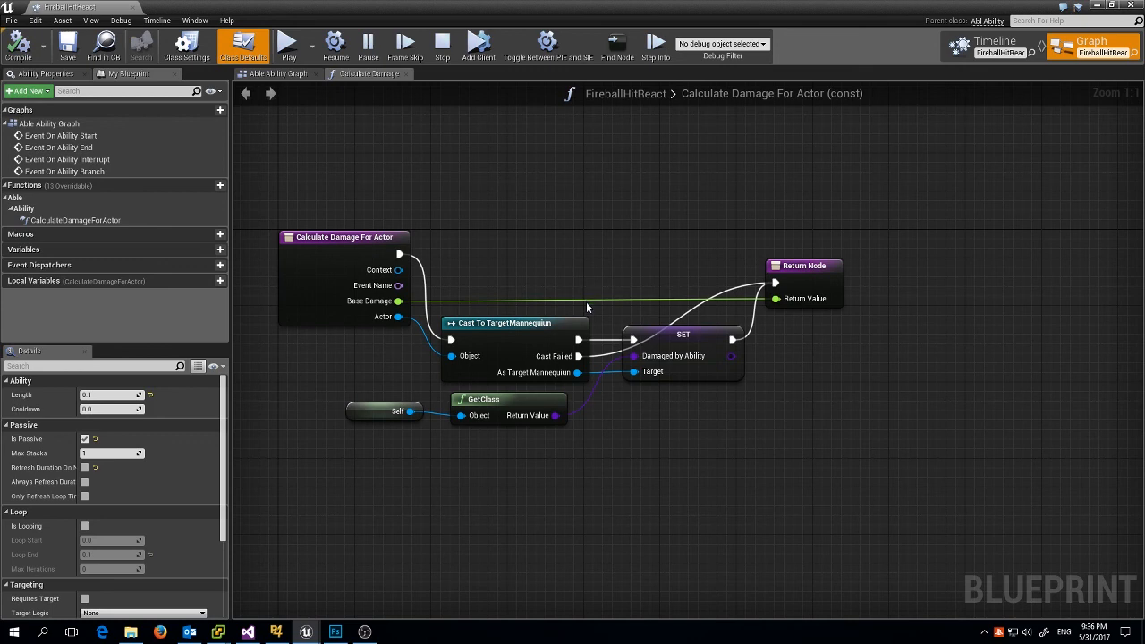
mouse_move(565, 284)
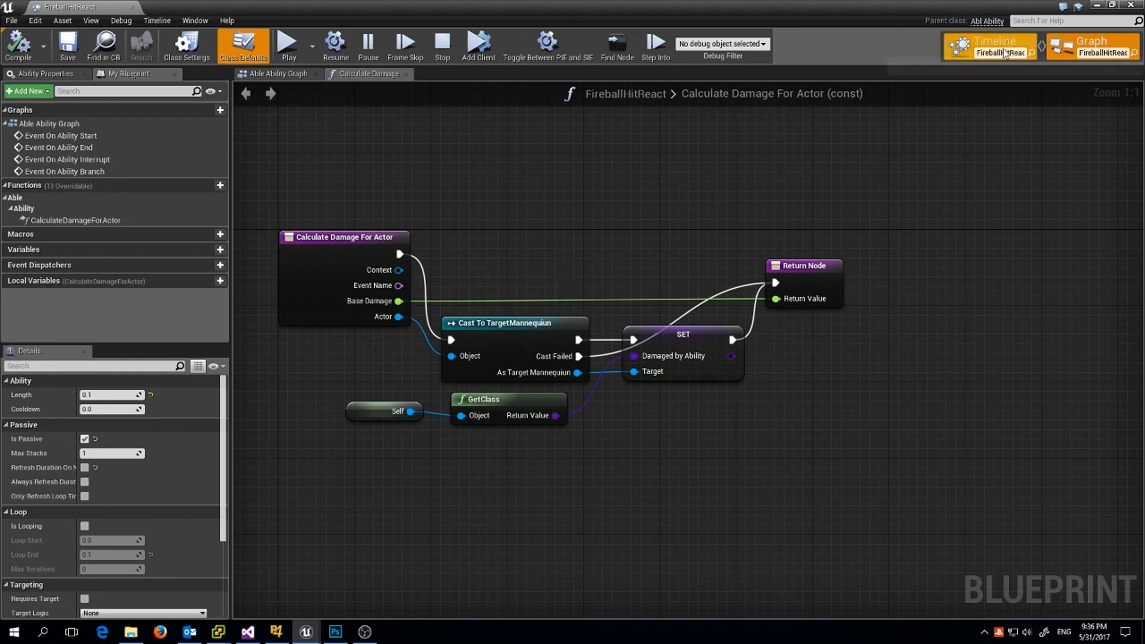
click(995, 44)
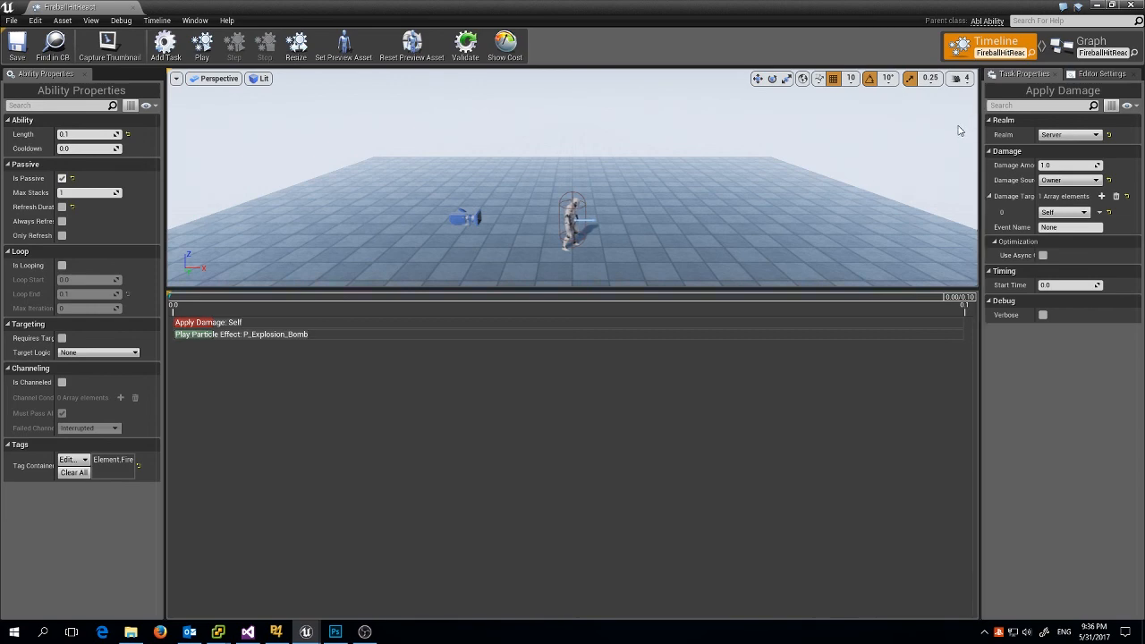
mouse_move(940, 136)
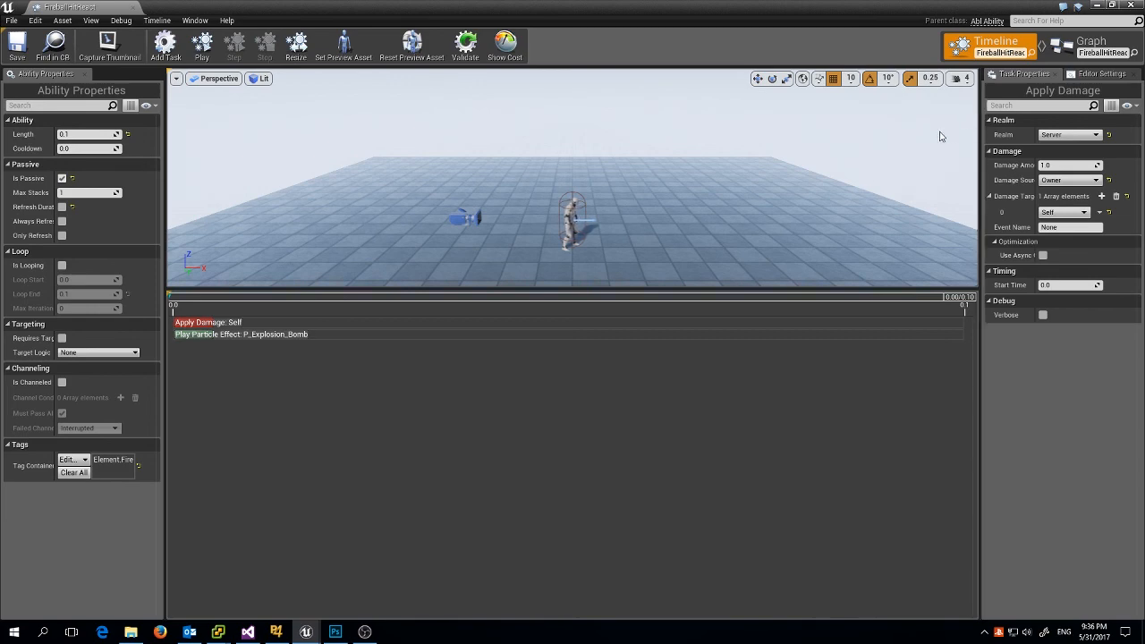